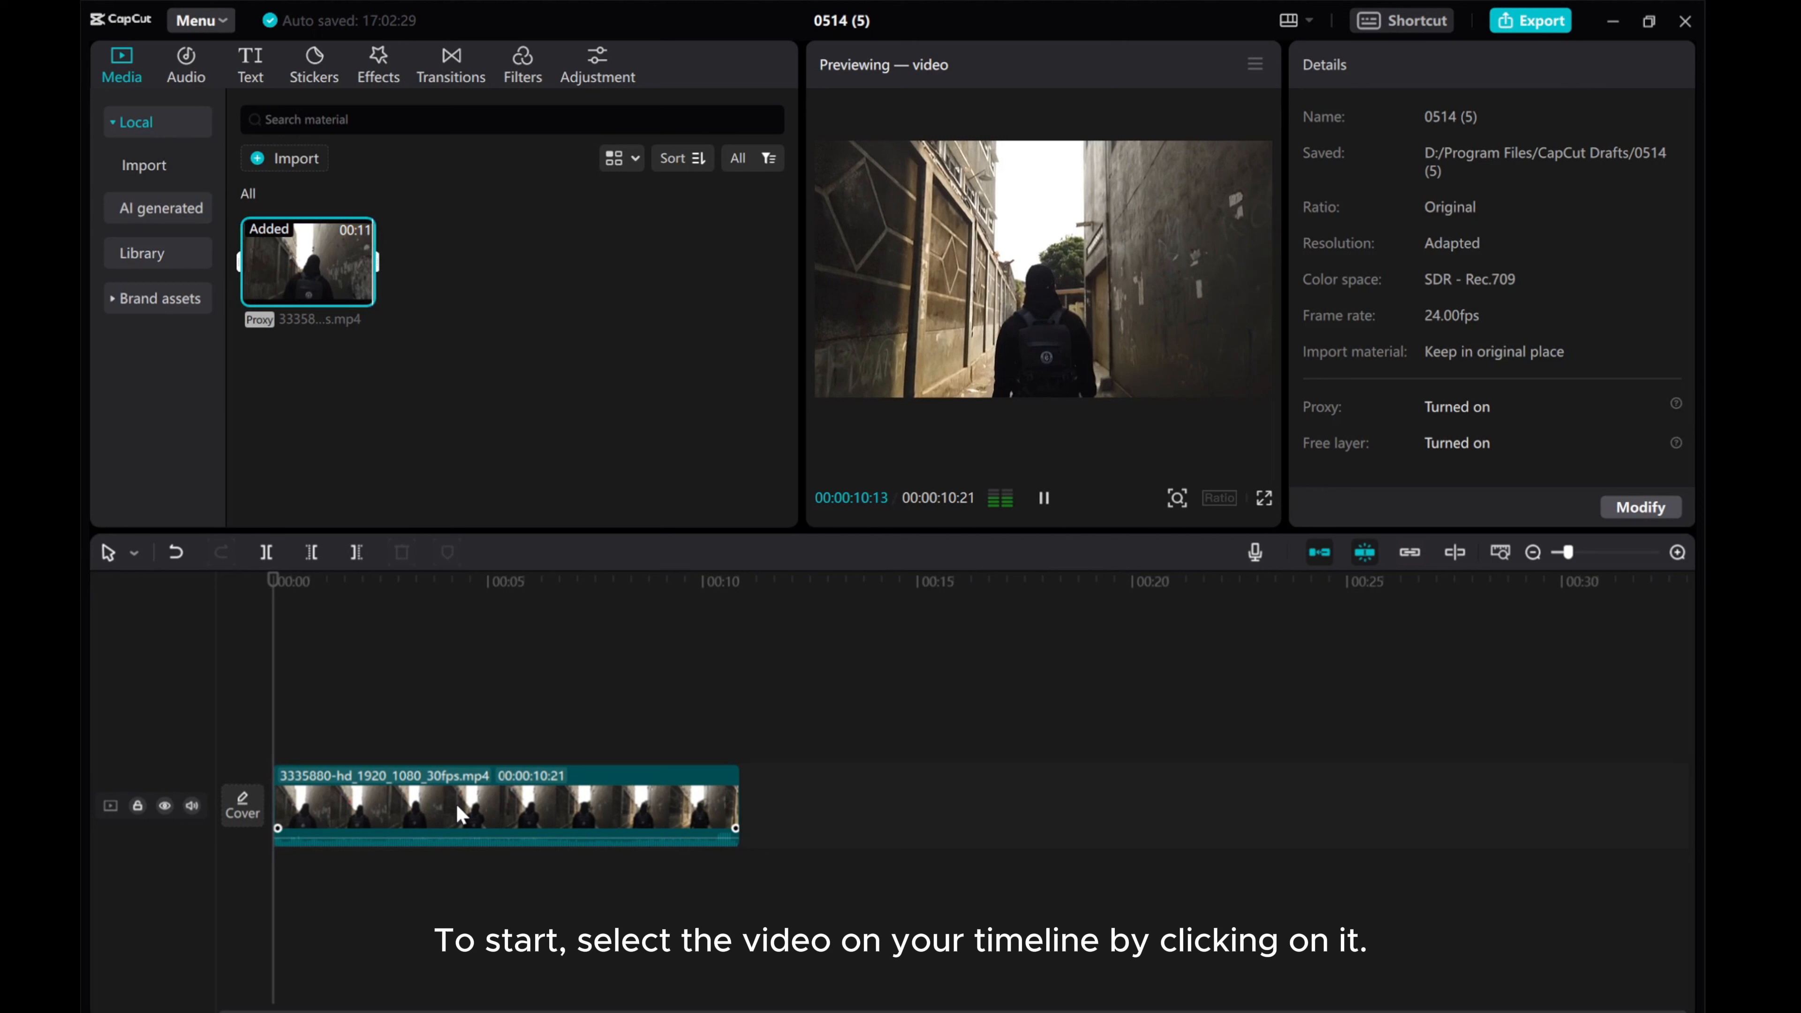
# Select the alley walking clip on the timeline to show its editing properties.
pyautogui.click(463, 817)
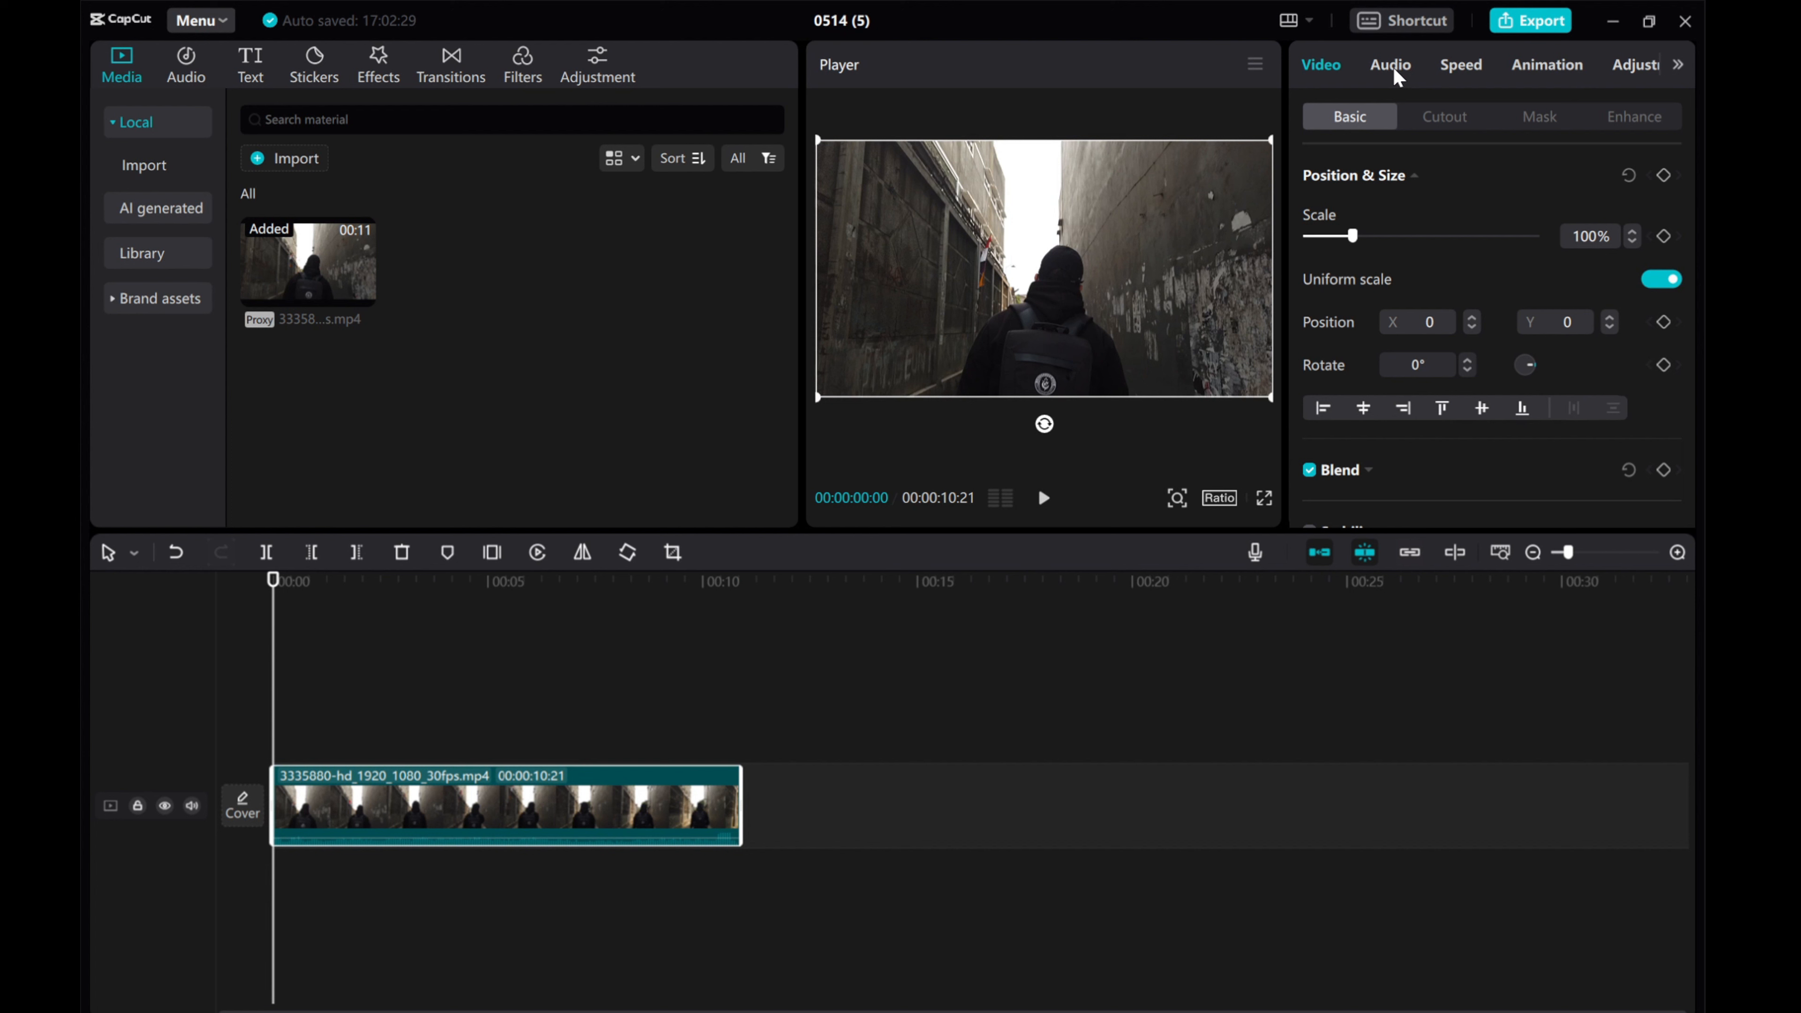
# Switch on Noise reduction in the clip's Audio settings.
pyautogui.click(1390, 65)
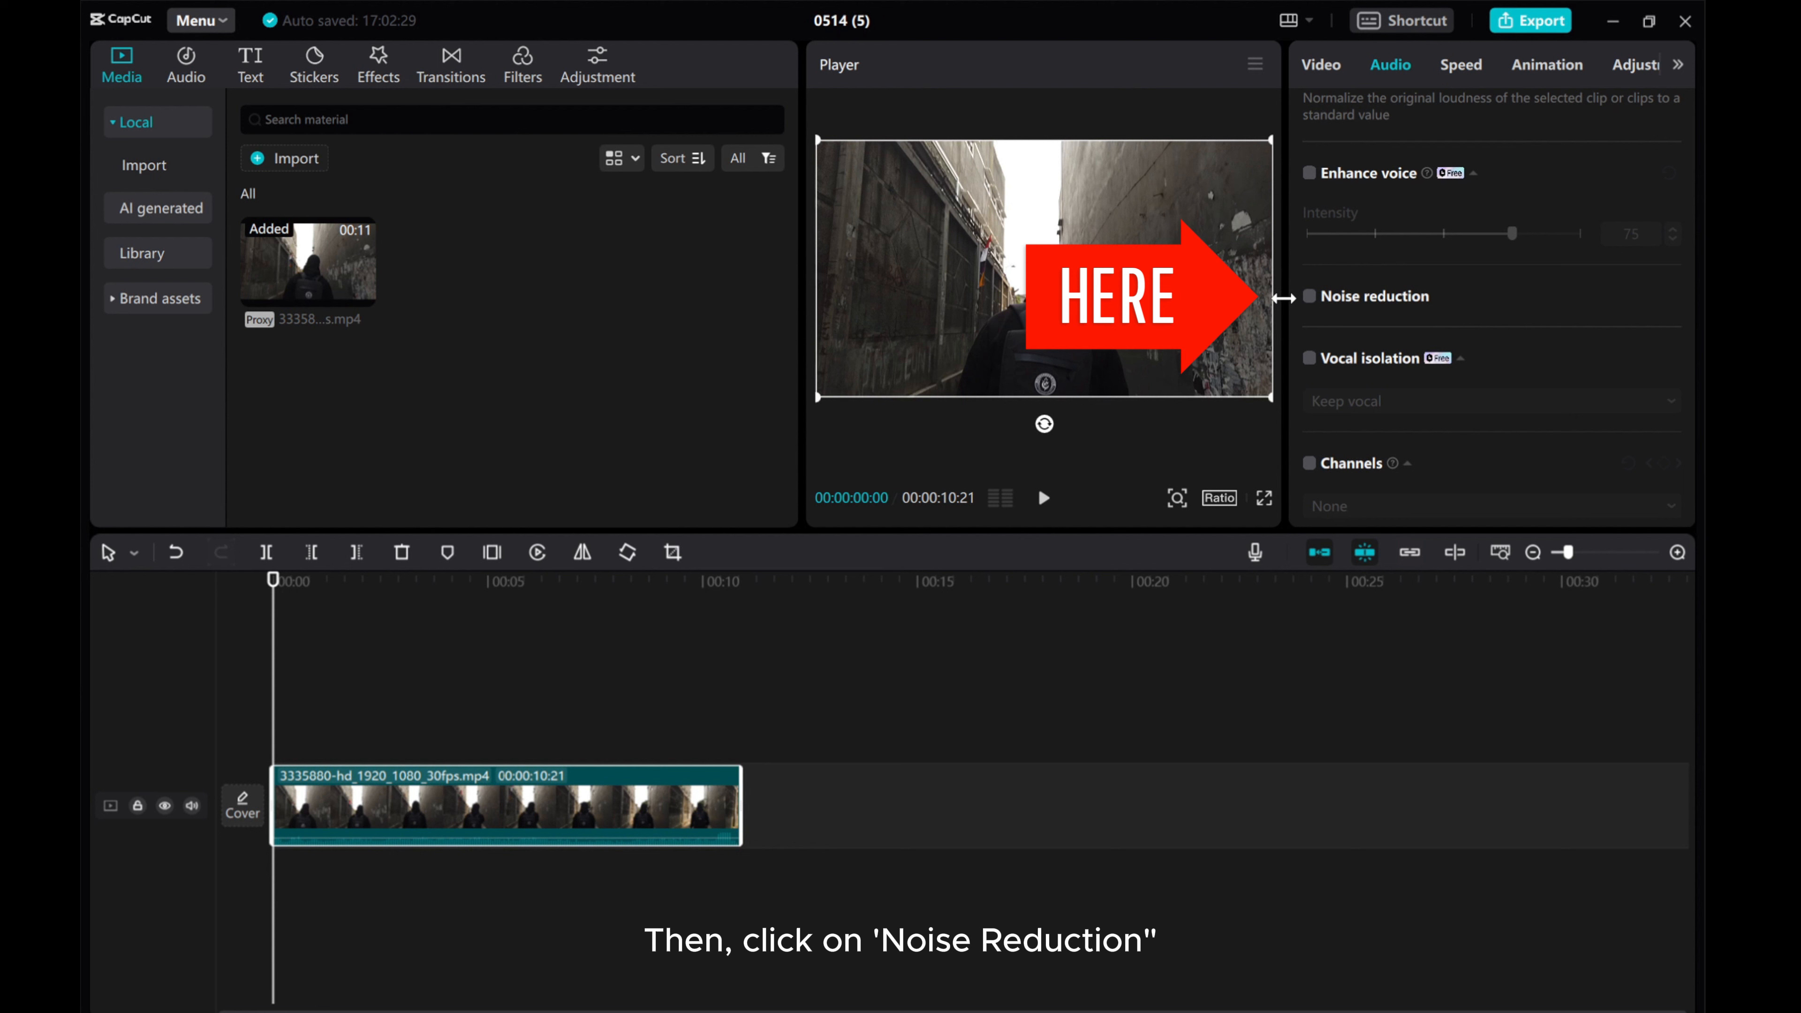
pyautogui.moveTo(1309, 299)
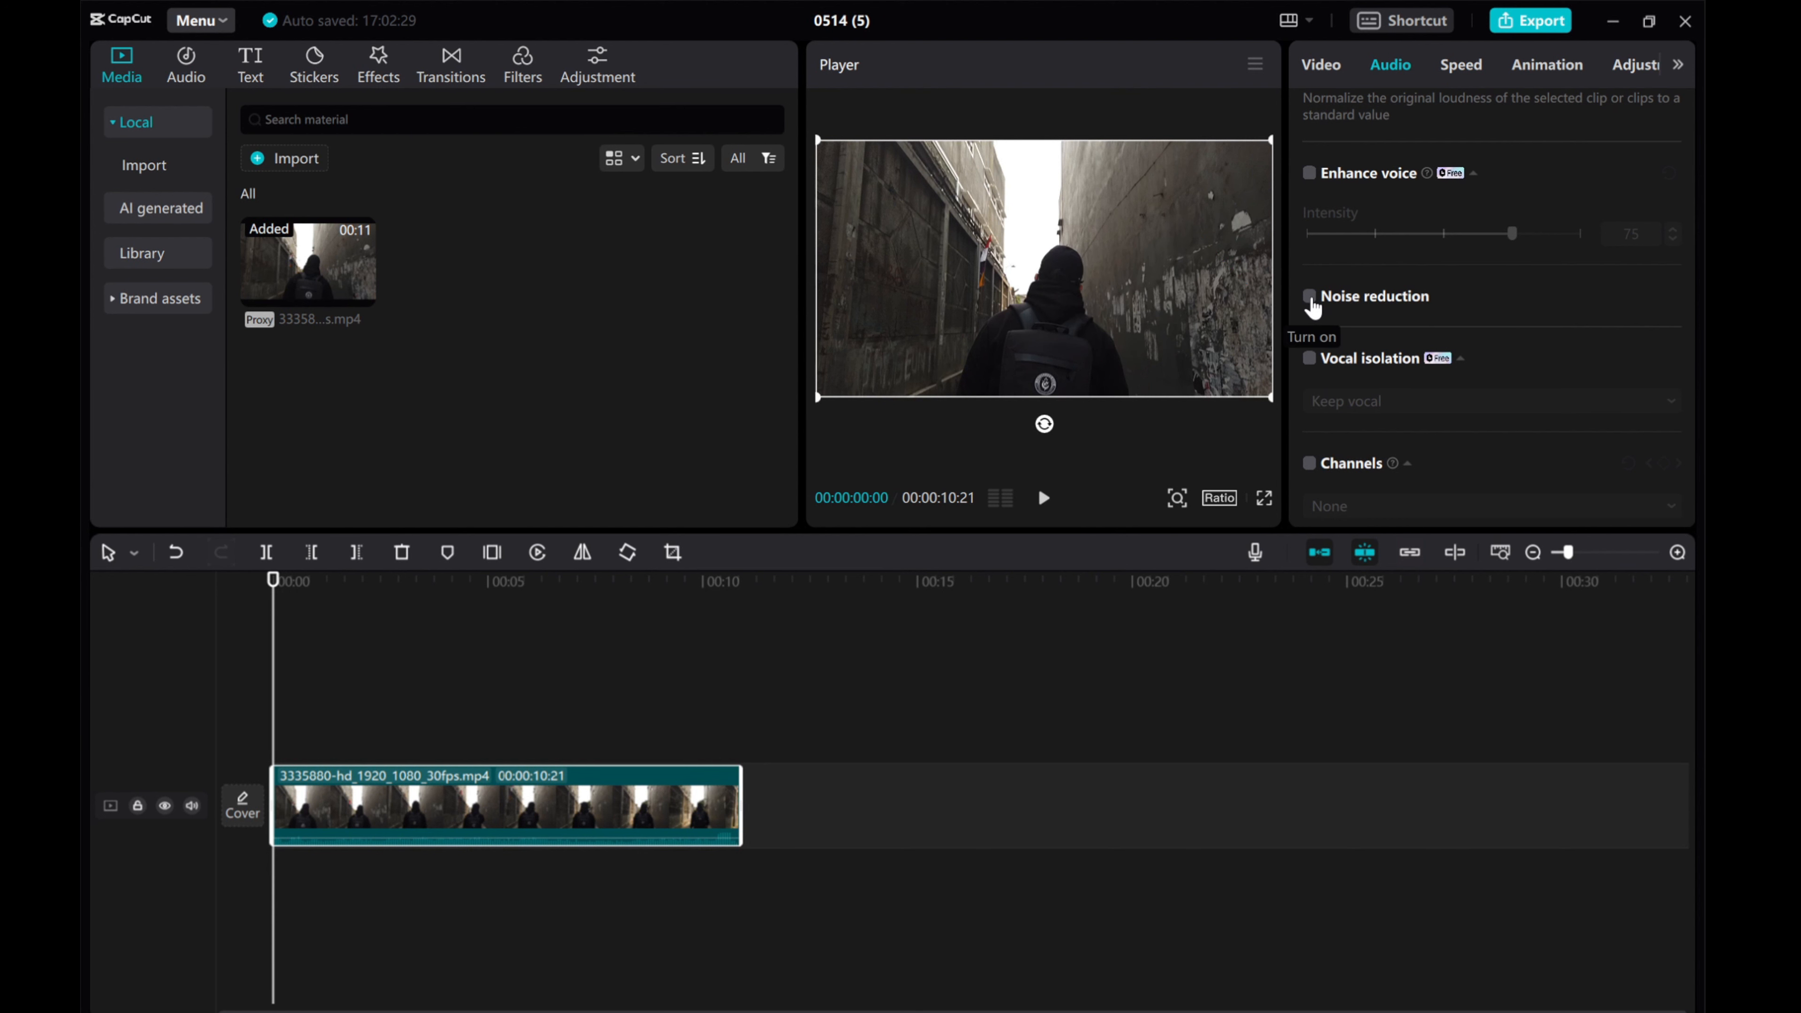
pyautogui.click(1310, 297)
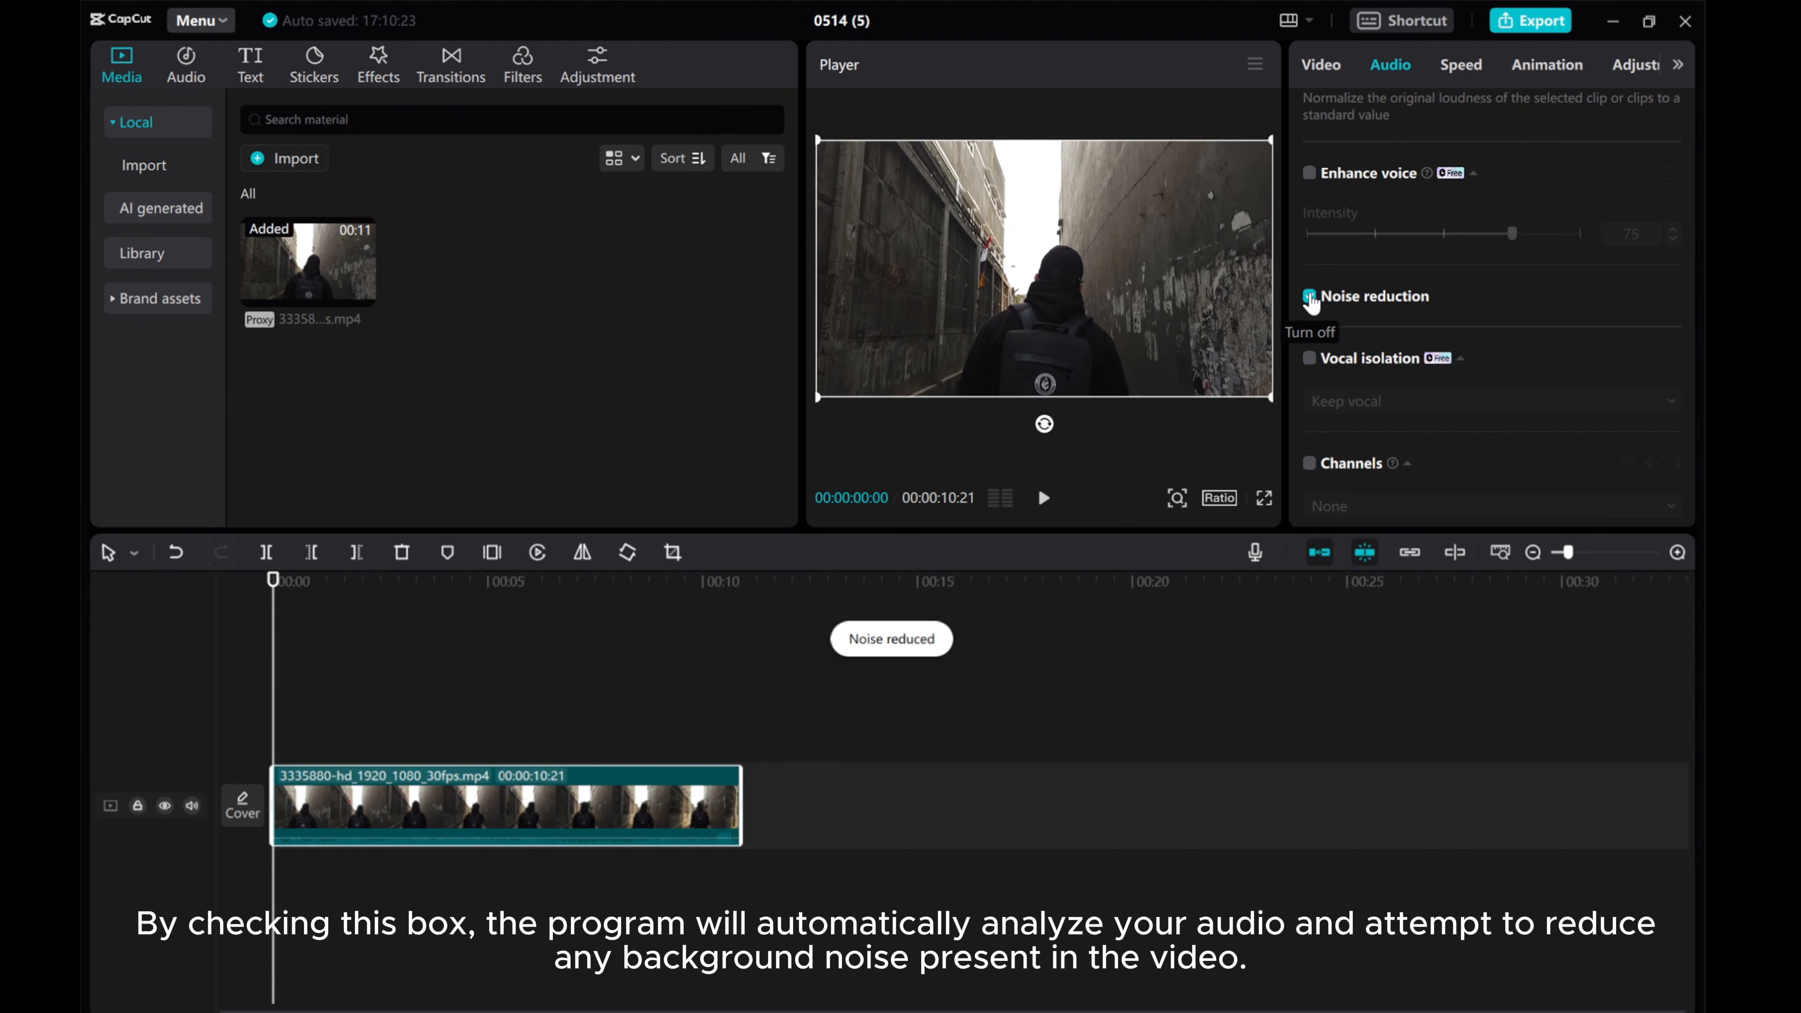
pyautogui.click(1309, 296)
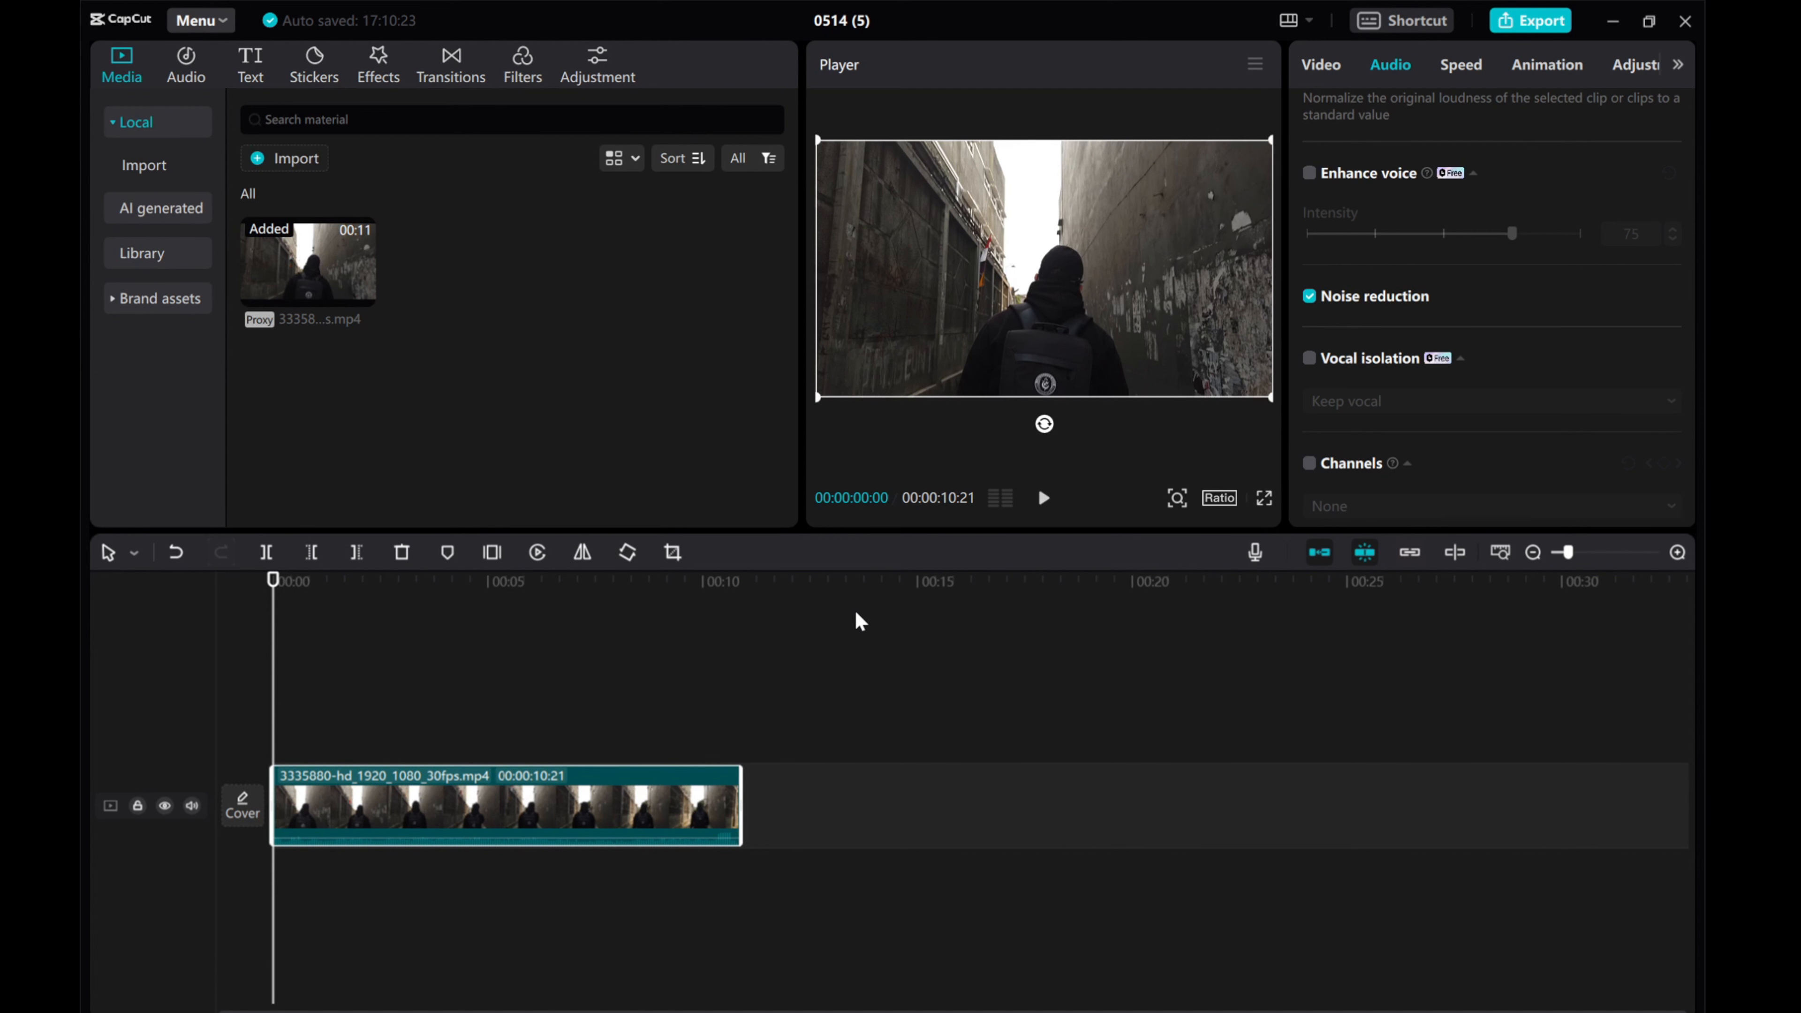
pyautogui.moveTo(1354, 370)
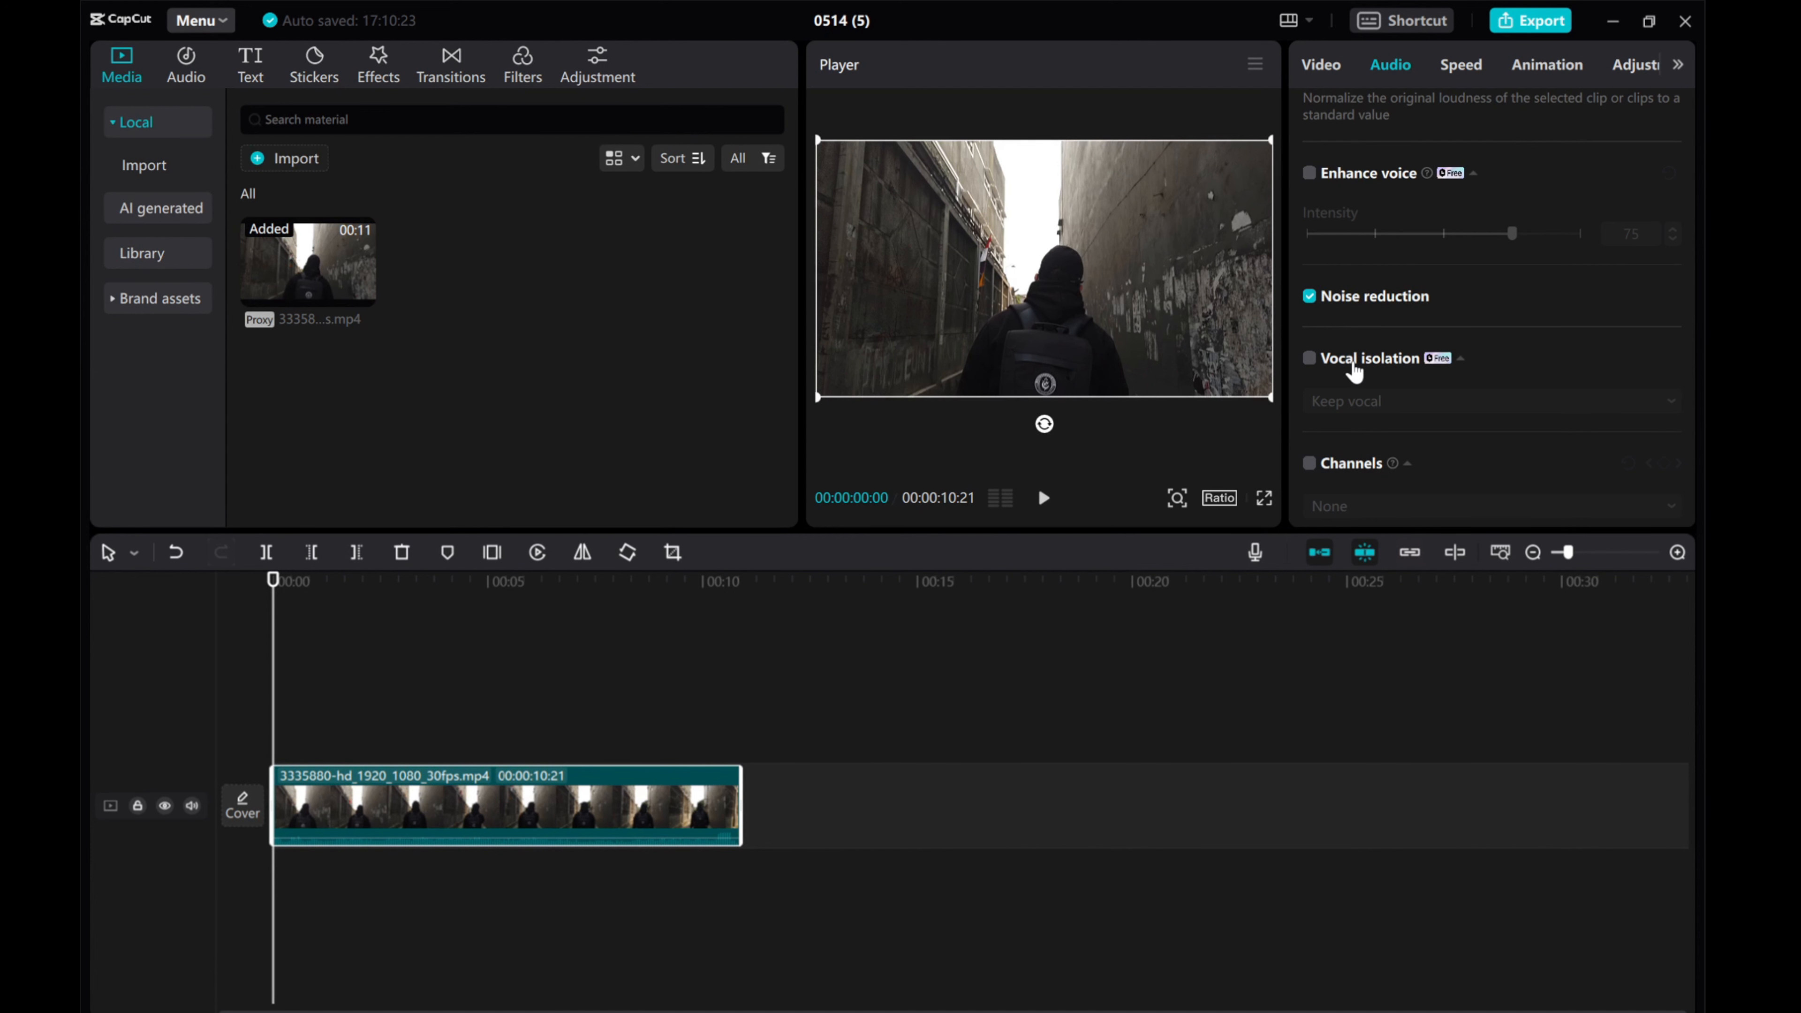
pyautogui.moveTo(1343, 332)
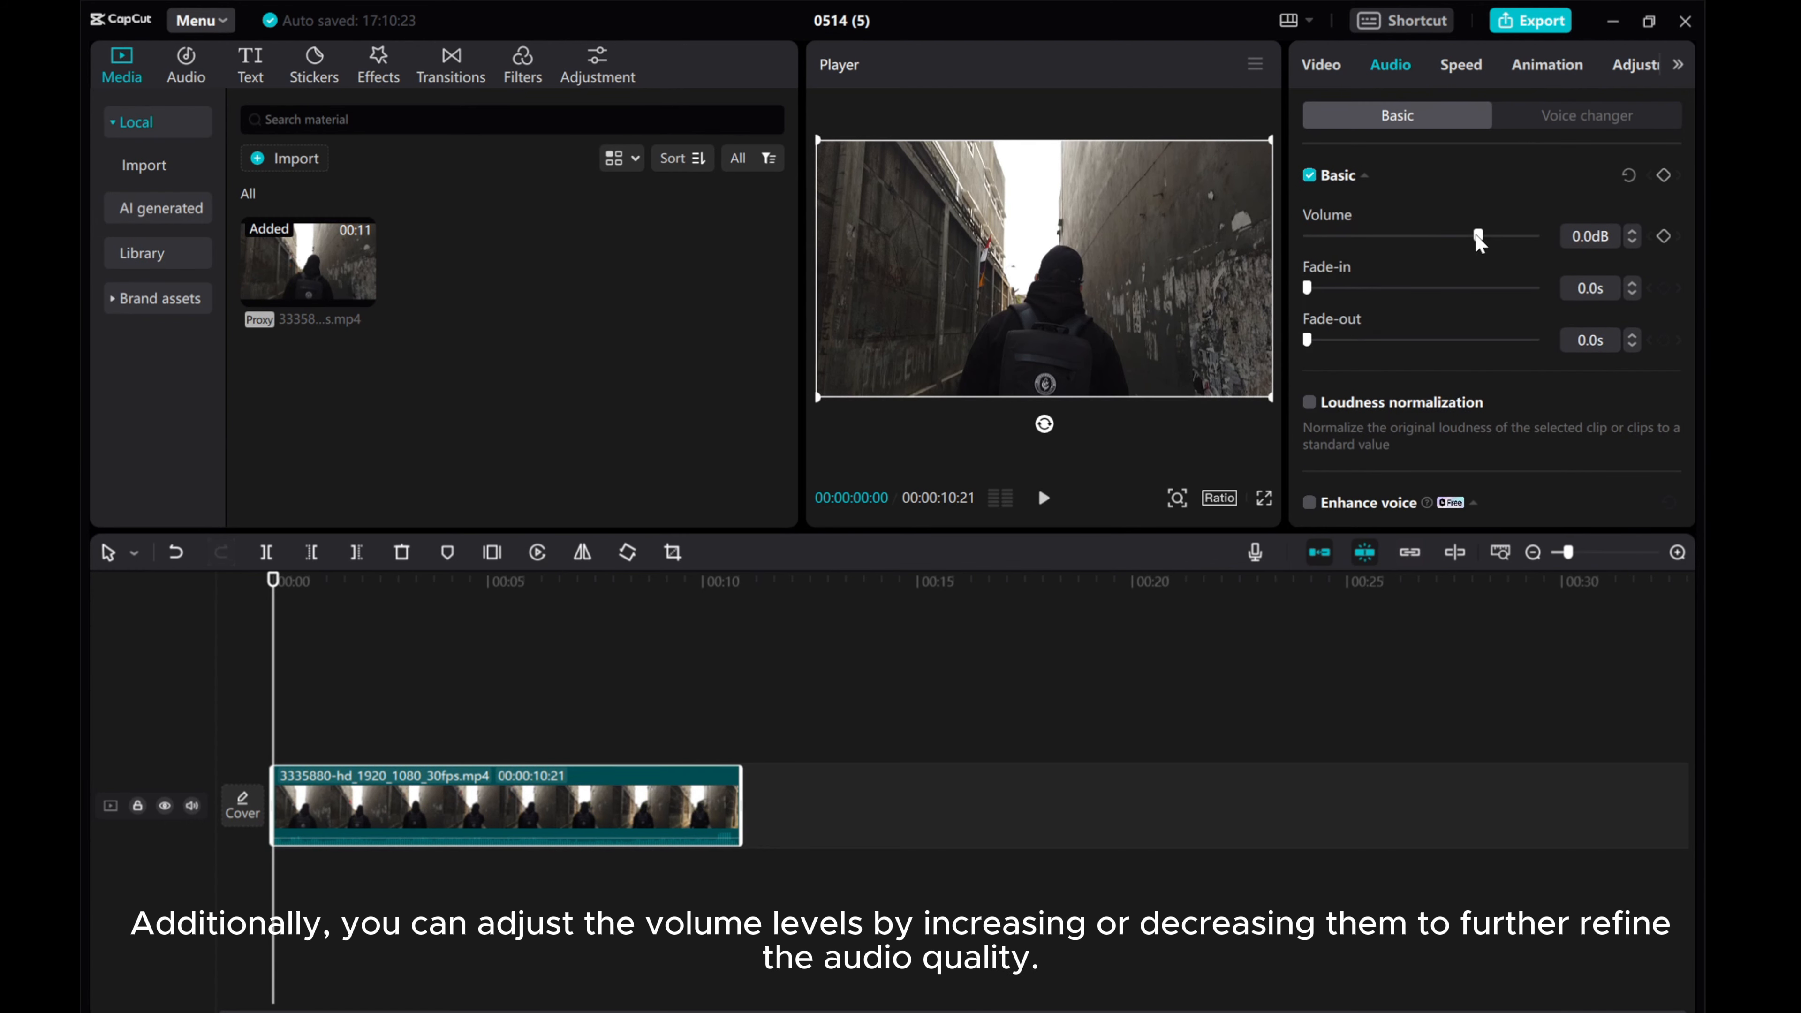
# Set the clip's volume to 11.7 dB with a 2.0 s fade-in and 2.4 s fade-out.
pyautogui.moveTo(1479, 236); pyautogui.dragTo(1404, 235)
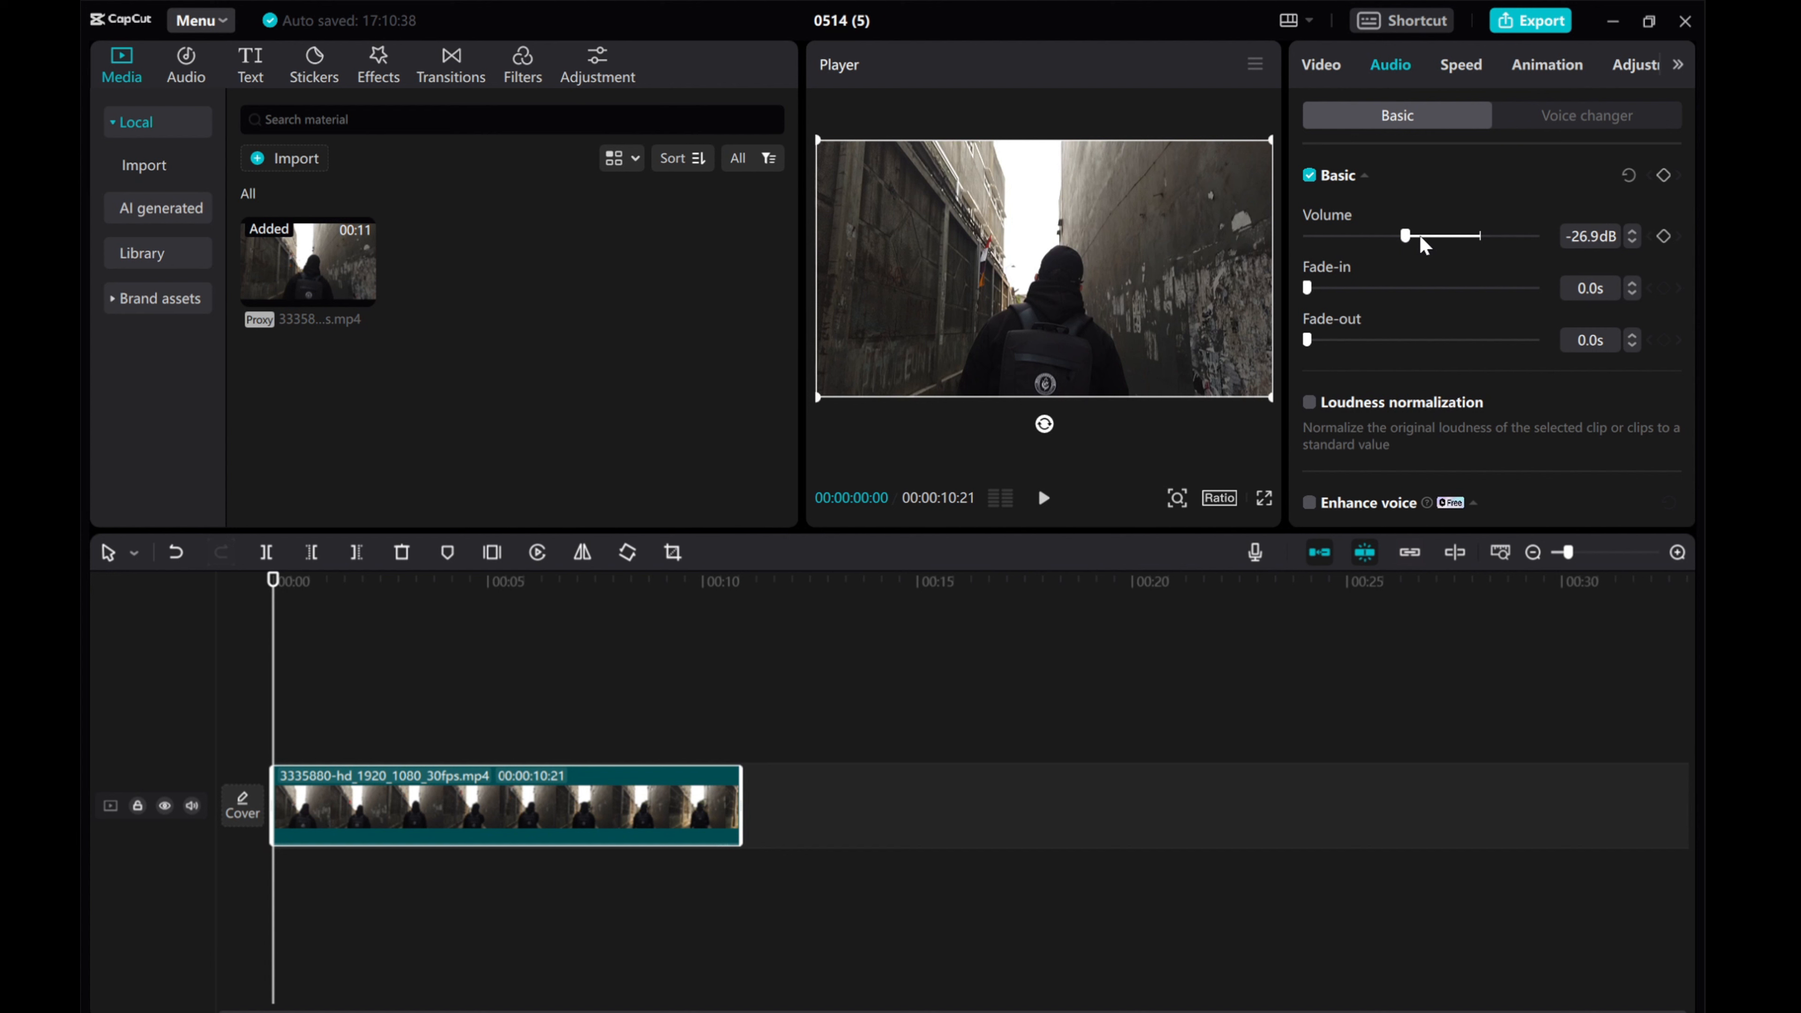
pyautogui.moveTo(1402, 236); pyautogui.dragTo(1509, 236)
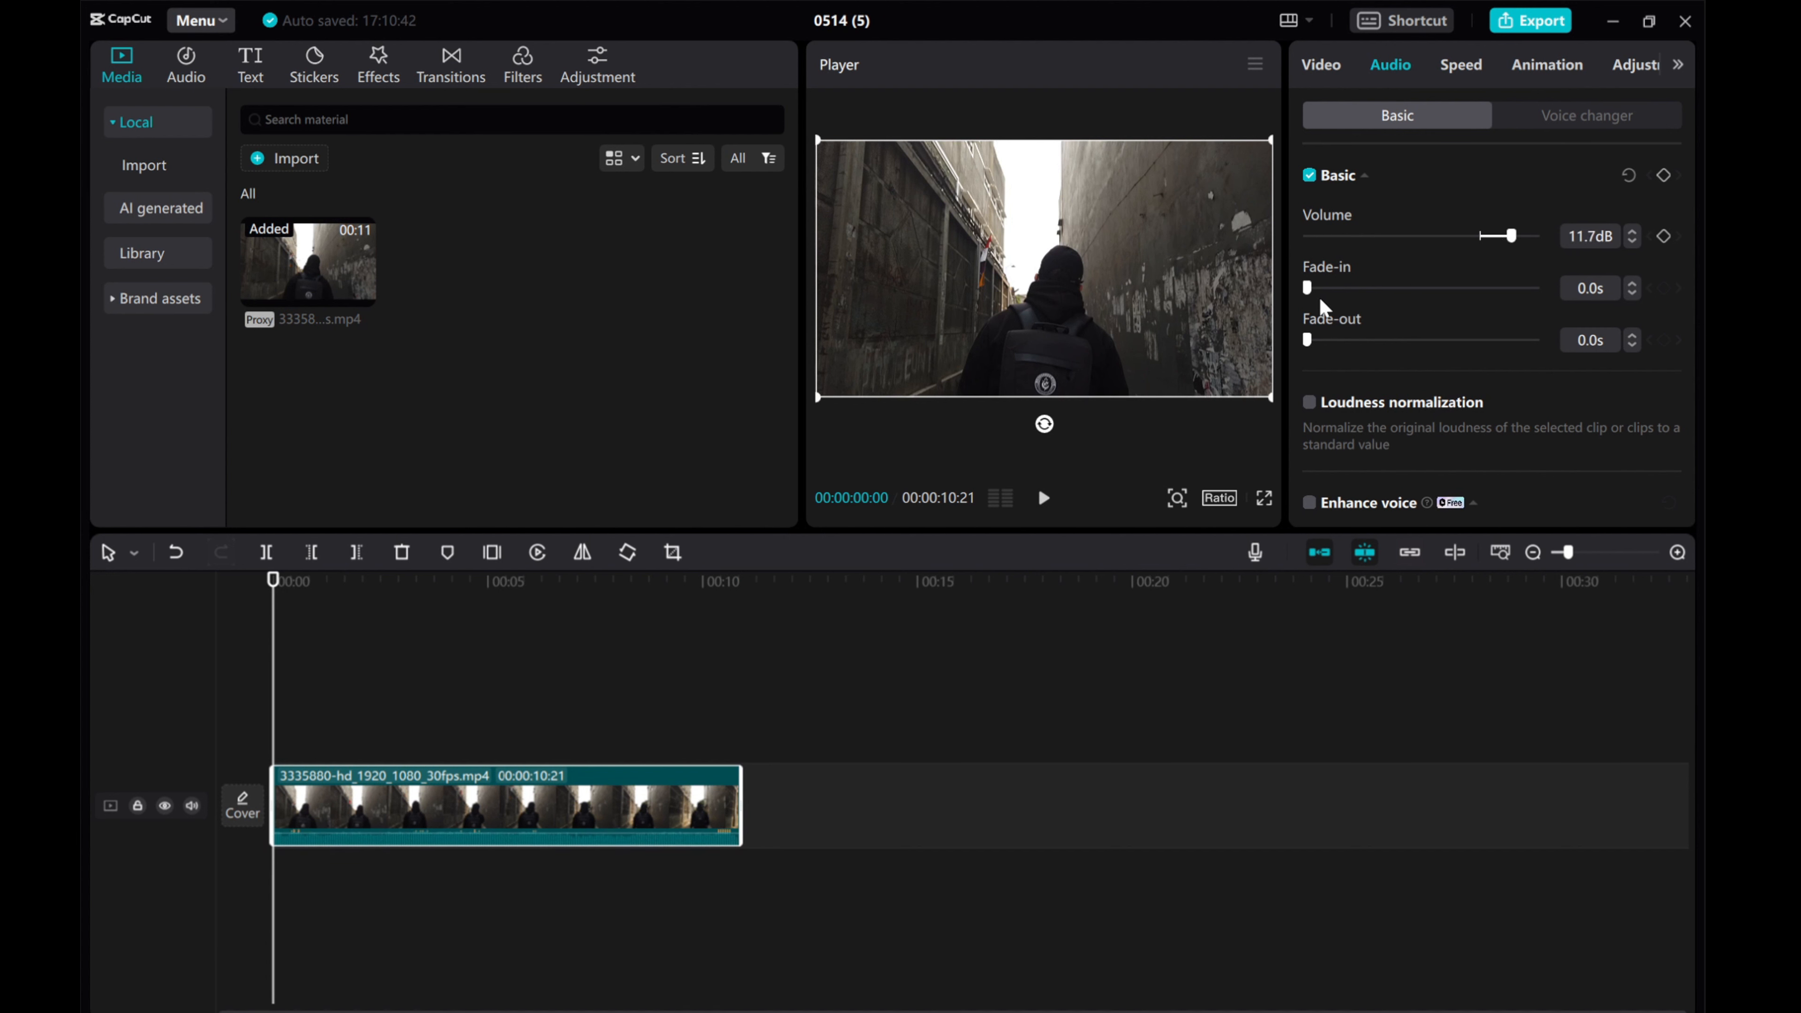
pyautogui.moveTo(1306, 288); pyautogui.dragTo(1357, 288)
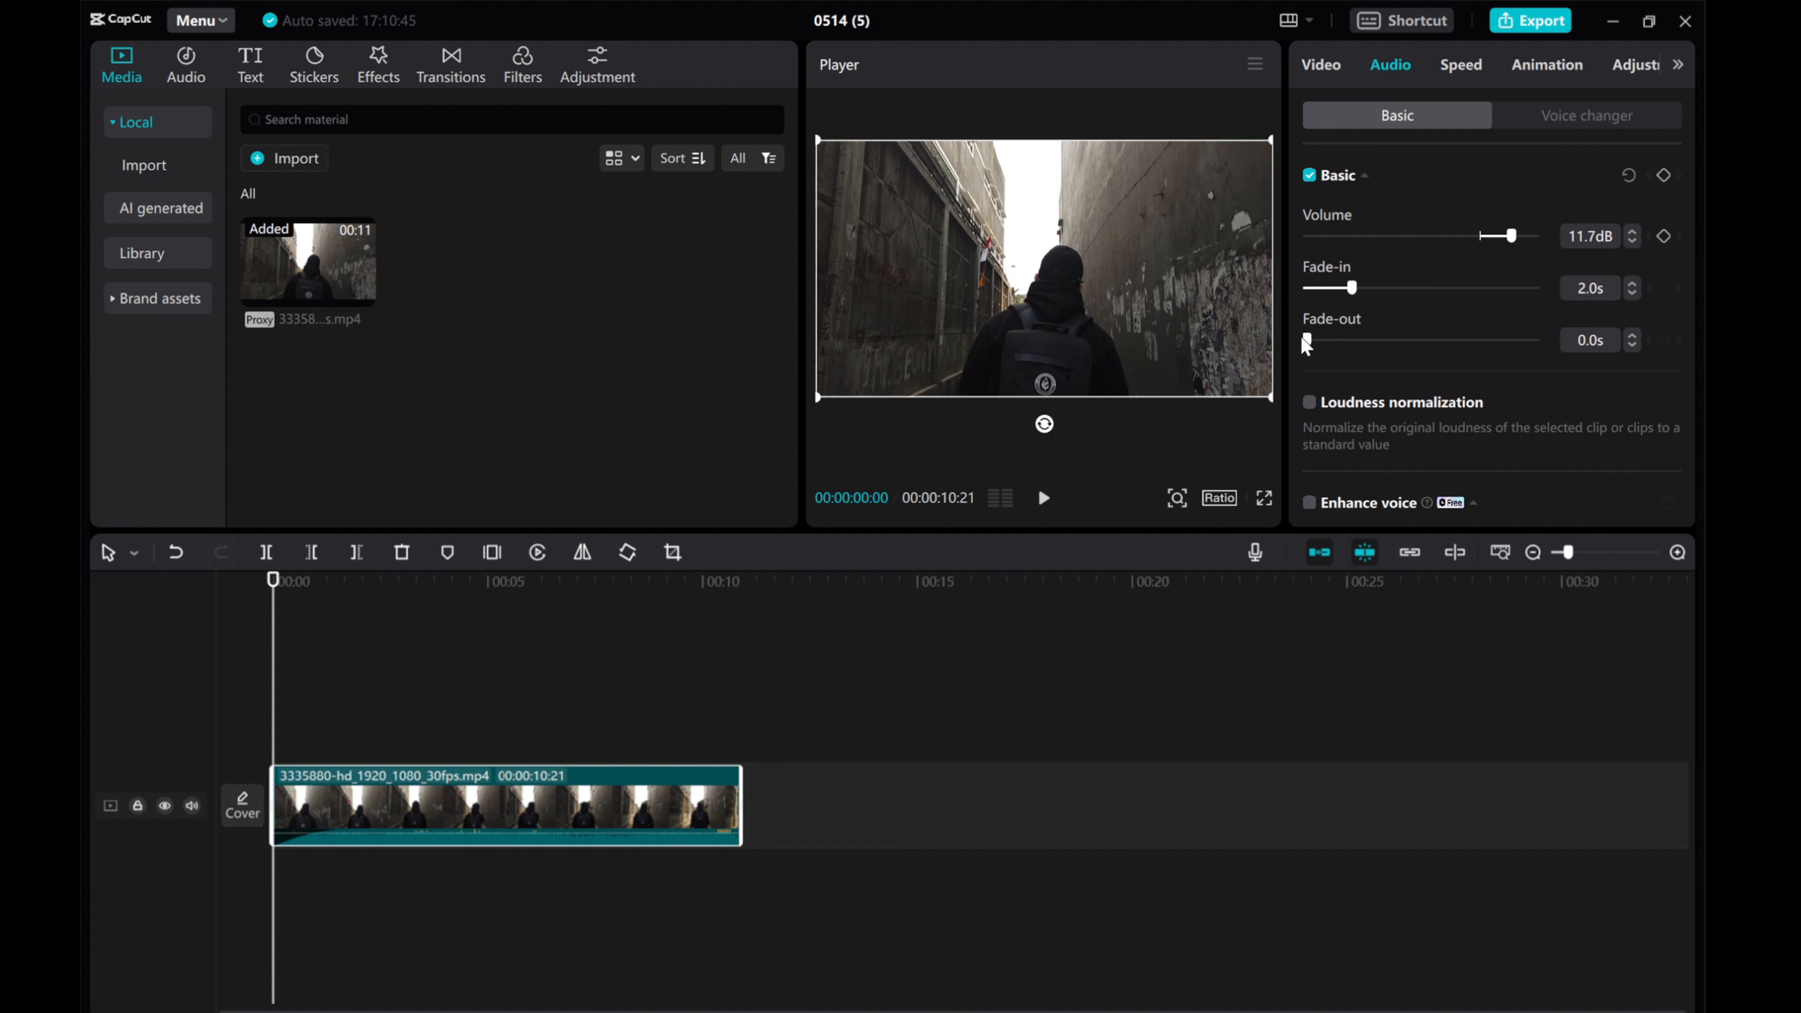
pyautogui.moveTo(1305, 340); pyautogui.dragTo(1368, 339)
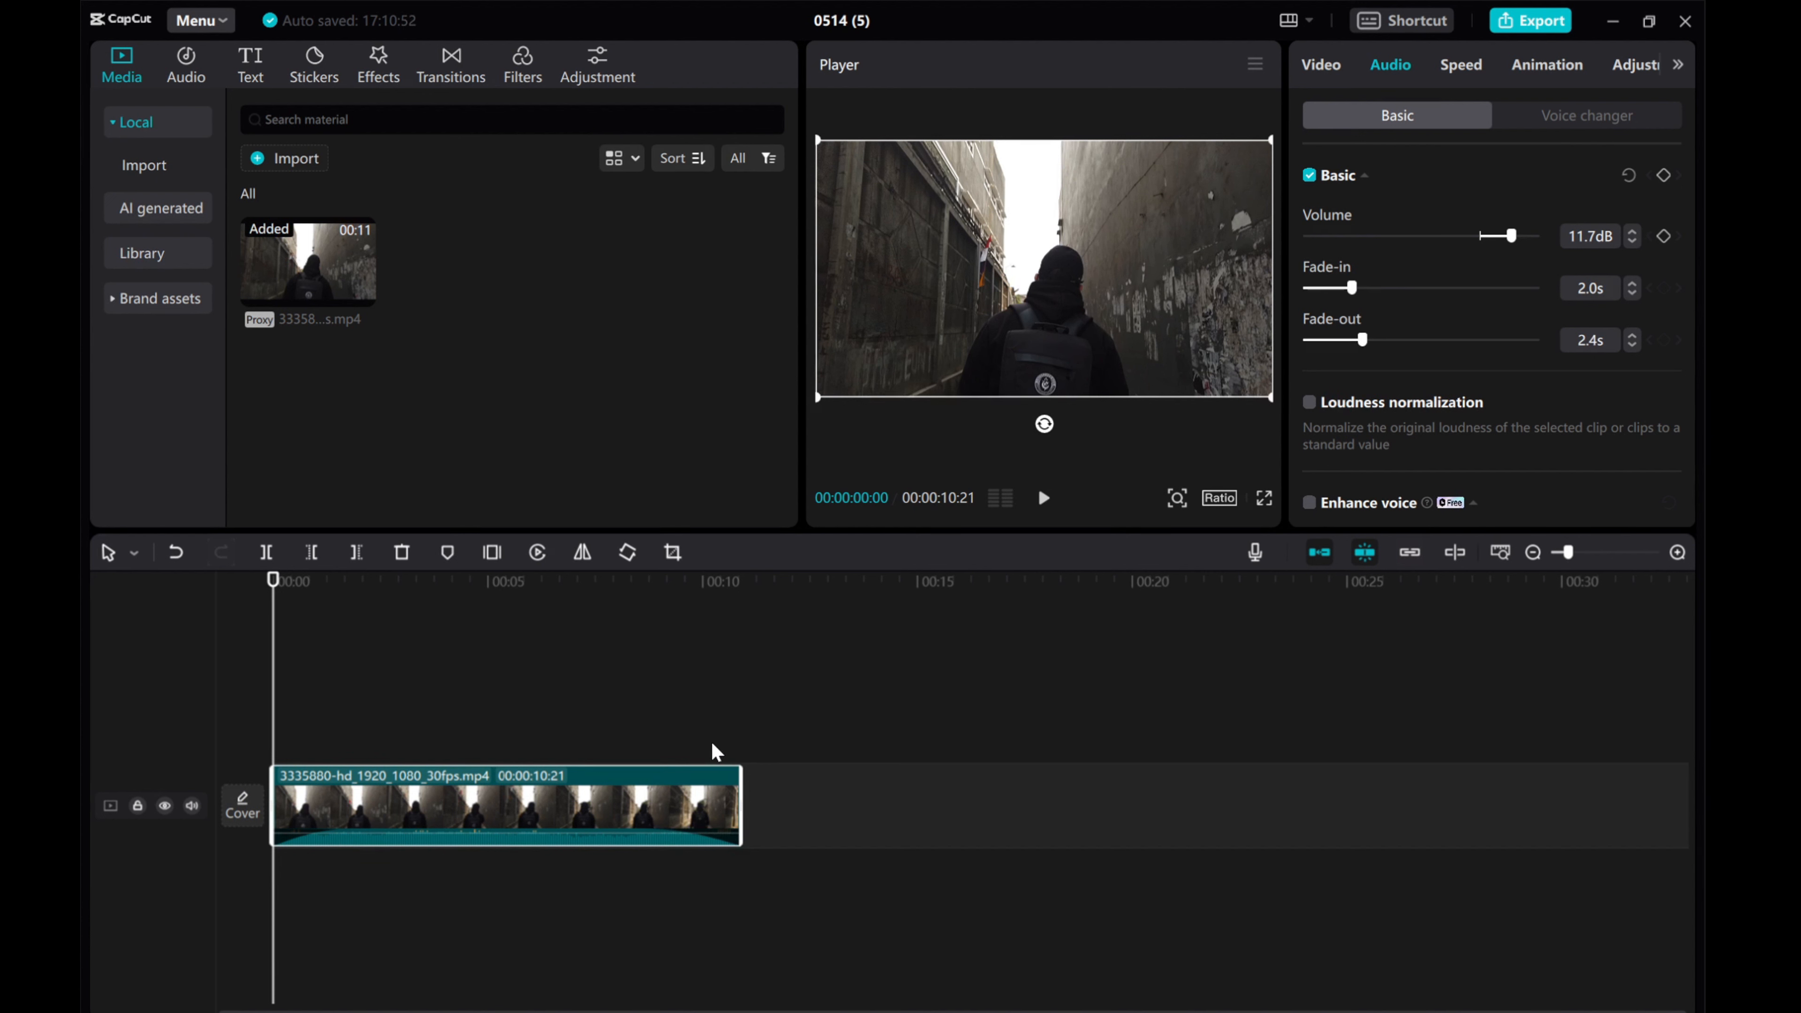
pyautogui.moveTo(630, 753)
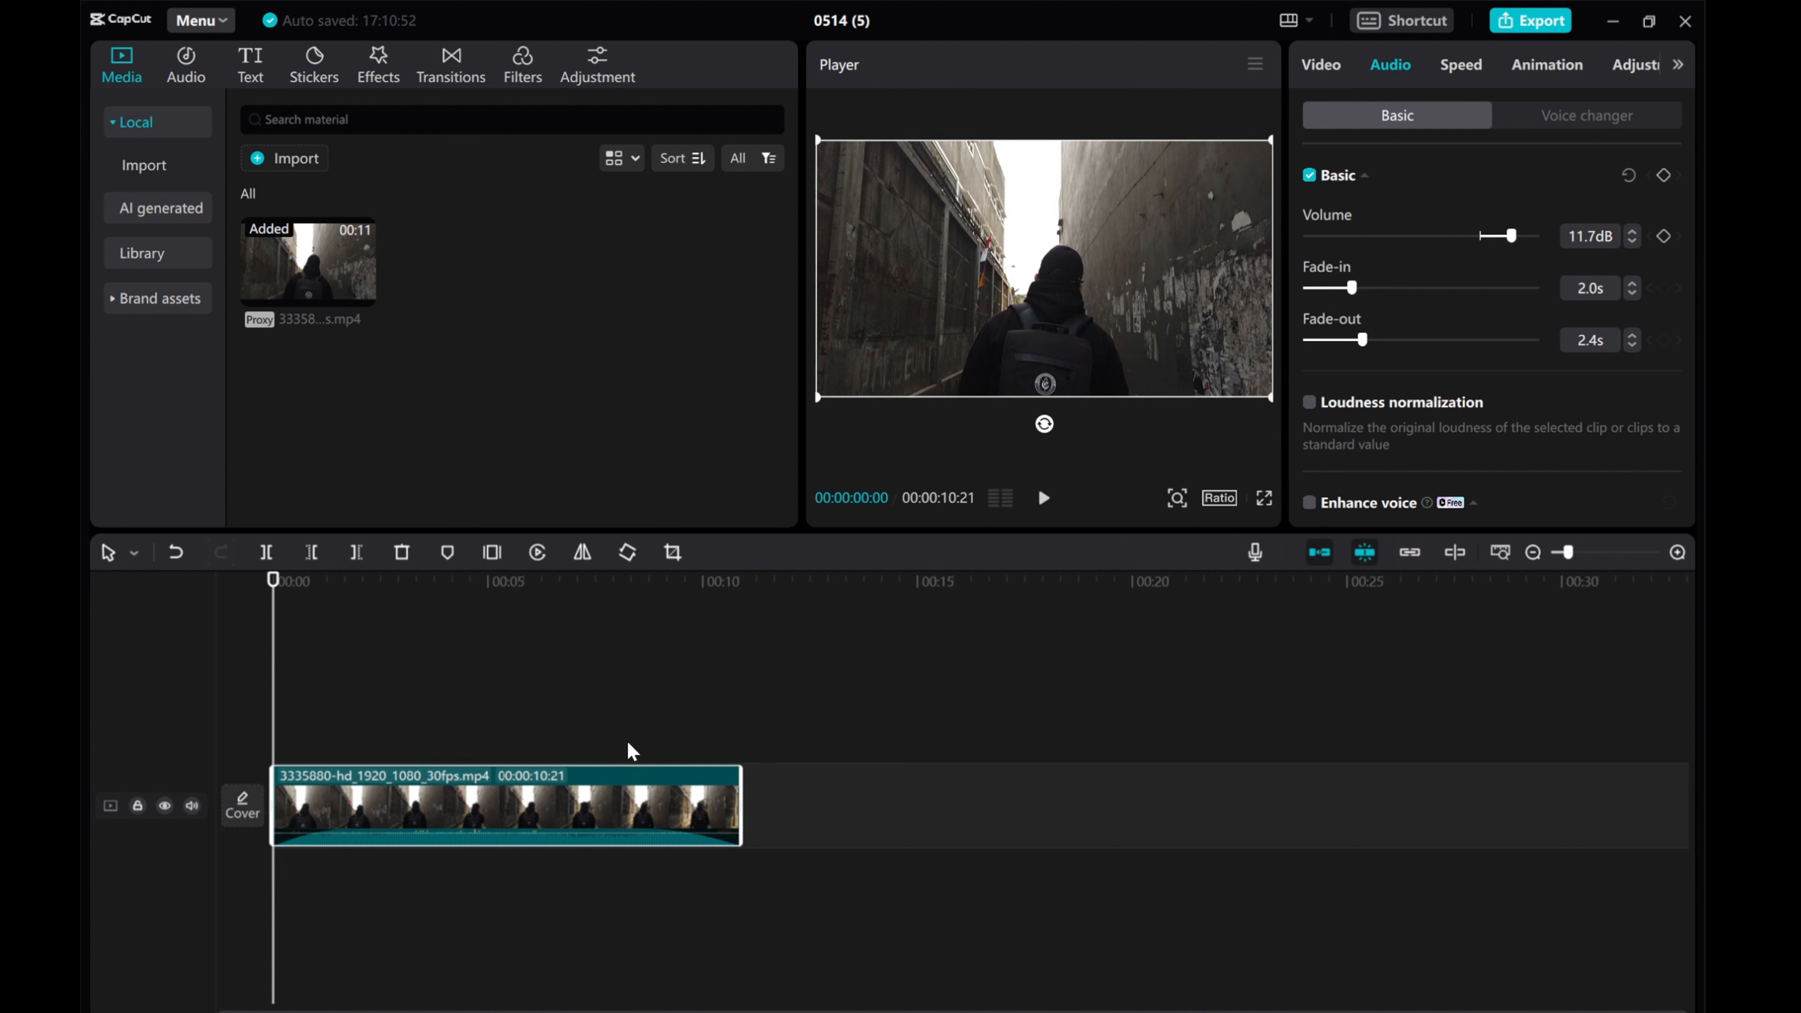
pyautogui.moveTo(642, 745)
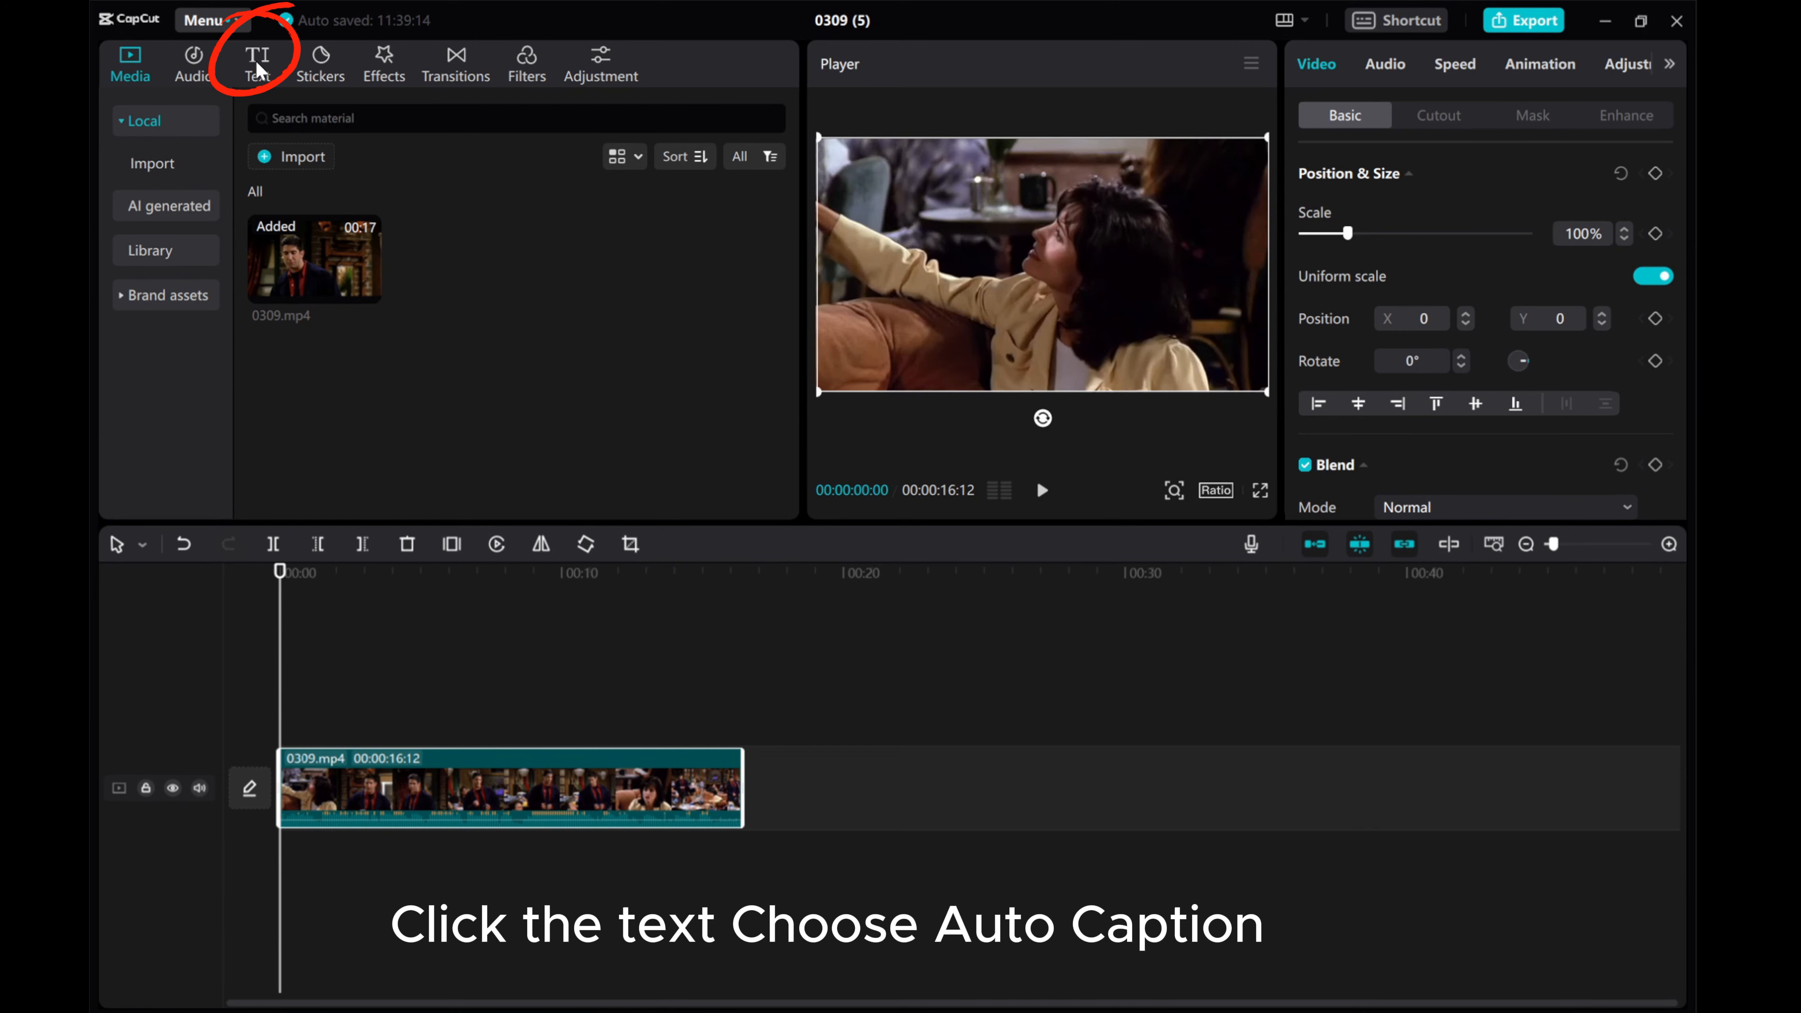
# Choose English as the speech language in Auto captions and start generating captions.
pyautogui.click(257, 64)
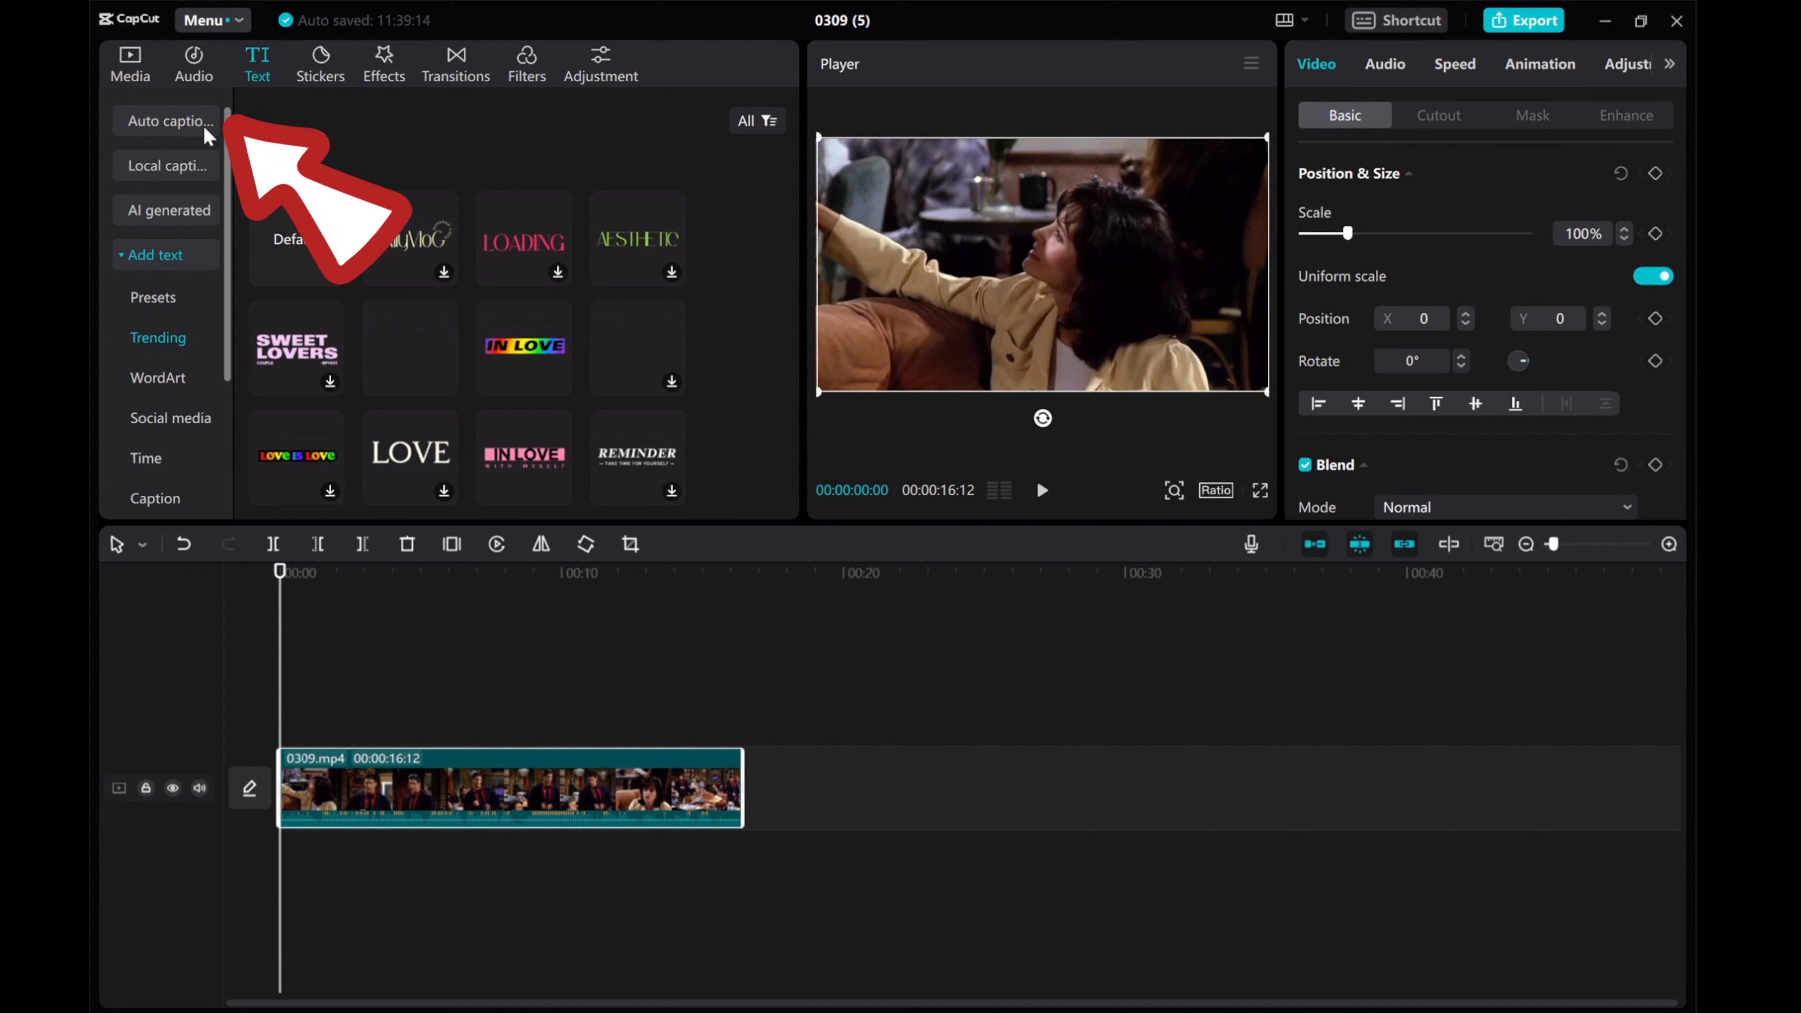
pyautogui.click(167, 121)
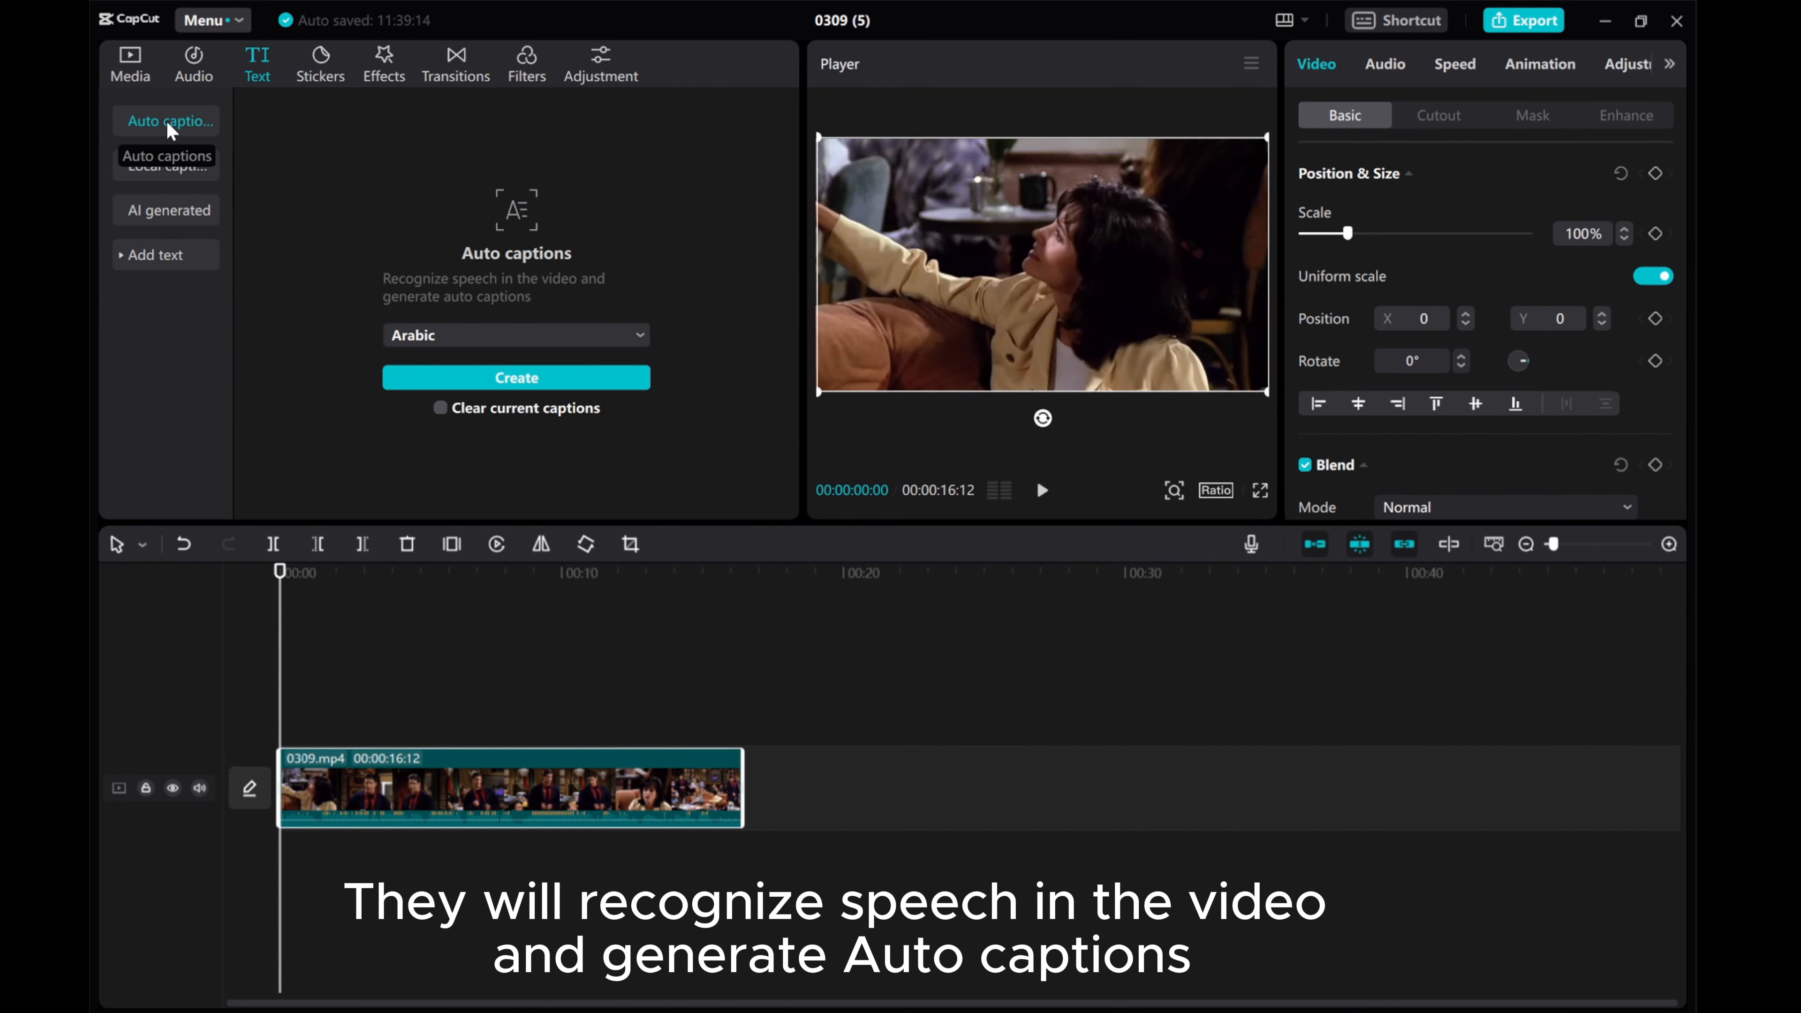
pyautogui.moveTo(480, 302)
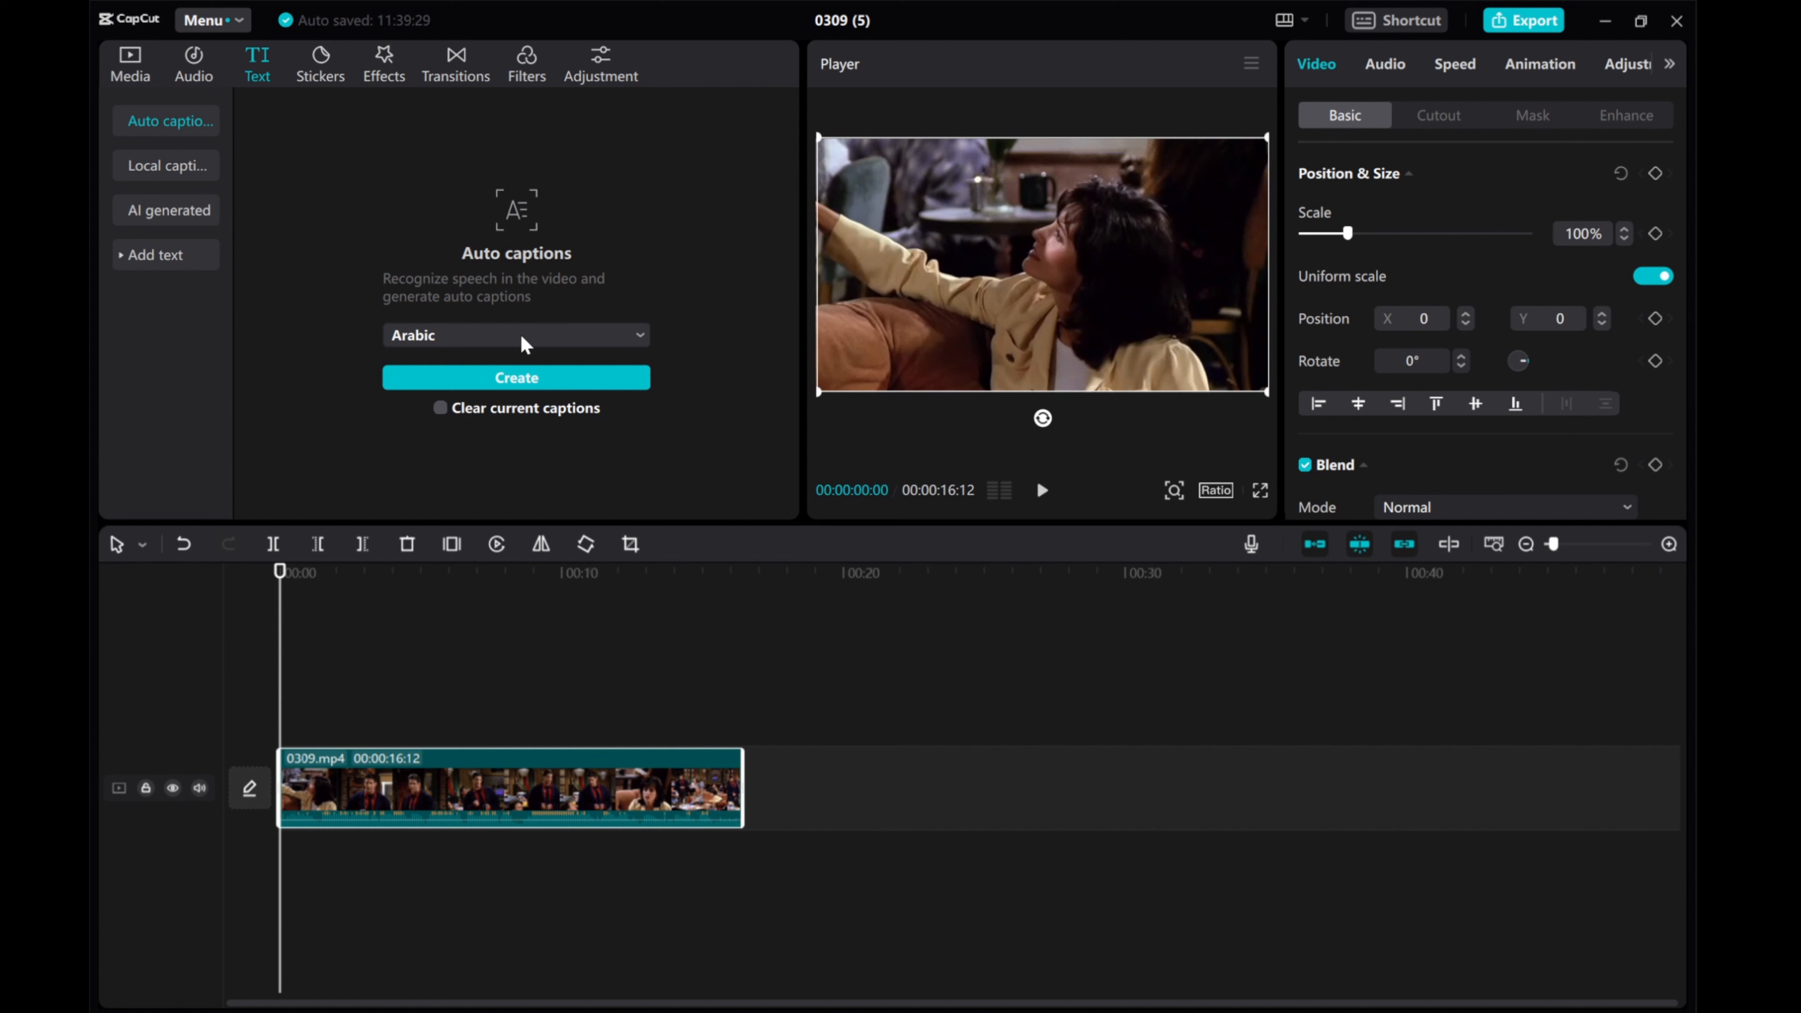
pyautogui.click(516, 335)
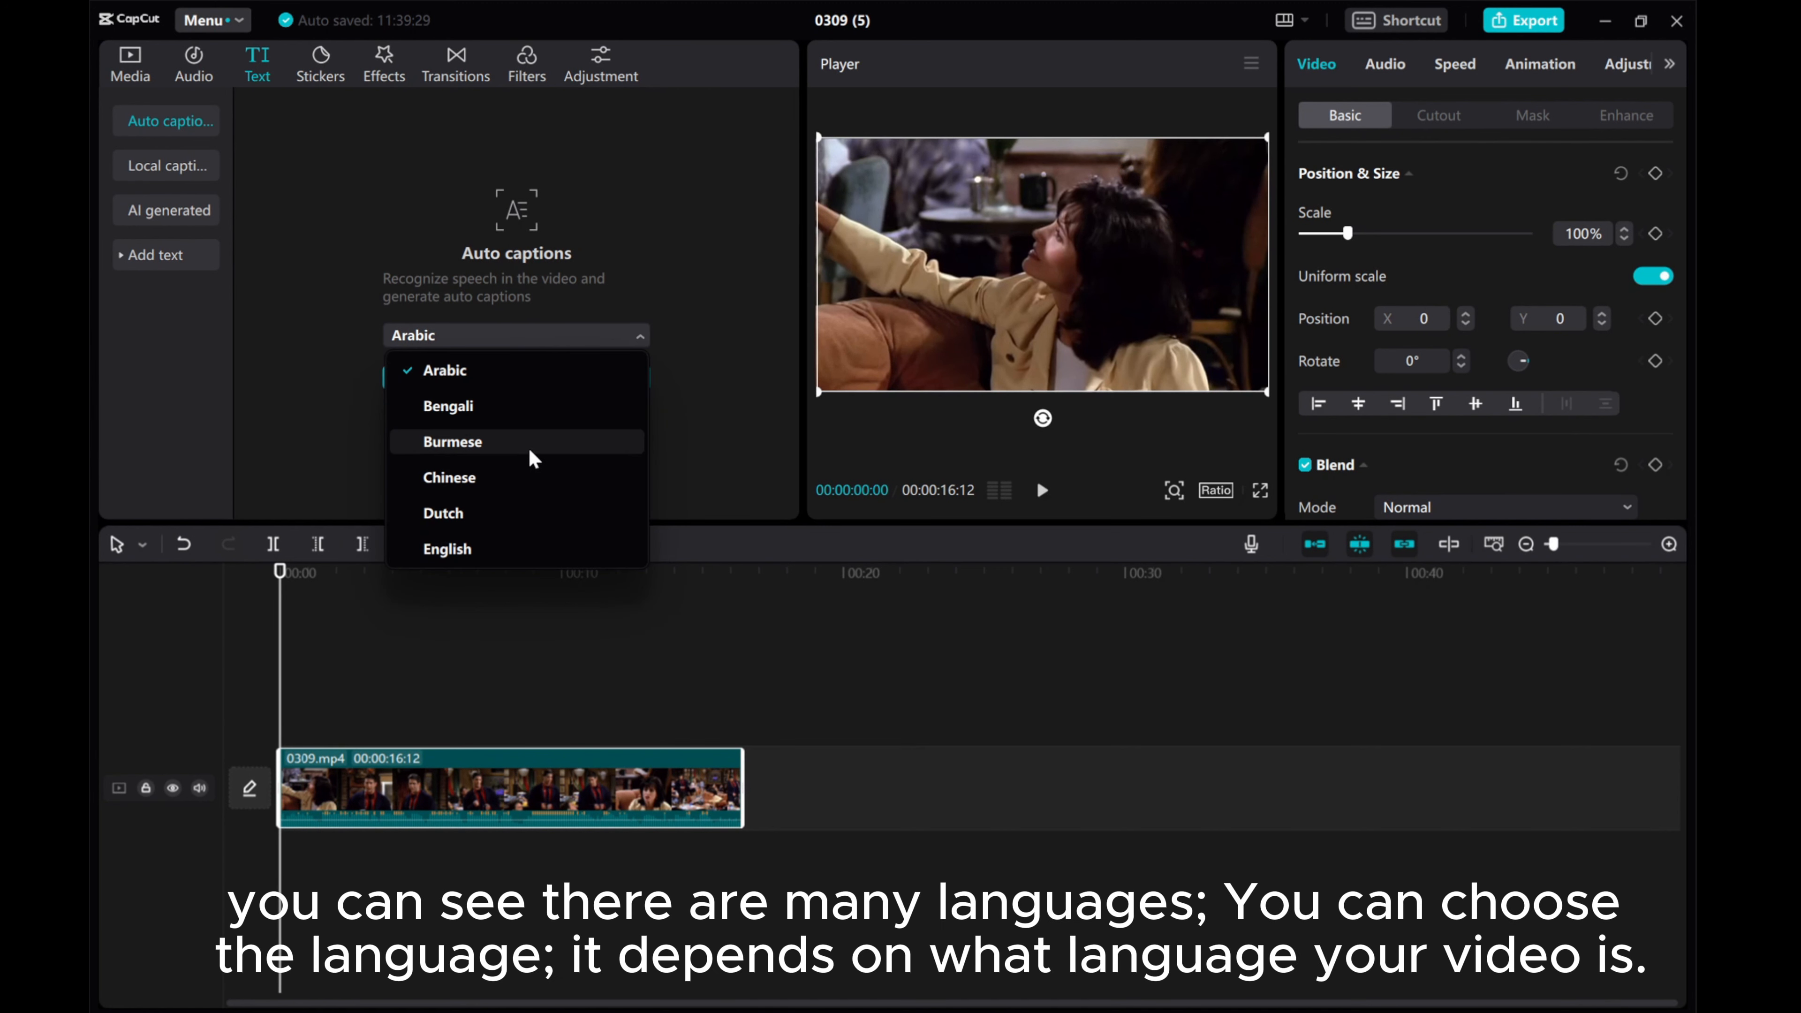
pyautogui.scroll(-3)
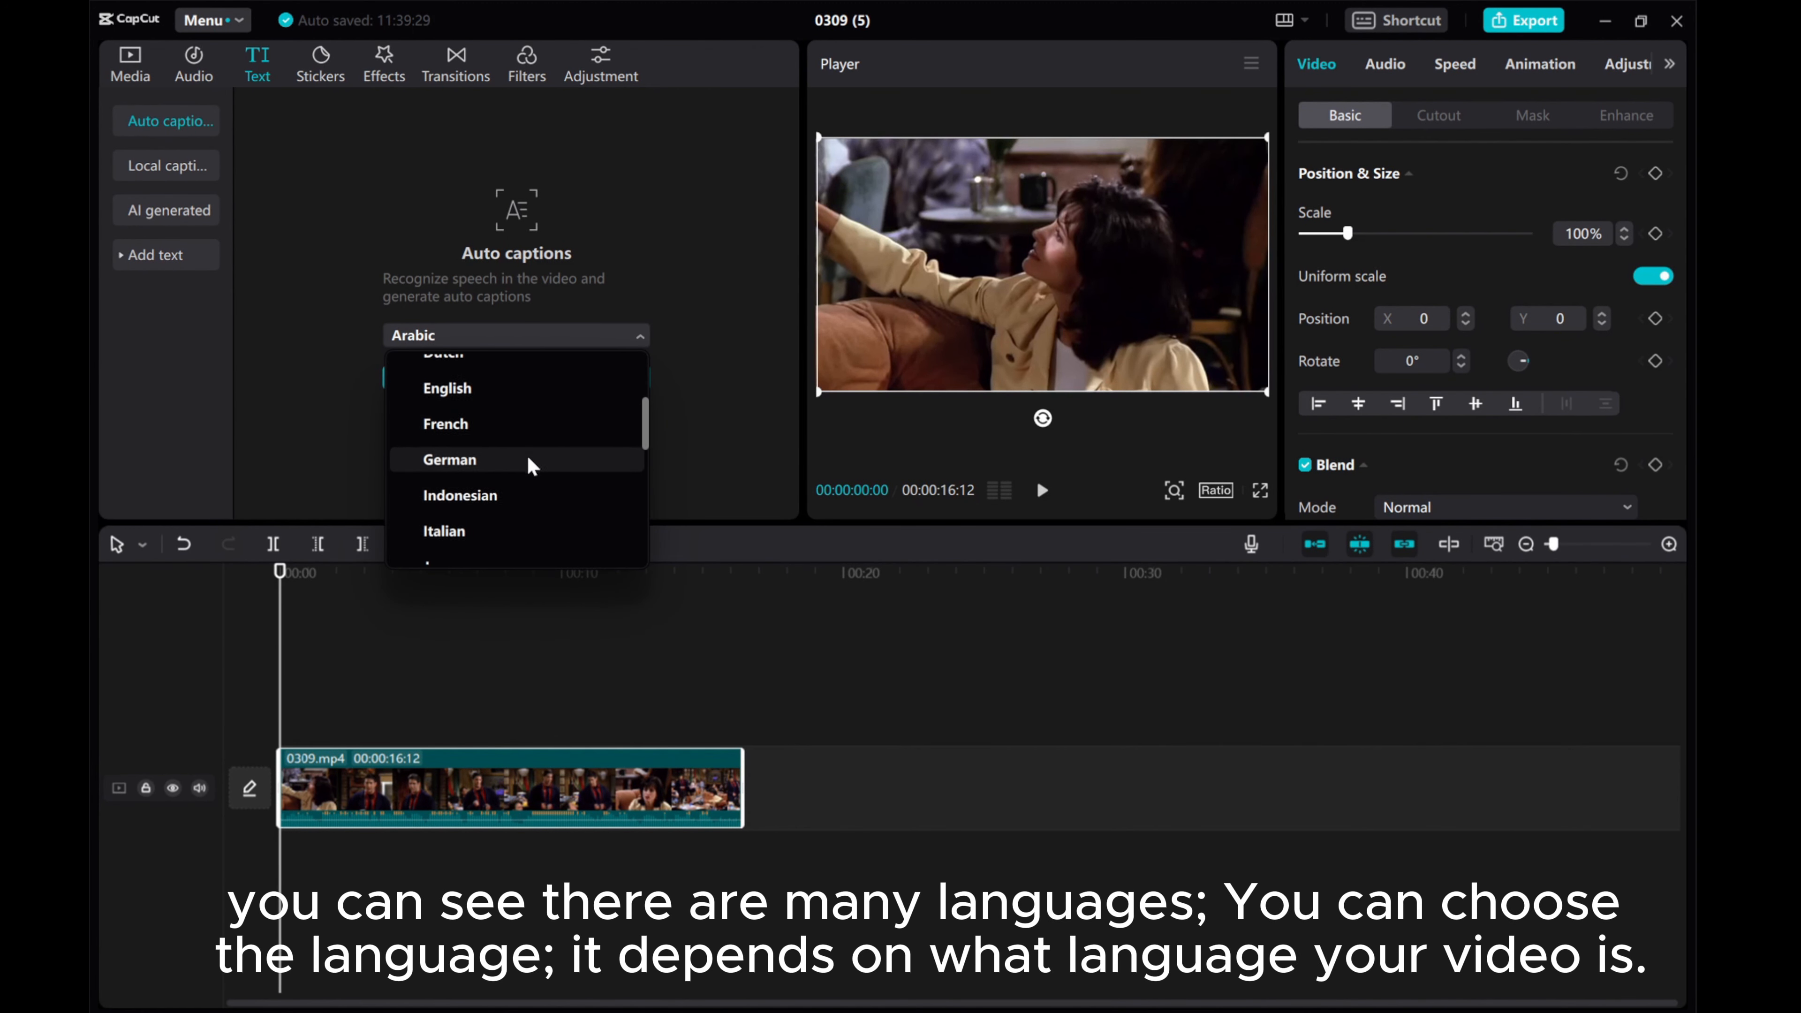
pyautogui.scroll(-3)
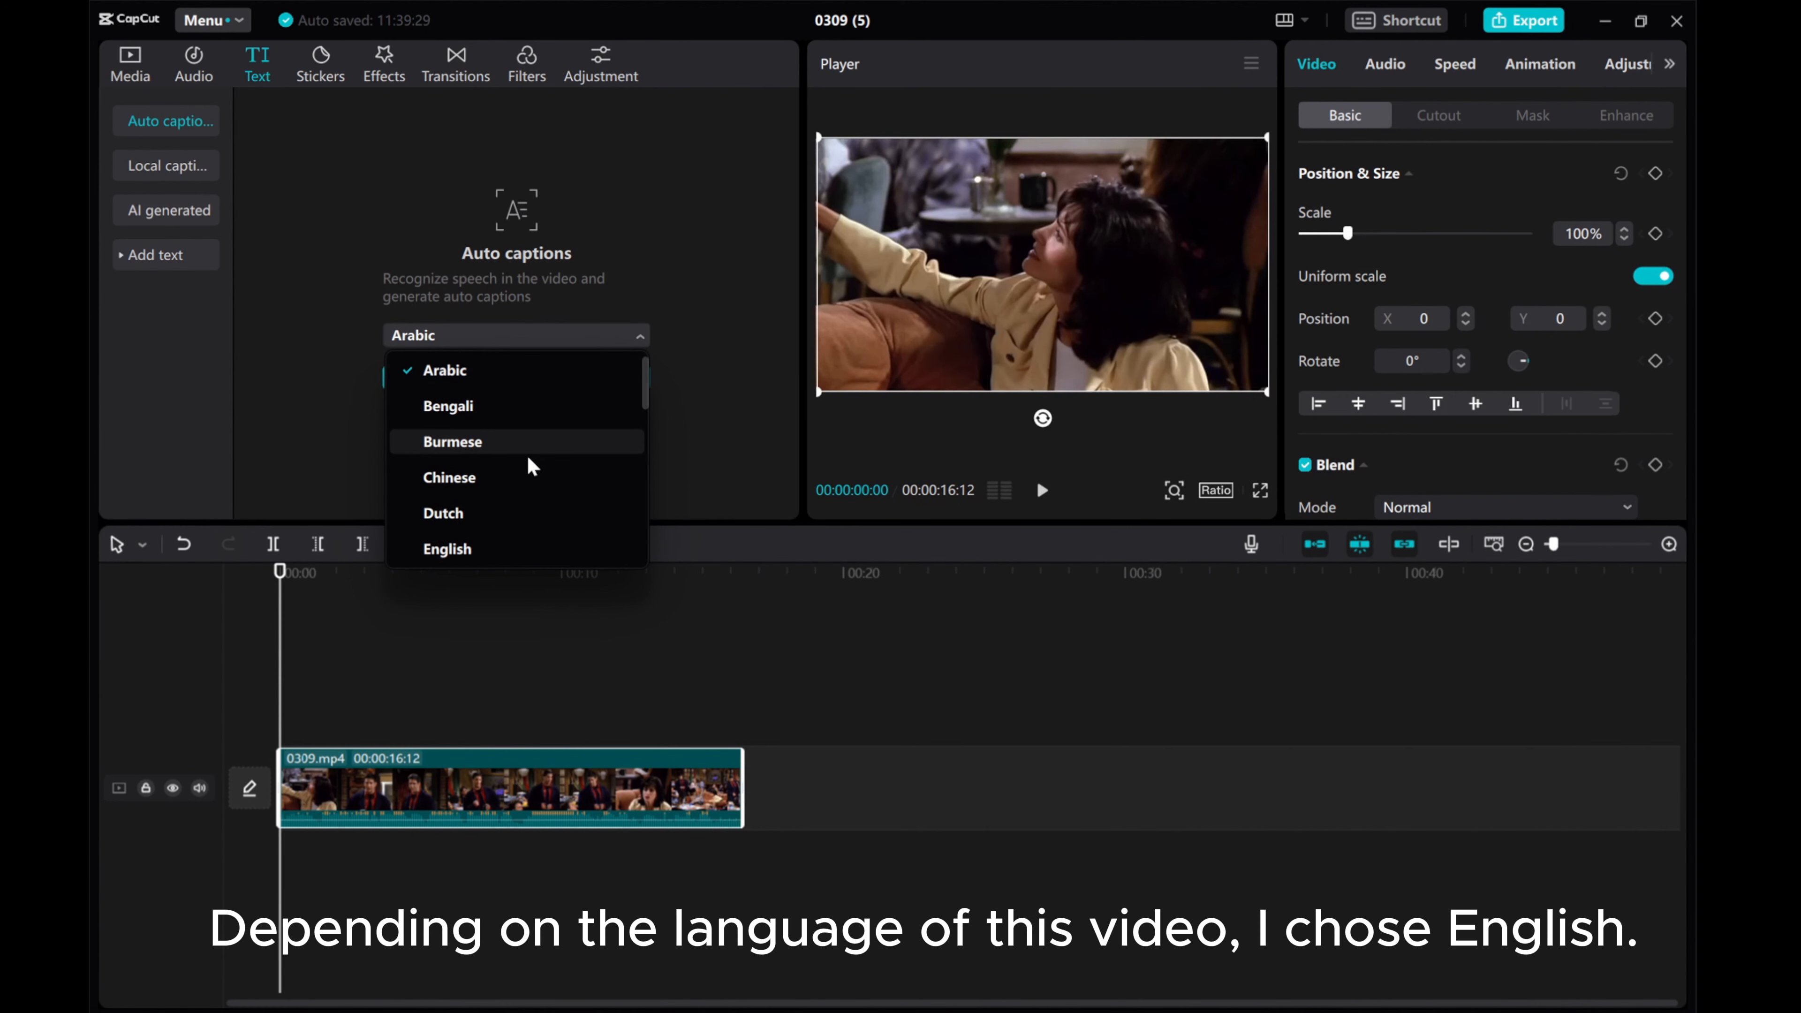
pyautogui.click(447, 550)
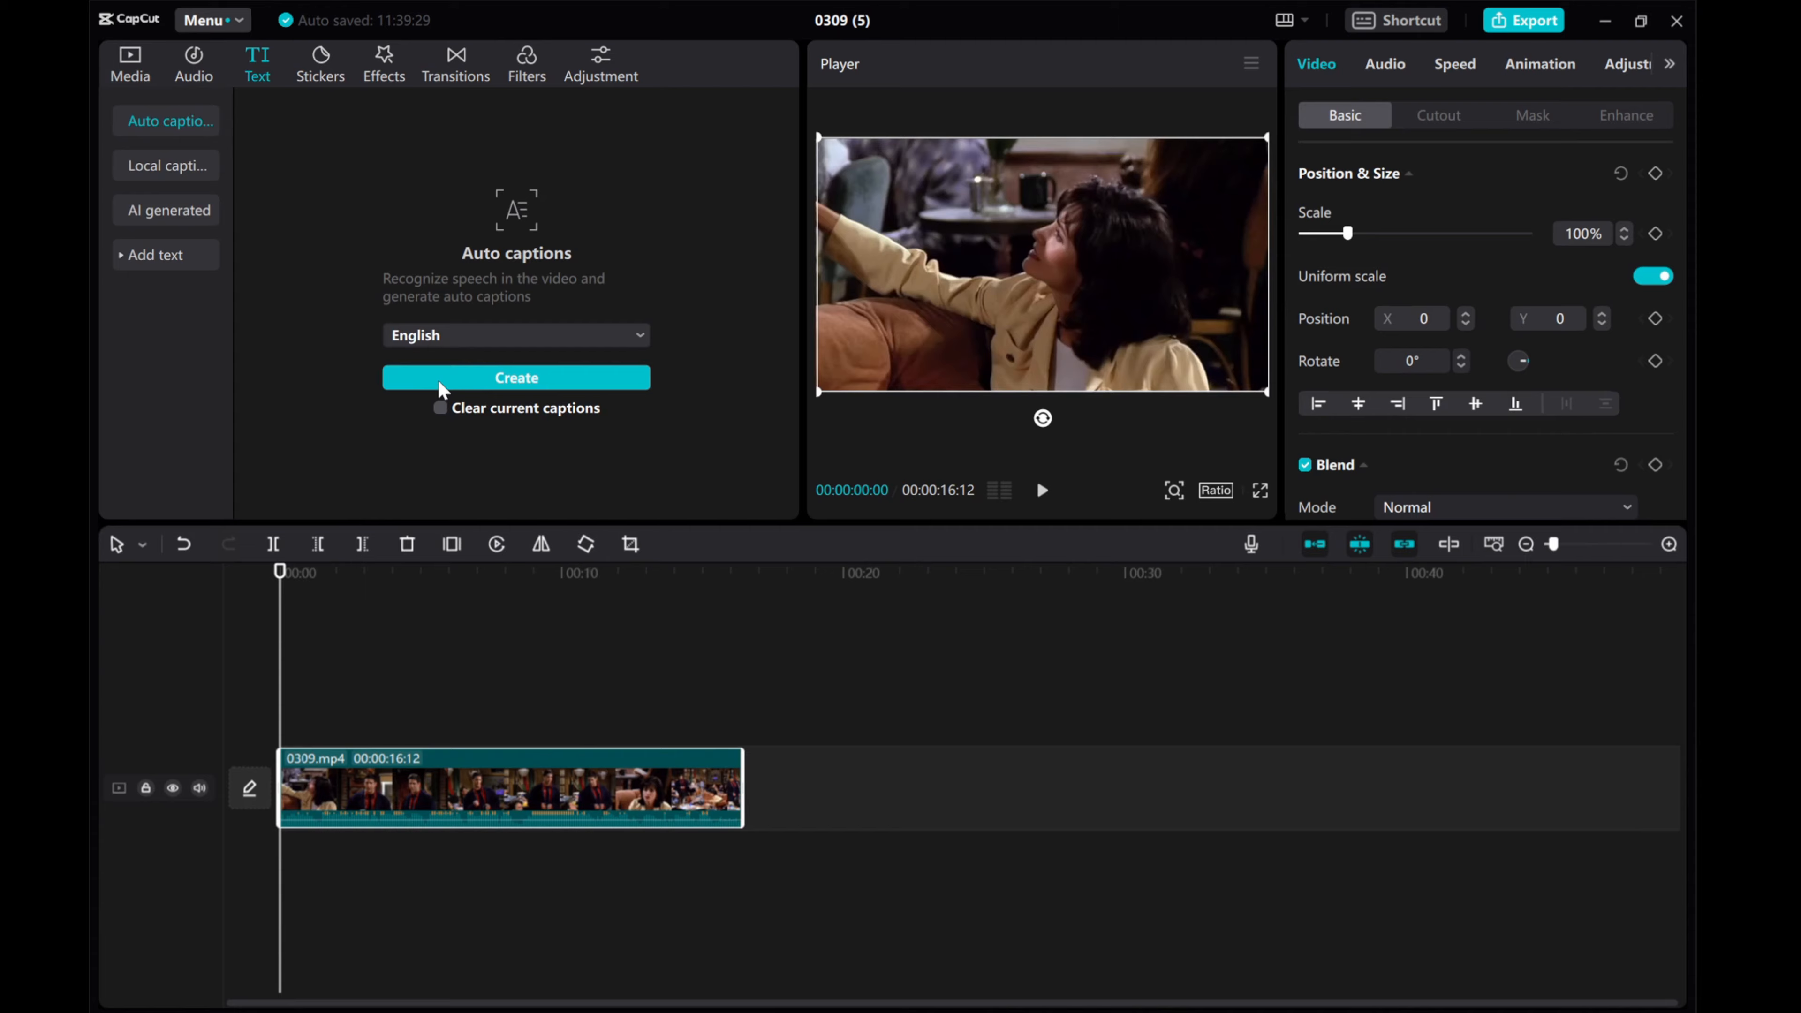
pyautogui.click(516, 378)
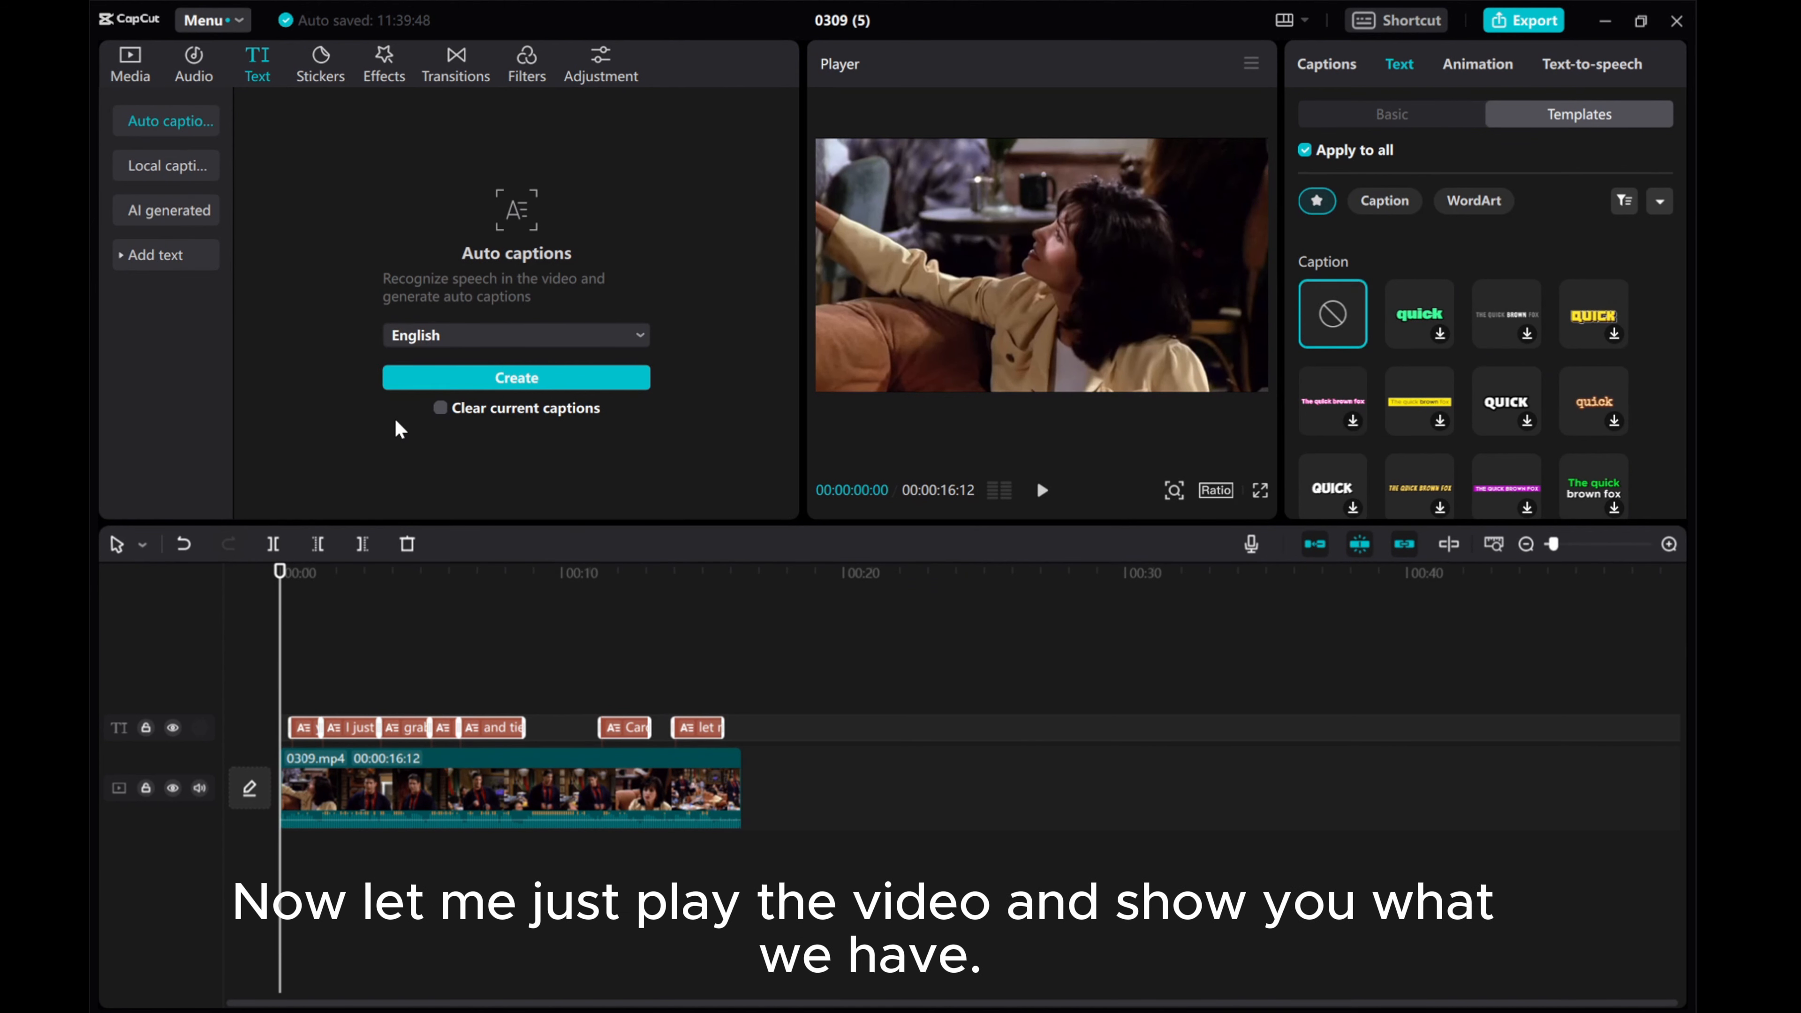
pyautogui.moveTo(1043, 490)
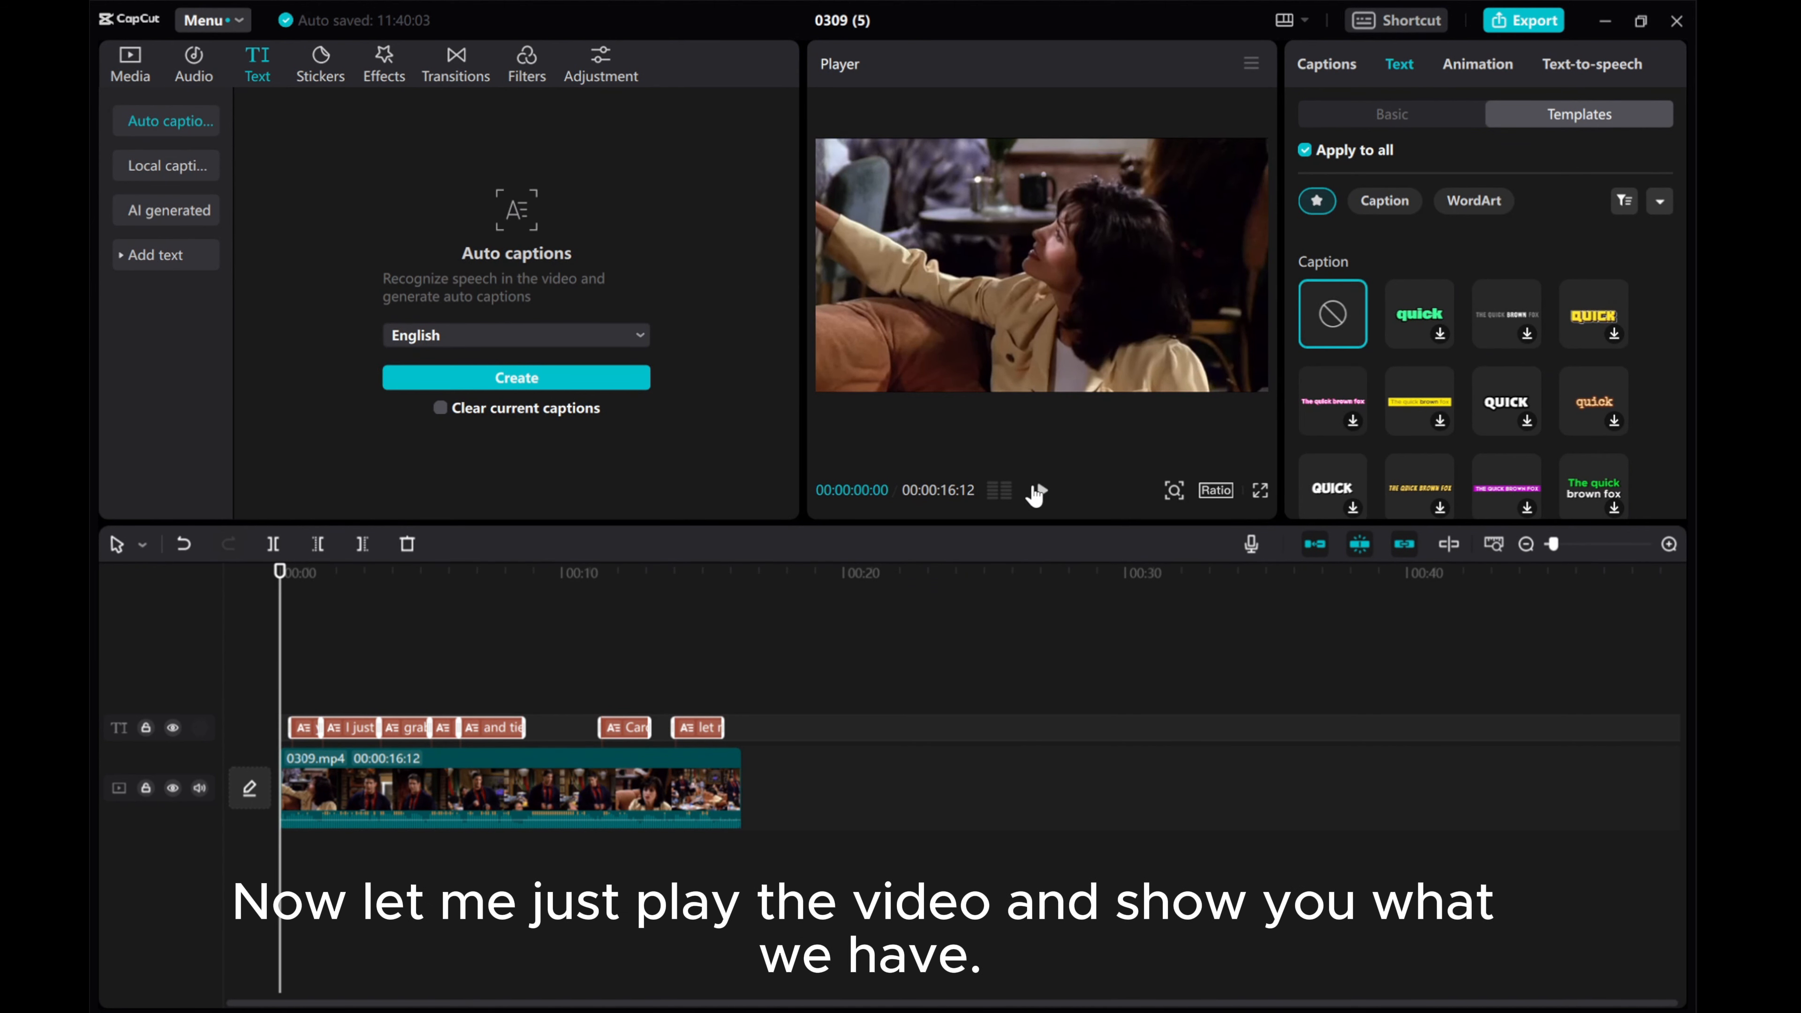
# Play the project to preview the generated captions over the video.
pyautogui.click(1042, 491)
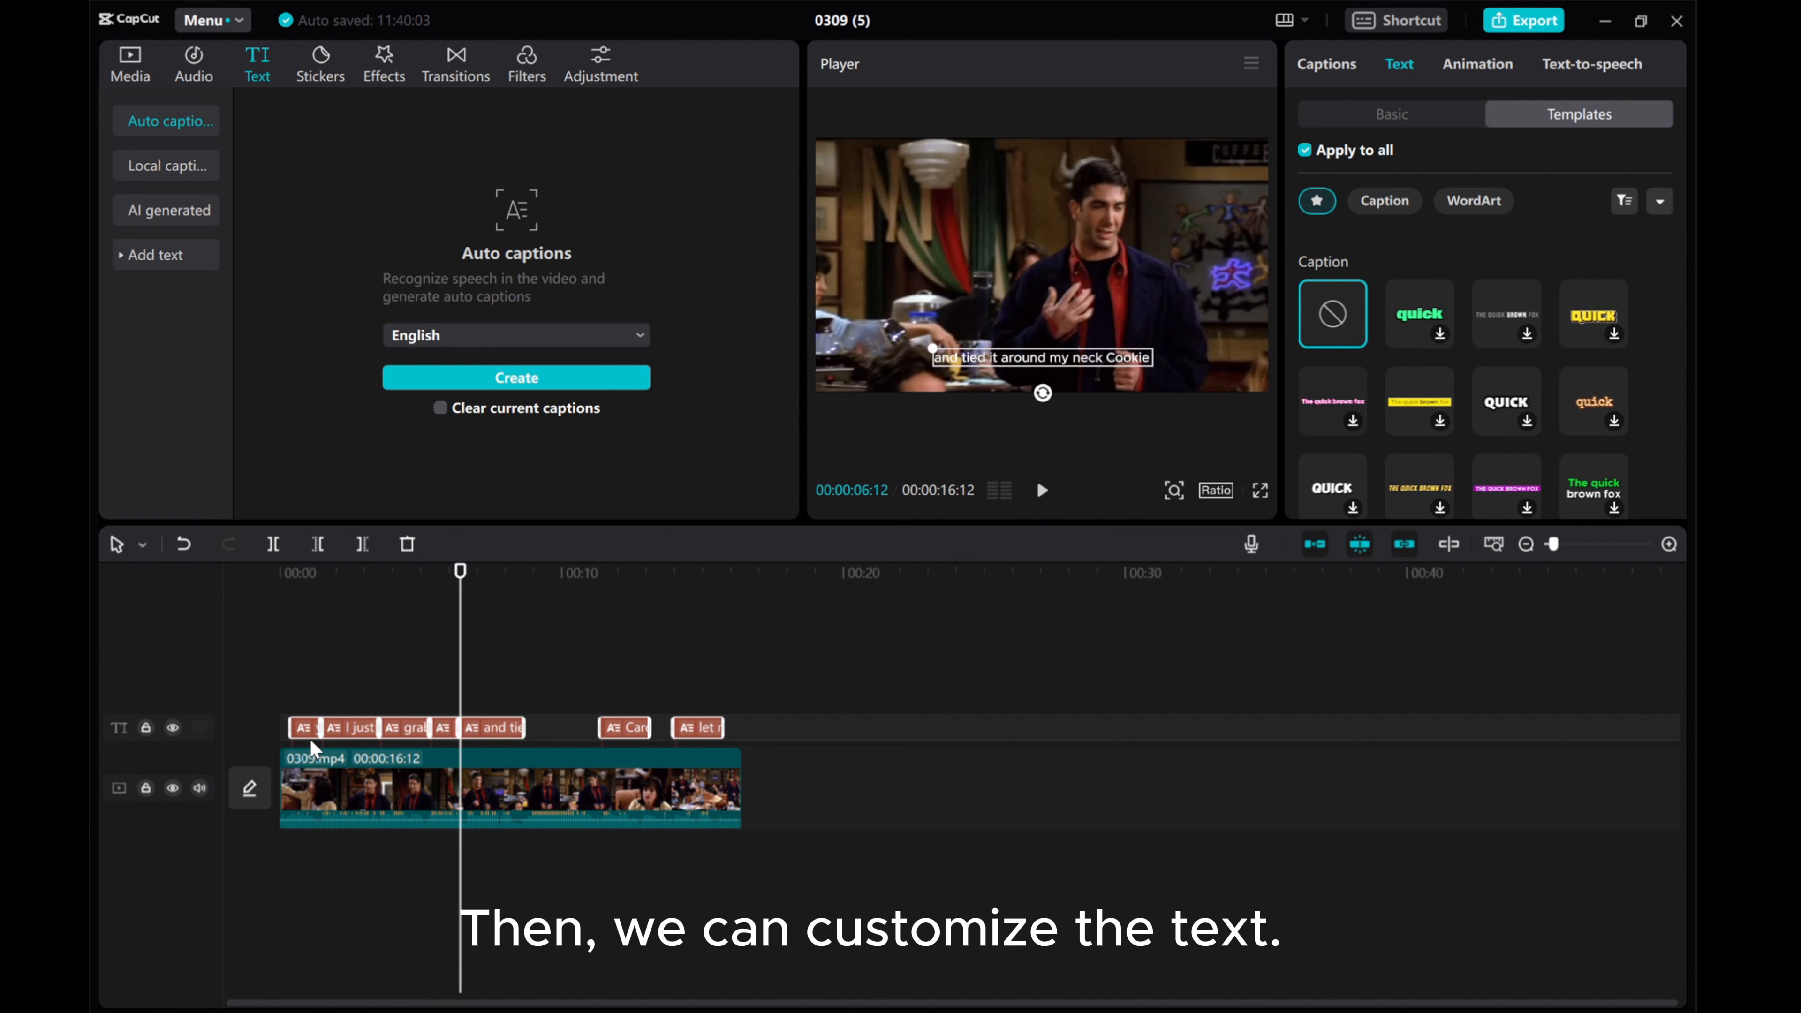
# Colour the first caption's text yellow with Apply to all, so every caption turns yellow.
pyautogui.click(304, 728)
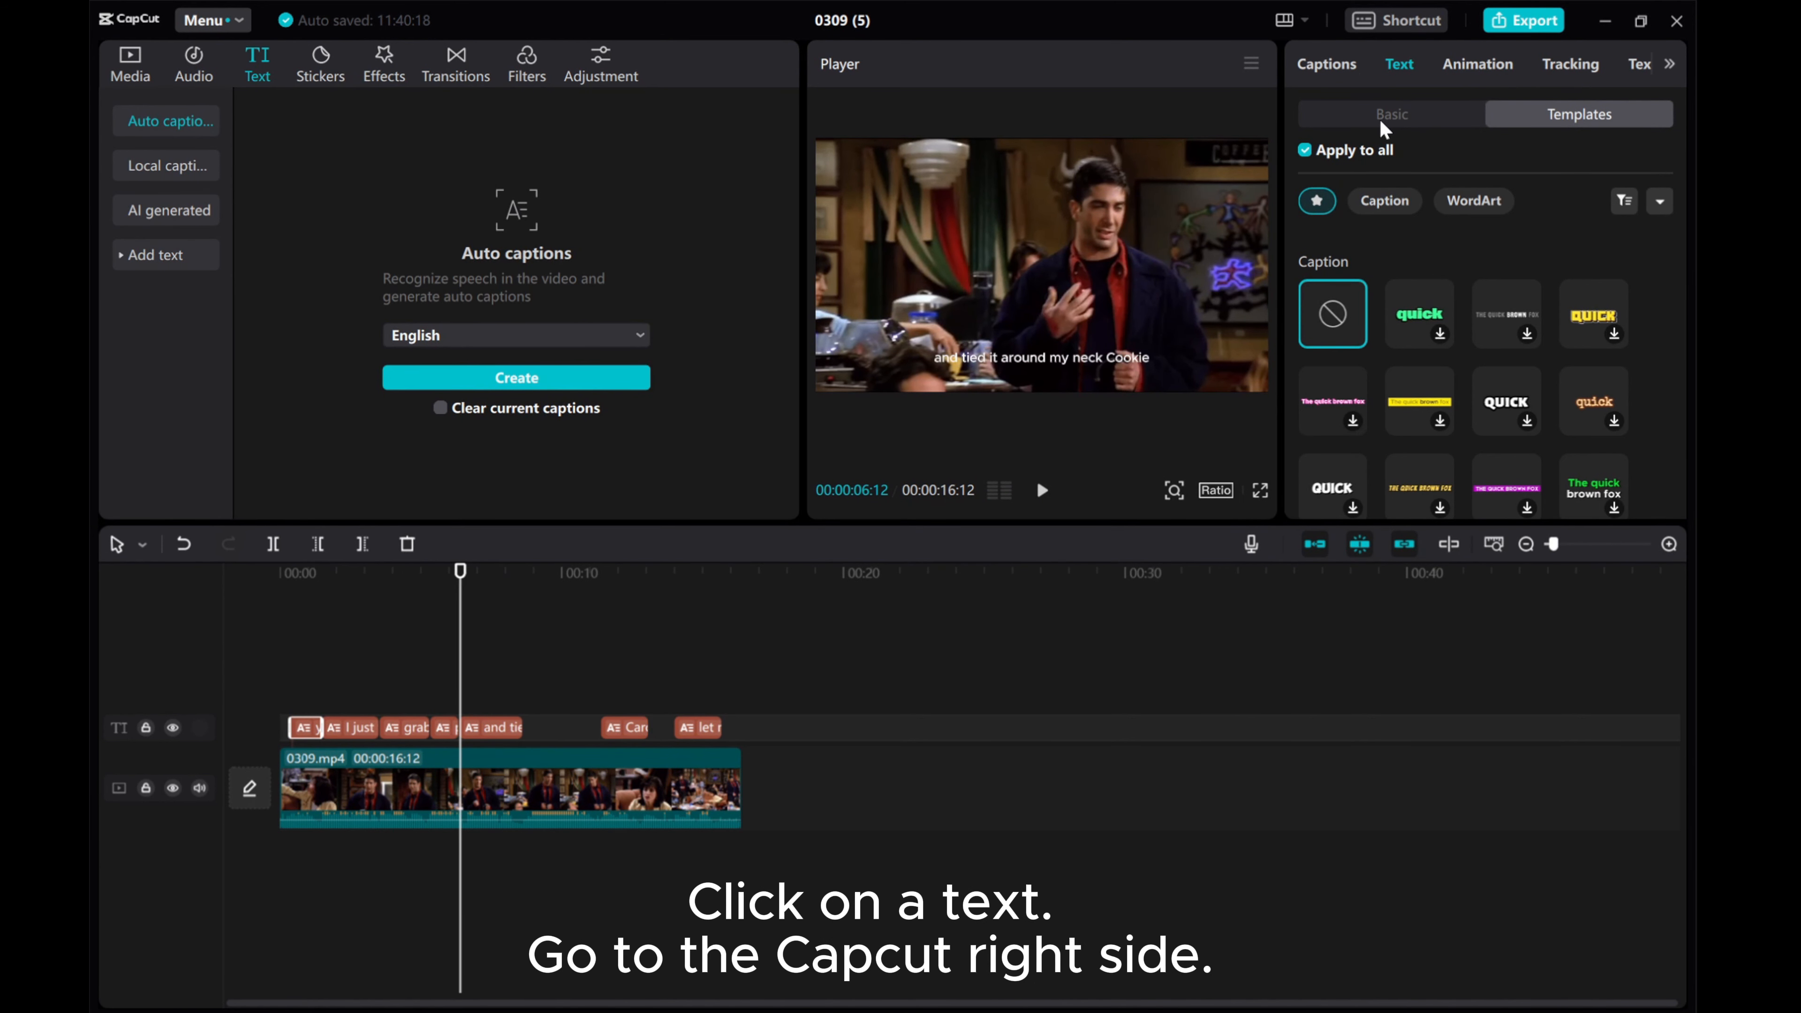
pyautogui.click(1392, 113)
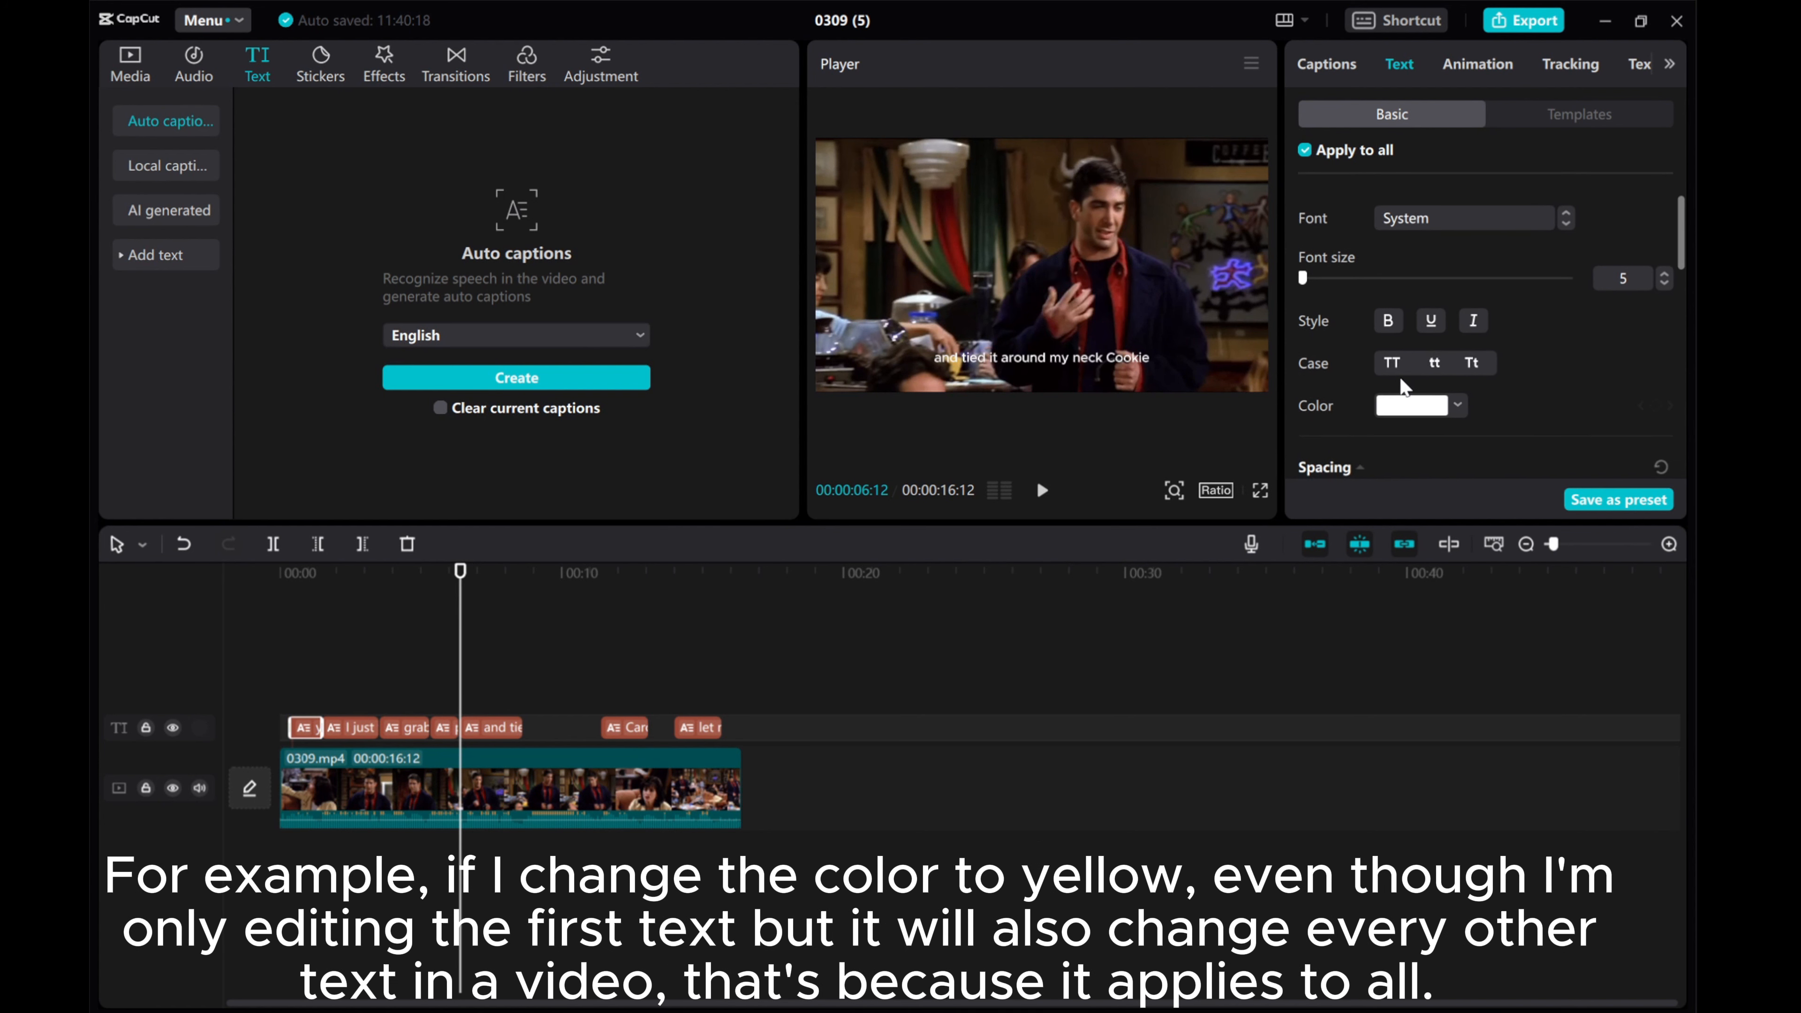
pyautogui.click(1458, 406)
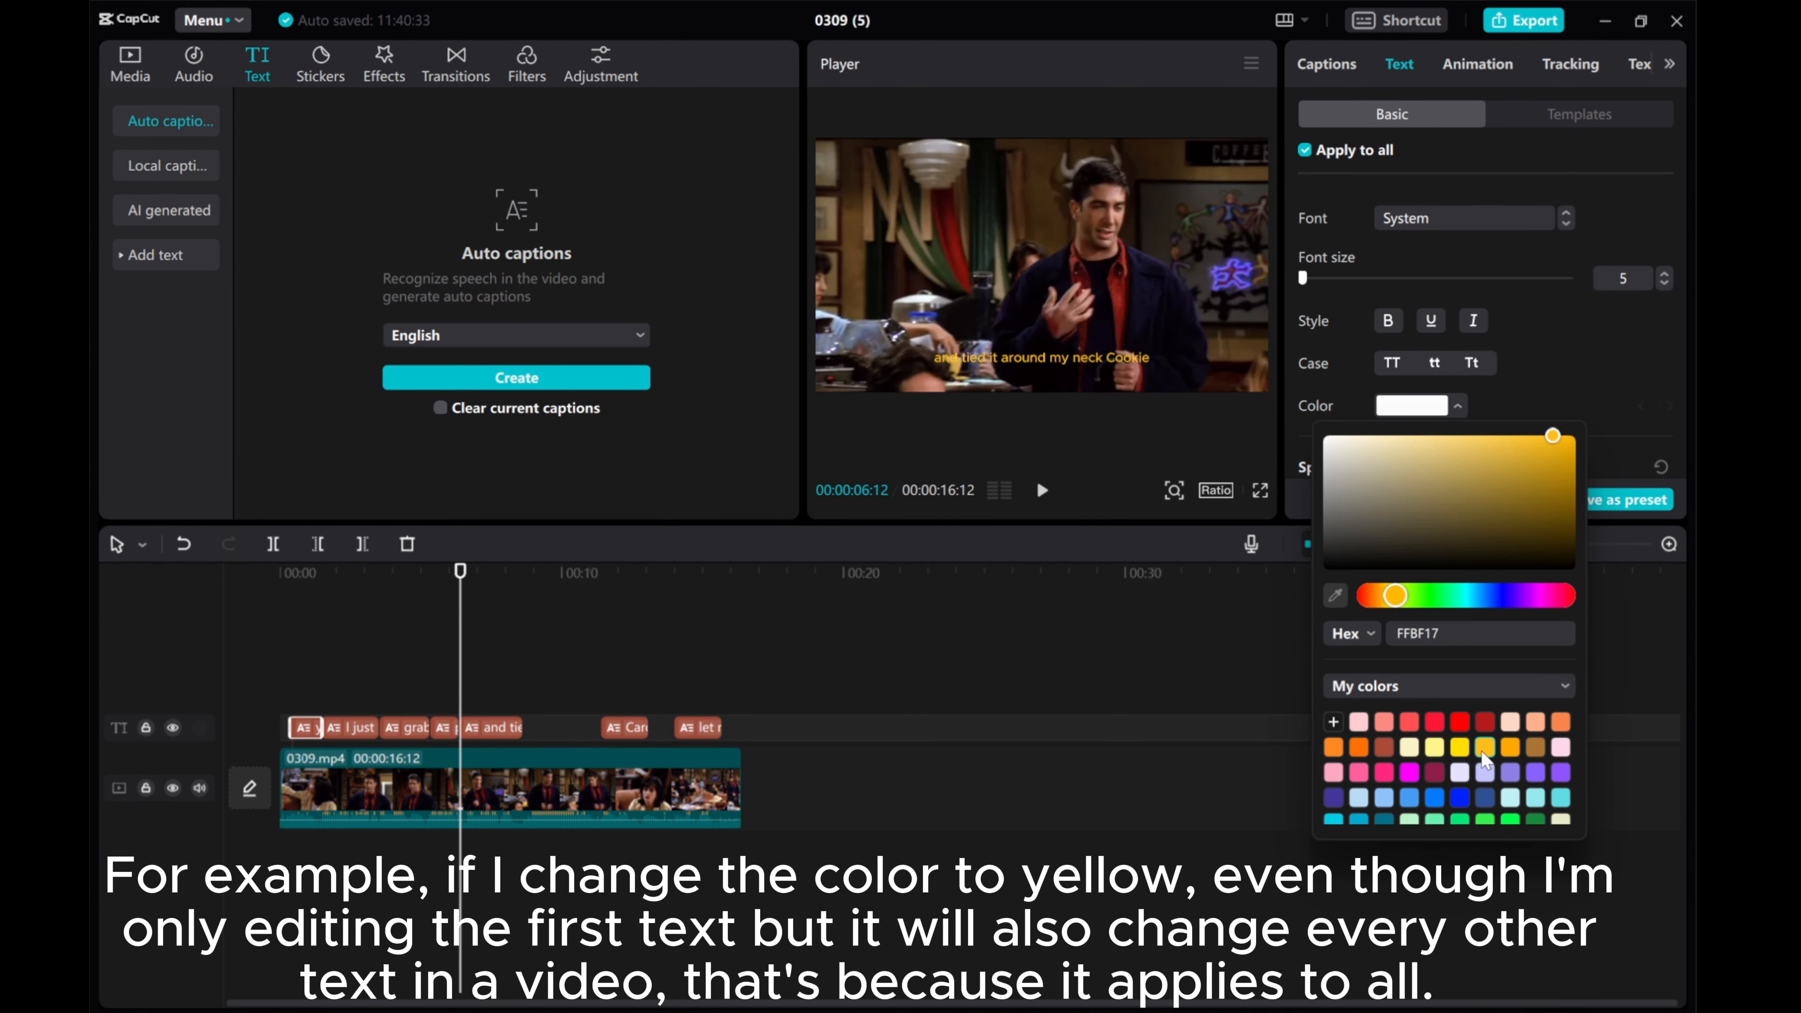
pyautogui.click(1484, 747)
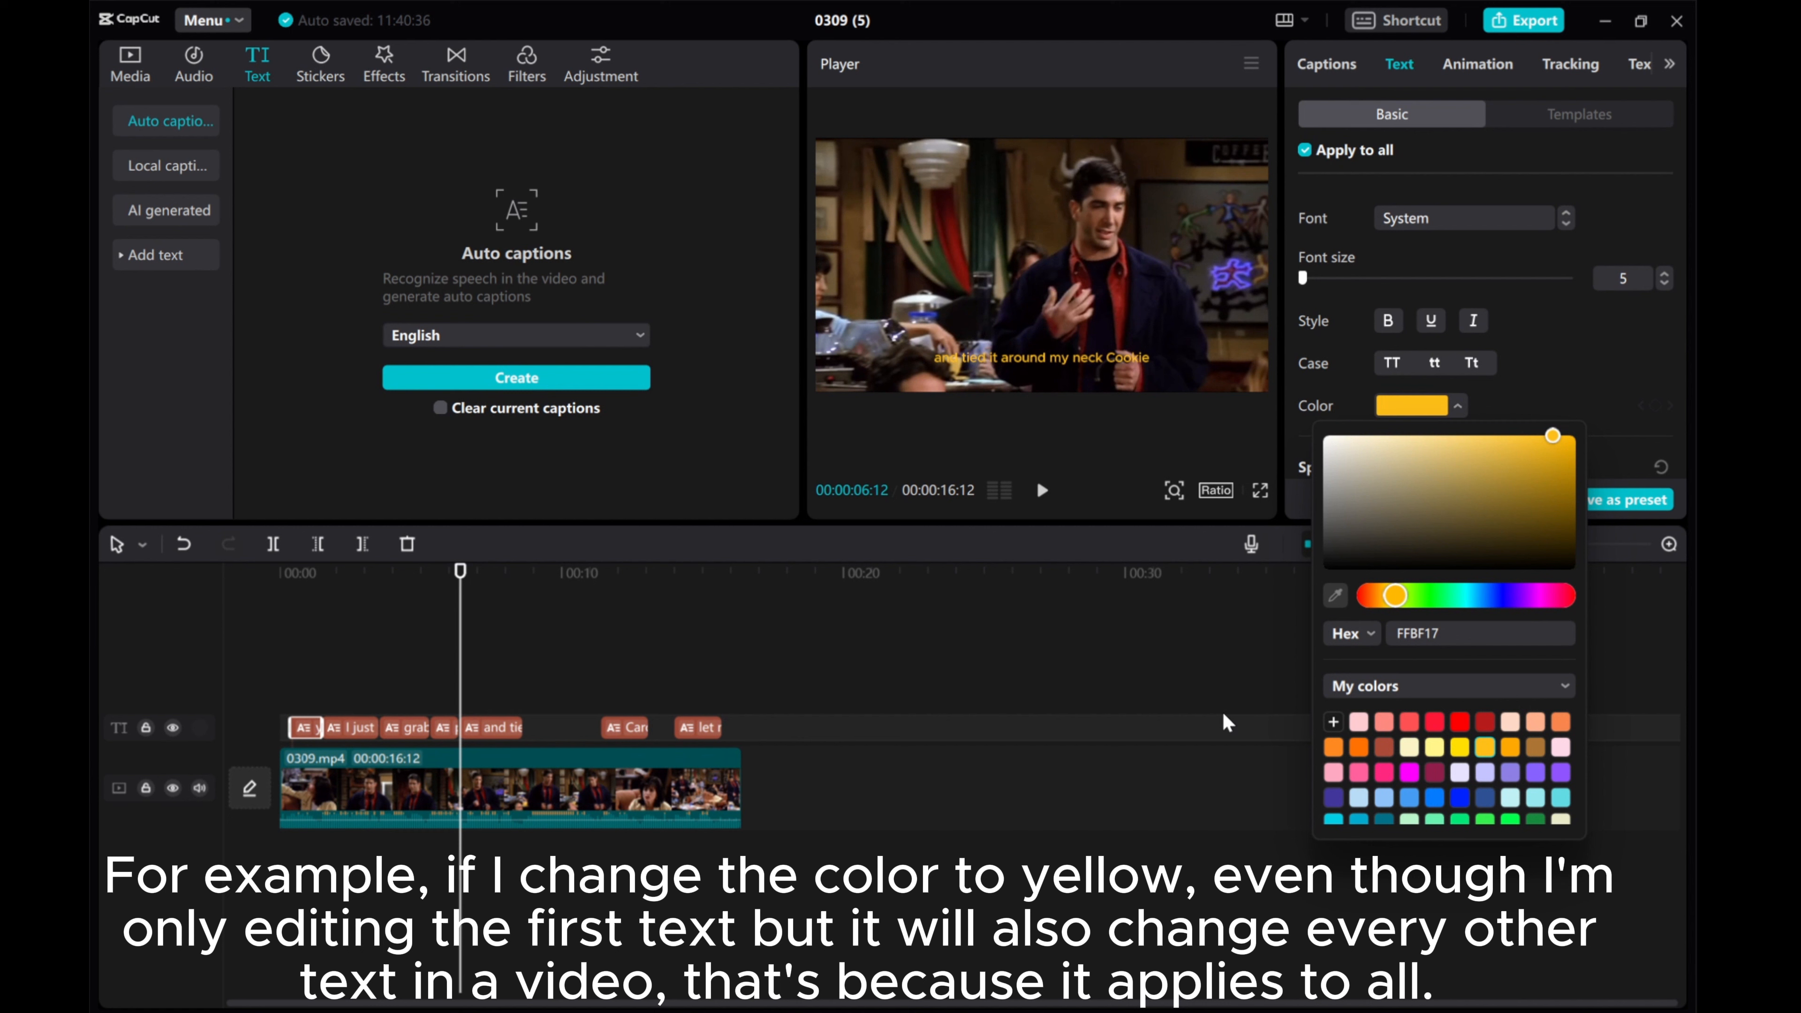
pyautogui.moveTo(631, 529)
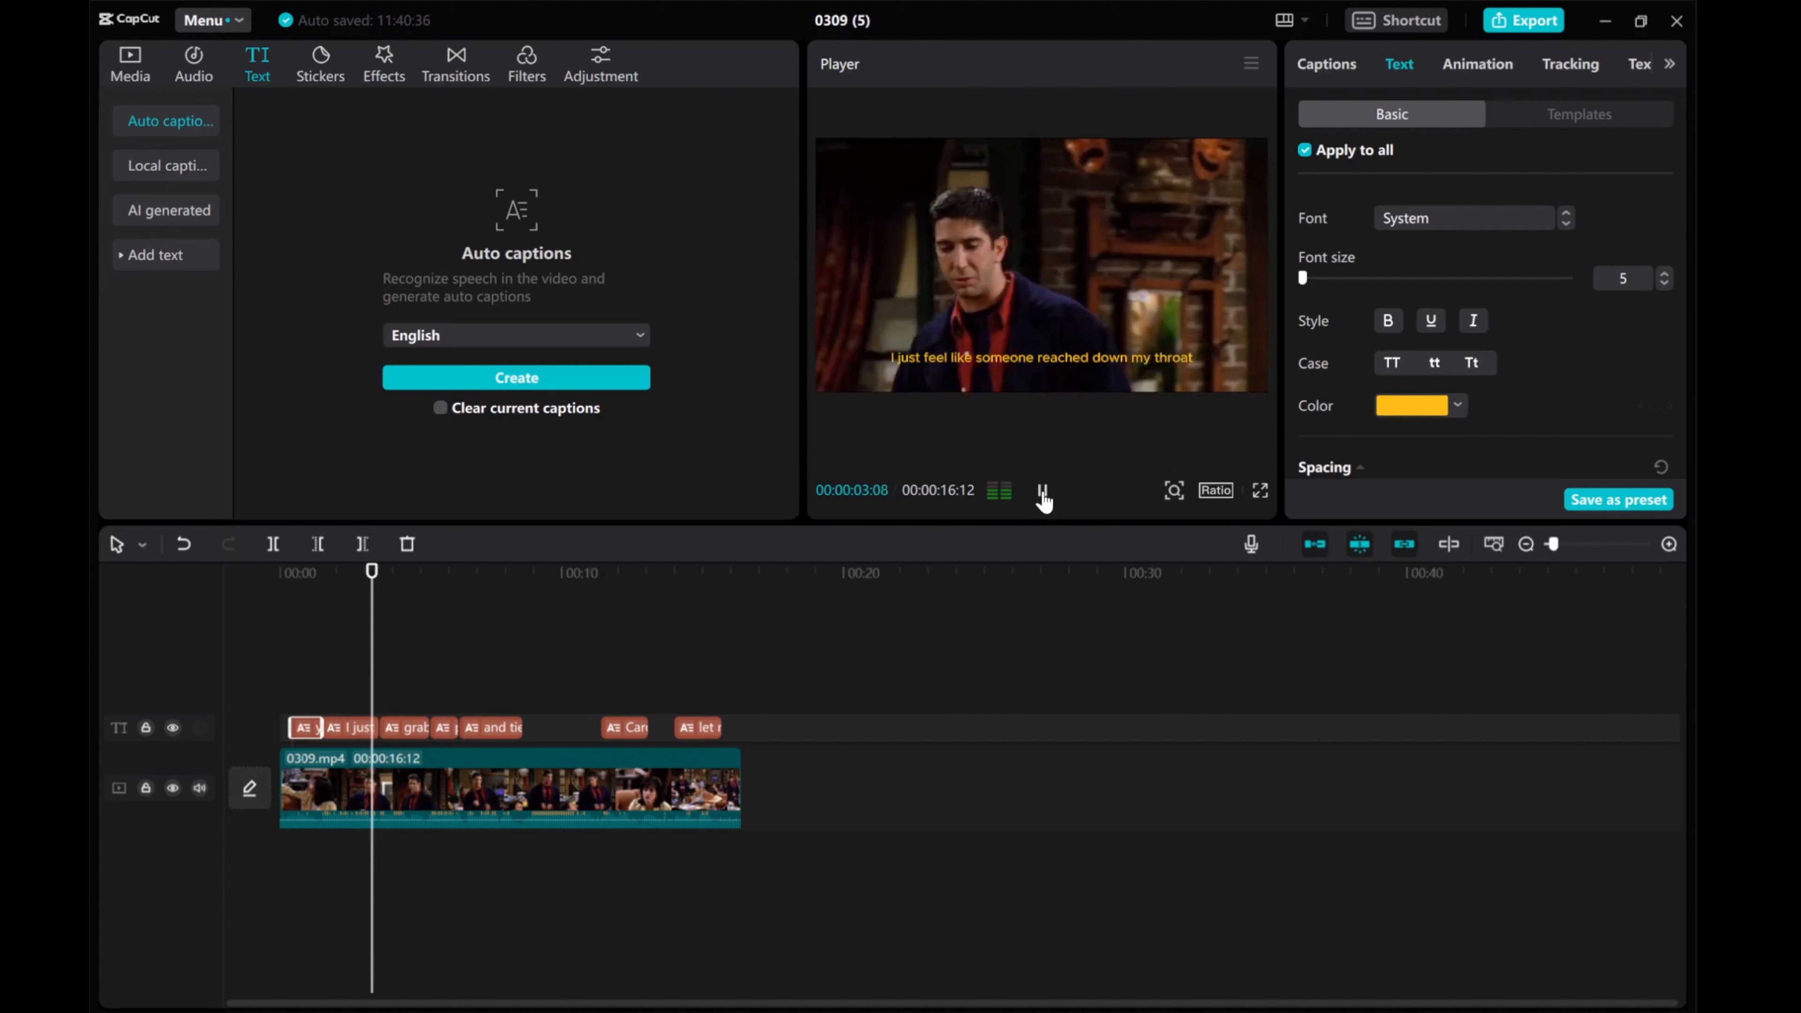
# Browse the font list, keep System, and step the caption font size down to 6 for all lines.
pyautogui.click(1043, 491)
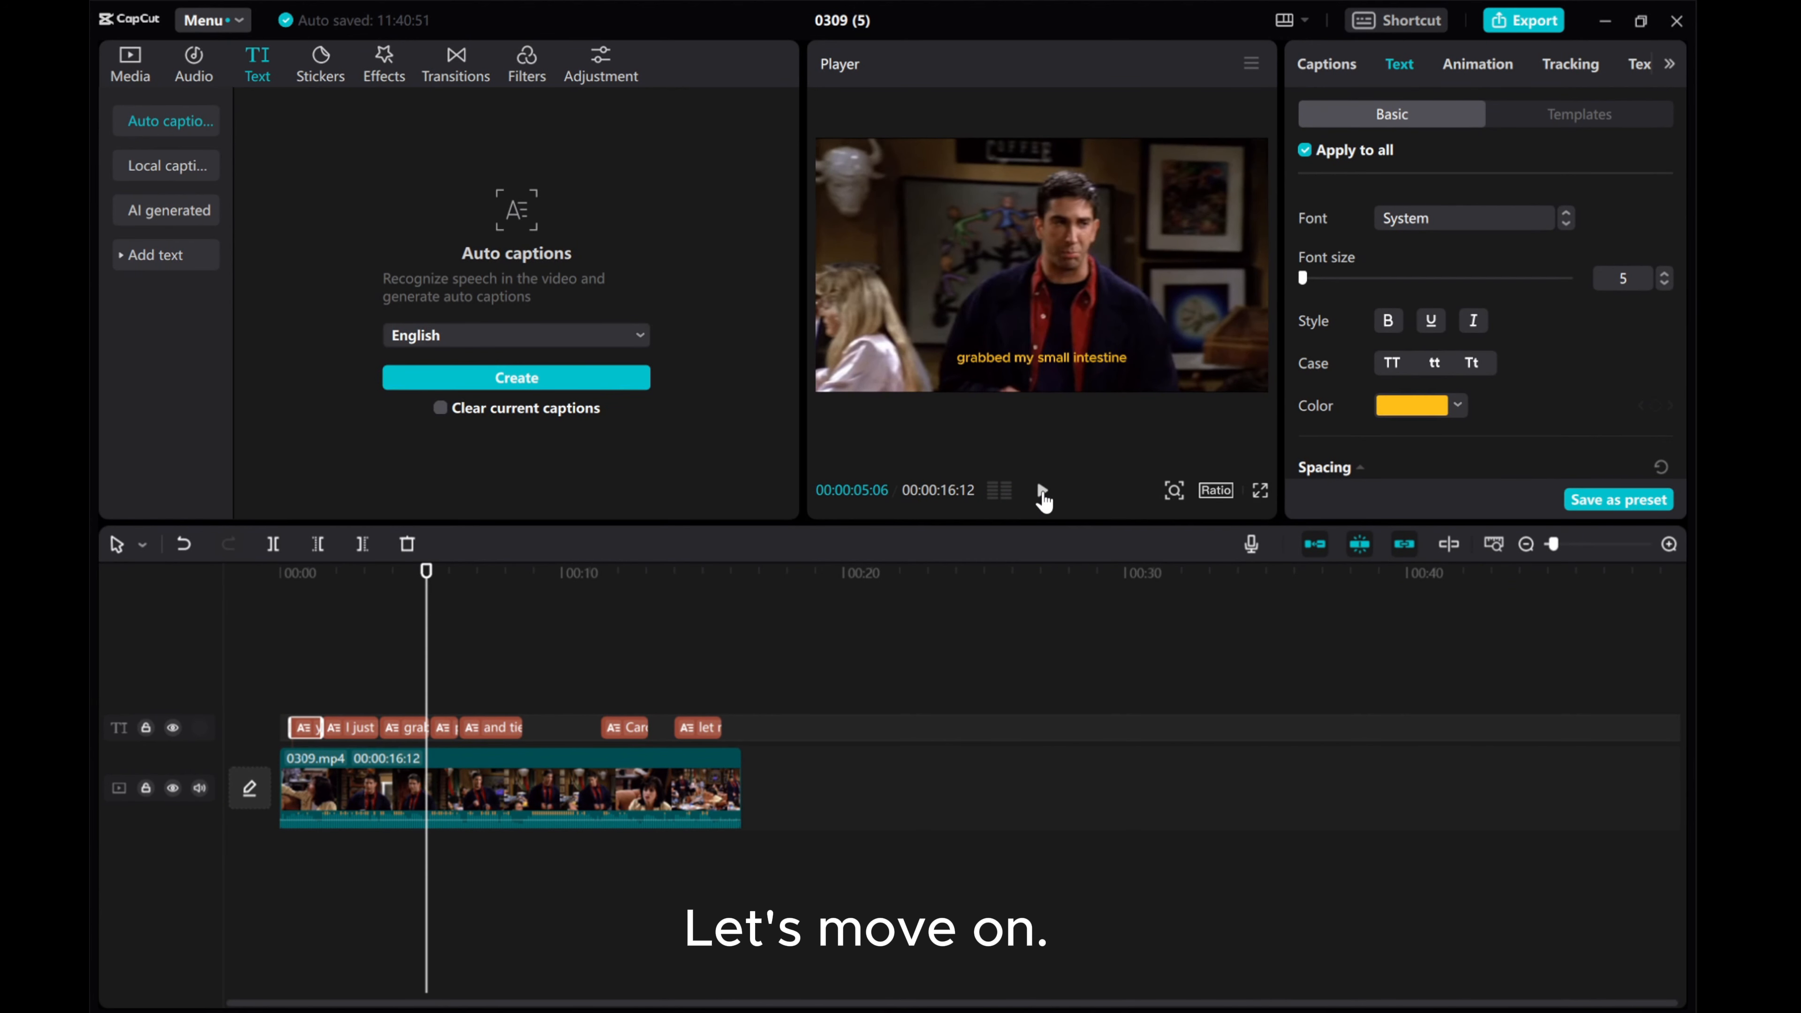
pyautogui.click(1464, 218)
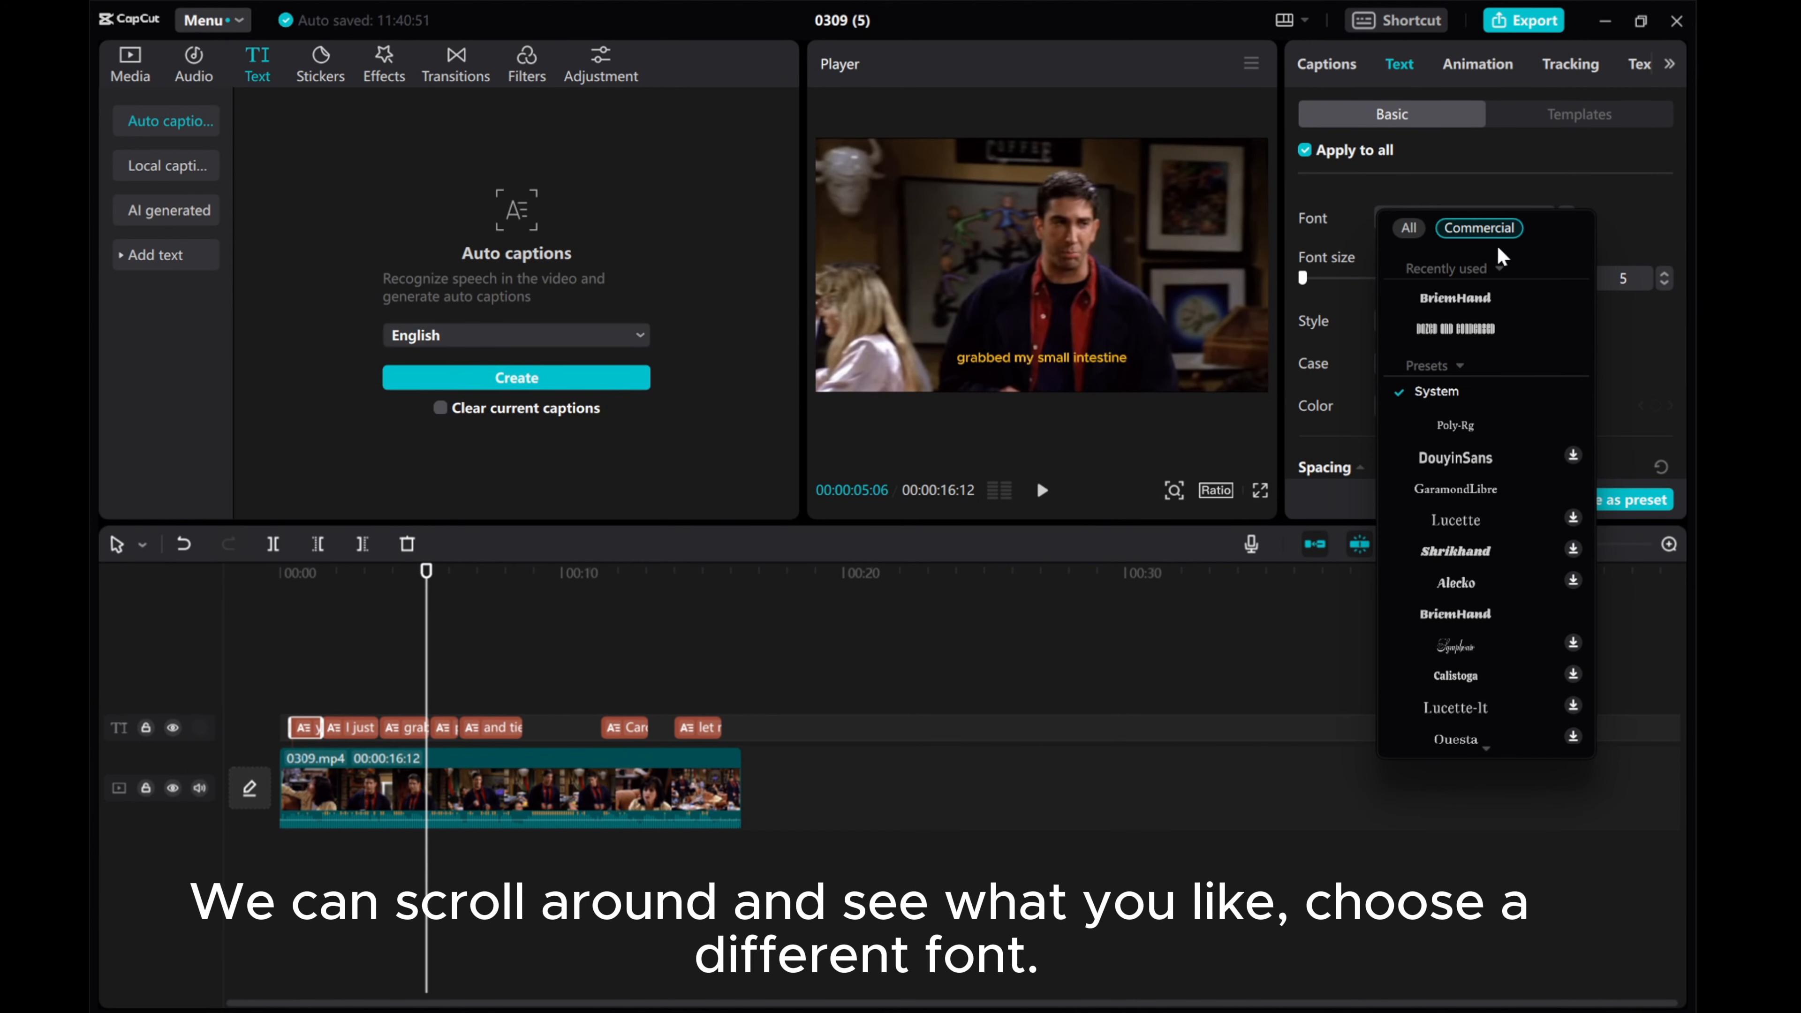
pyautogui.scroll(-3)
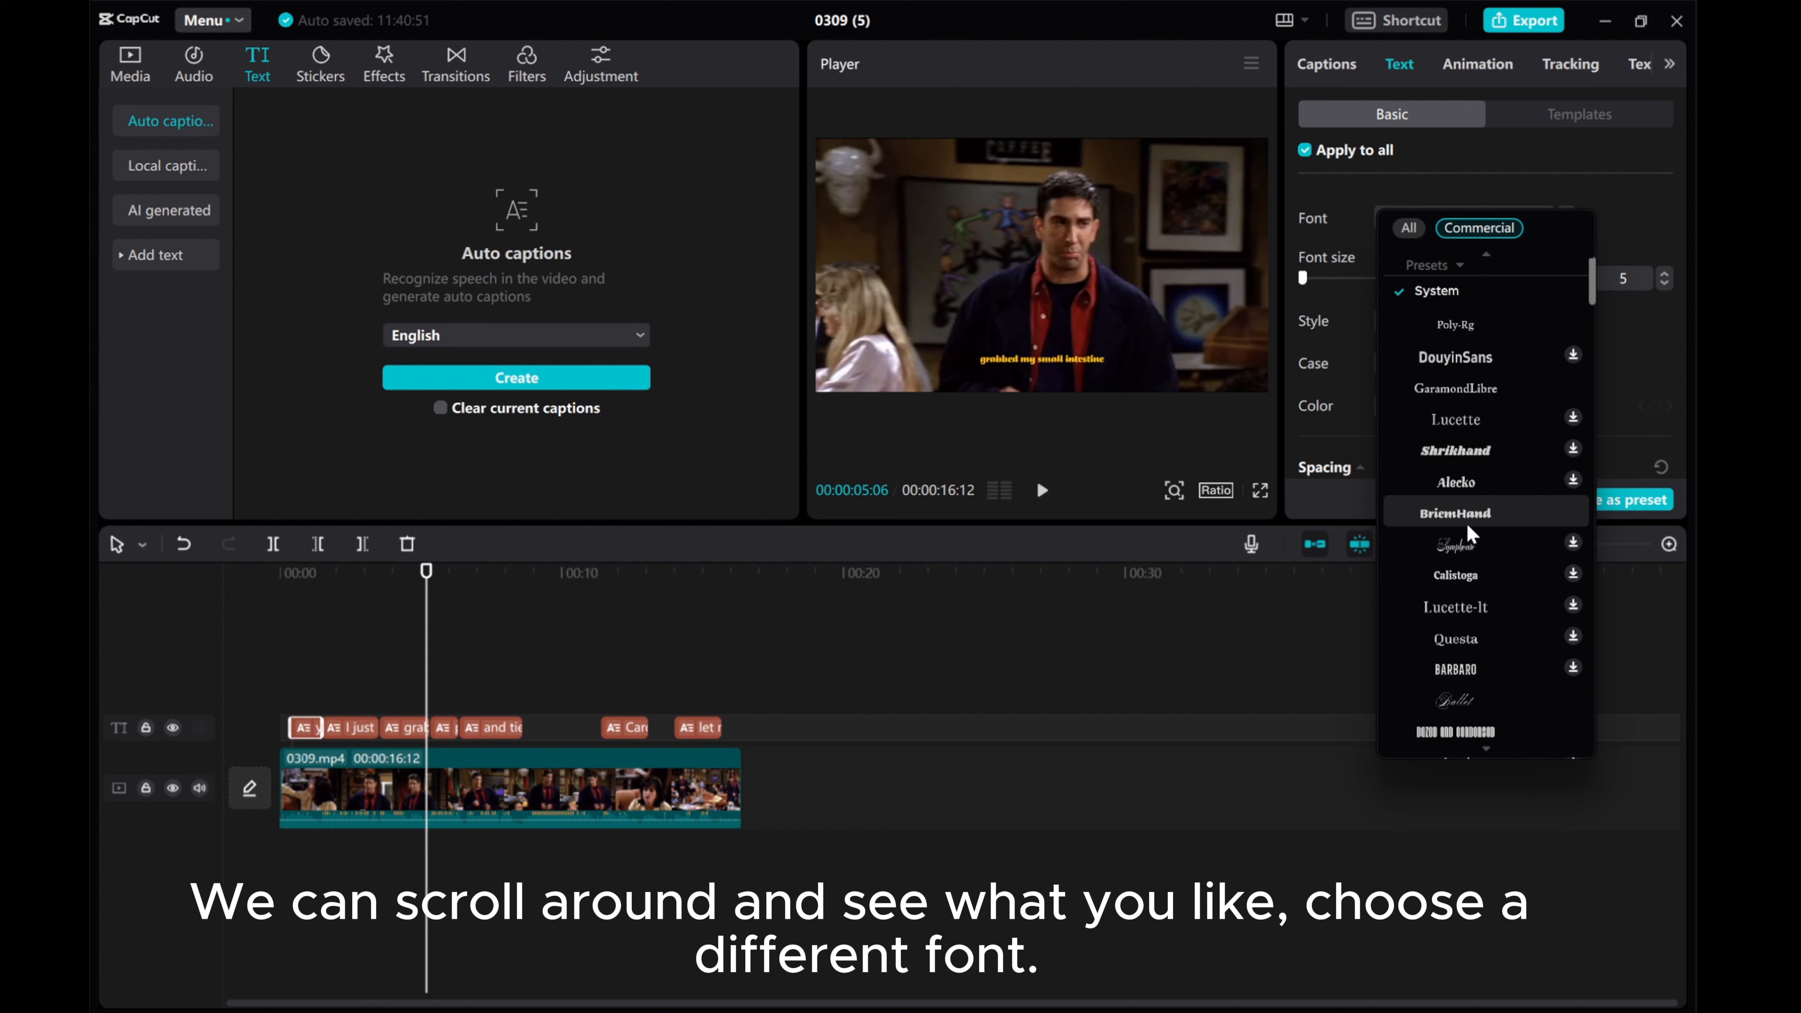
pyautogui.scroll(-3)
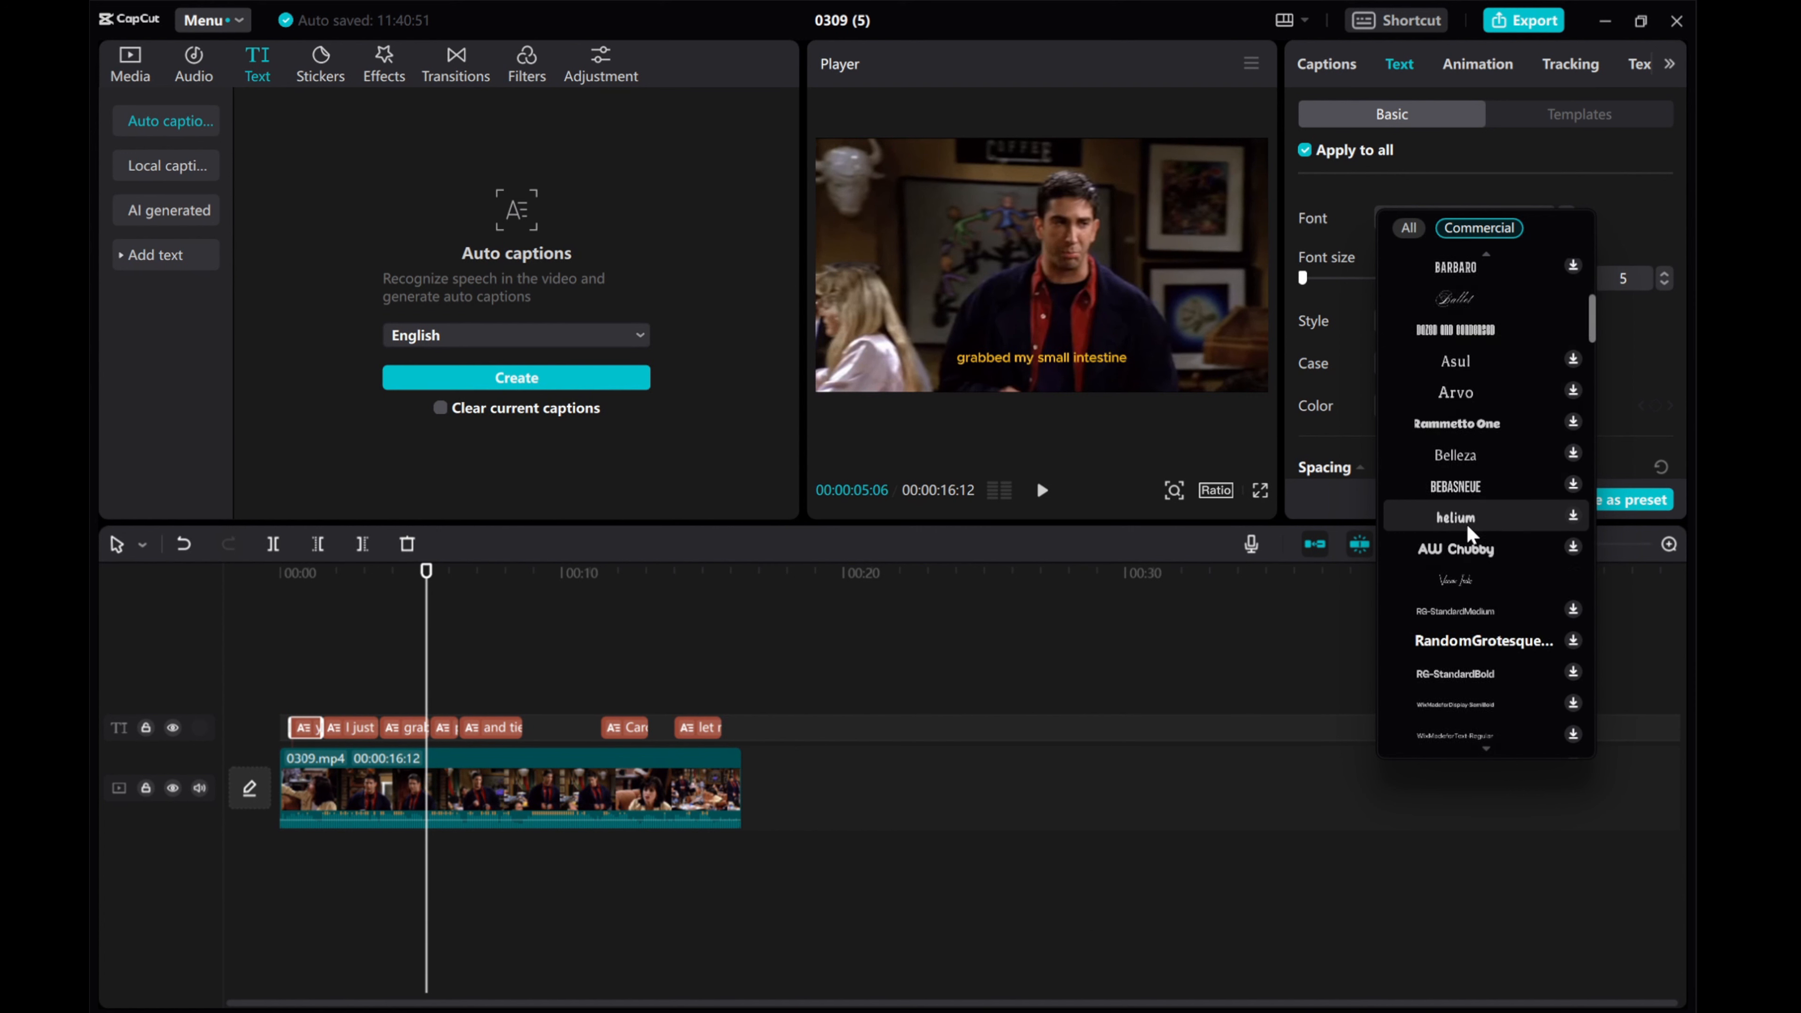
pyautogui.scroll(-3)
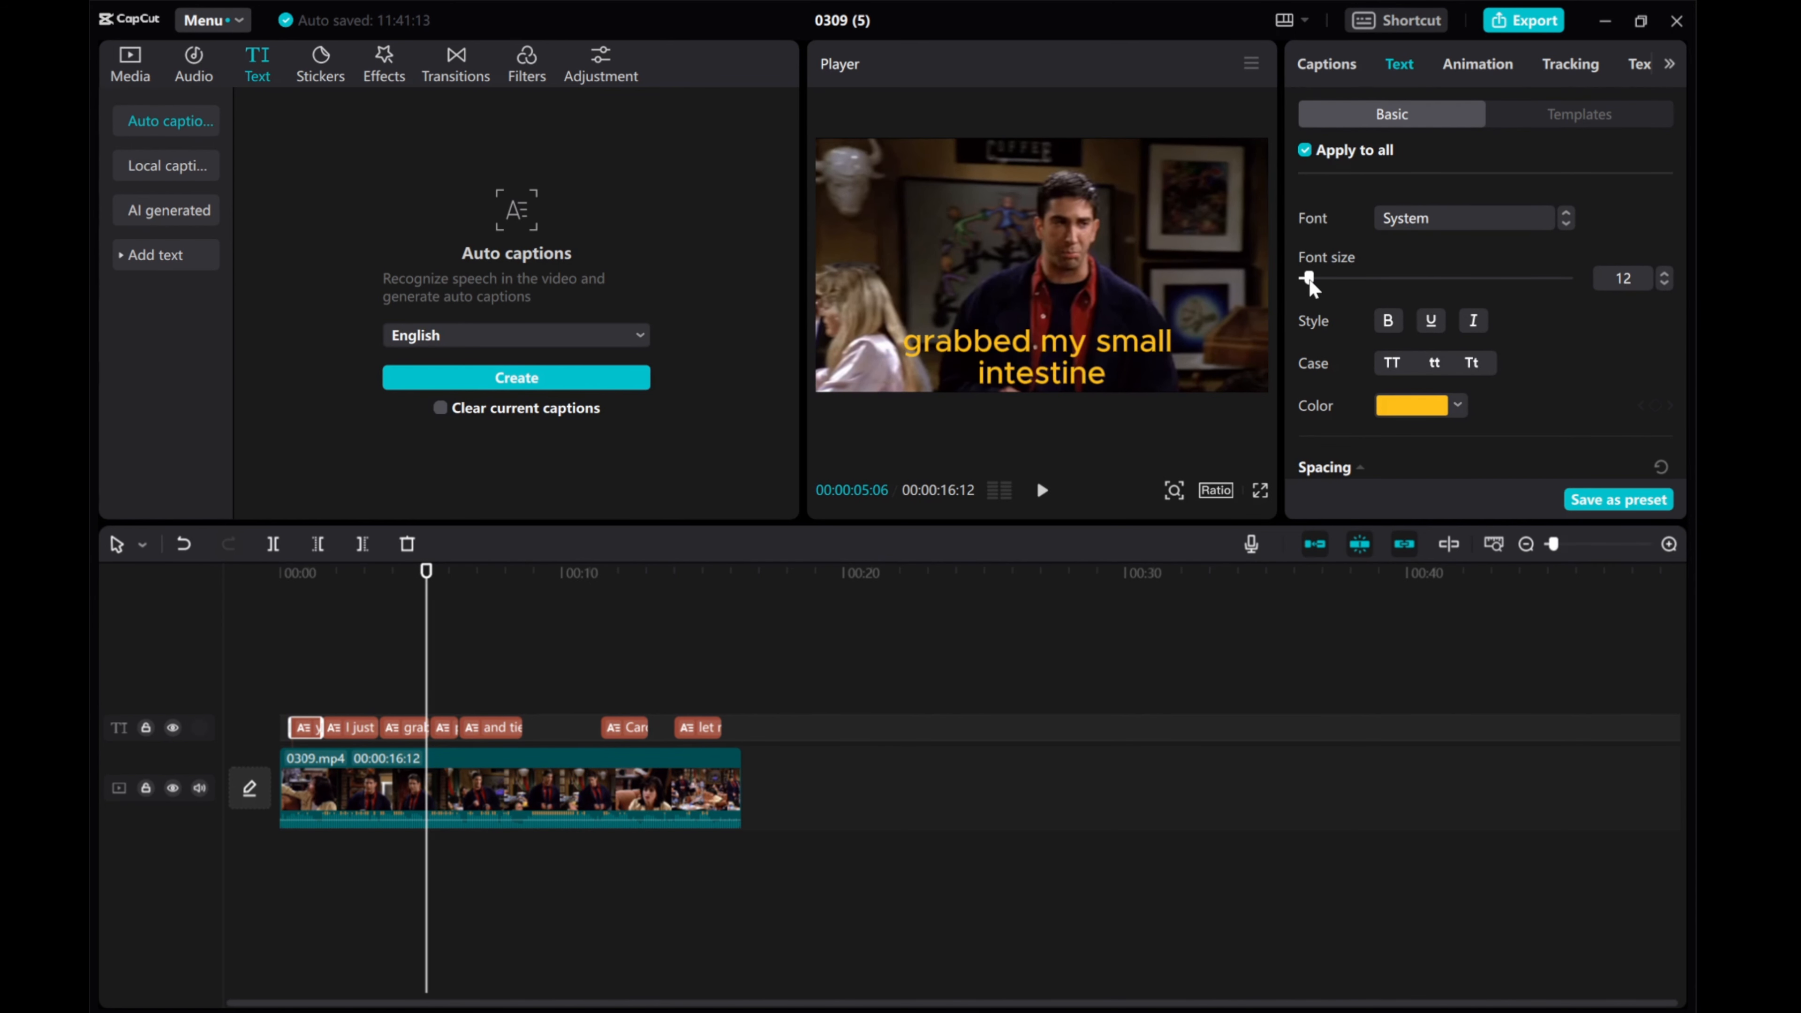
pyautogui.click(1664, 284)
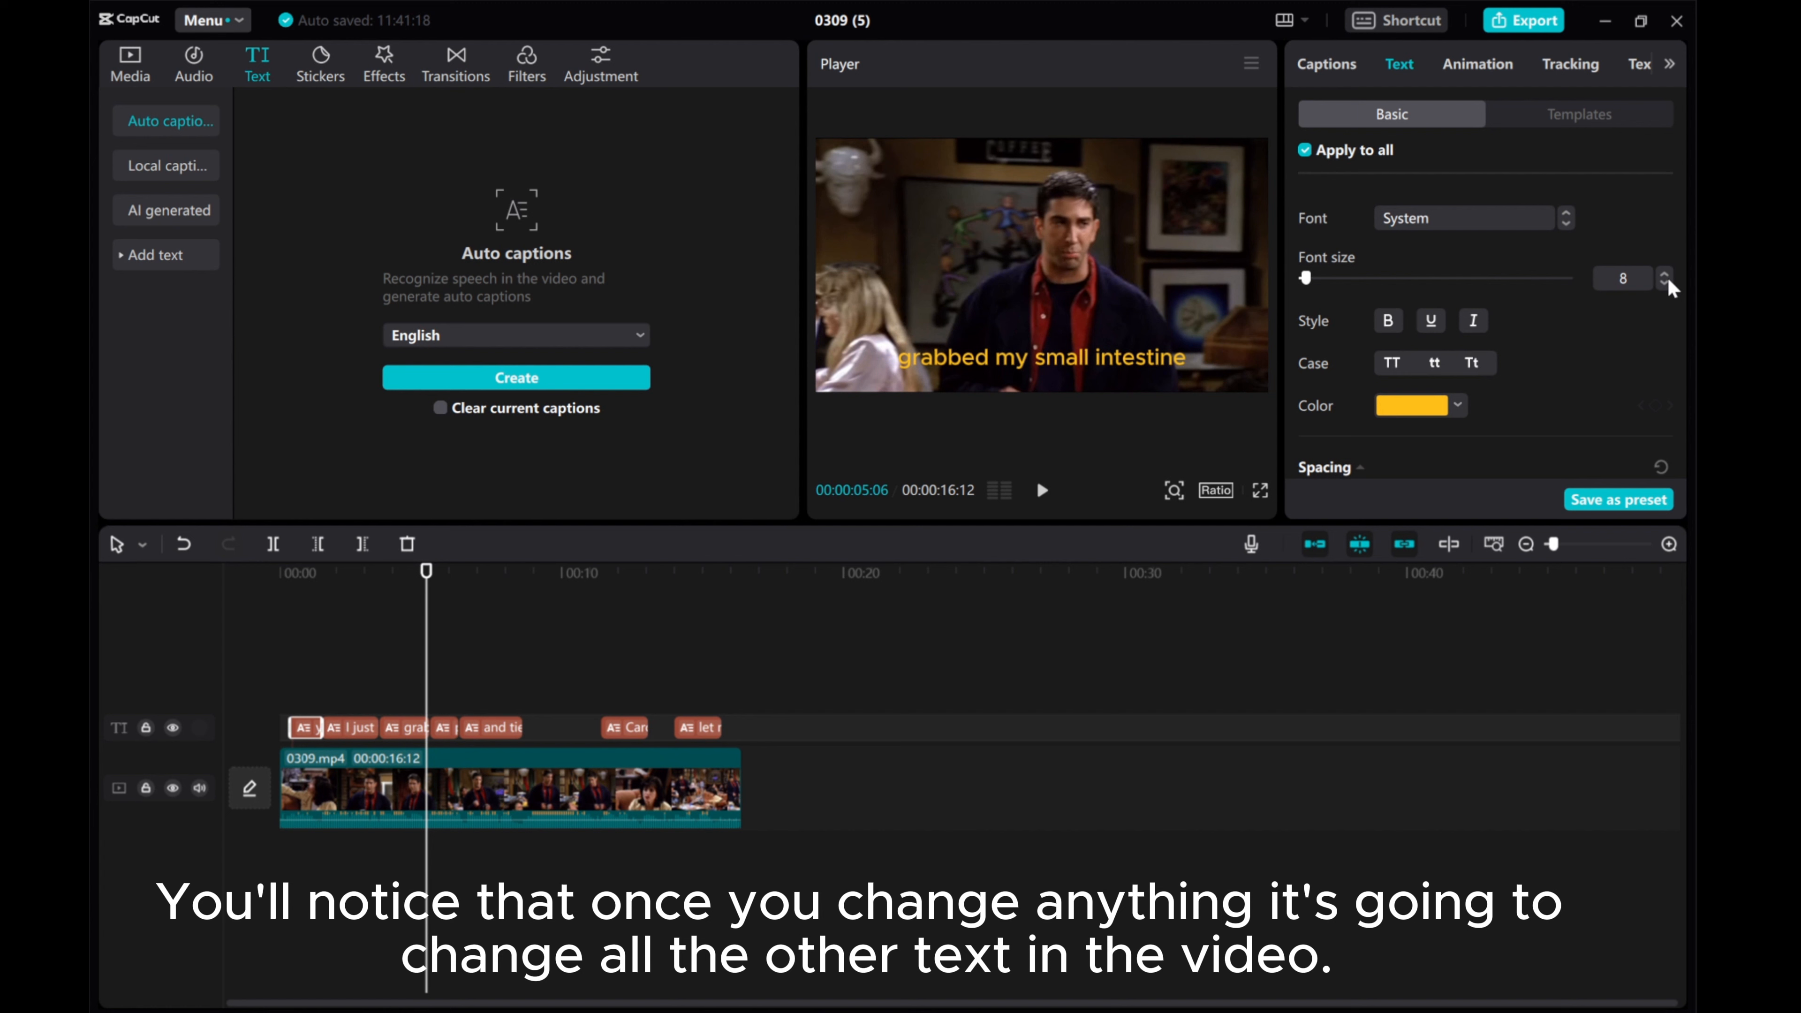
pyautogui.click(1664, 284)
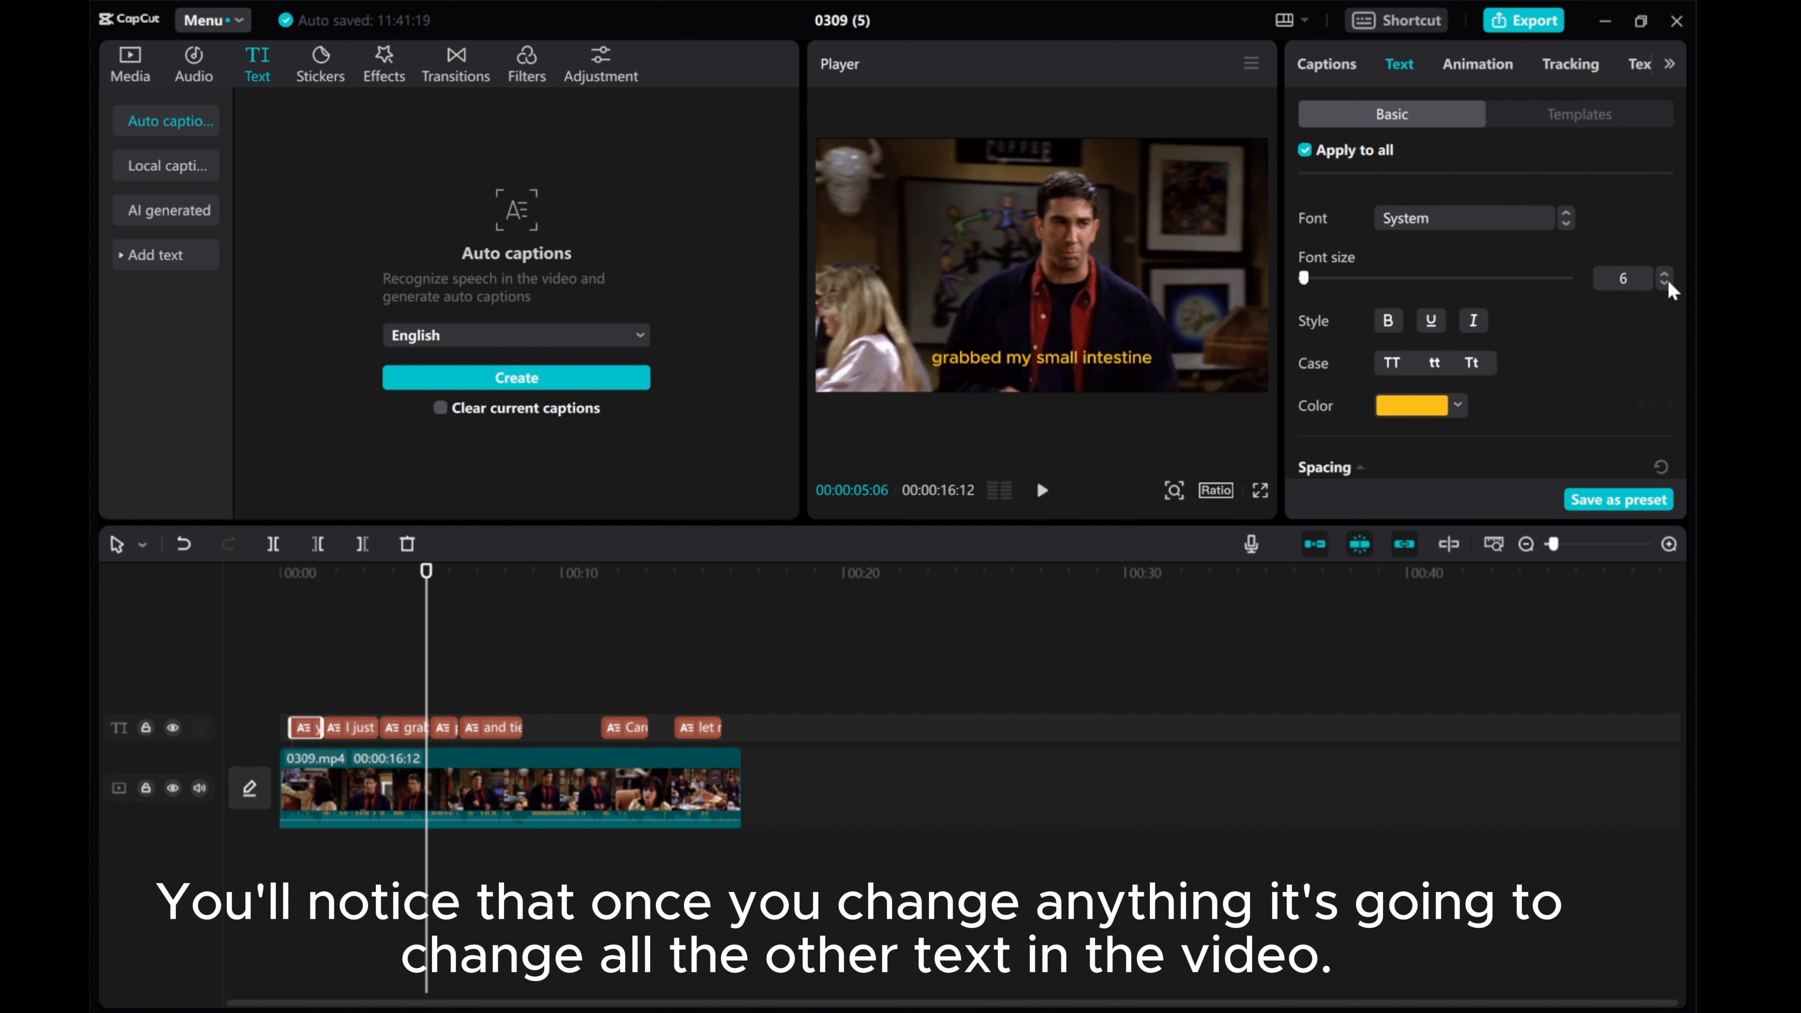
pyautogui.moveTo(1324, 383)
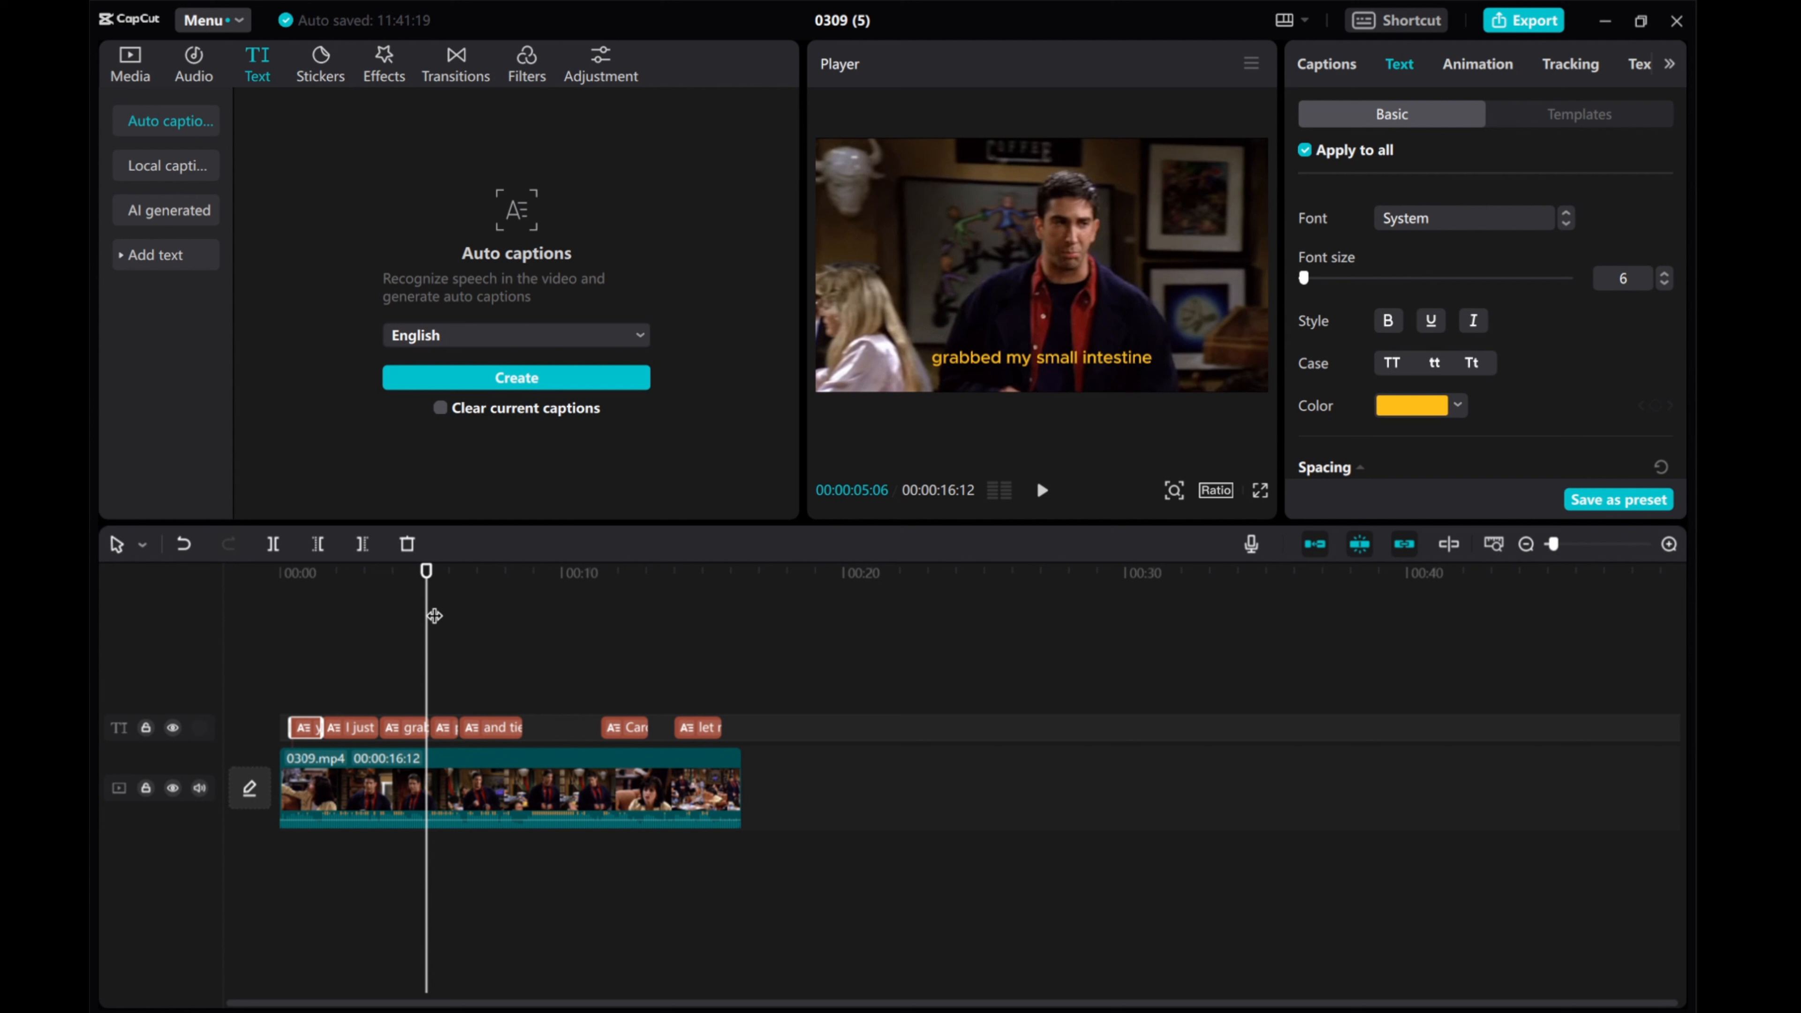
# Replay from the start to review the resized captions, stopping at the 'and tied it' moment.
pyautogui.click(1042, 491)
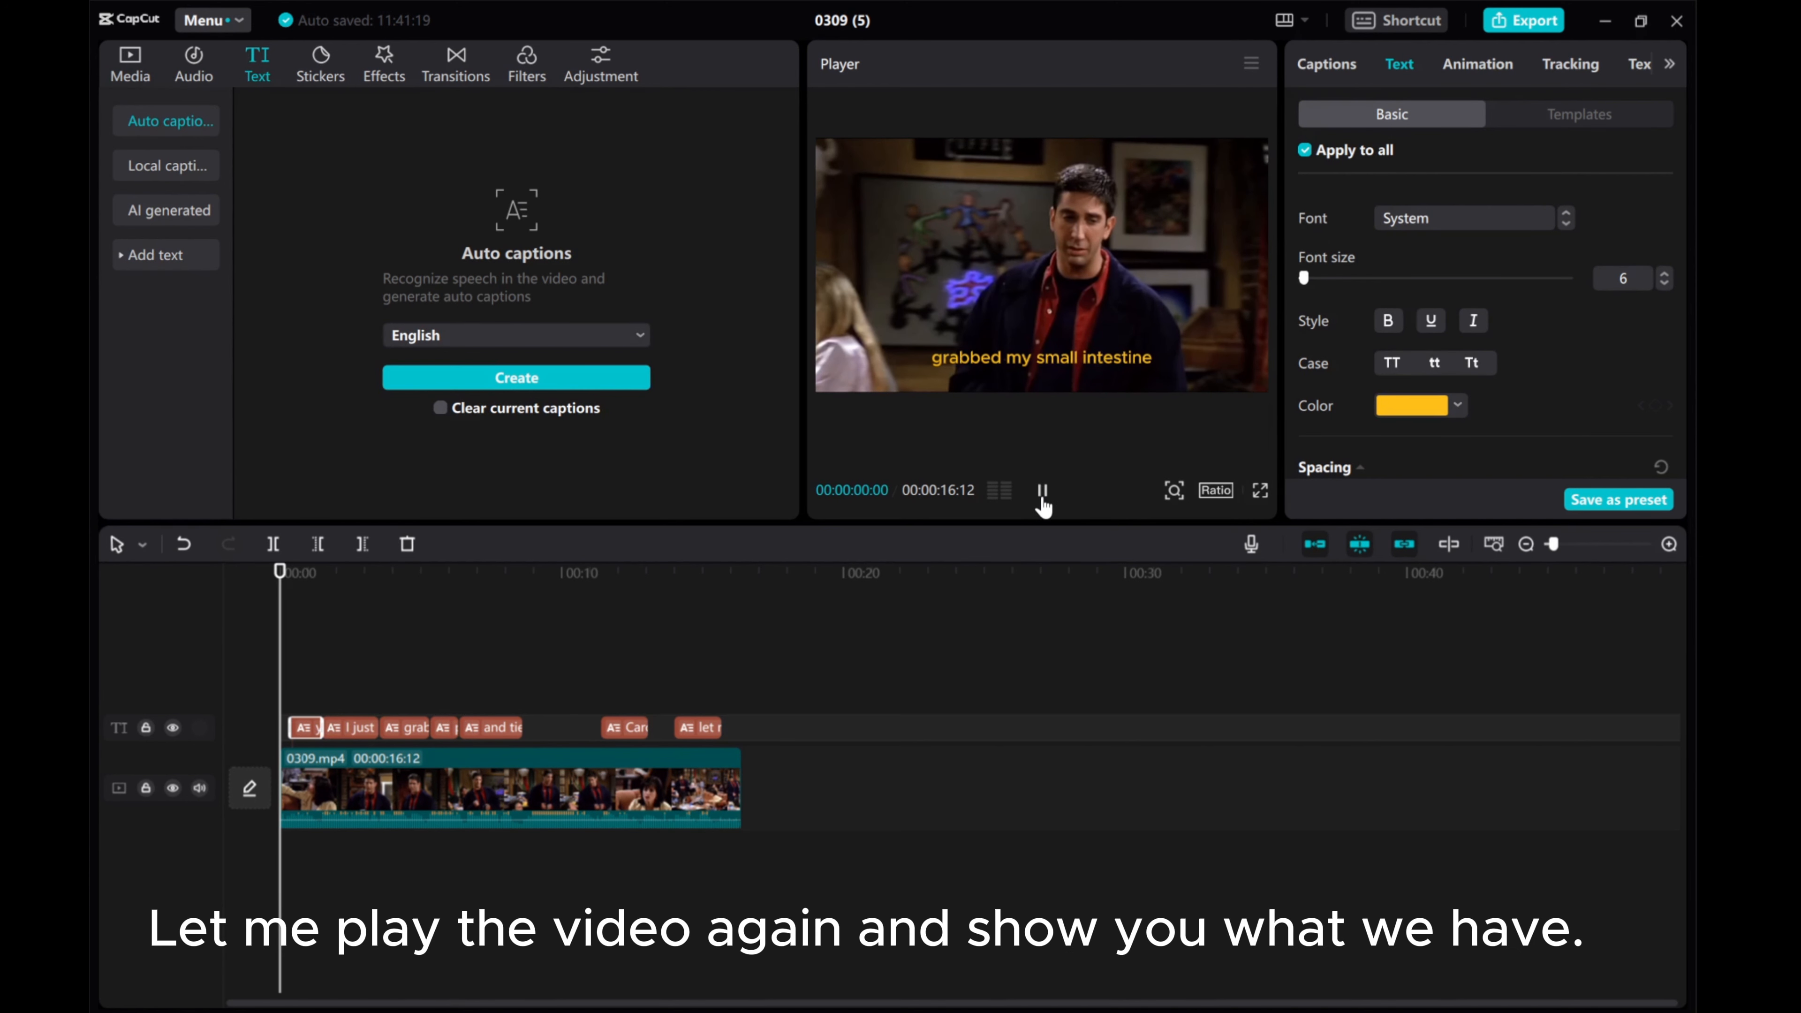
pyautogui.click(1044, 493)
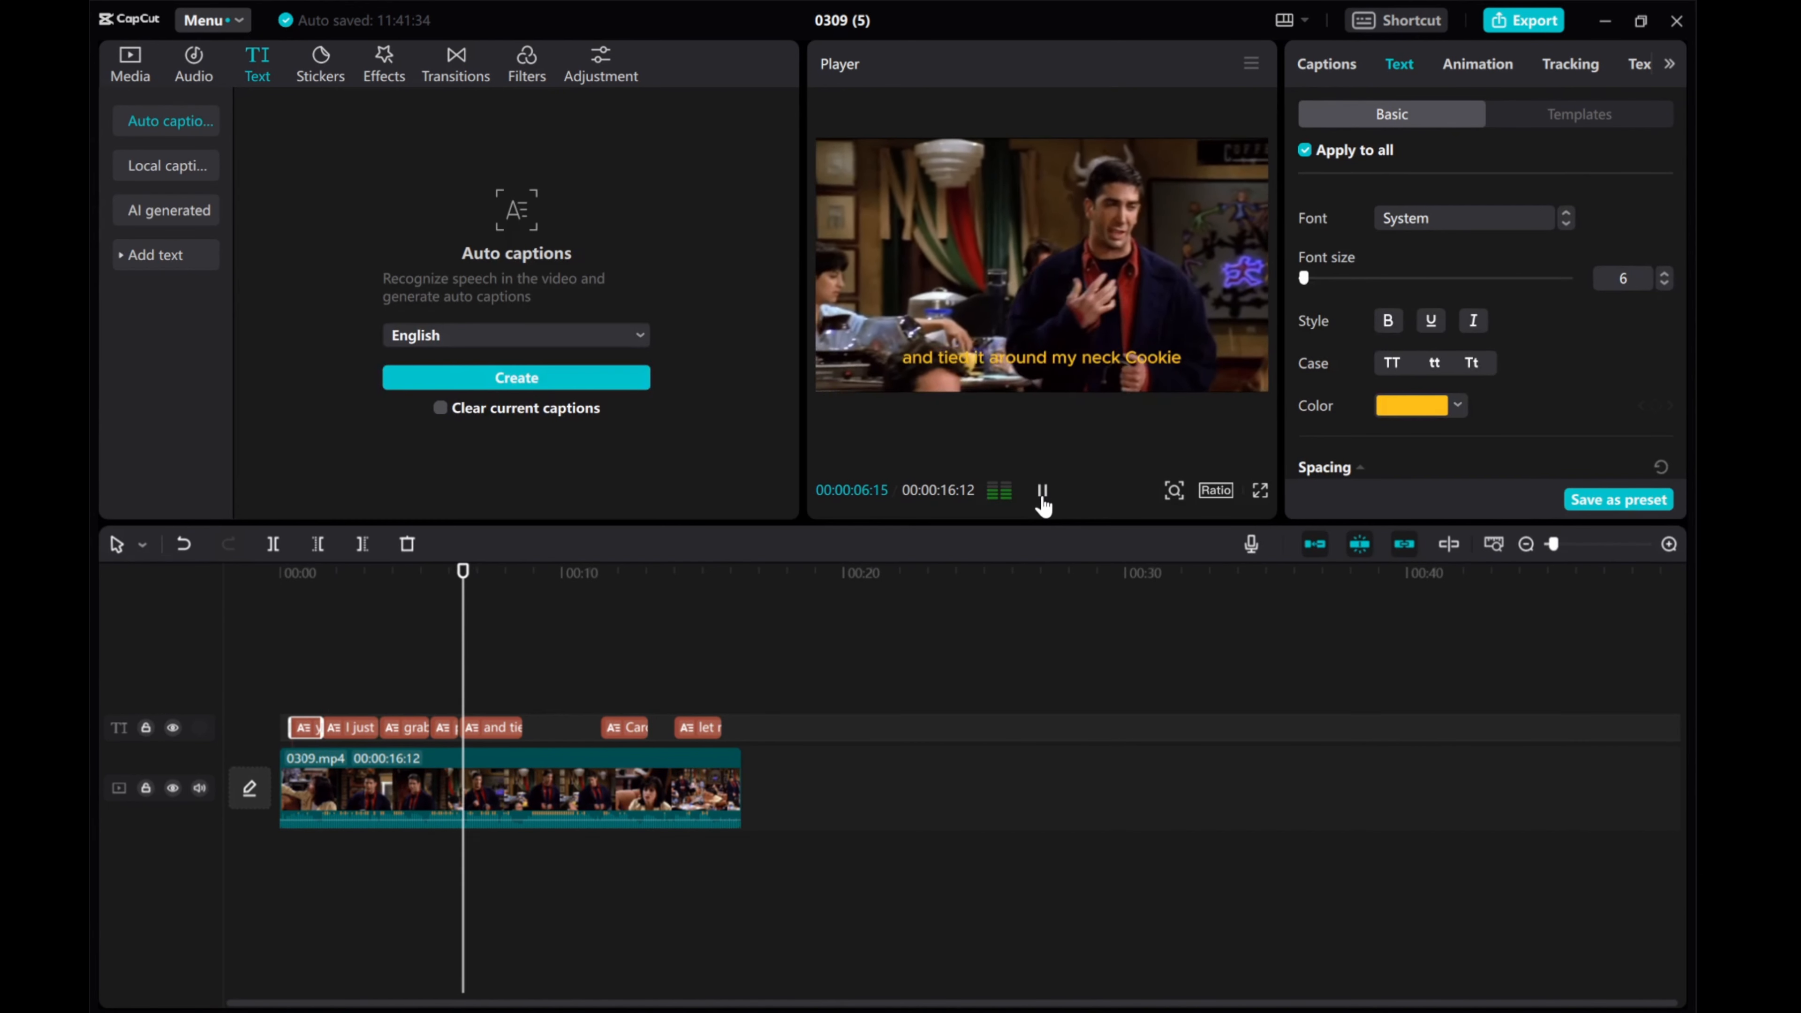
pyautogui.click(1041, 493)
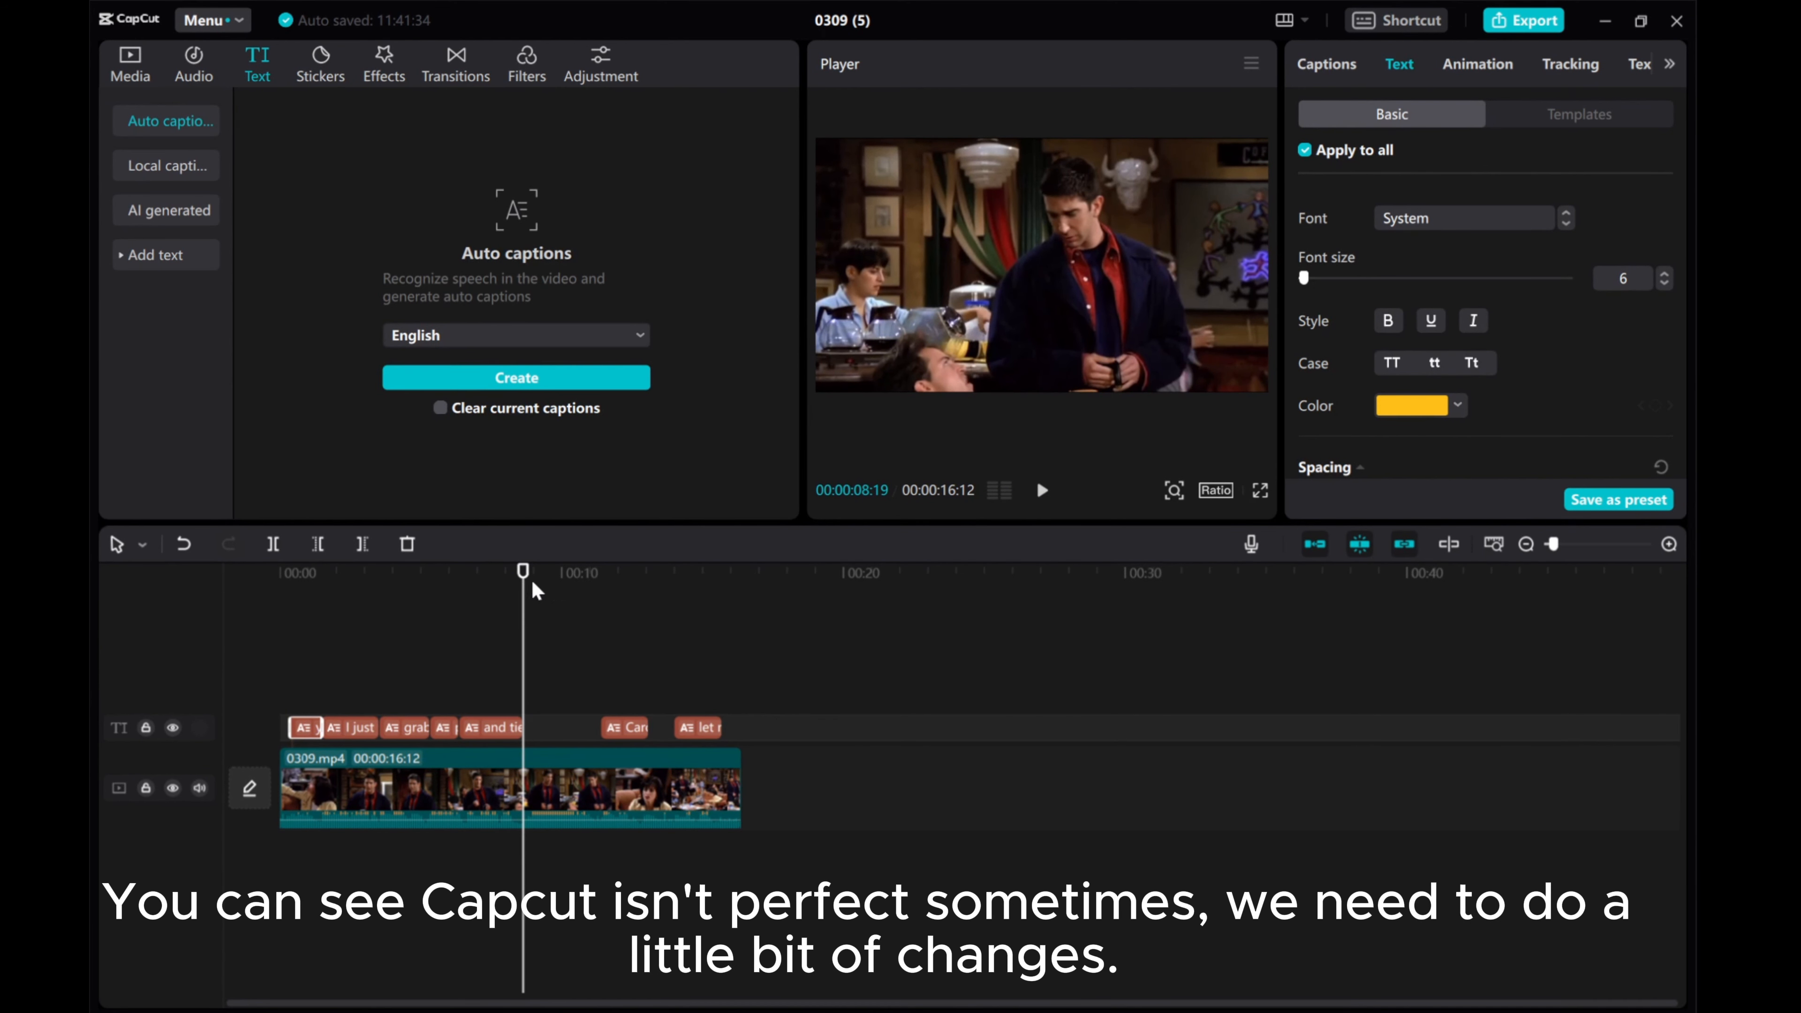
pyautogui.moveTo(522, 571); pyautogui.dragTo(512, 571)
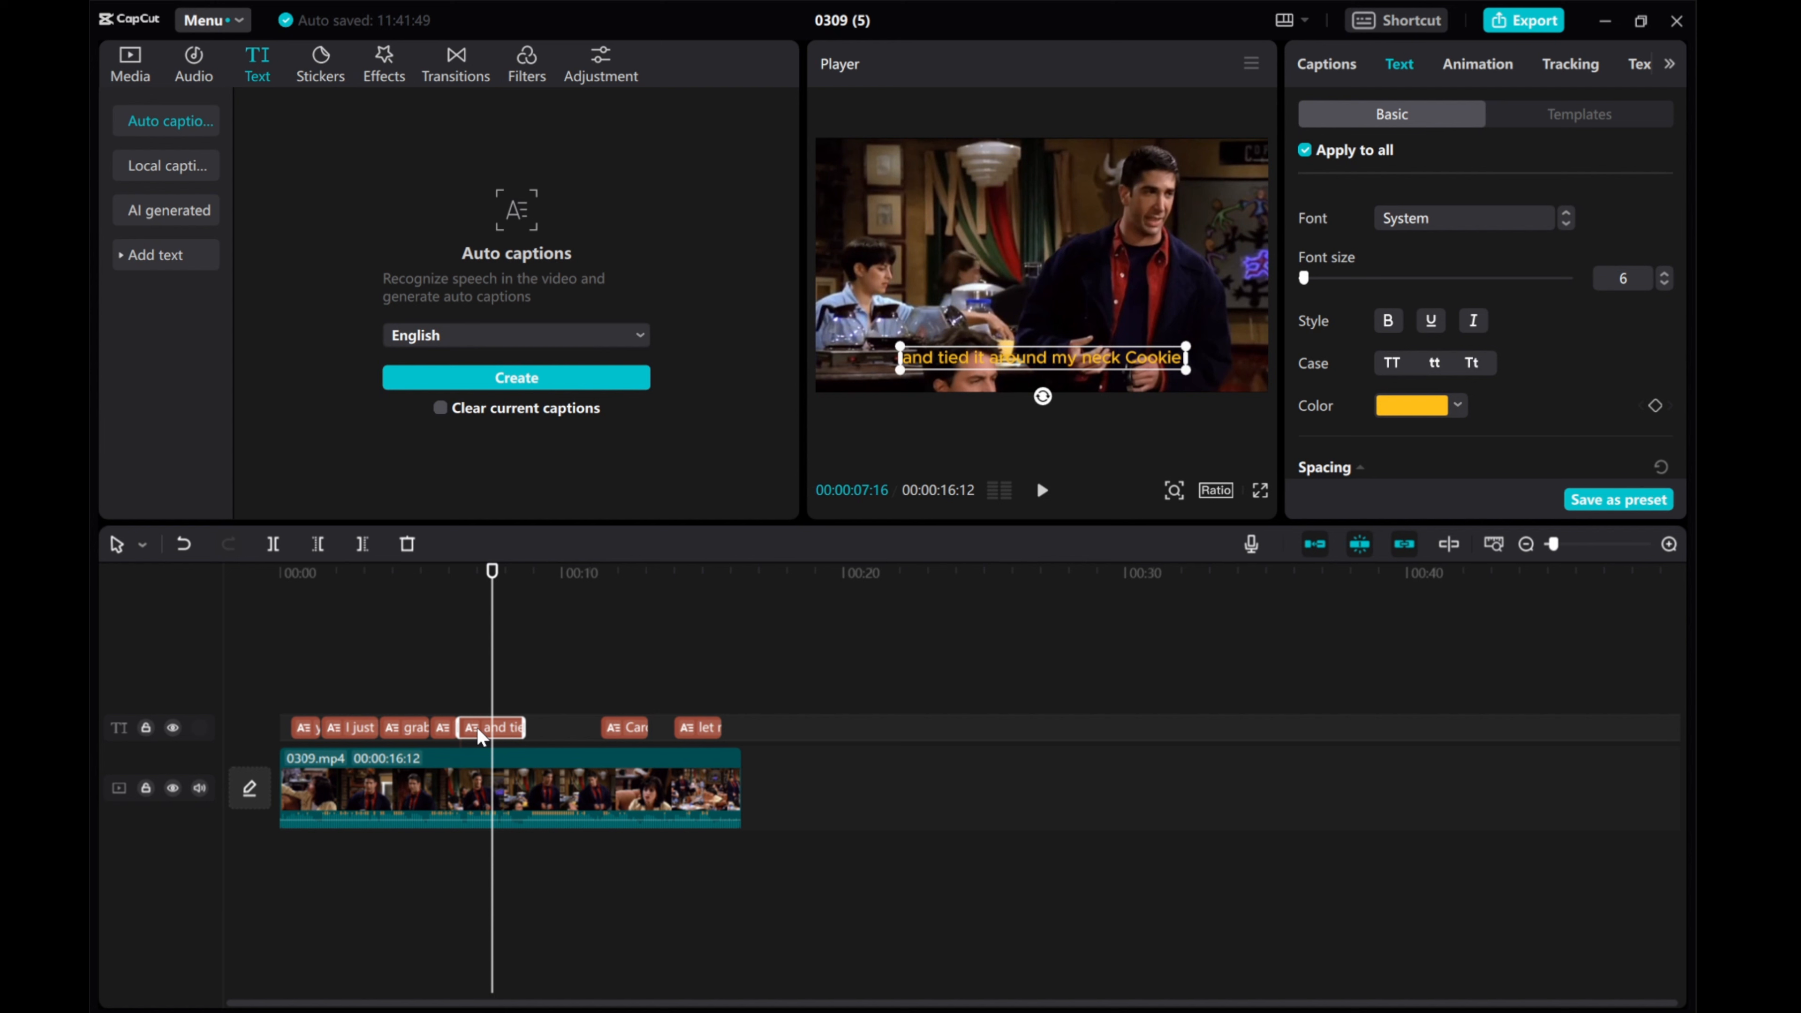
# Split 'Cookie' off from 'and tied it around my neck' in the Captions list and play the result.
pyautogui.click(1326, 63)
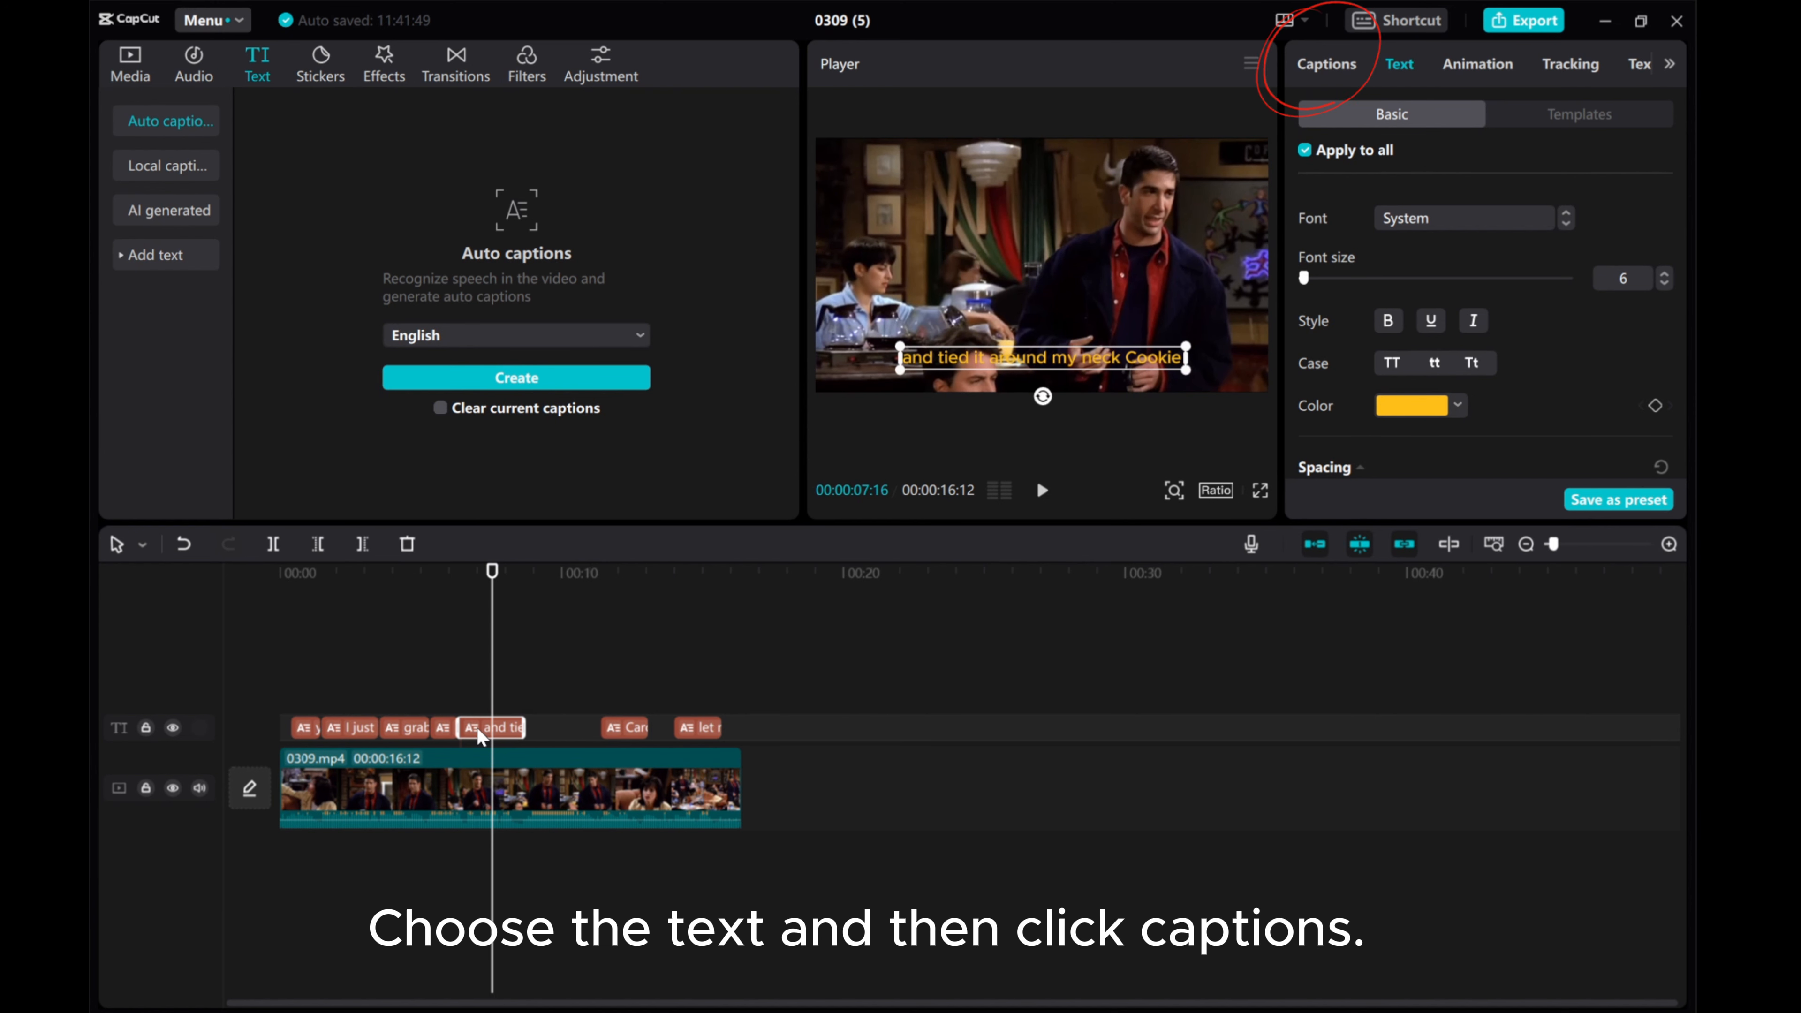
pyautogui.moveTo(1340, 85)
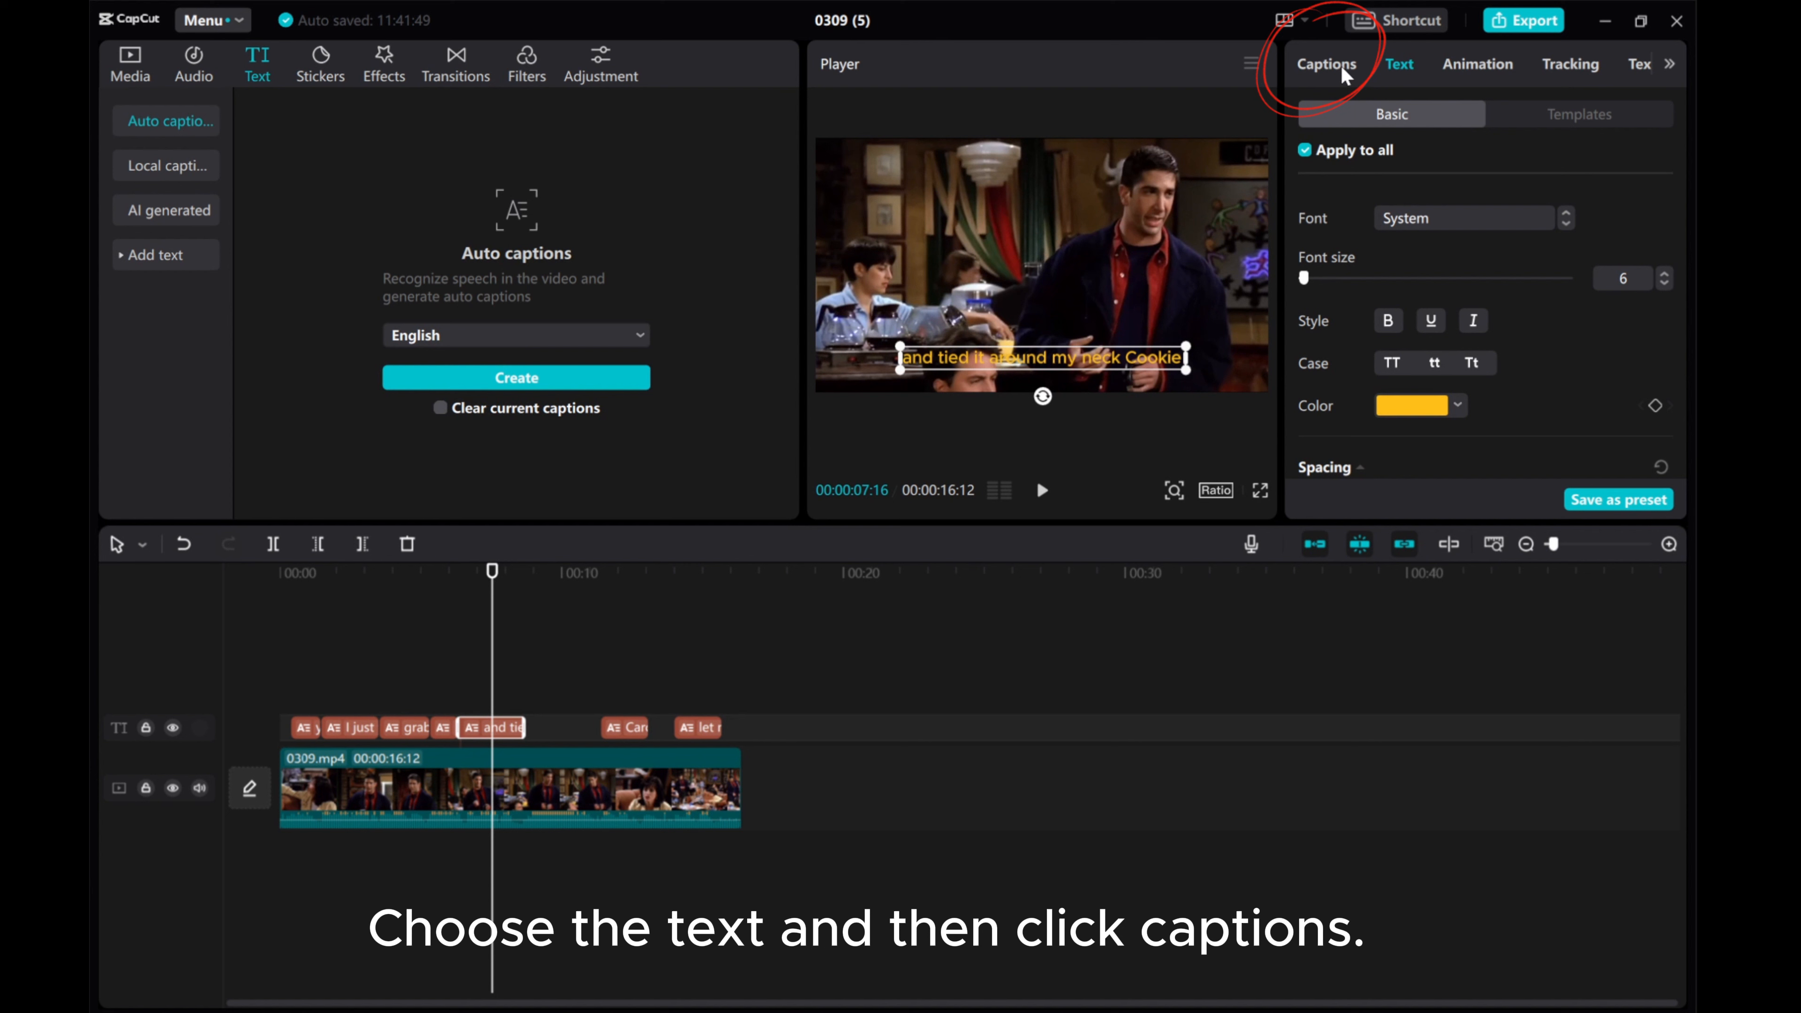
pyautogui.click(1326, 65)
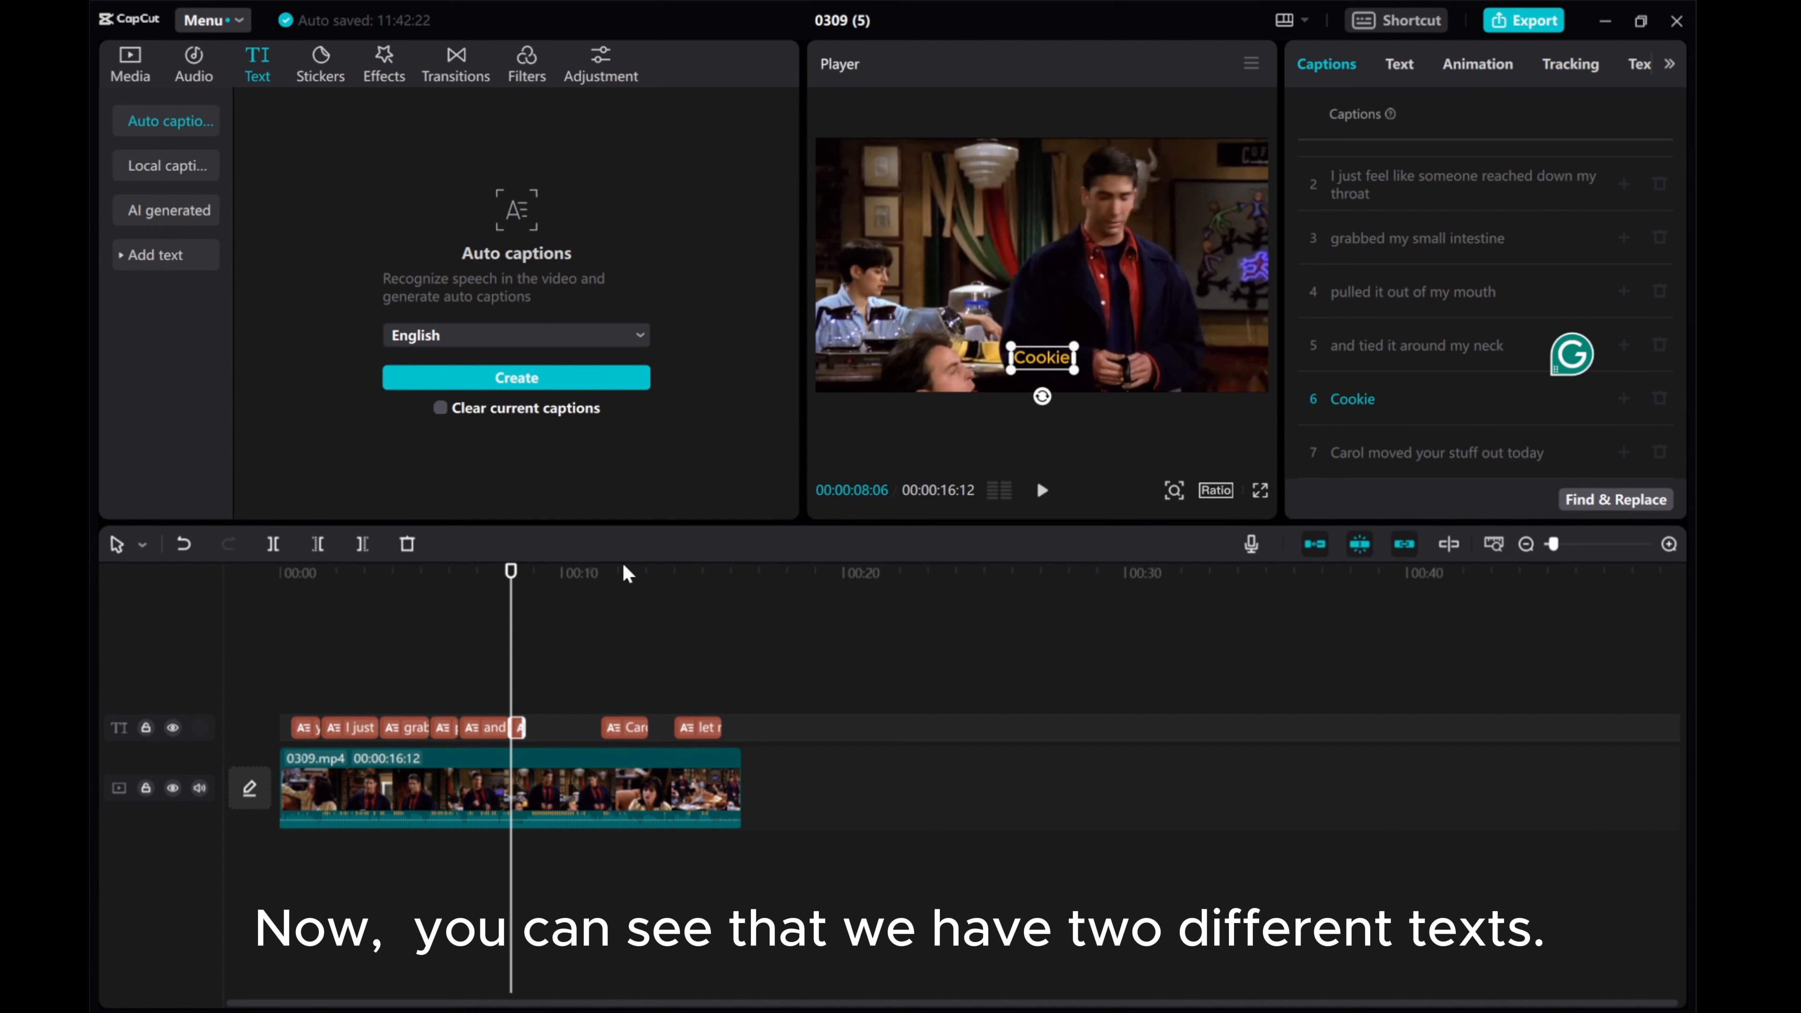
pyautogui.moveTo(511, 571); pyautogui.dragTo(491, 571)
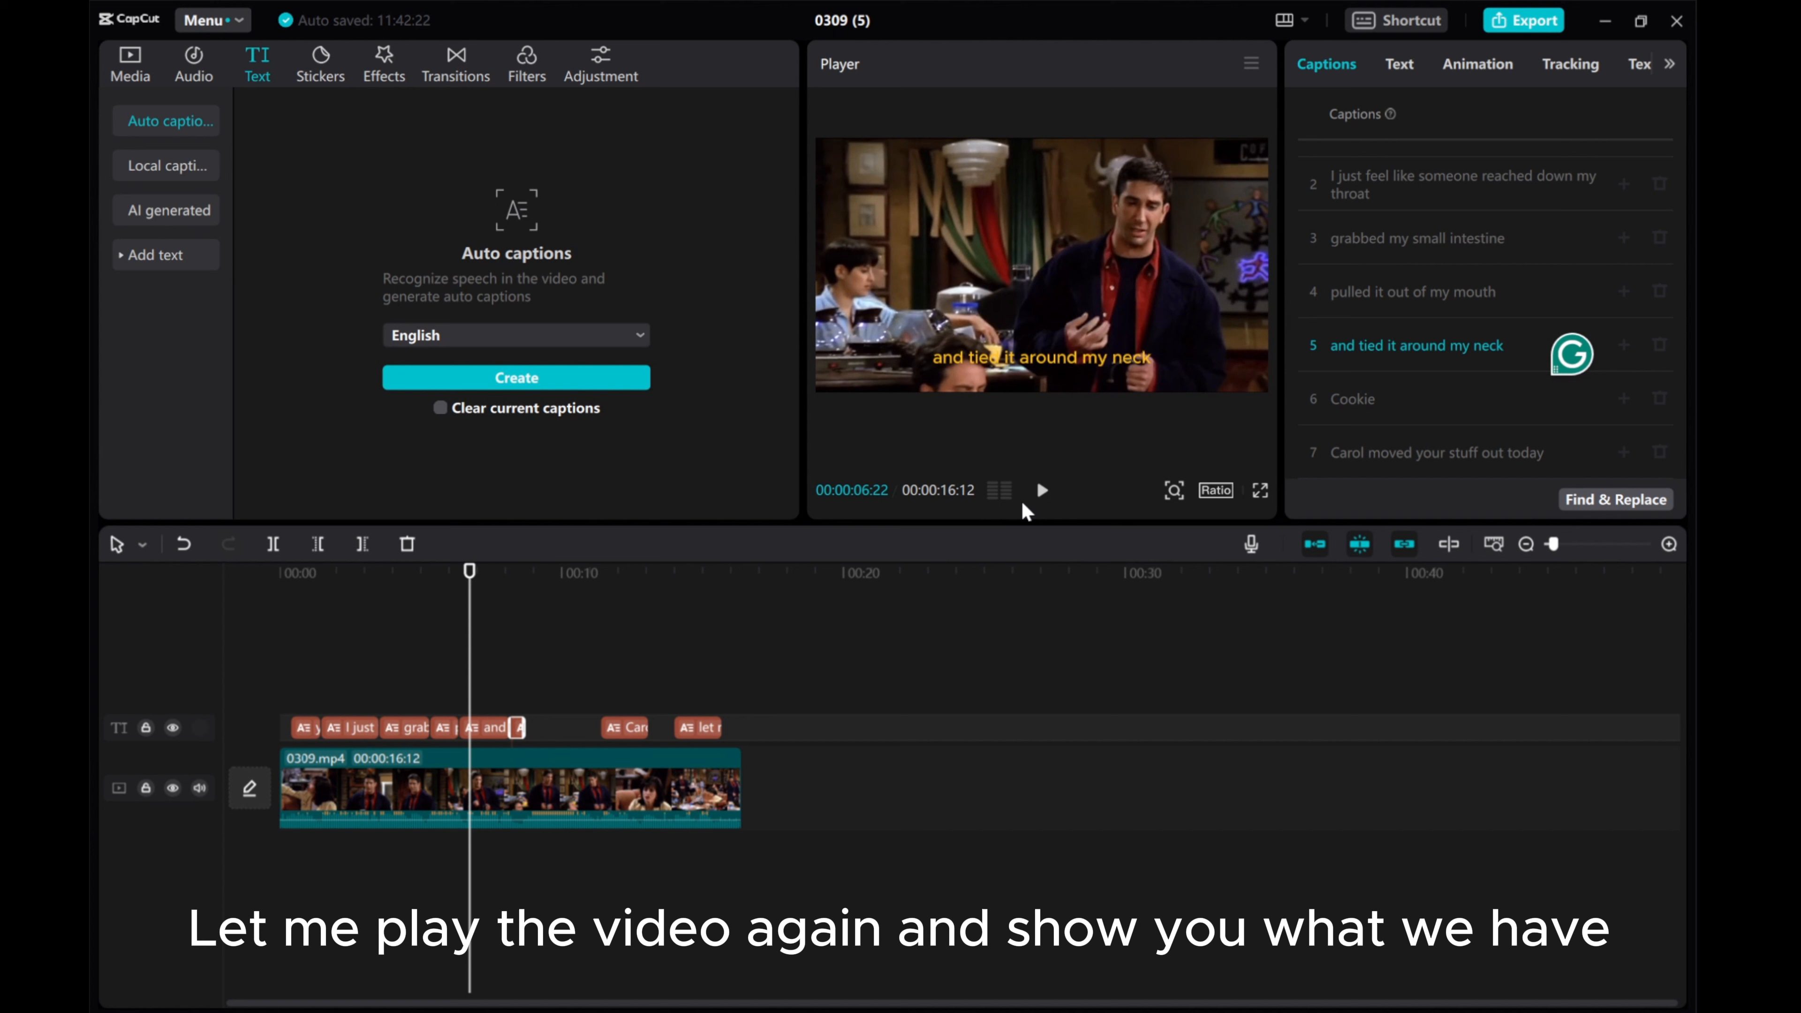
pyautogui.click(1043, 491)
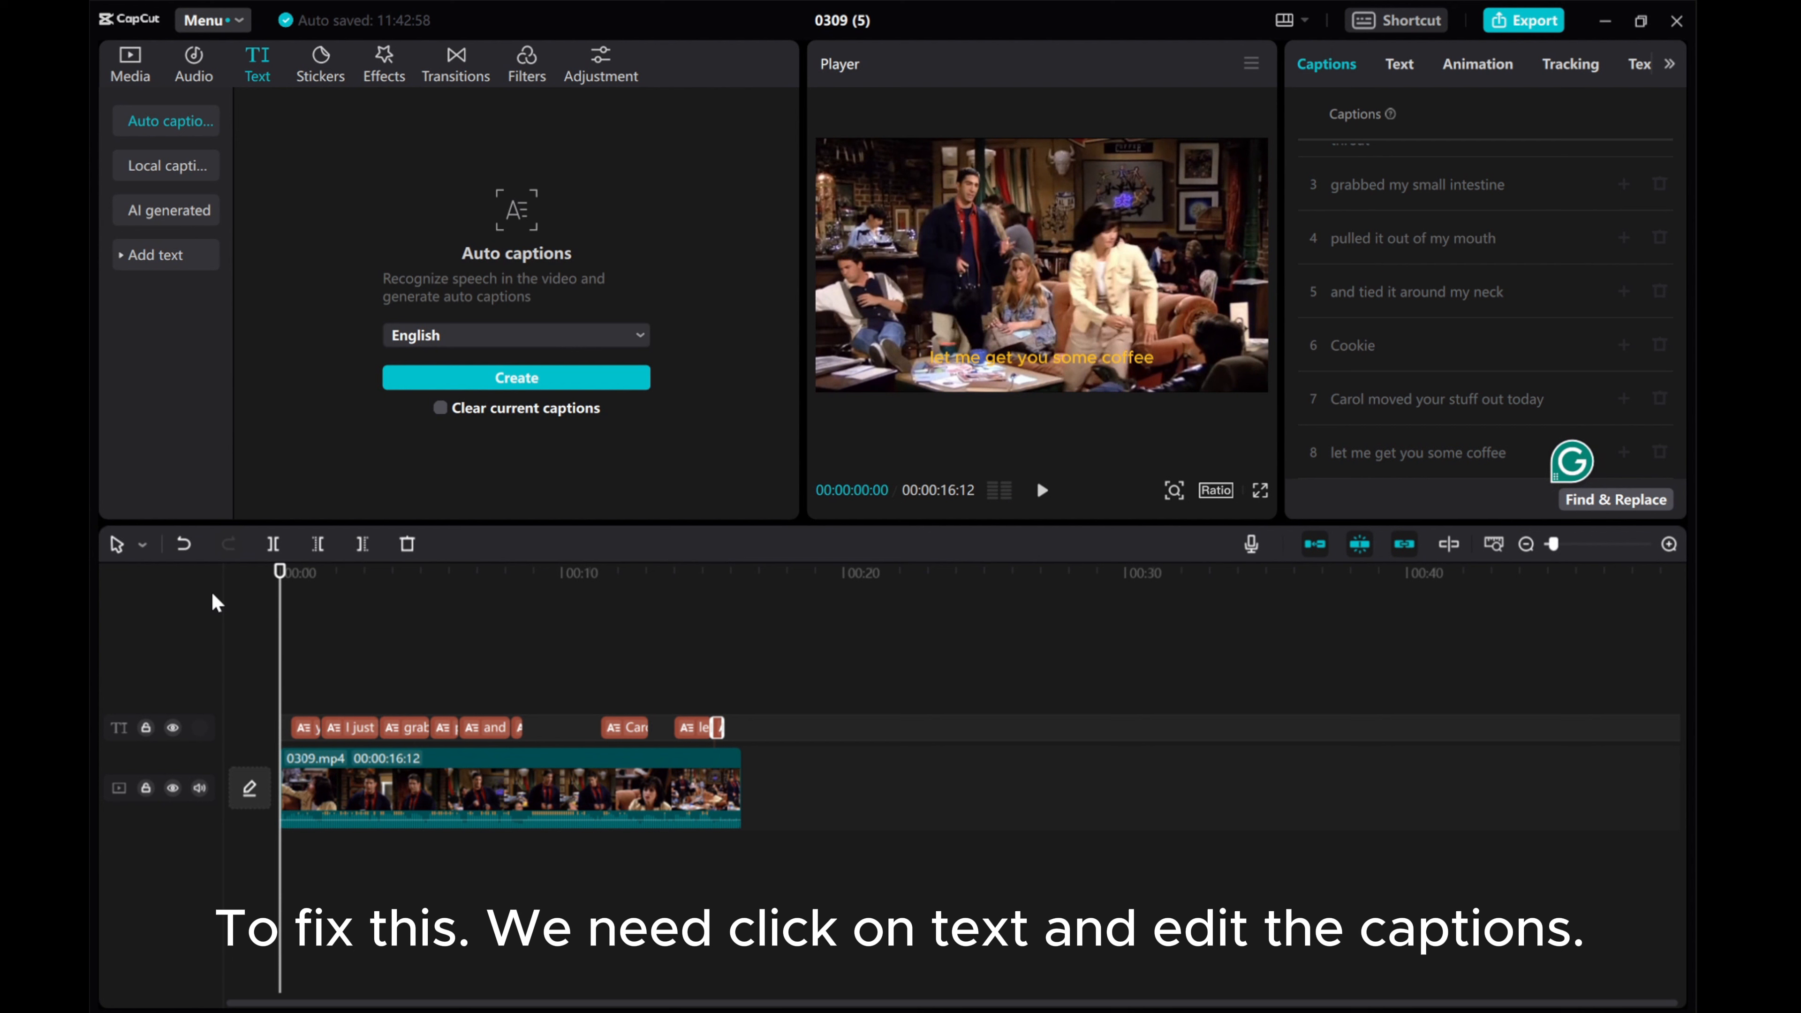
# Punctuate the first caption to 'Are you okay, sweetie?' and move through the following caption lines.
pyautogui.click(304, 728)
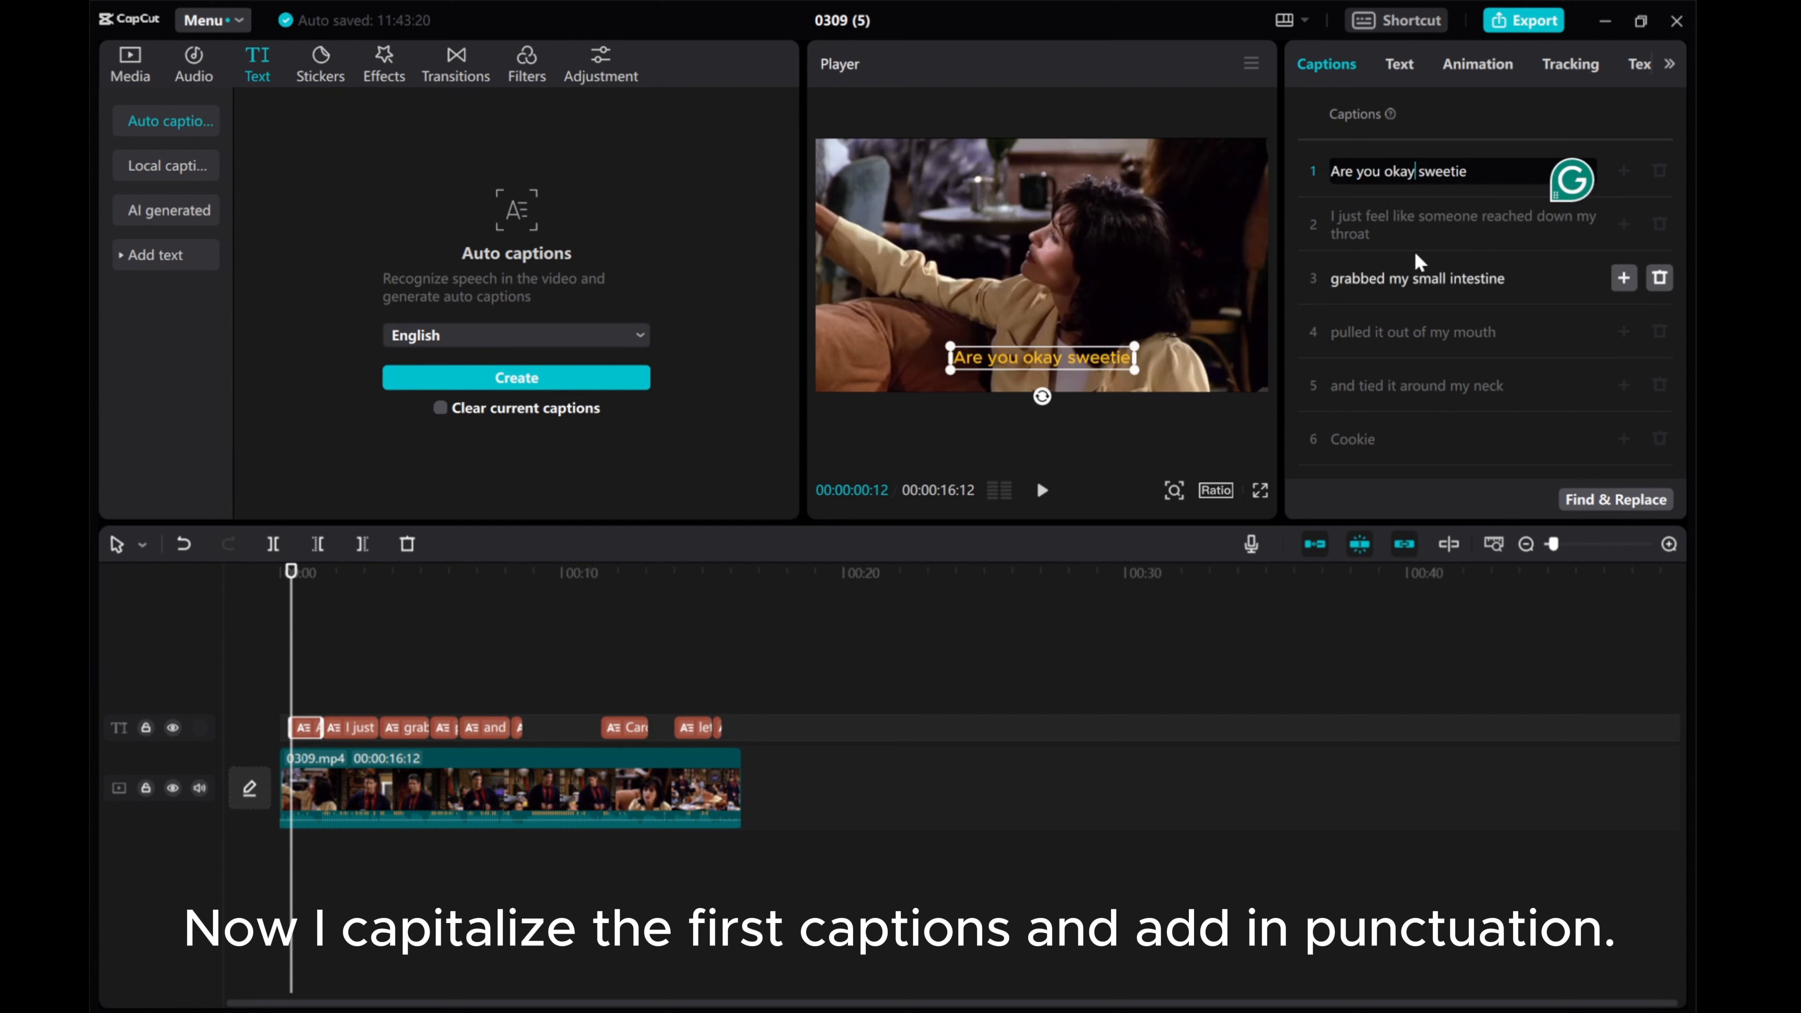
pyautogui.write(',')
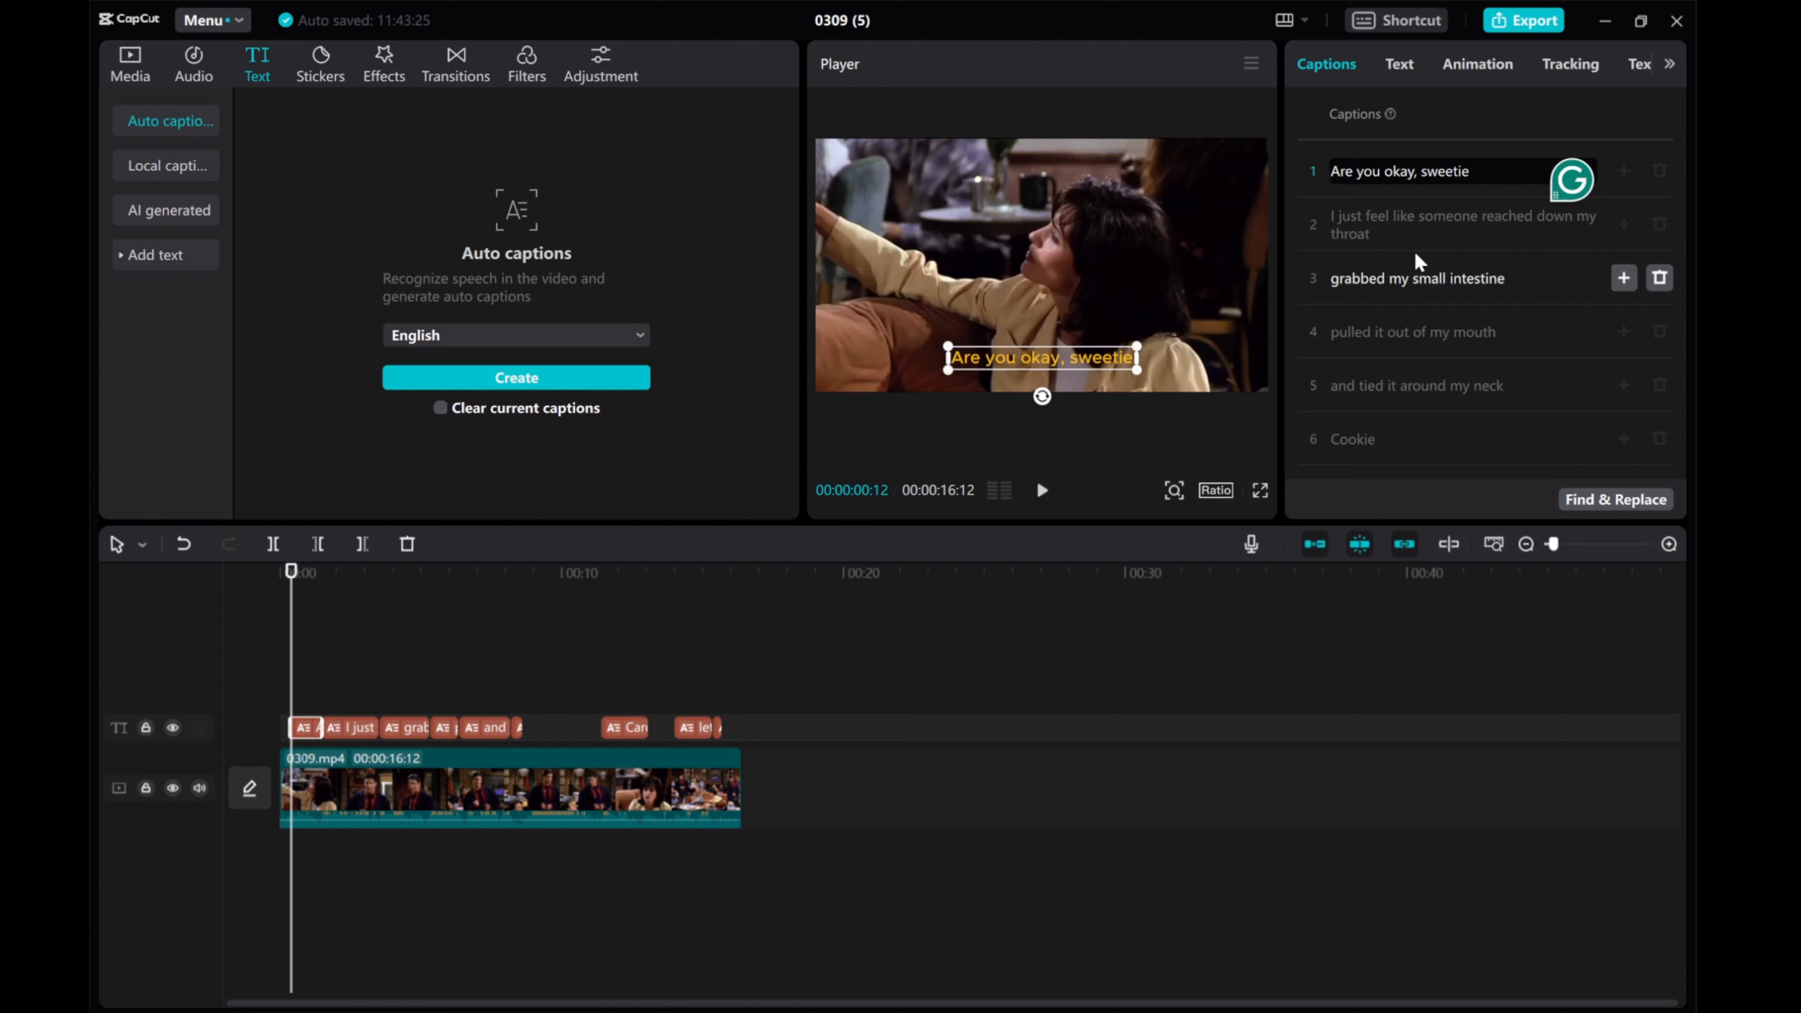
pyautogui.write('?')
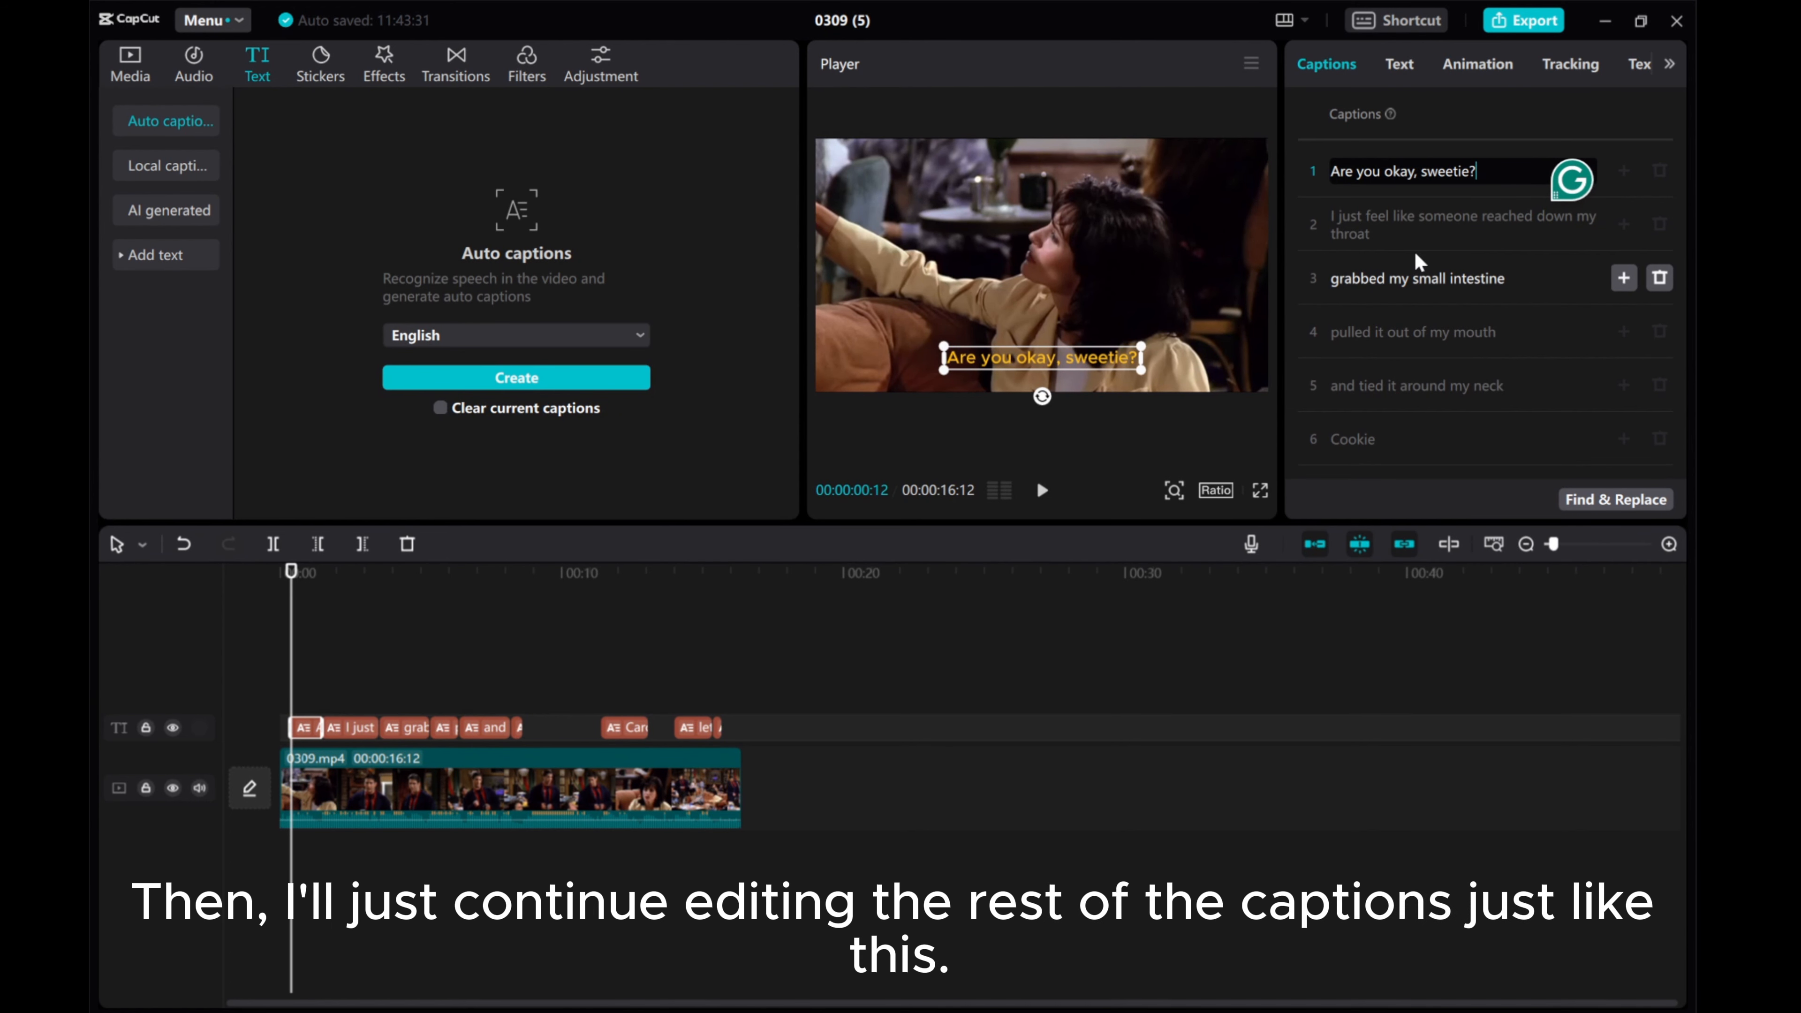
pyautogui.click(348, 727)
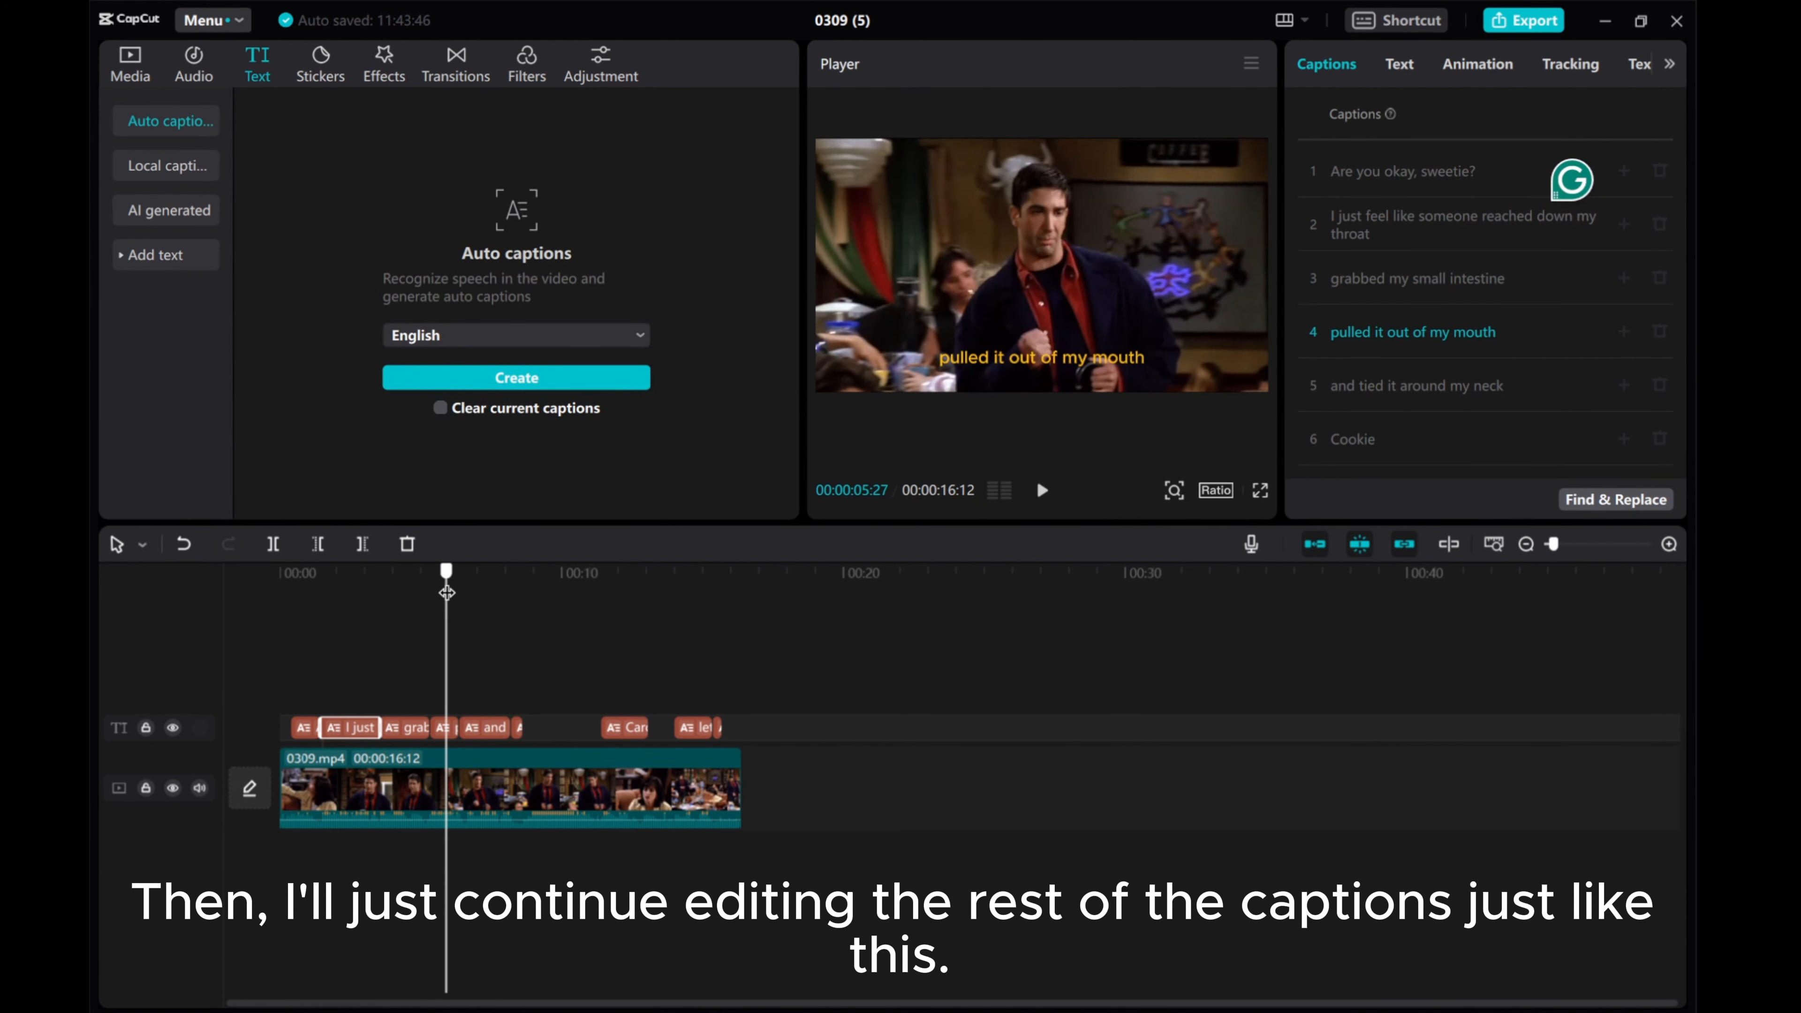
pyautogui.click(449, 570)
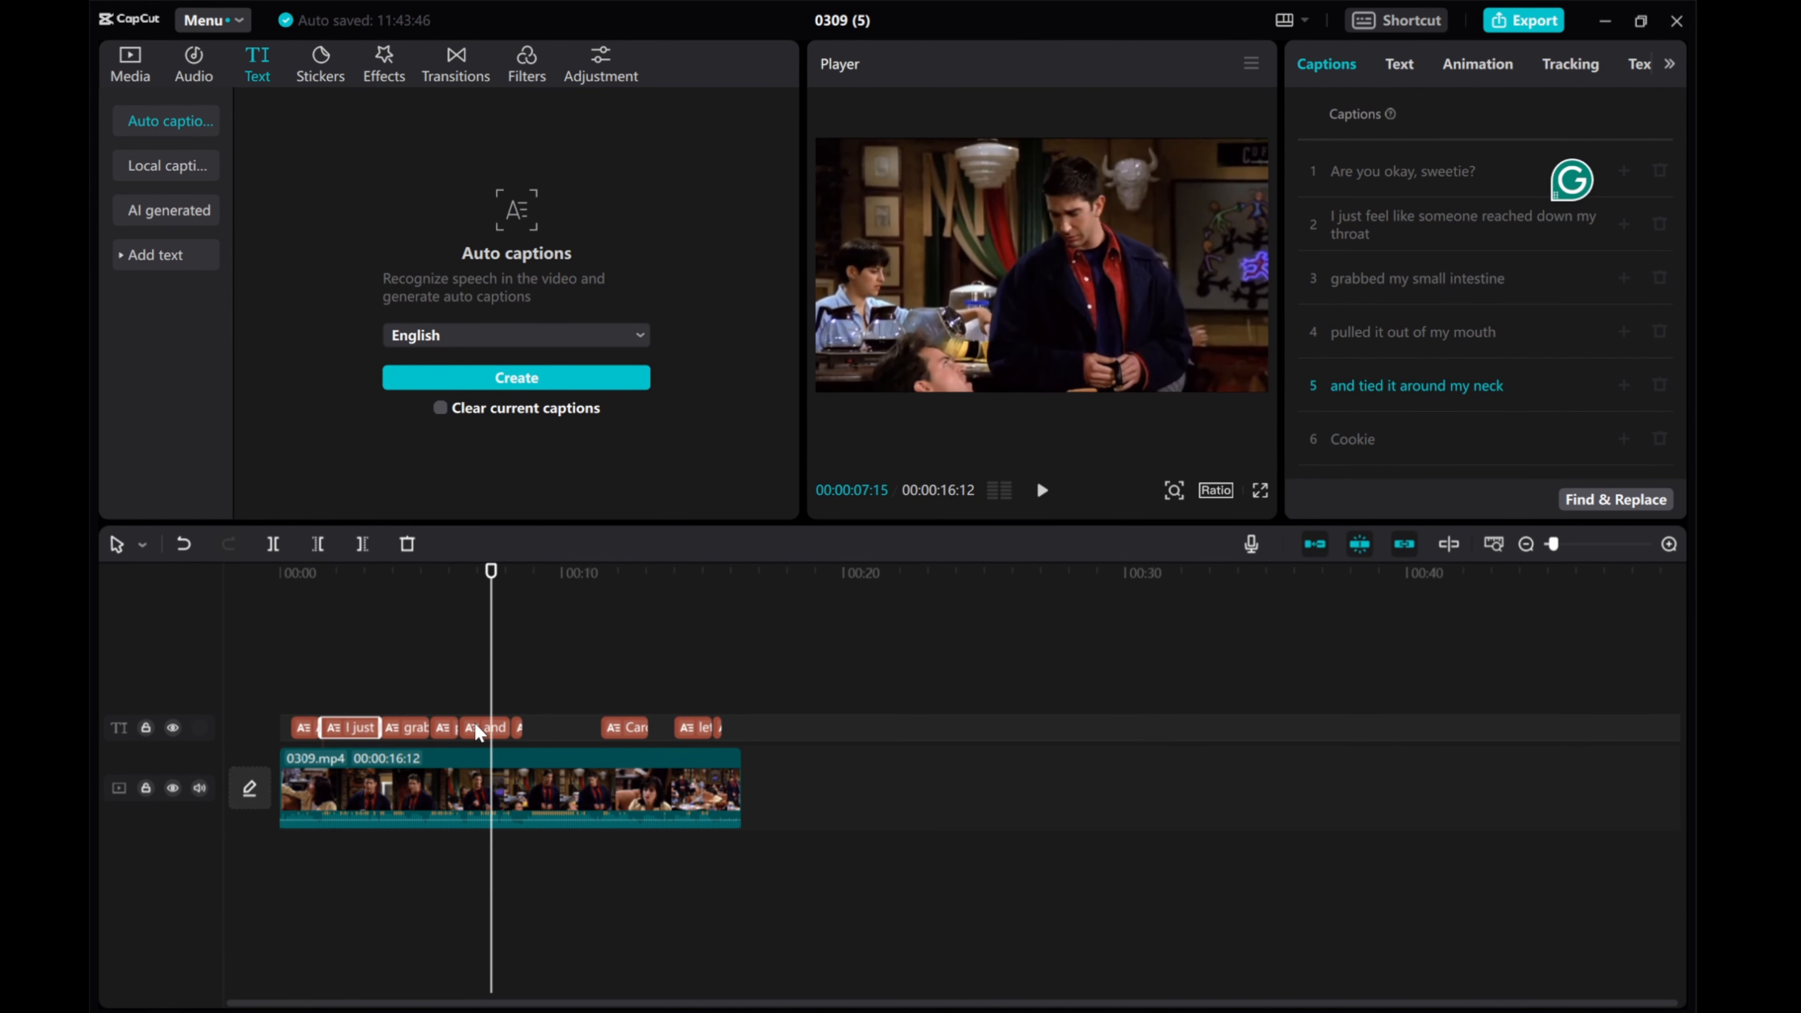
pyautogui.click(1417, 386)
pyautogui.write('.')
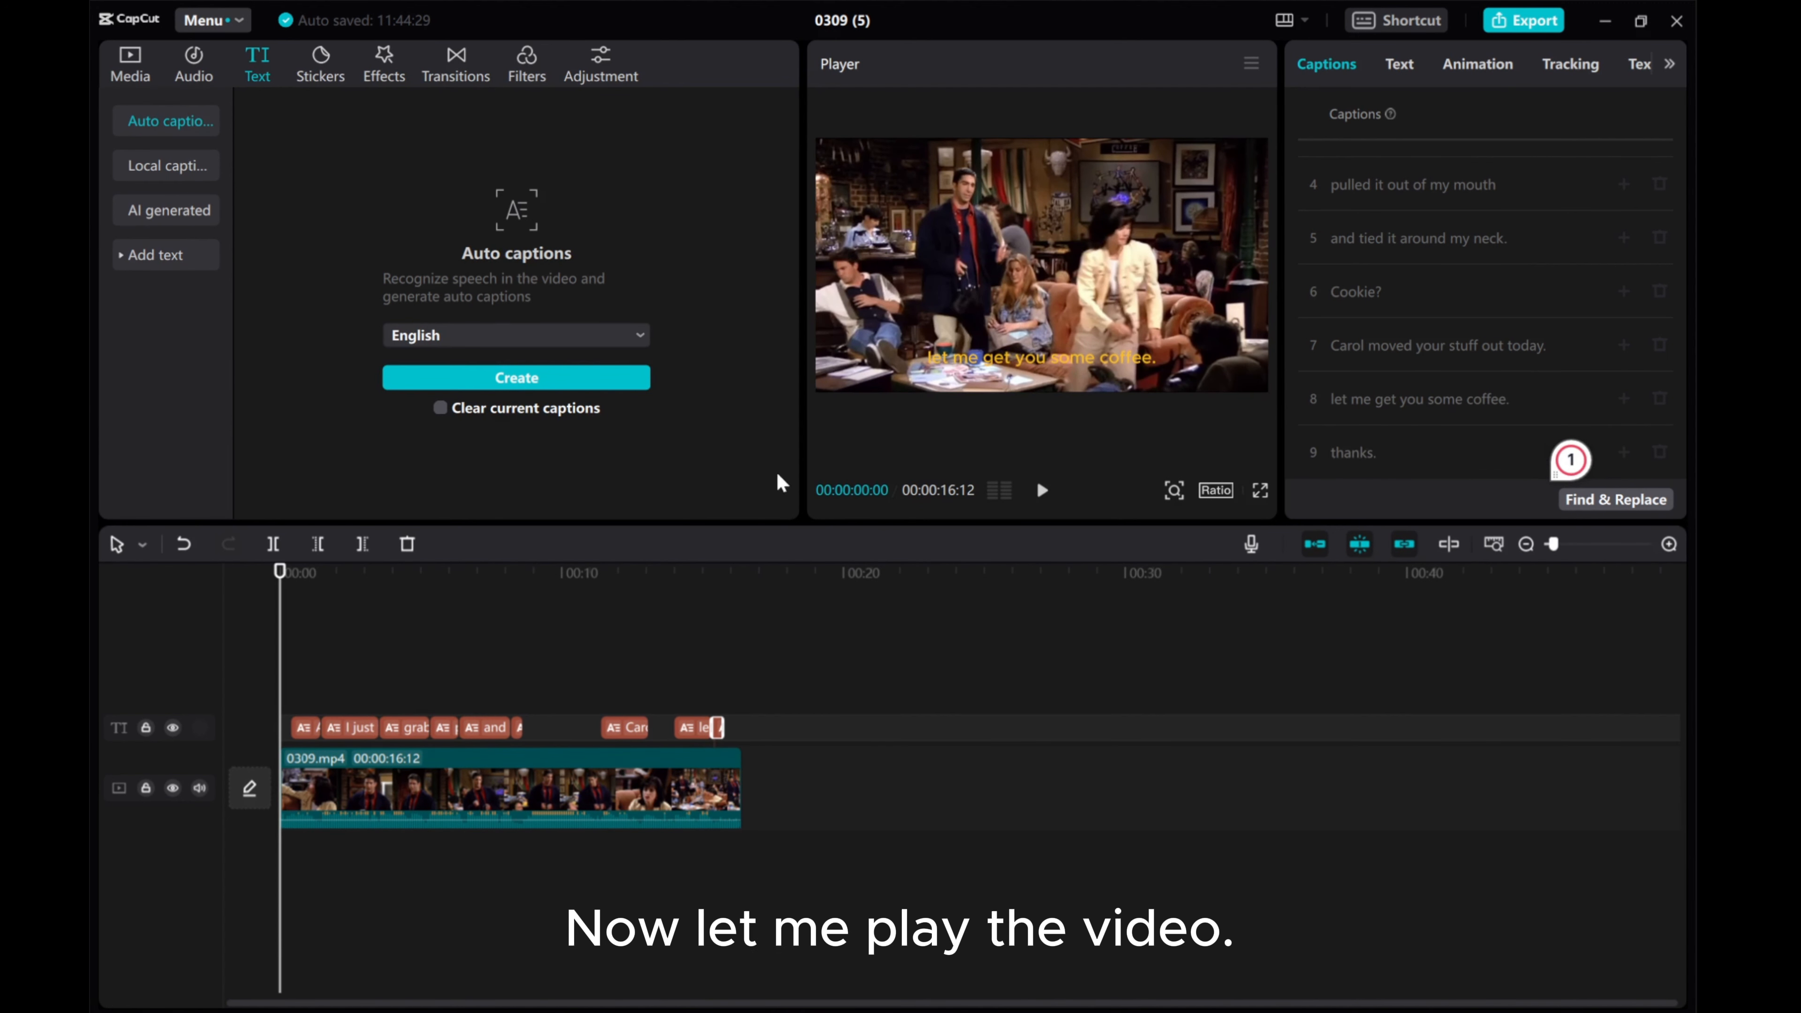
pyautogui.moveTo(1041, 491)
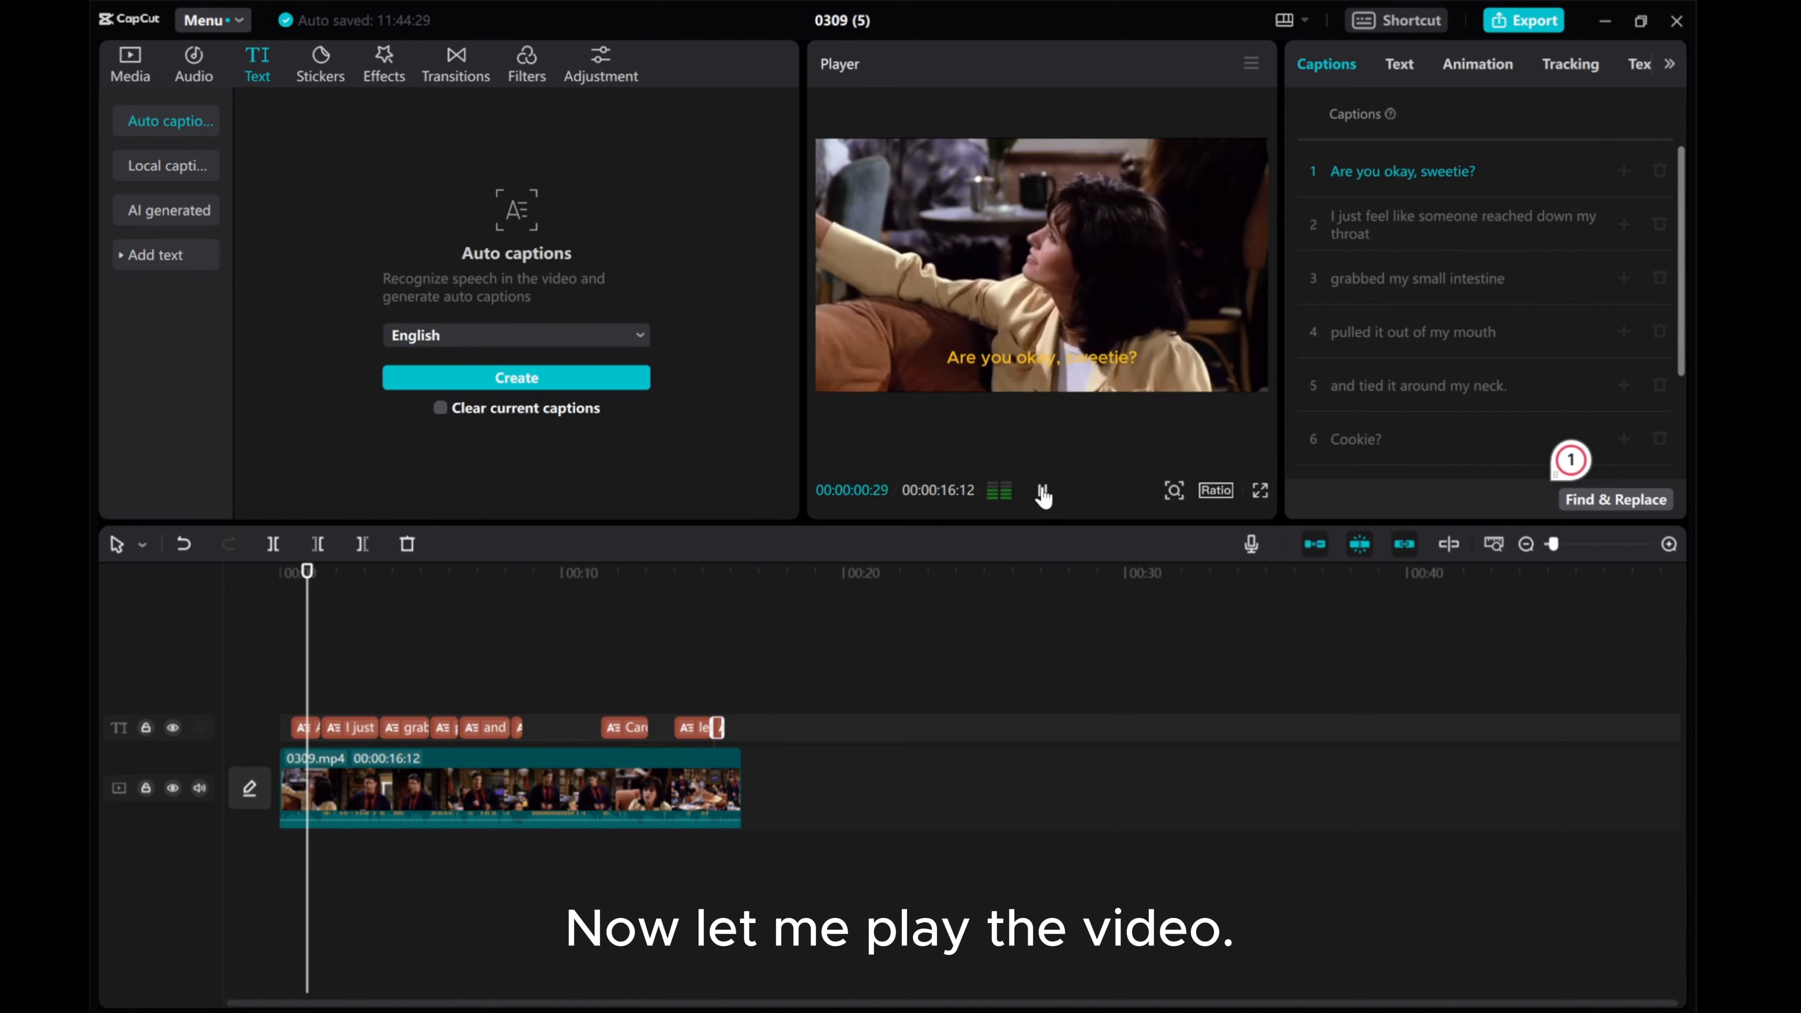
pyautogui.click(1043, 495)
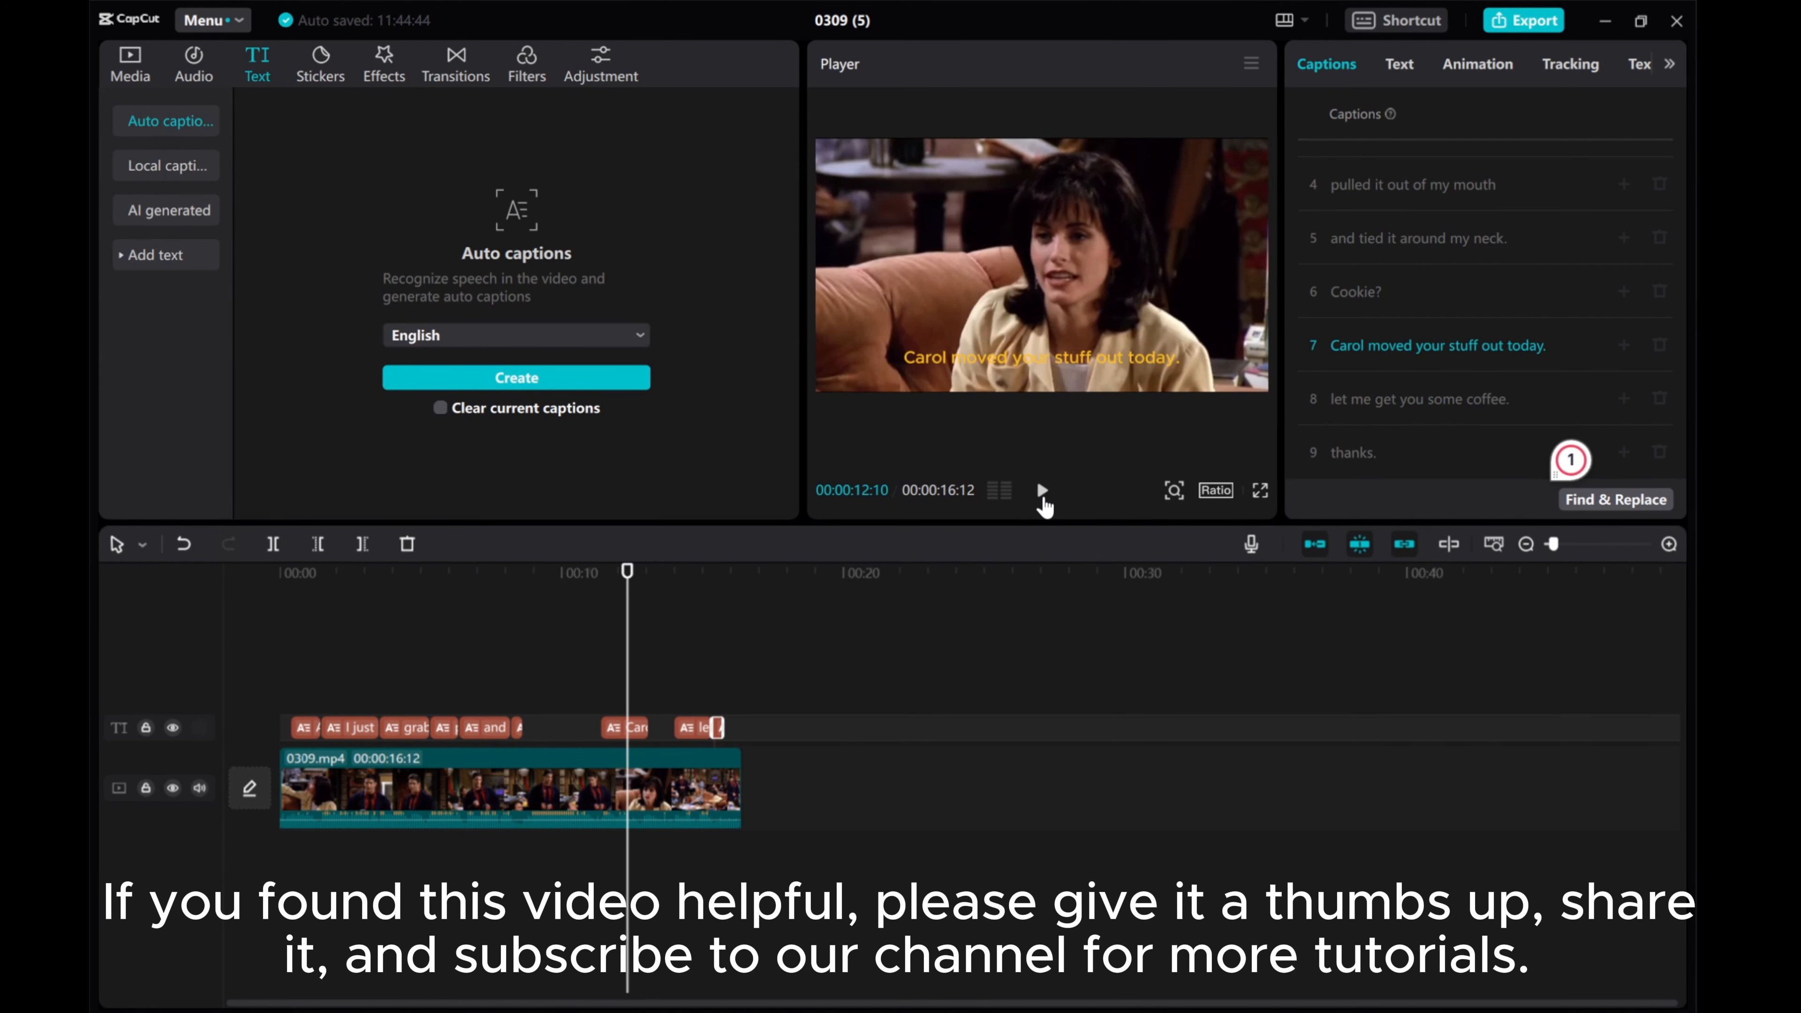
pyautogui.click(1043, 489)
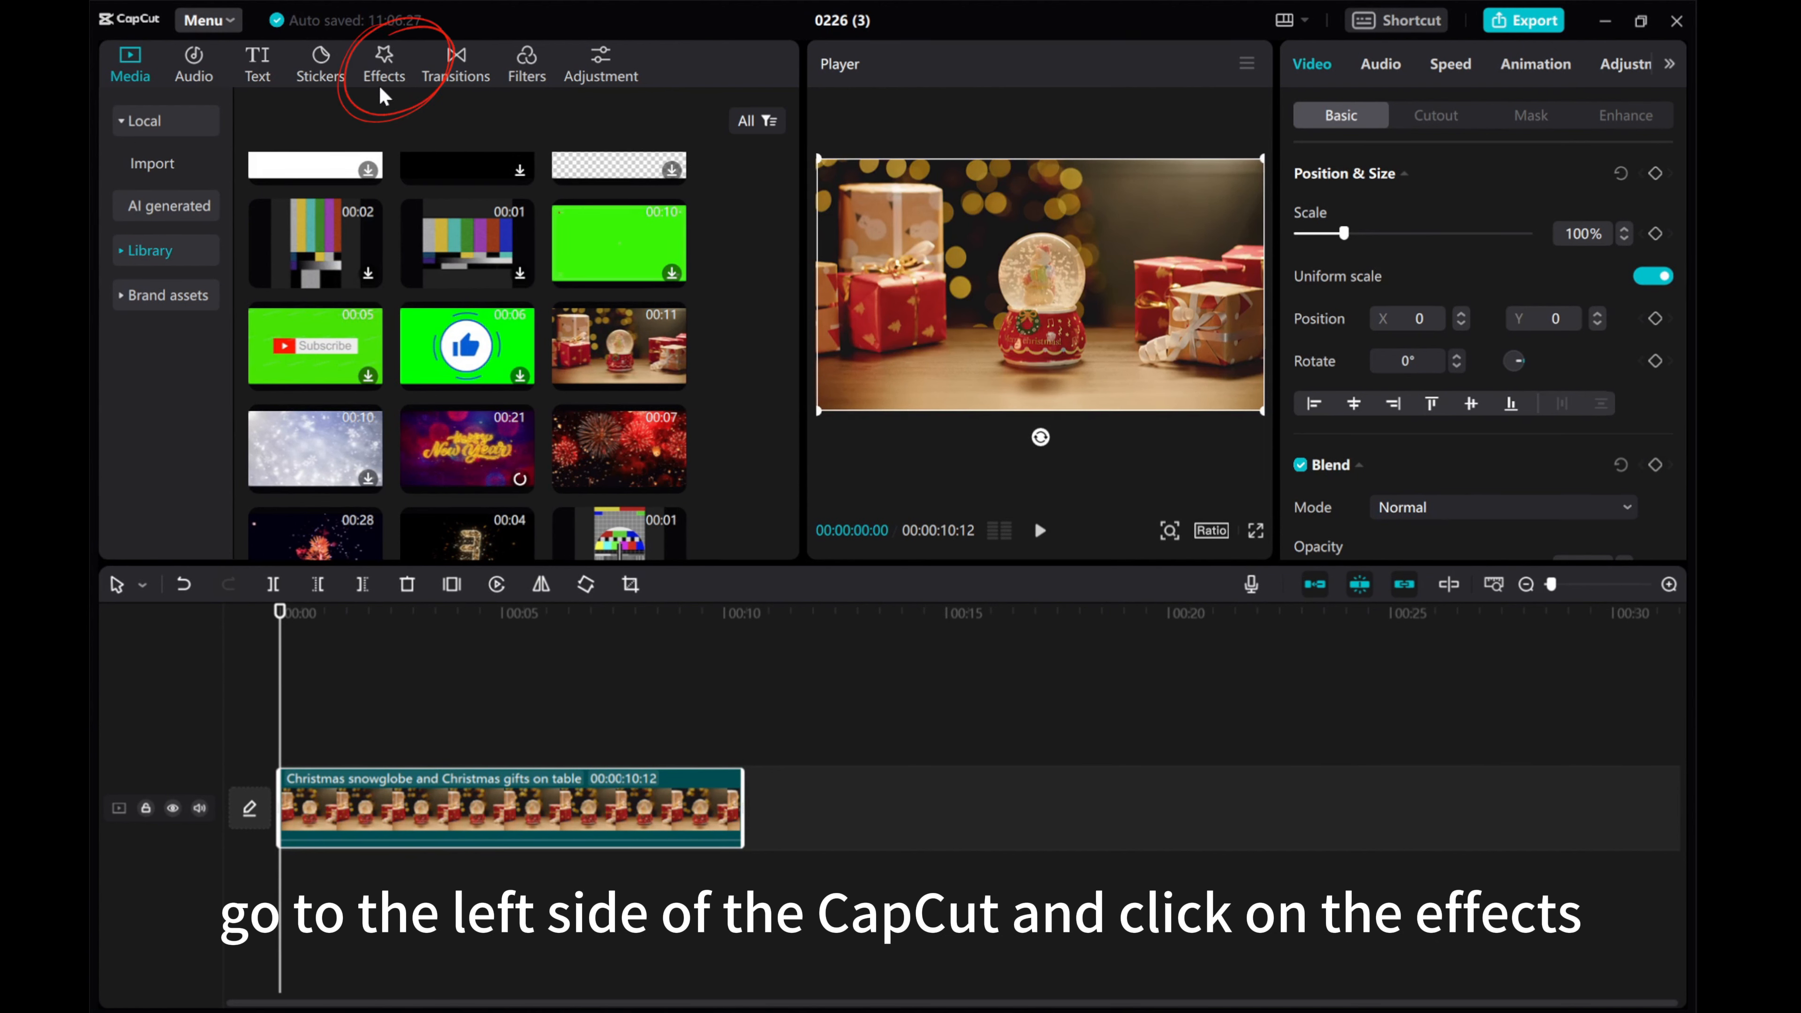
# Browse Video effects > Trending to find the Smart Sharpen effect for the snowglobe clip.
pyautogui.click(385, 56)
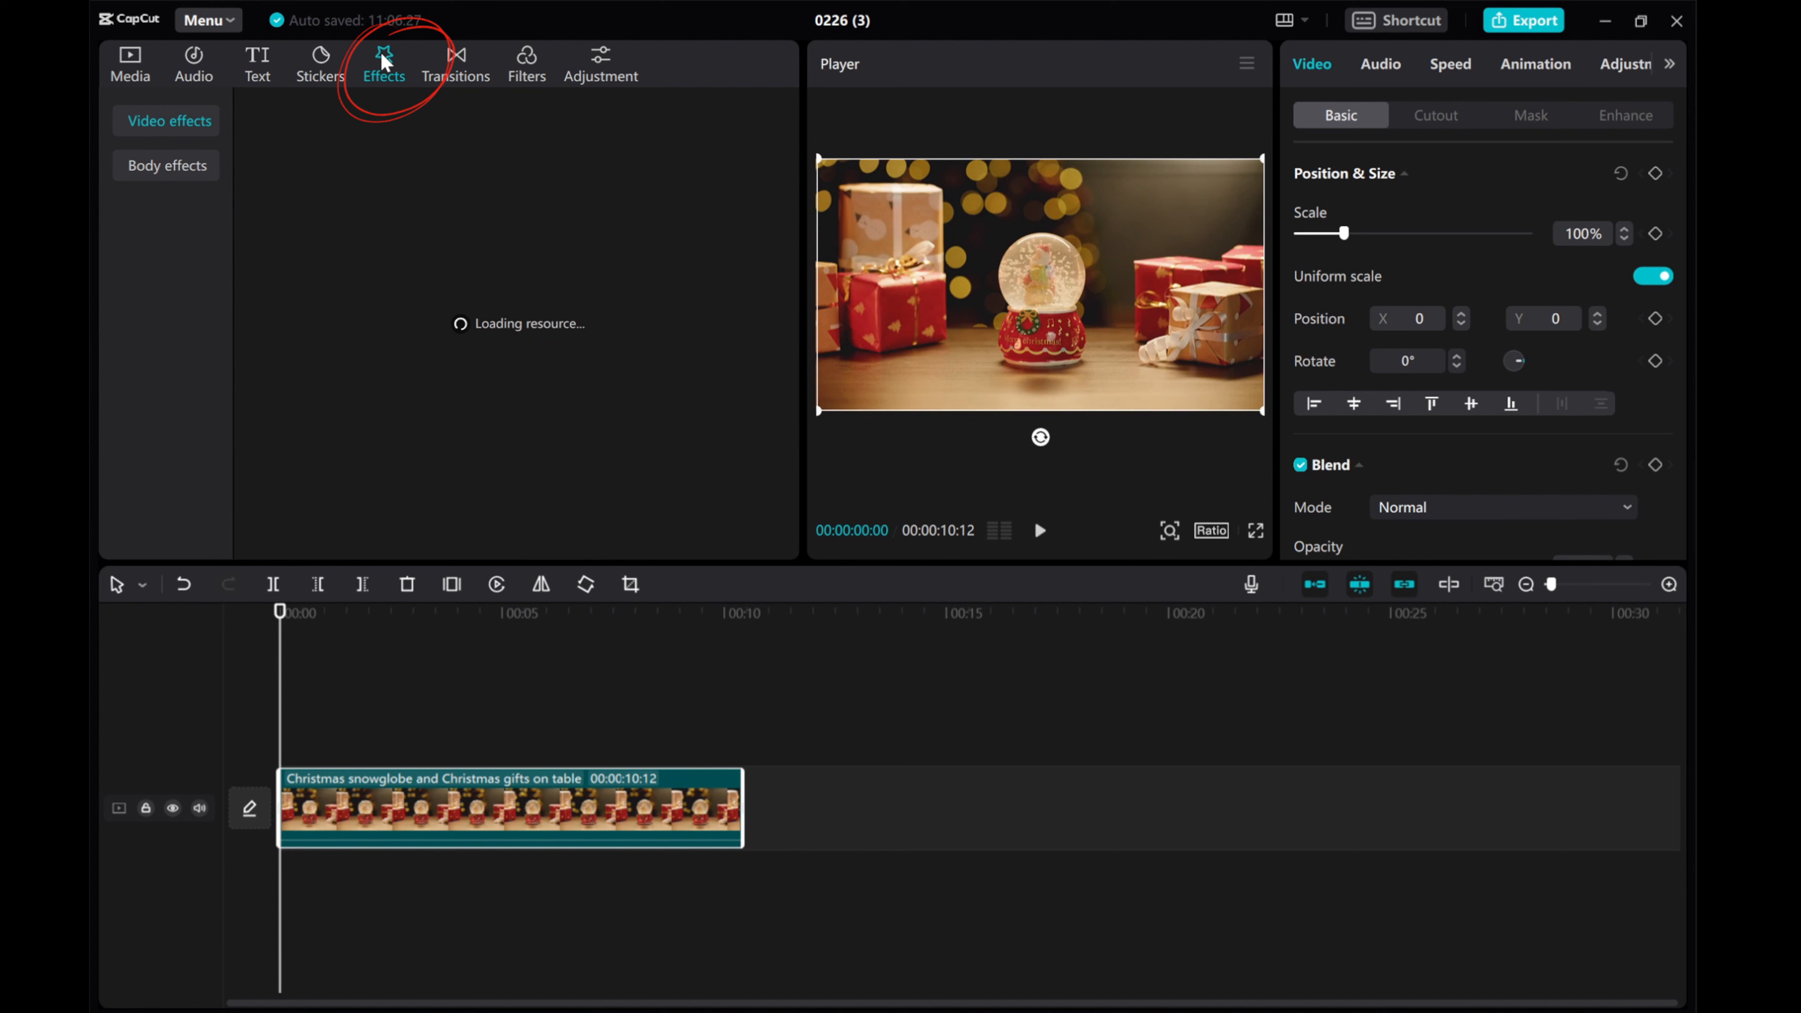
pyautogui.click(385, 57)
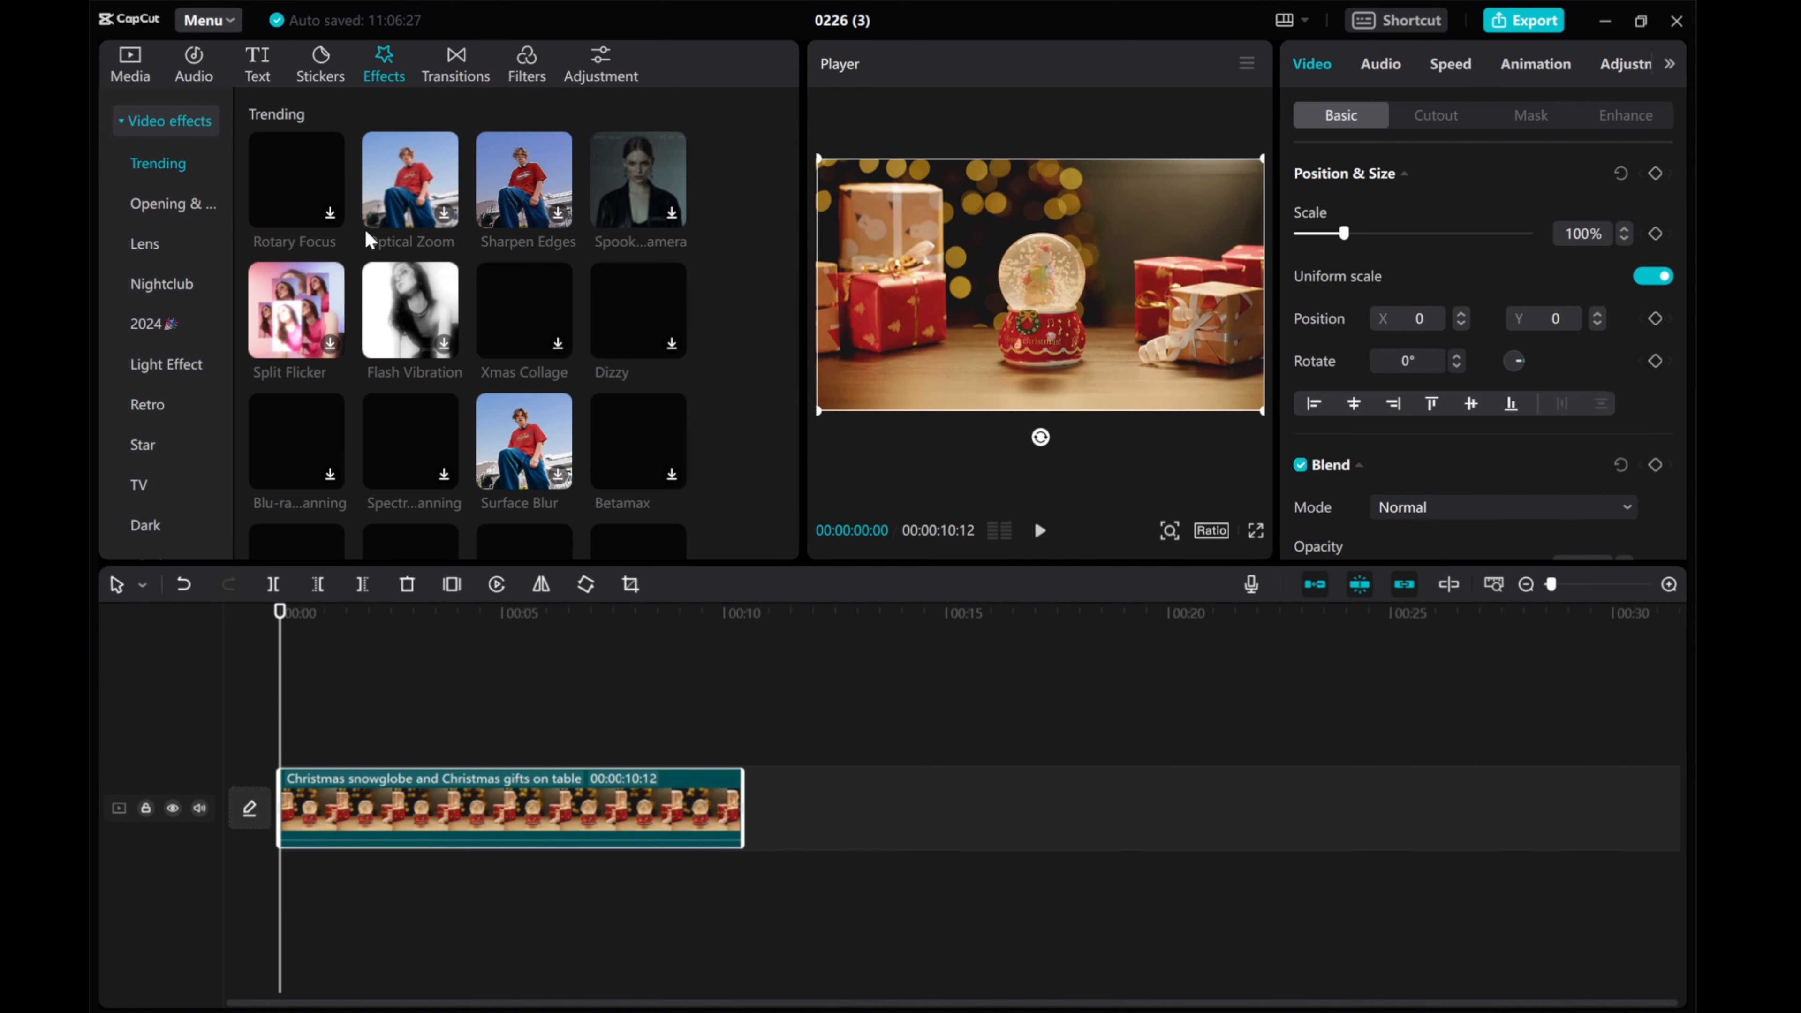
pyautogui.scroll(-3)
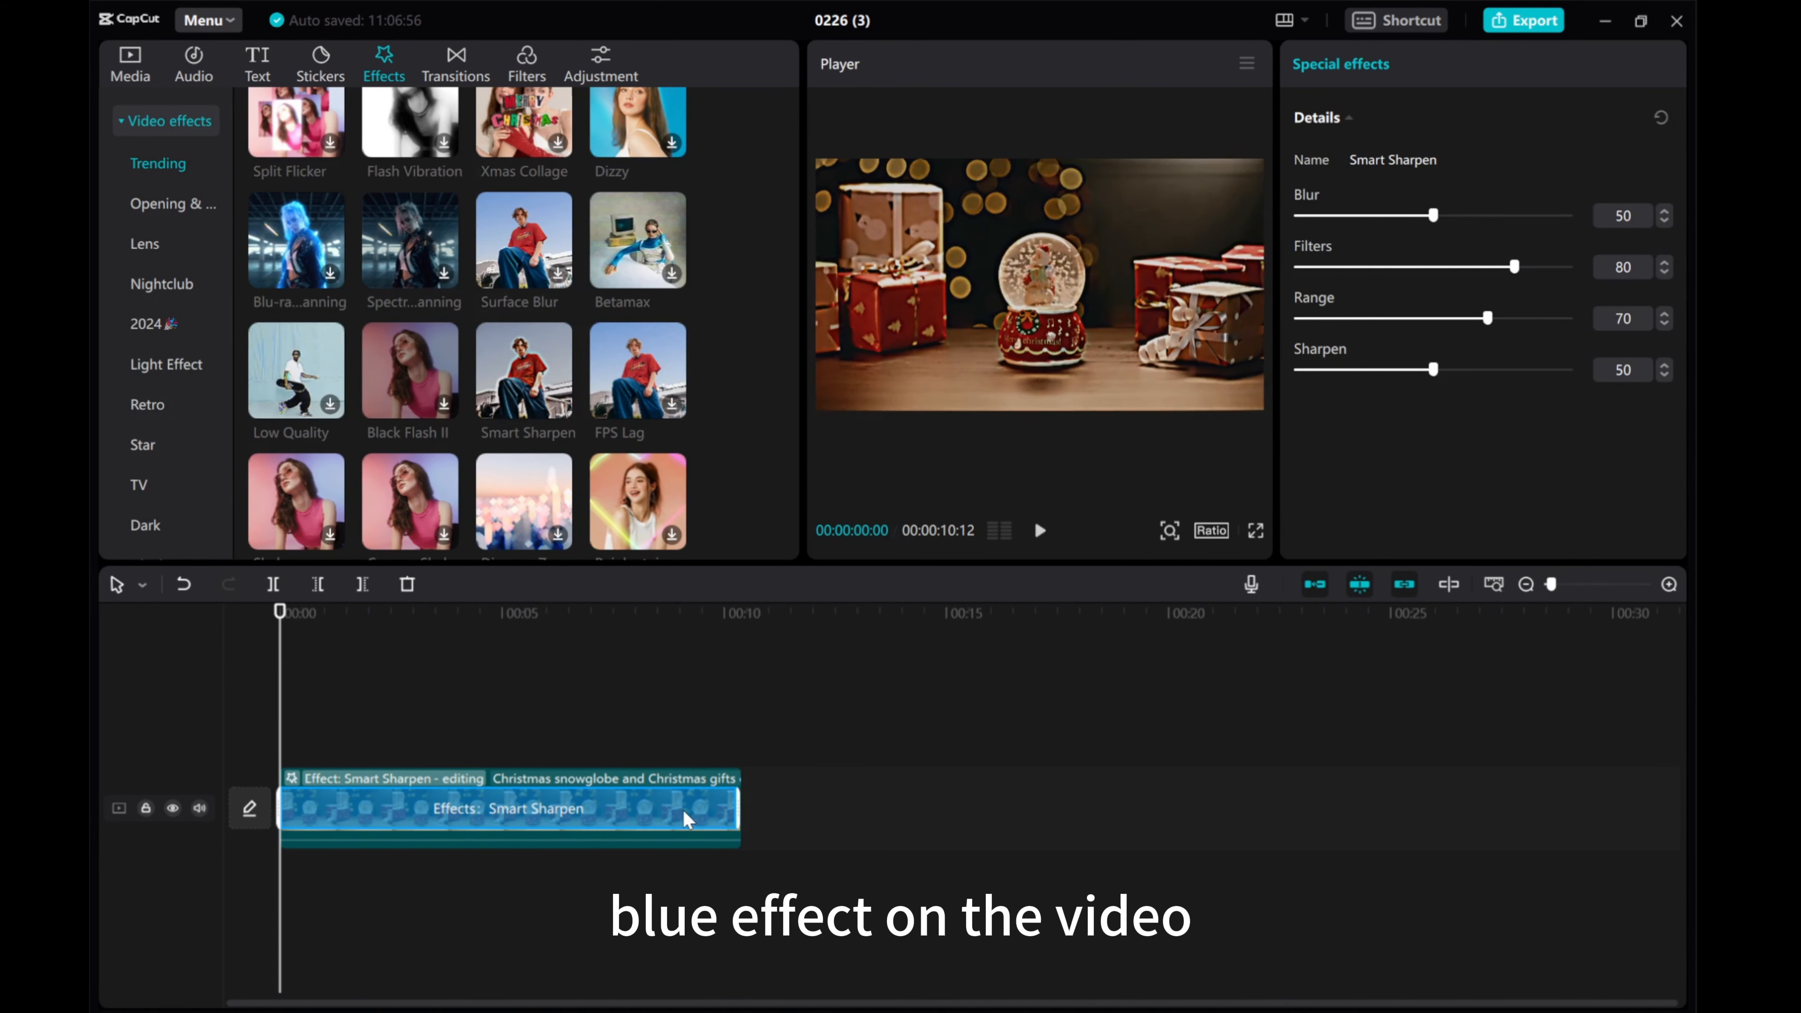
pyautogui.moveTo(973, 604)
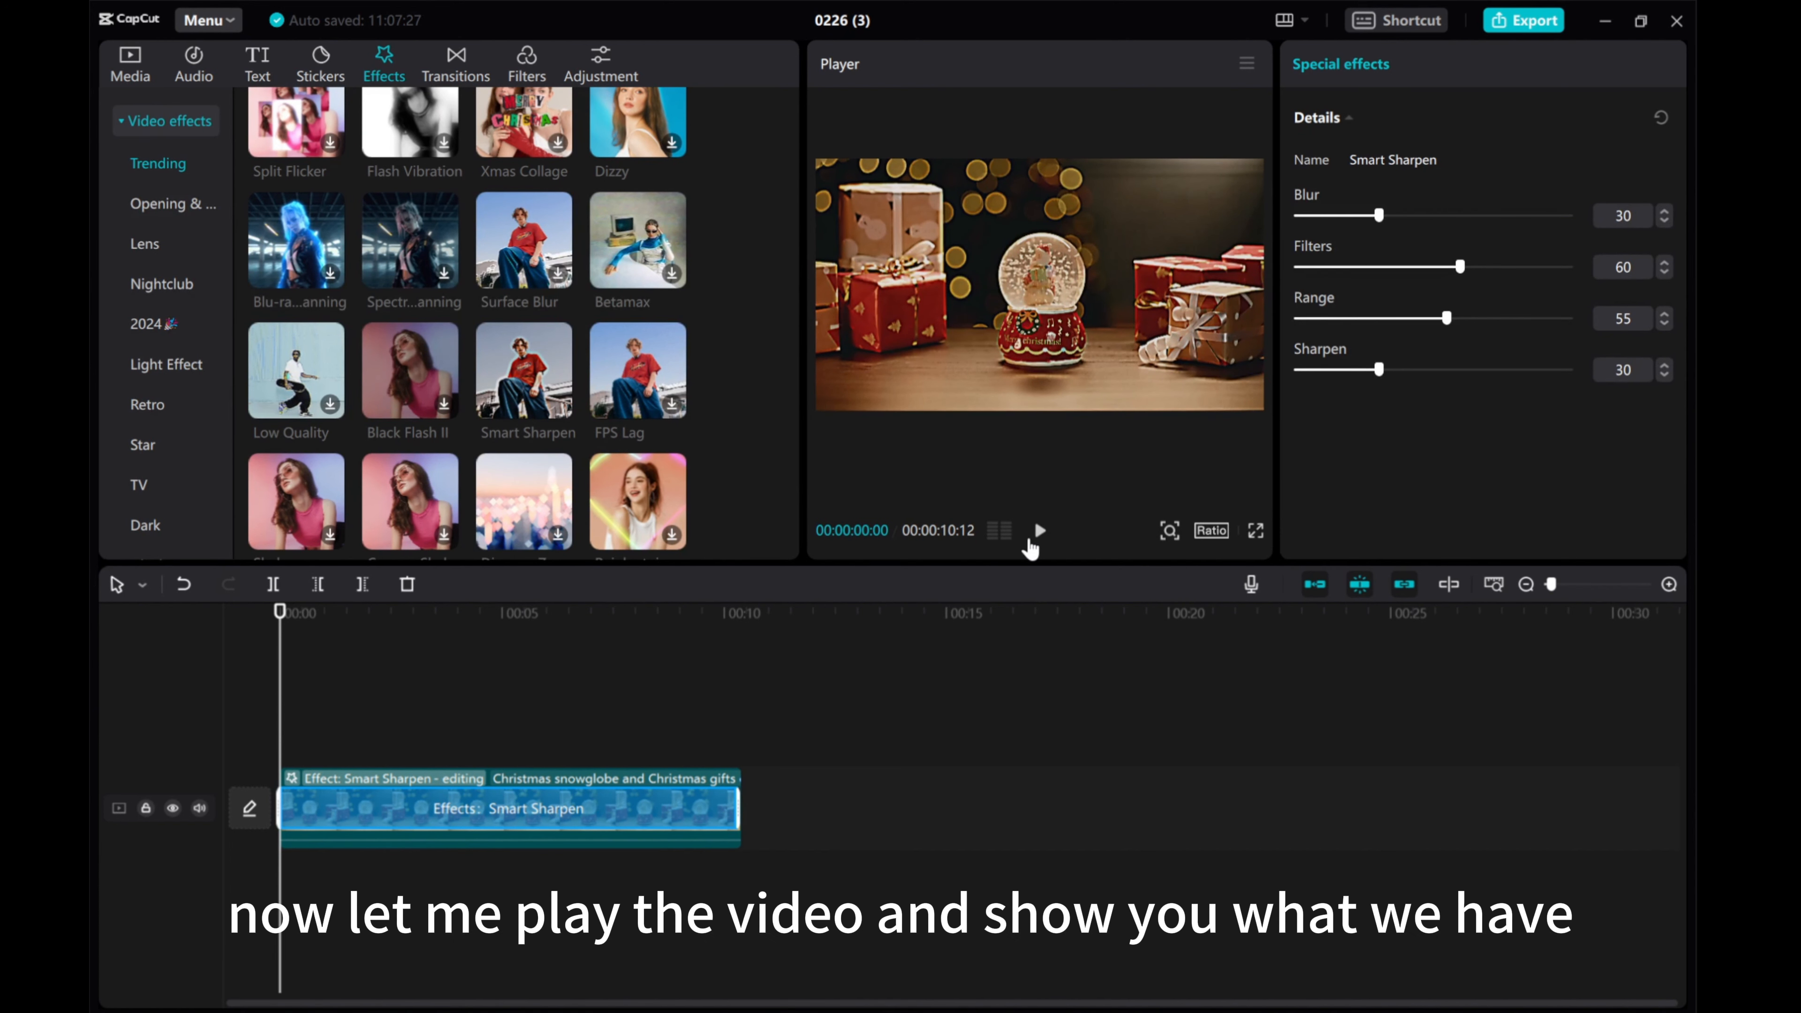
# Play the labelled Normal vs 4K snowglobe comparison and view it in full-screen preview.
pyautogui.click(1041, 531)
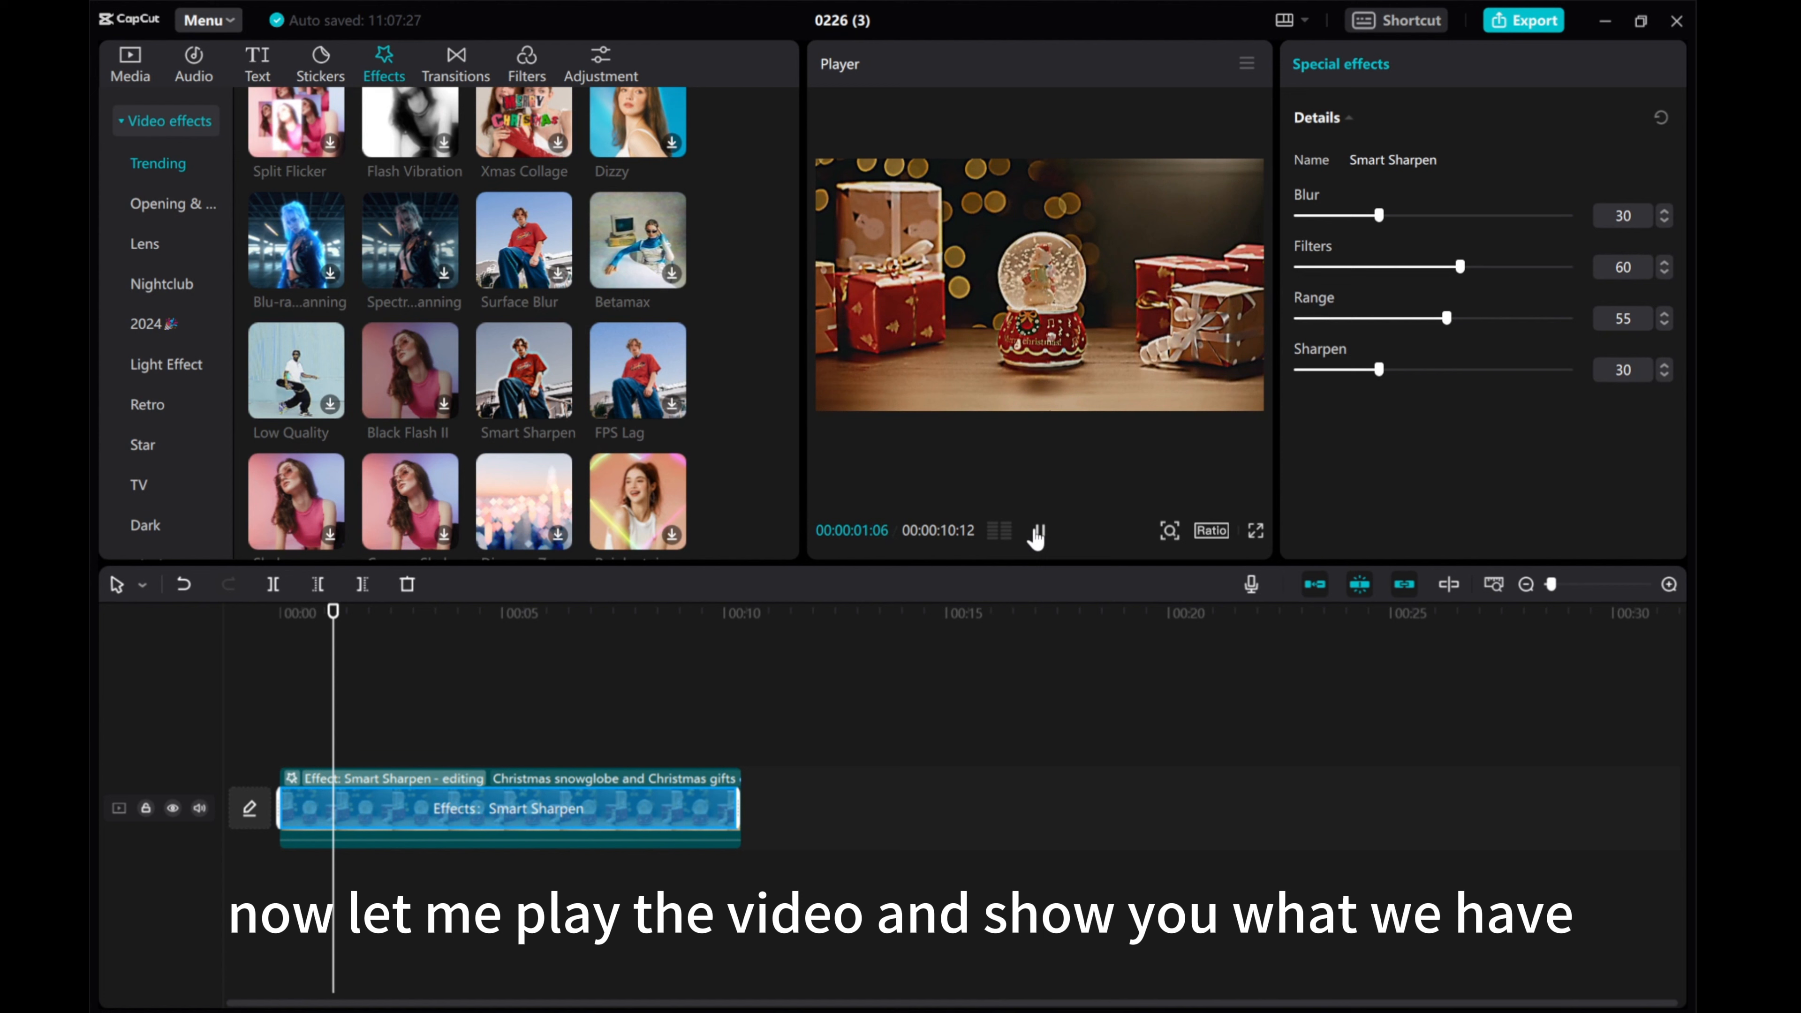
pyautogui.click(1037, 533)
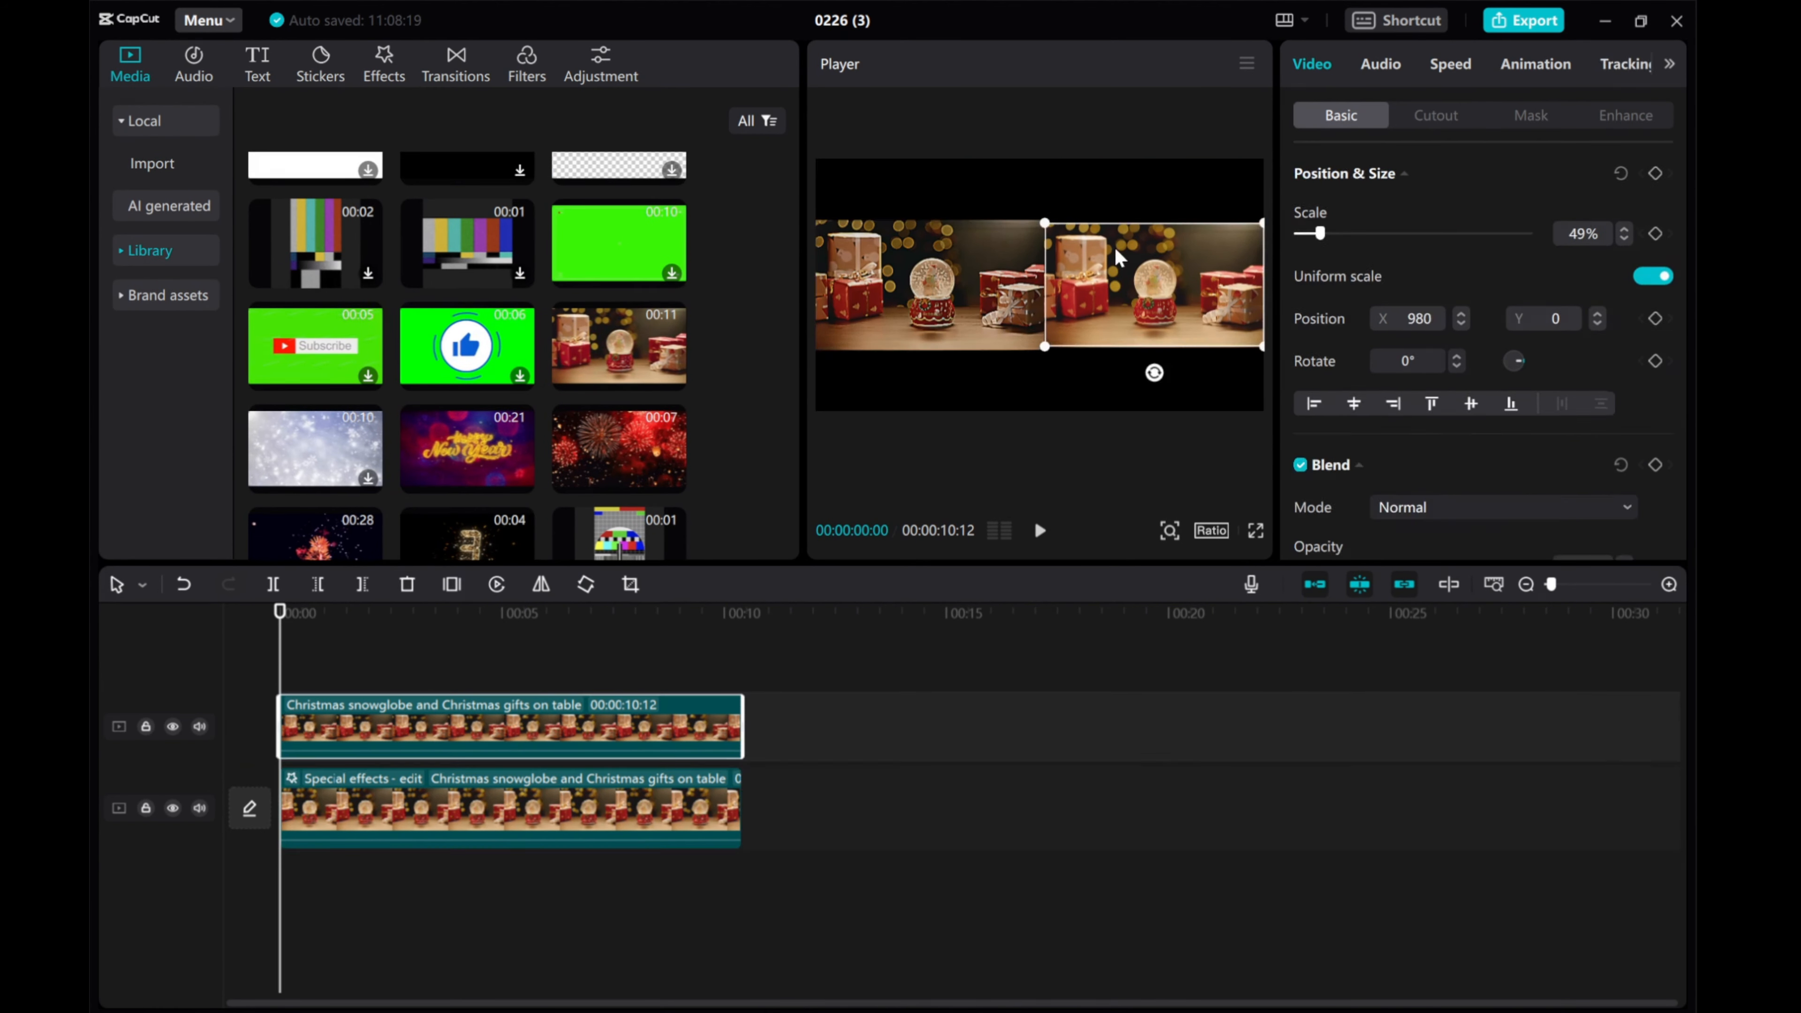
pyautogui.click(258, 63)
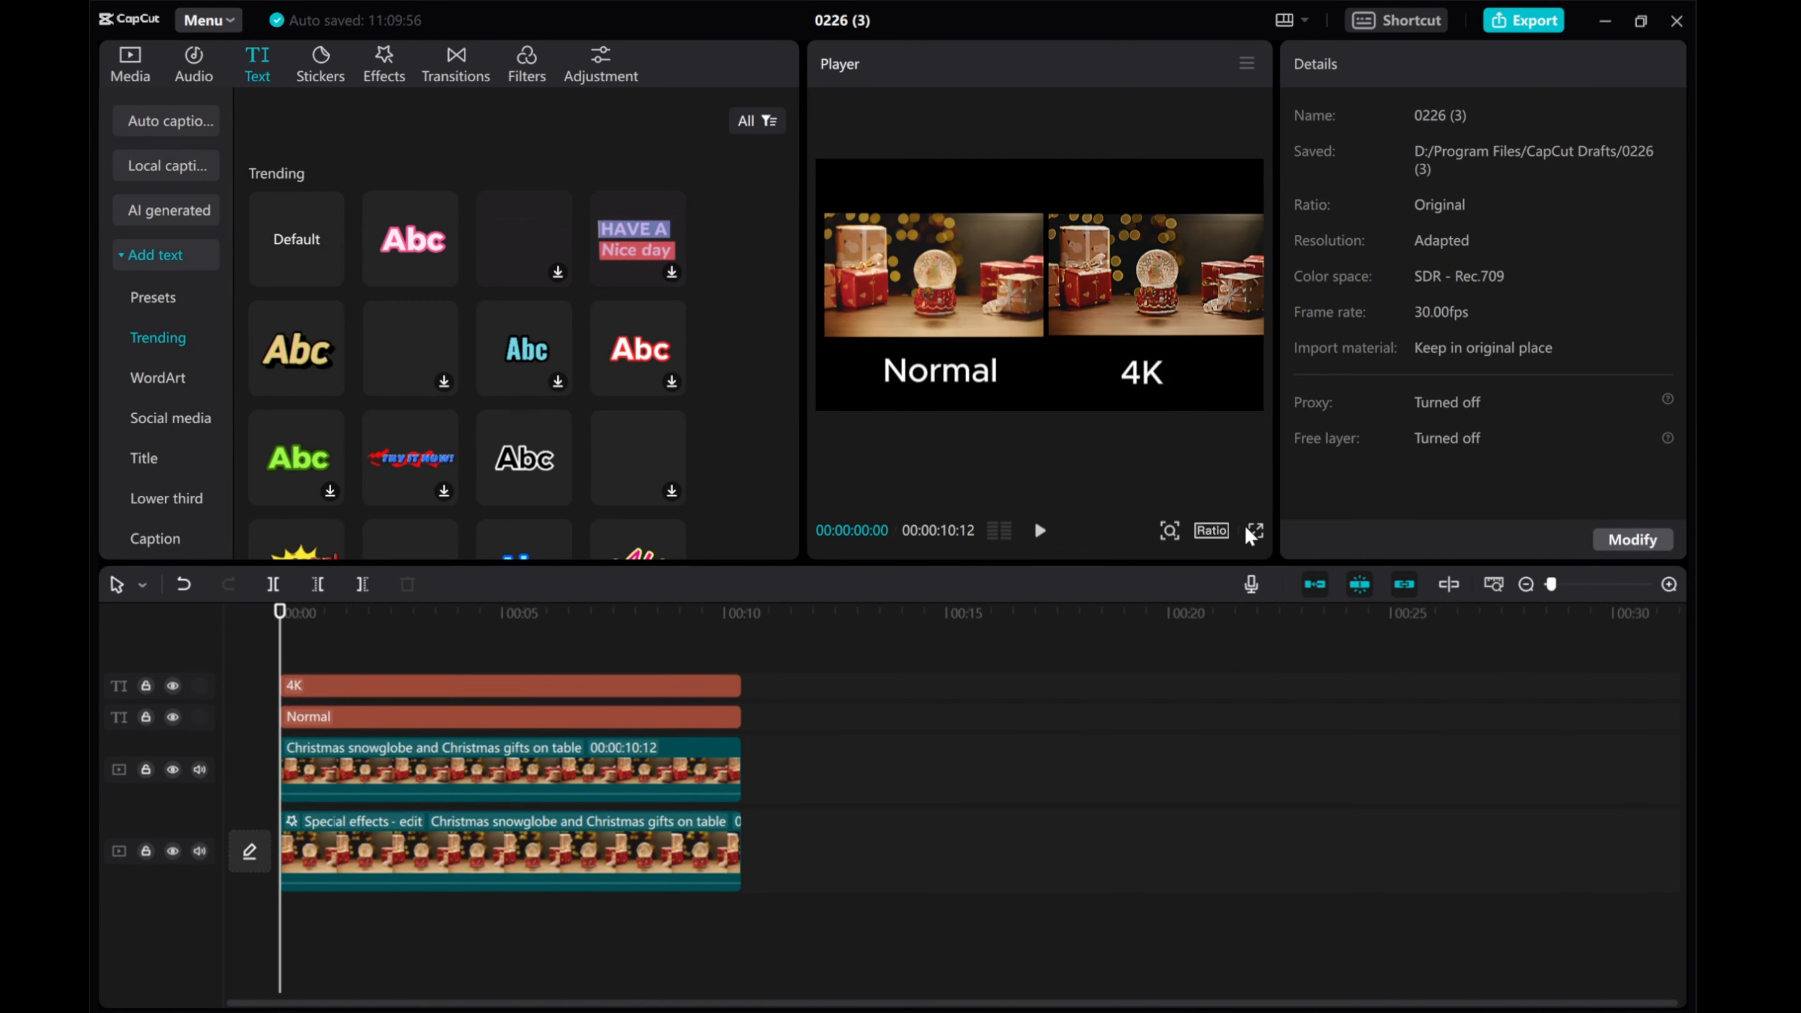
pyautogui.click(1253, 531)
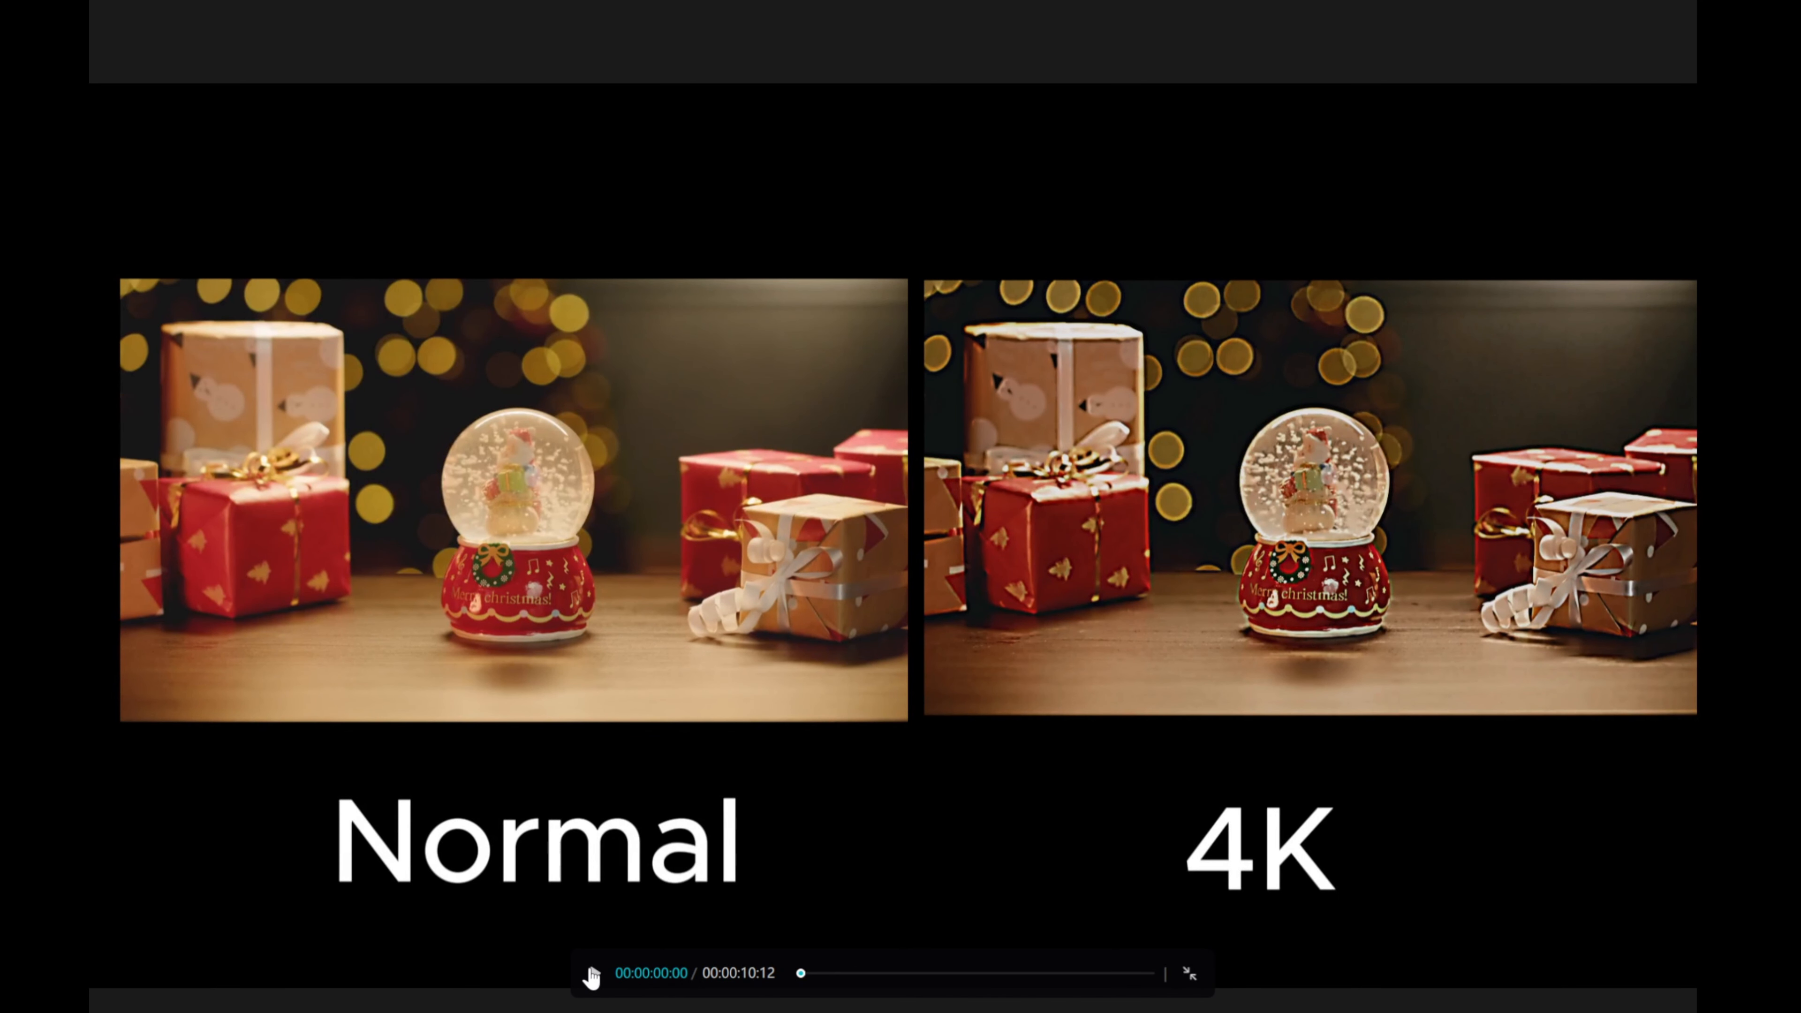
pyautogui.click(593, 978)
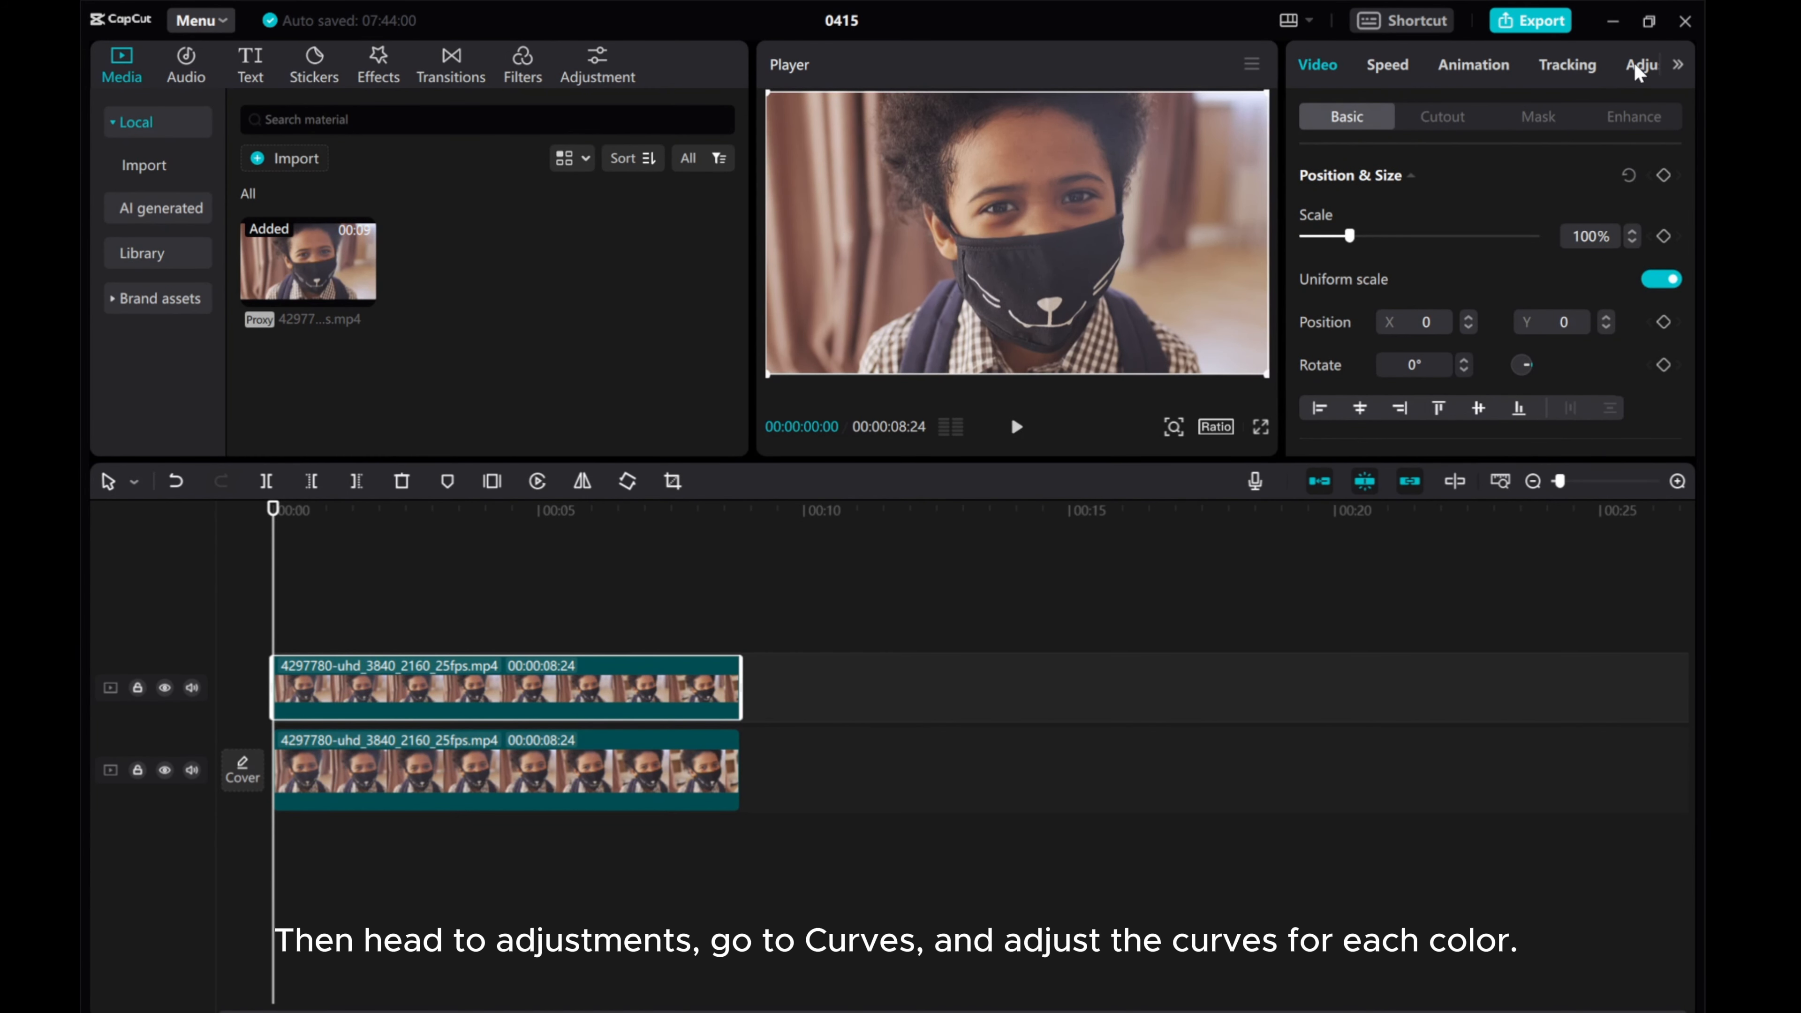
# Bring up the Adjustment curves for the top masked-child clip.
pyautogui.click(1641, 64)
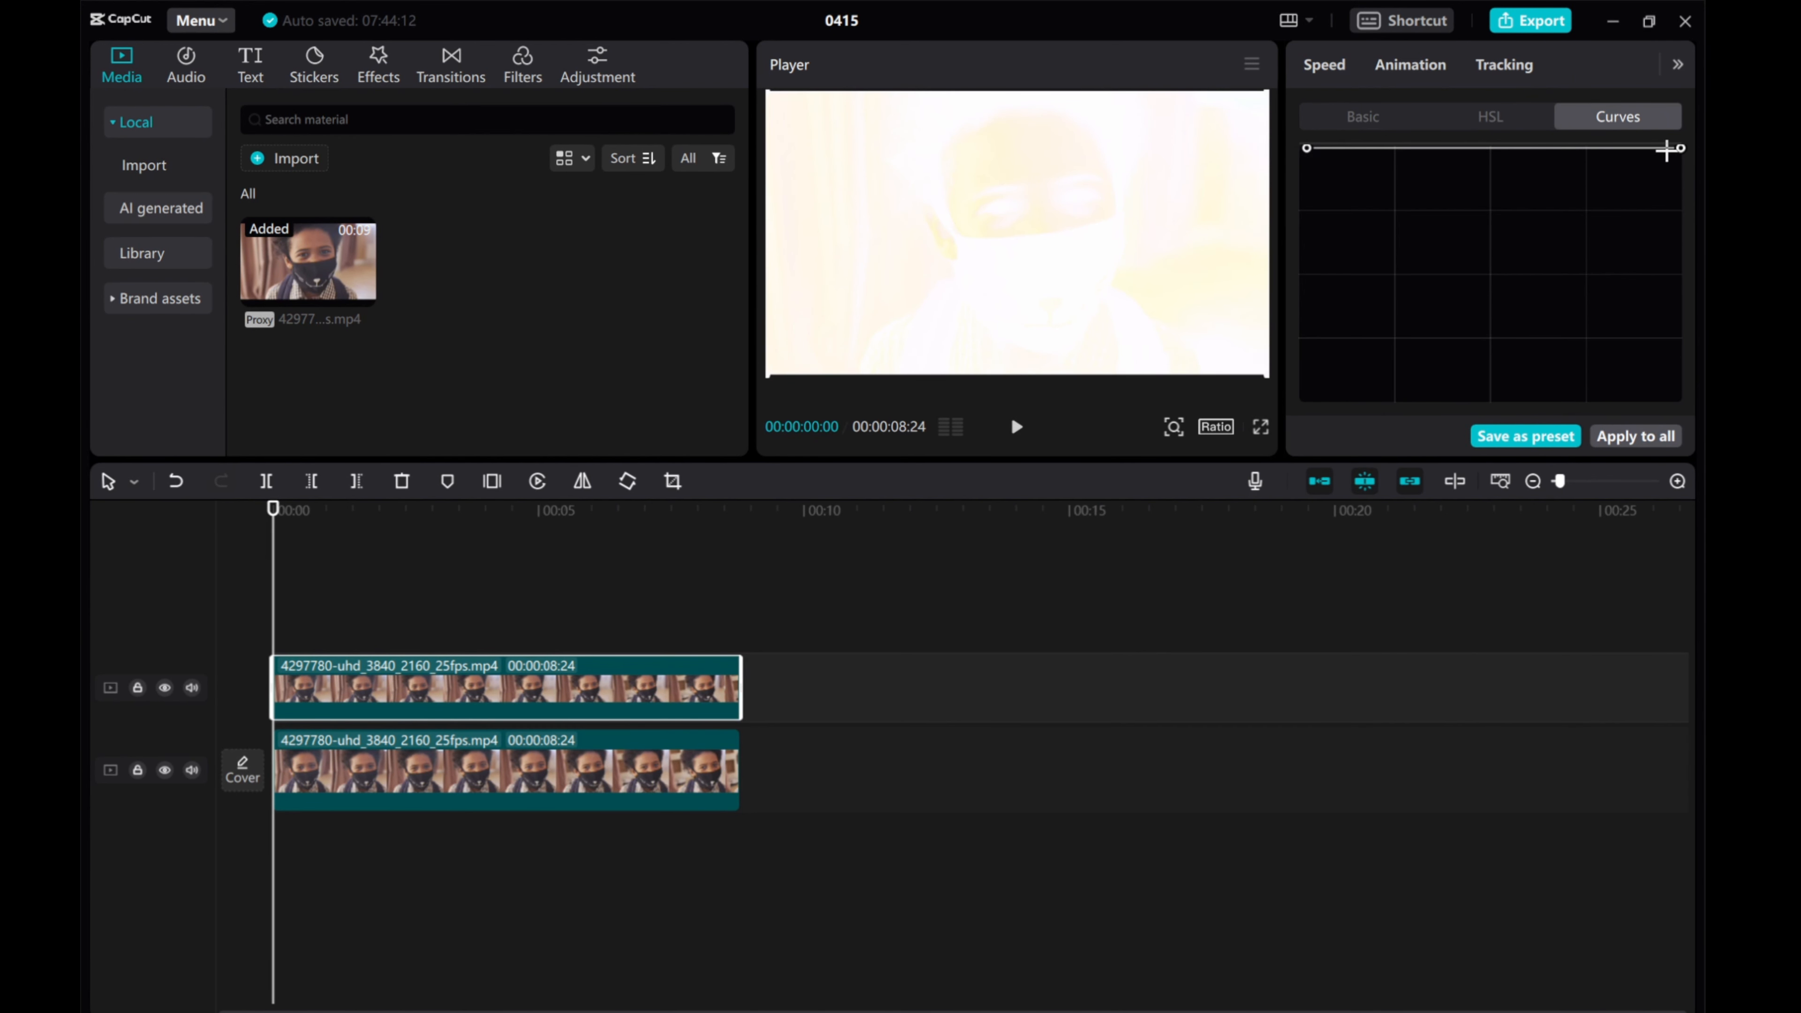
# Invert the Luma, Red, Green and Blue curves so the masked child reads as a colour negative.
pyautogui.moveTo(1673, 149); pyautogui.dragTo(1679, 402)
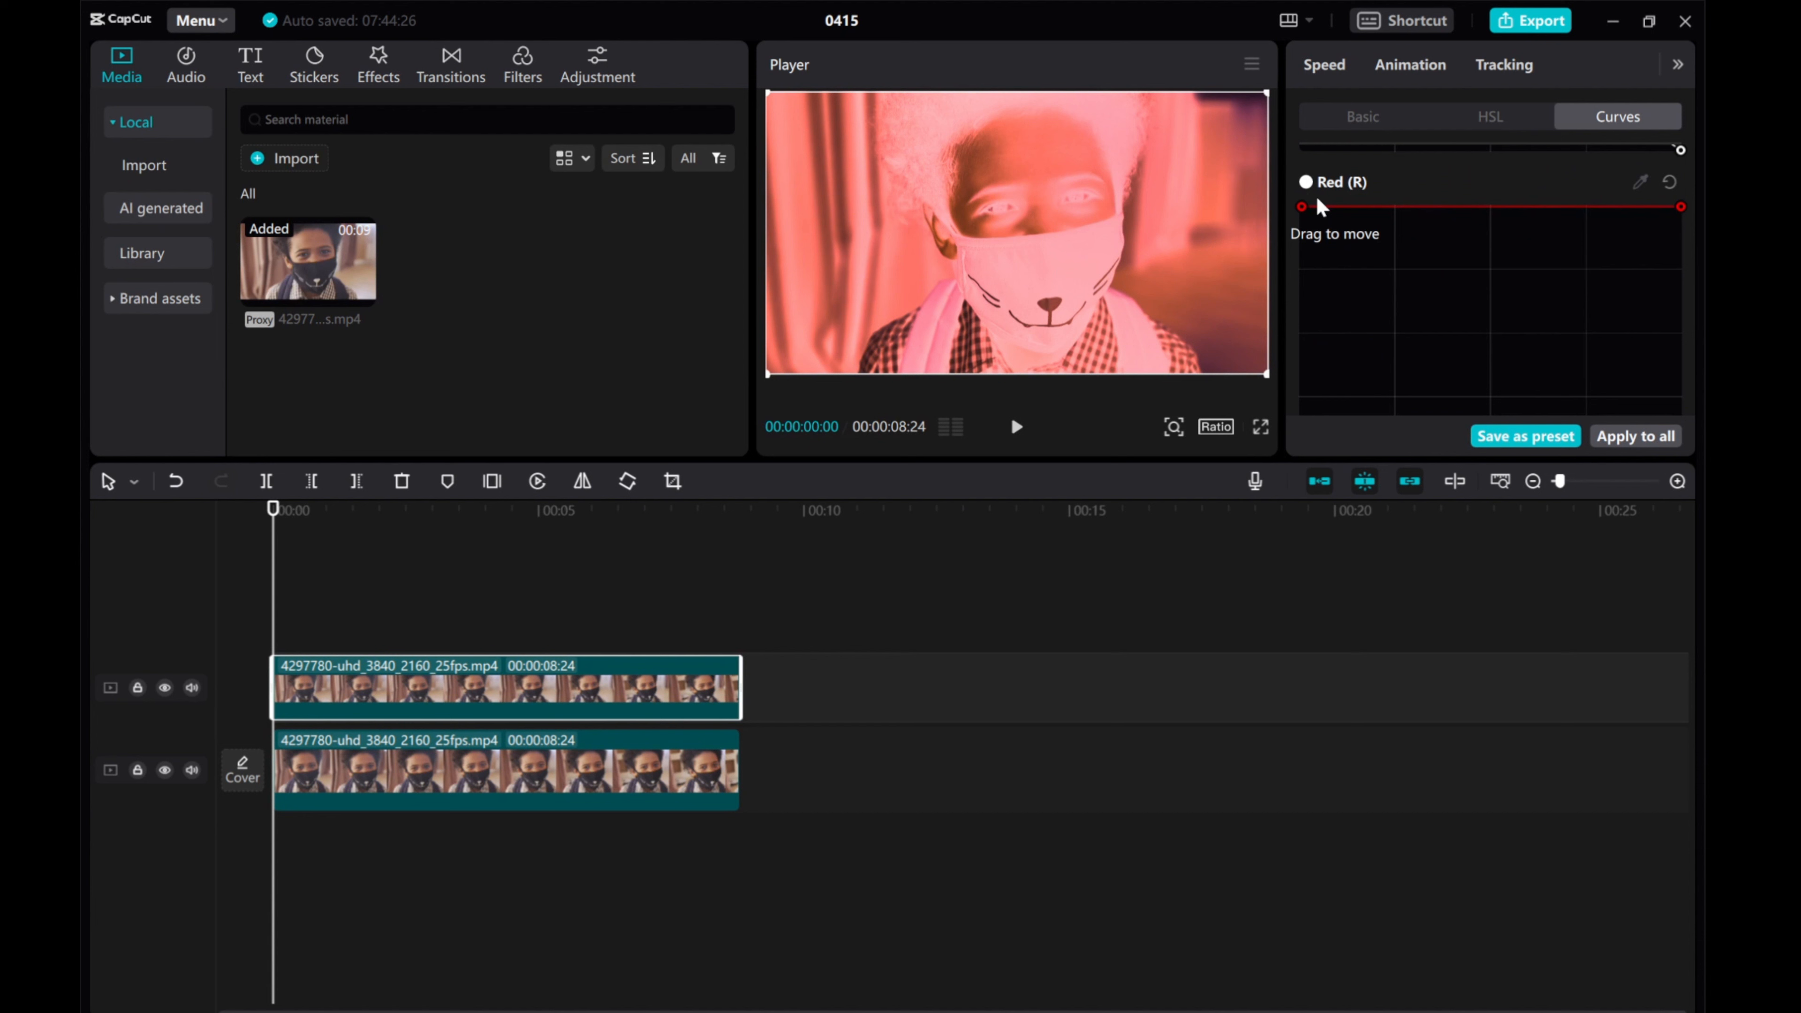
pyautogui.moveTo(1679, 206); pyautogui.dragTo(1679, 408)
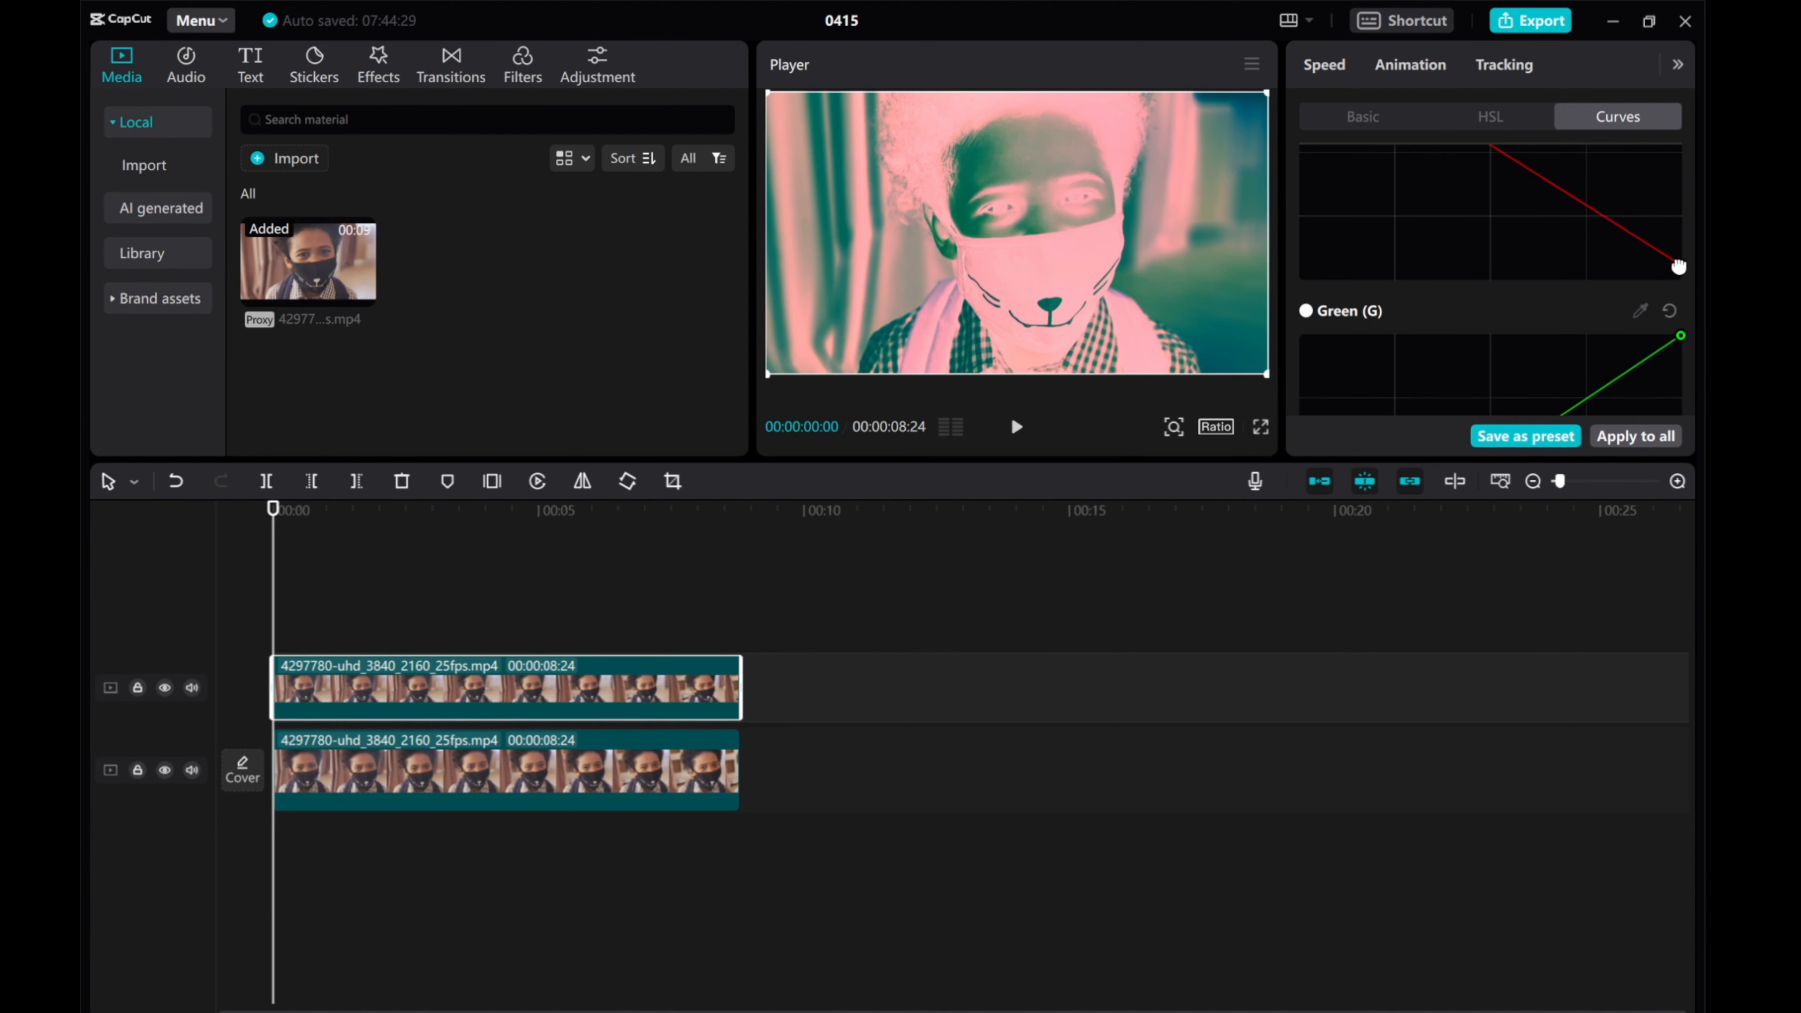
pyautogui.moveTo(1678, 259); pyautogui.dragTo(1678, 282)
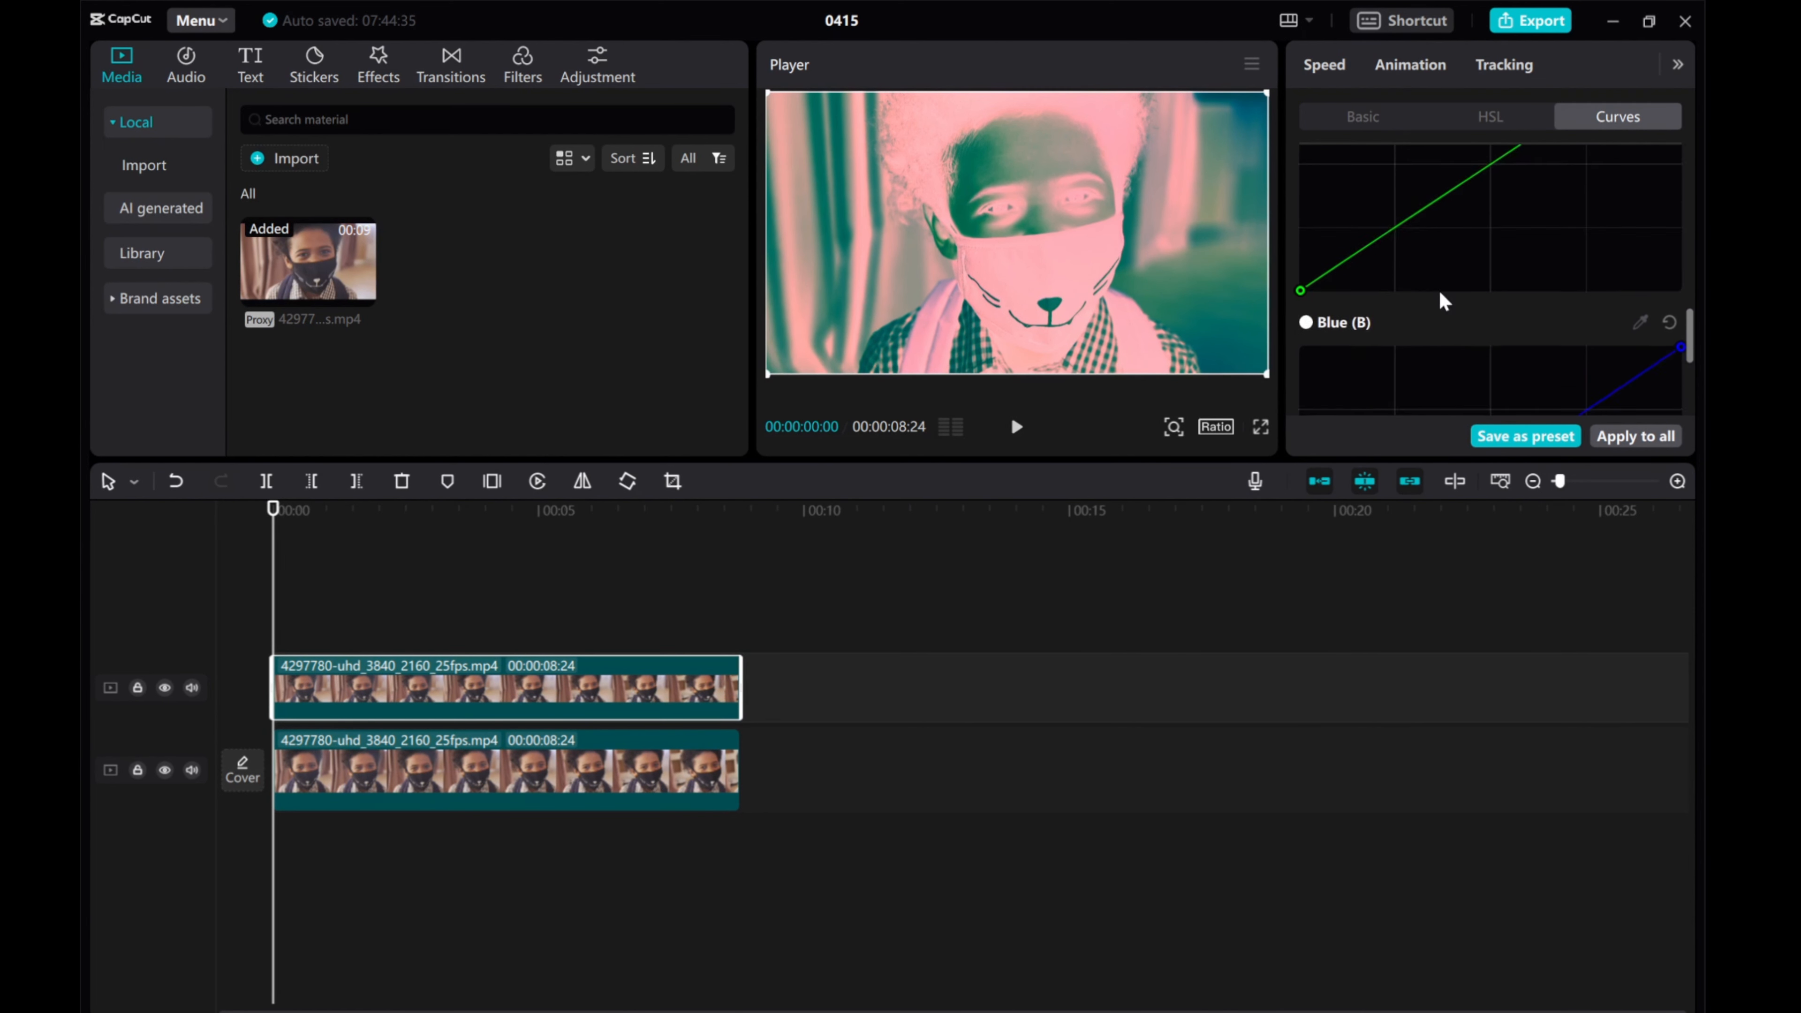
pyautogui.moveTo(1304, 290); pyautogui.dragTo(1304, 165)
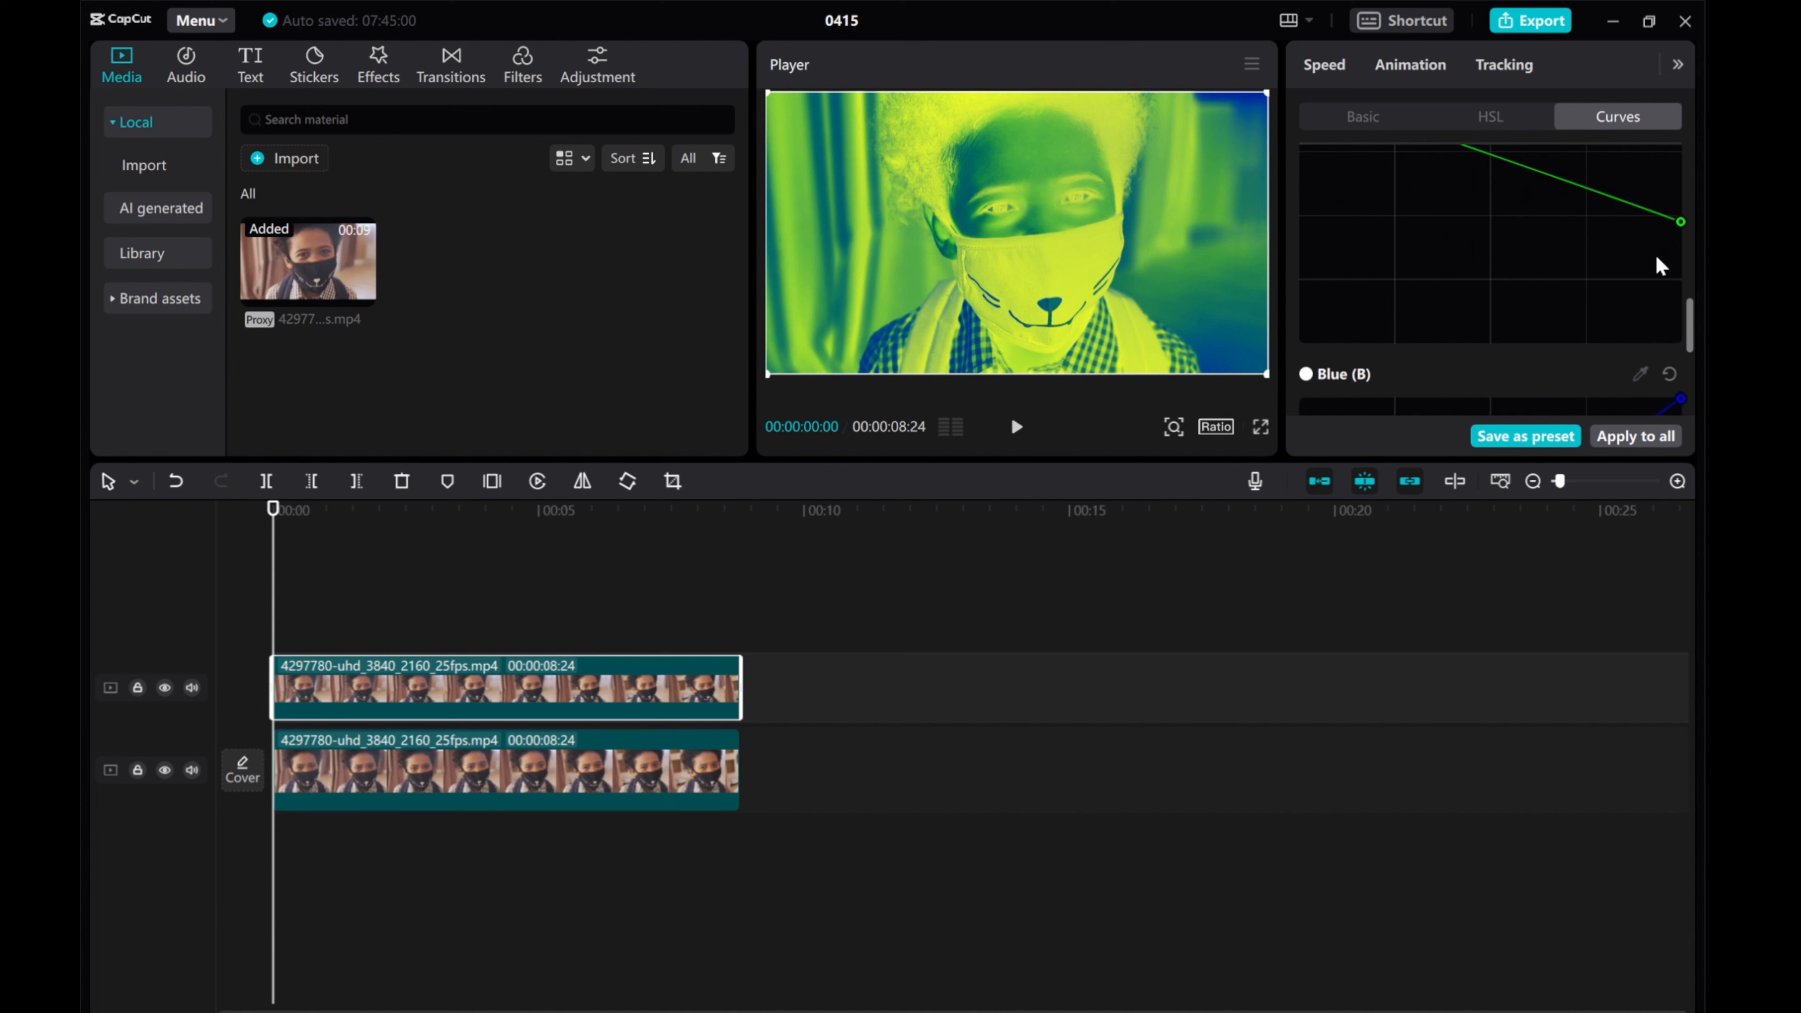
pyautogui.moveTo(1682, 221); pyautogui.dragTo(1681, 342)
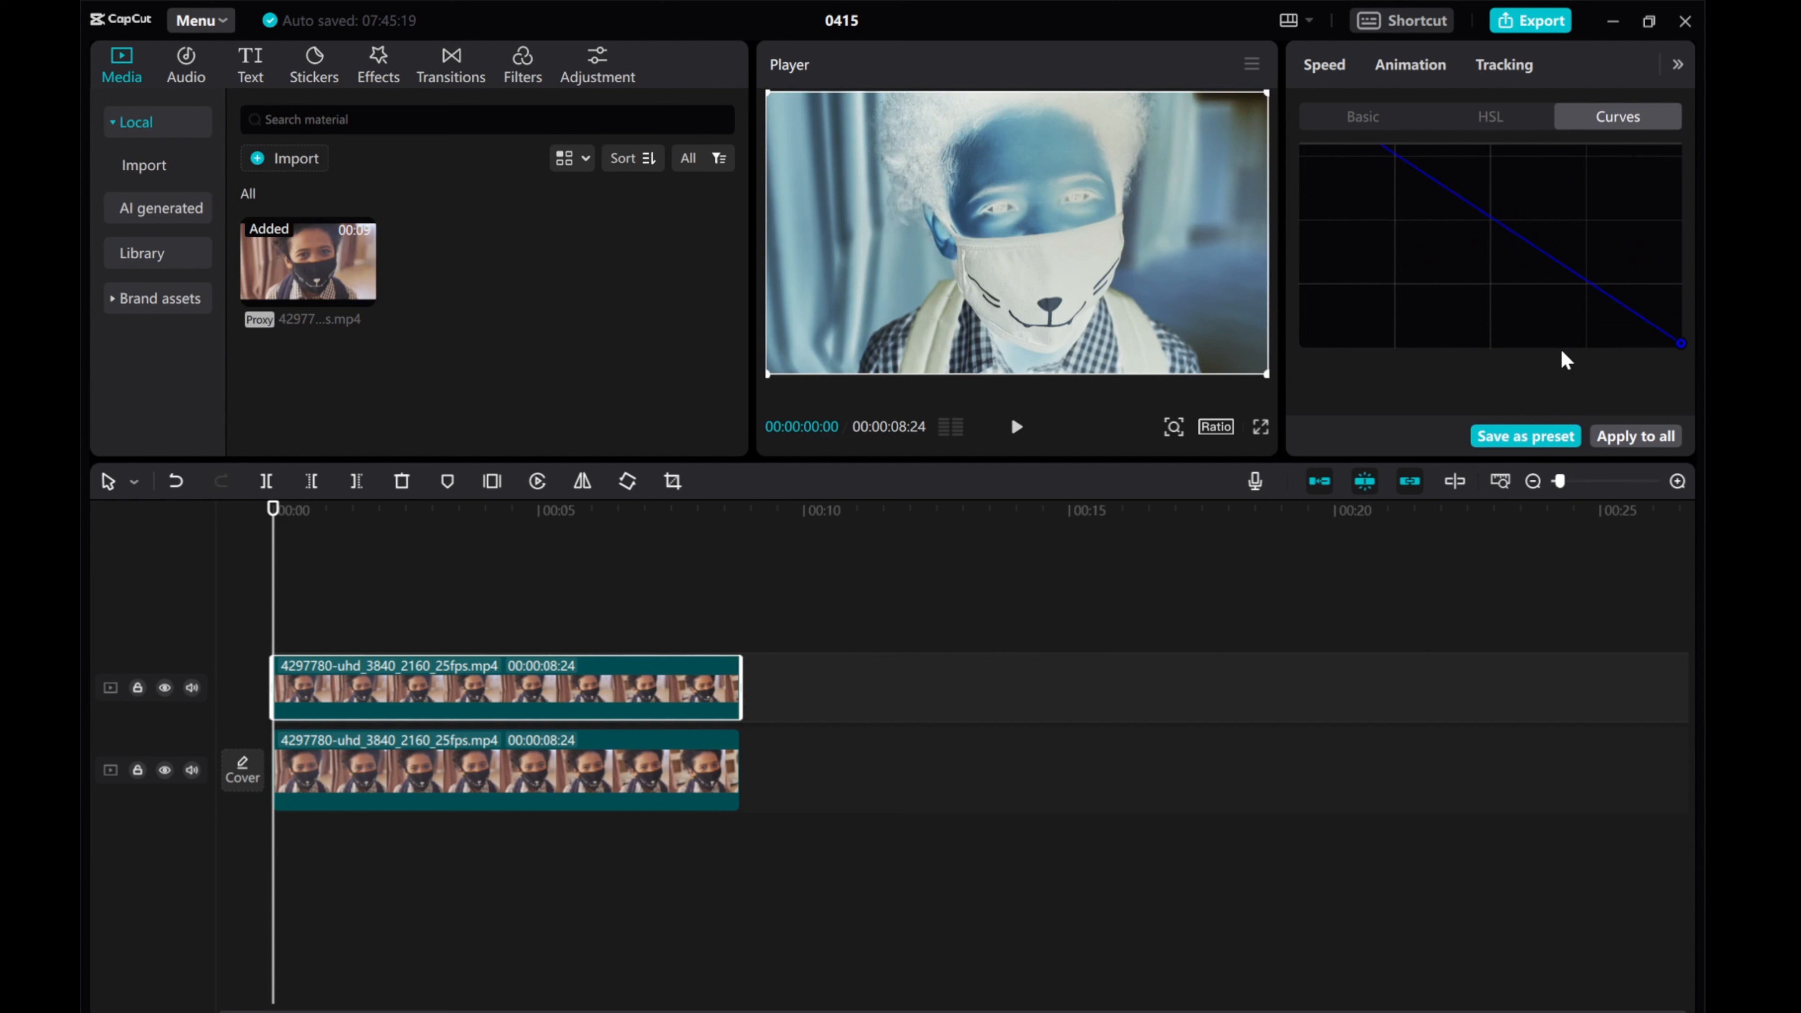
pyautogui.moveTo(1489, 322)
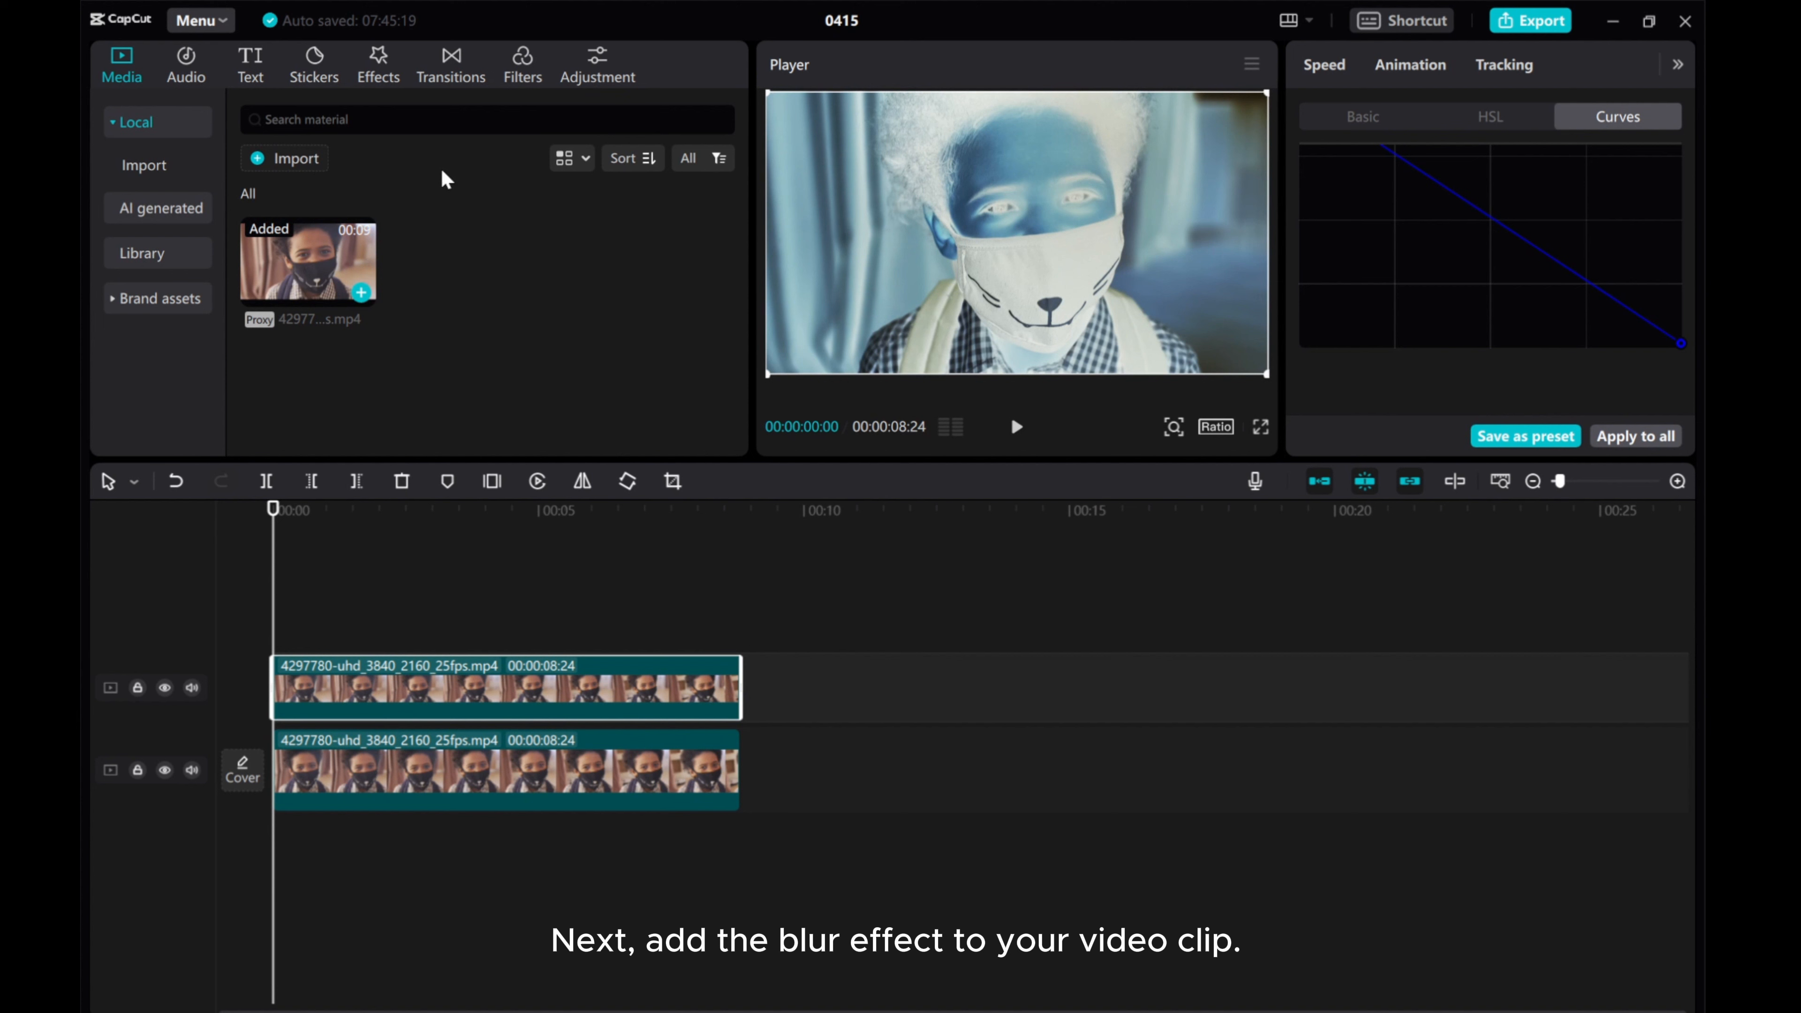
# Apply the Blur effect to the top clip at strength 26.
pyautogui.click(379, 62)
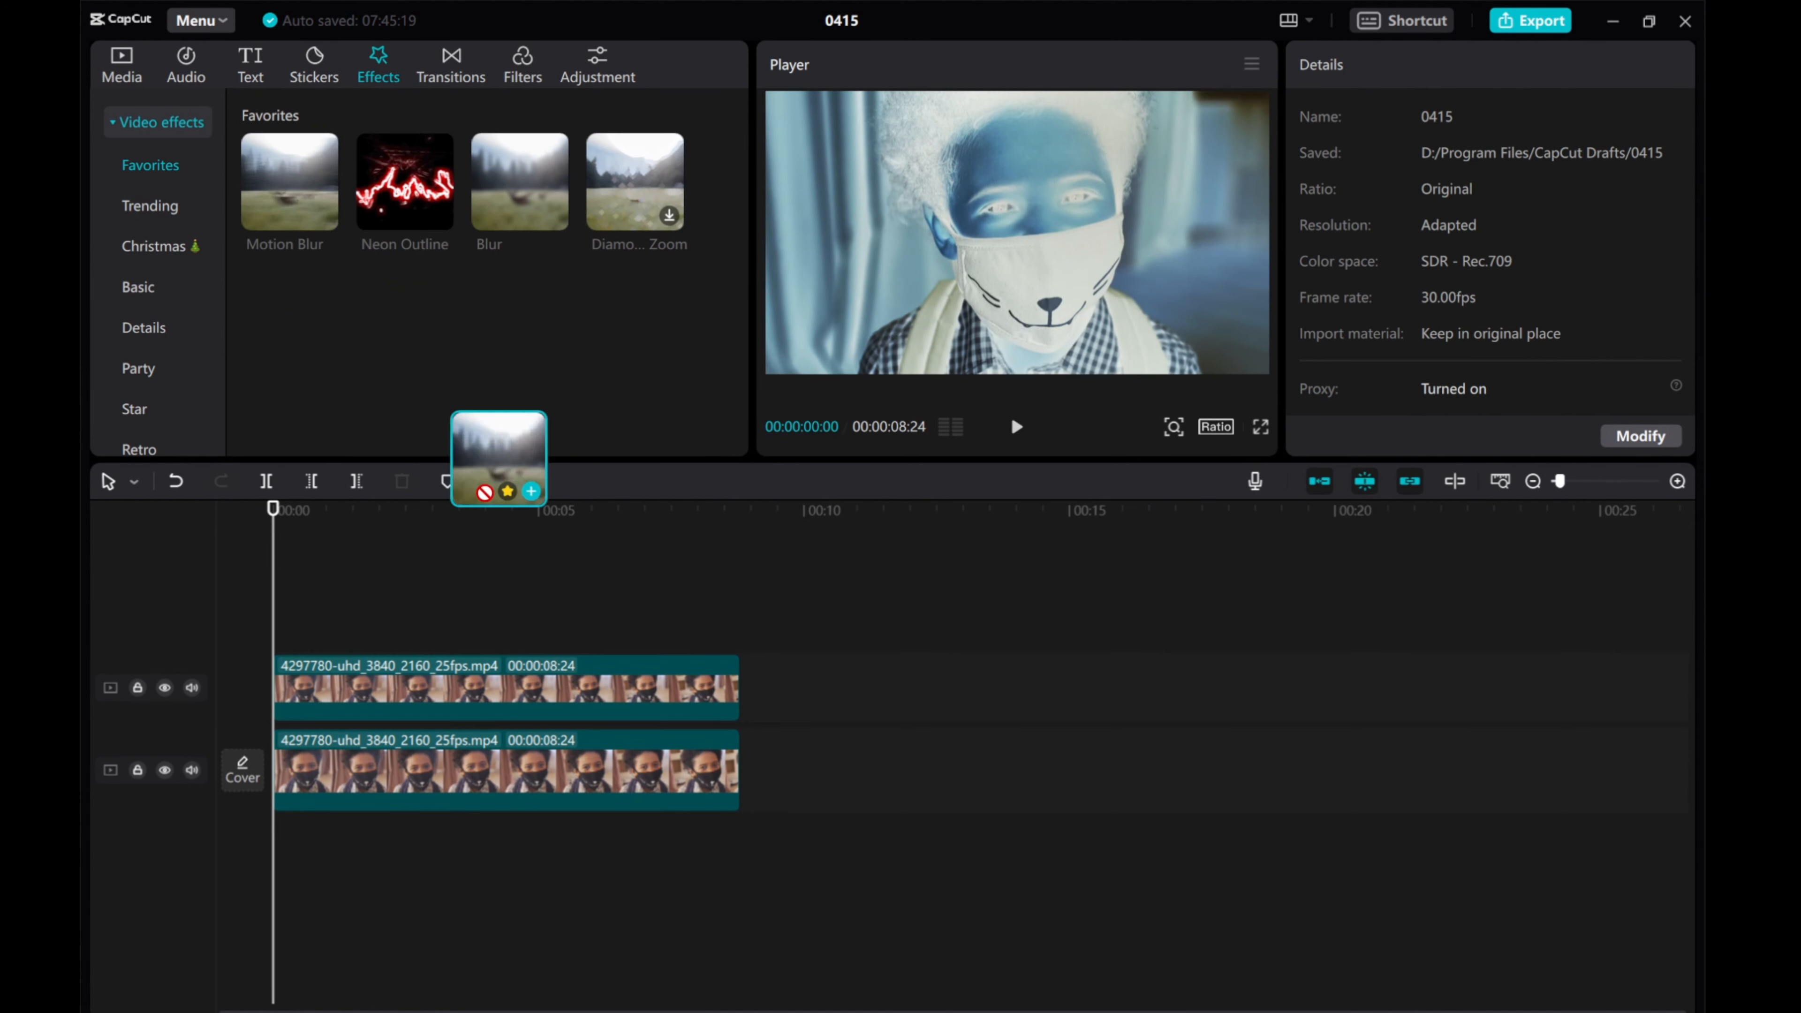
pyautogui.click(519, 181)
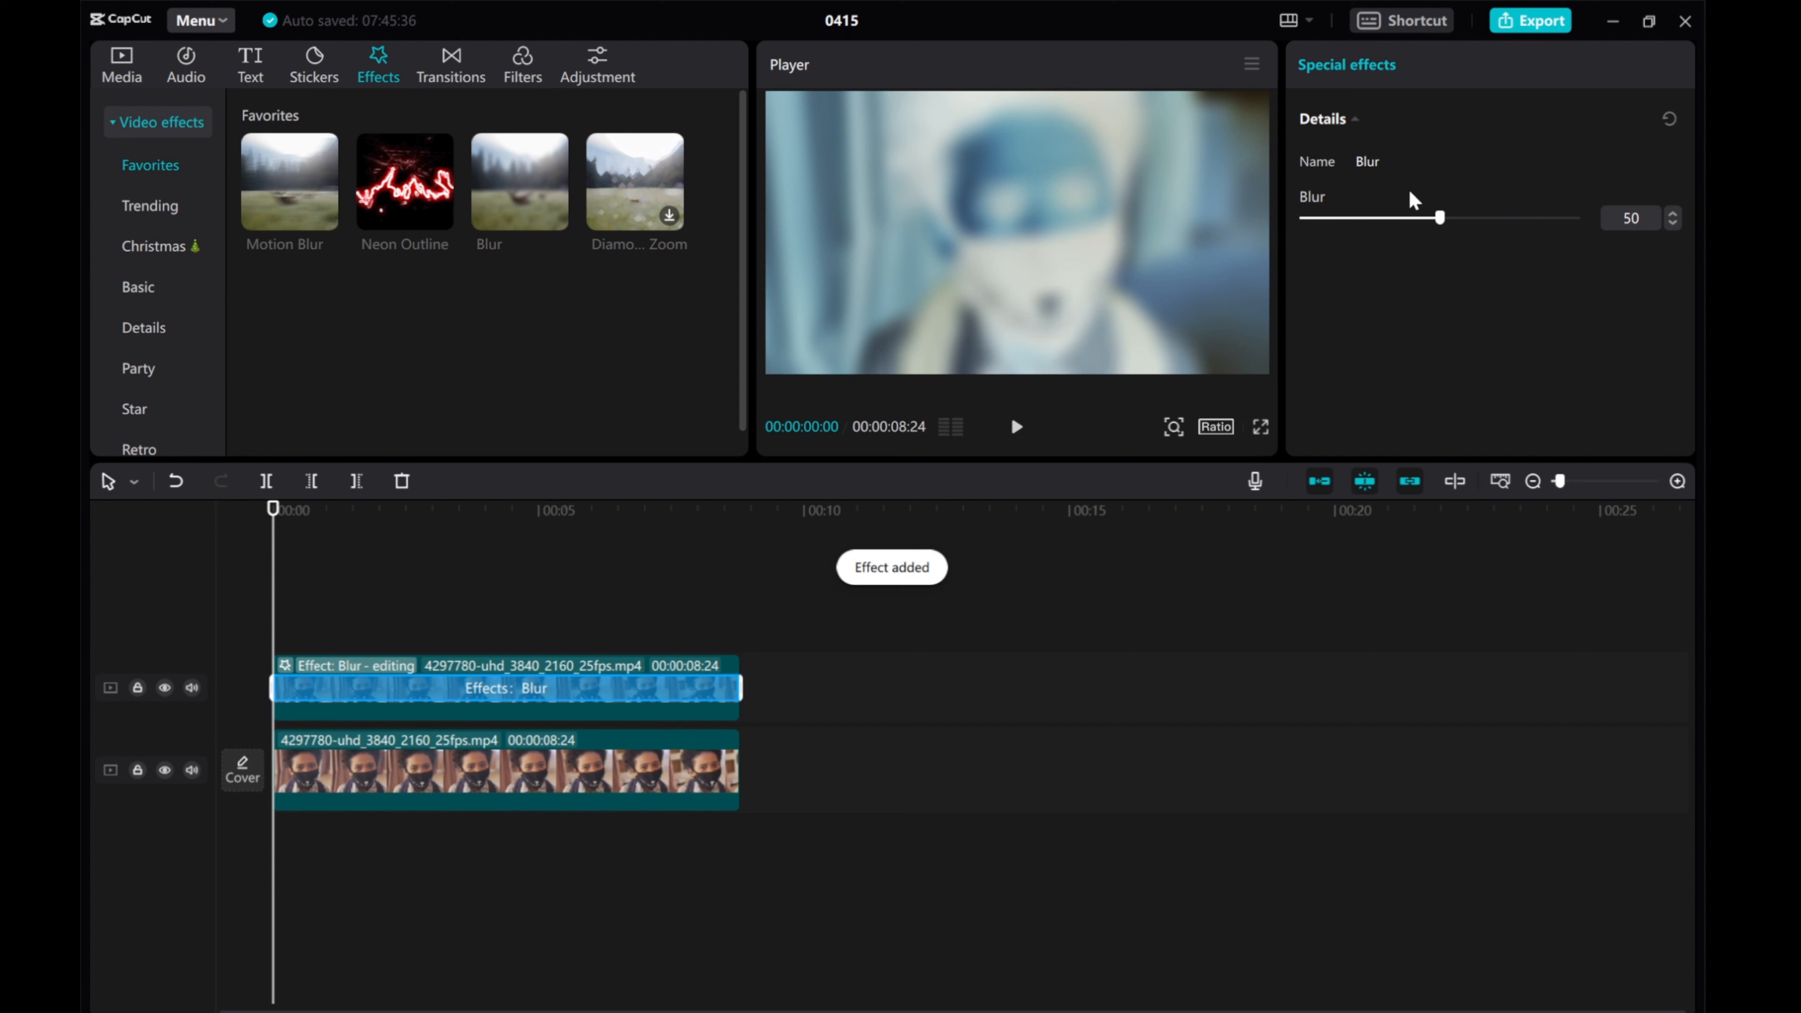
pyautogui.moveTo(1439, 216); pyautogui.dragTo(1378, 217)
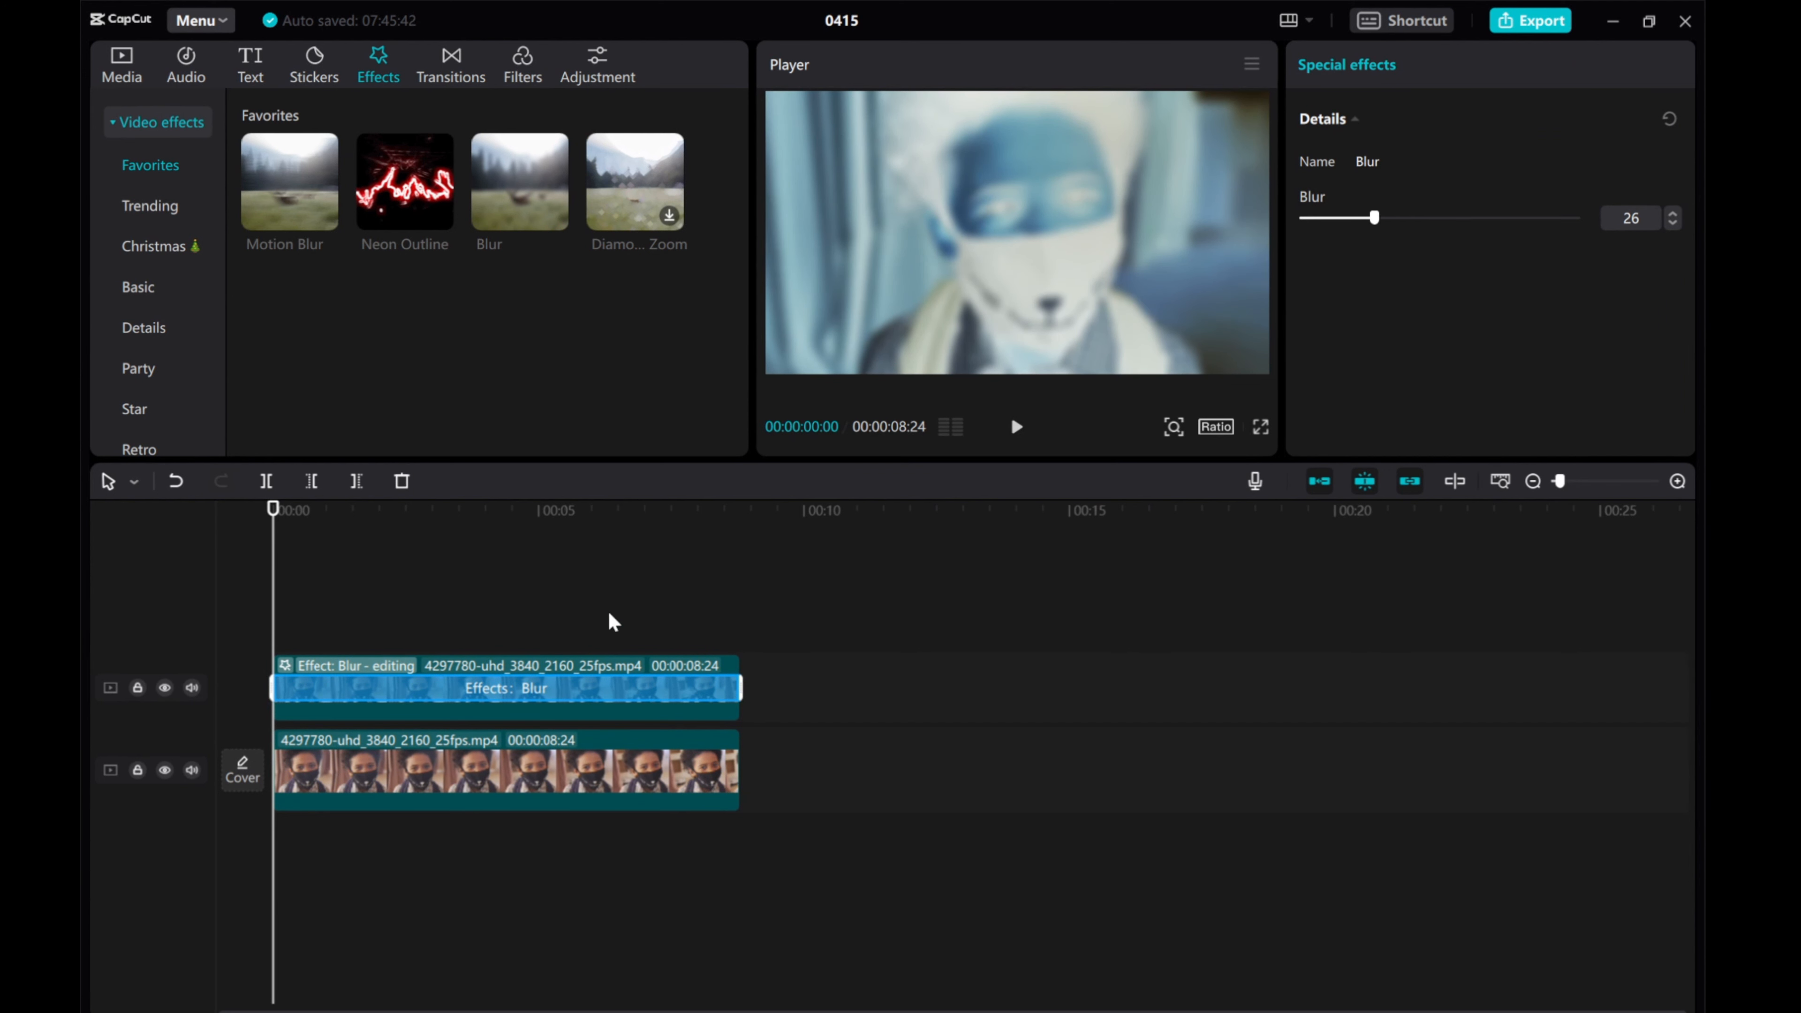
pyautogui.moveTo(556, 679)
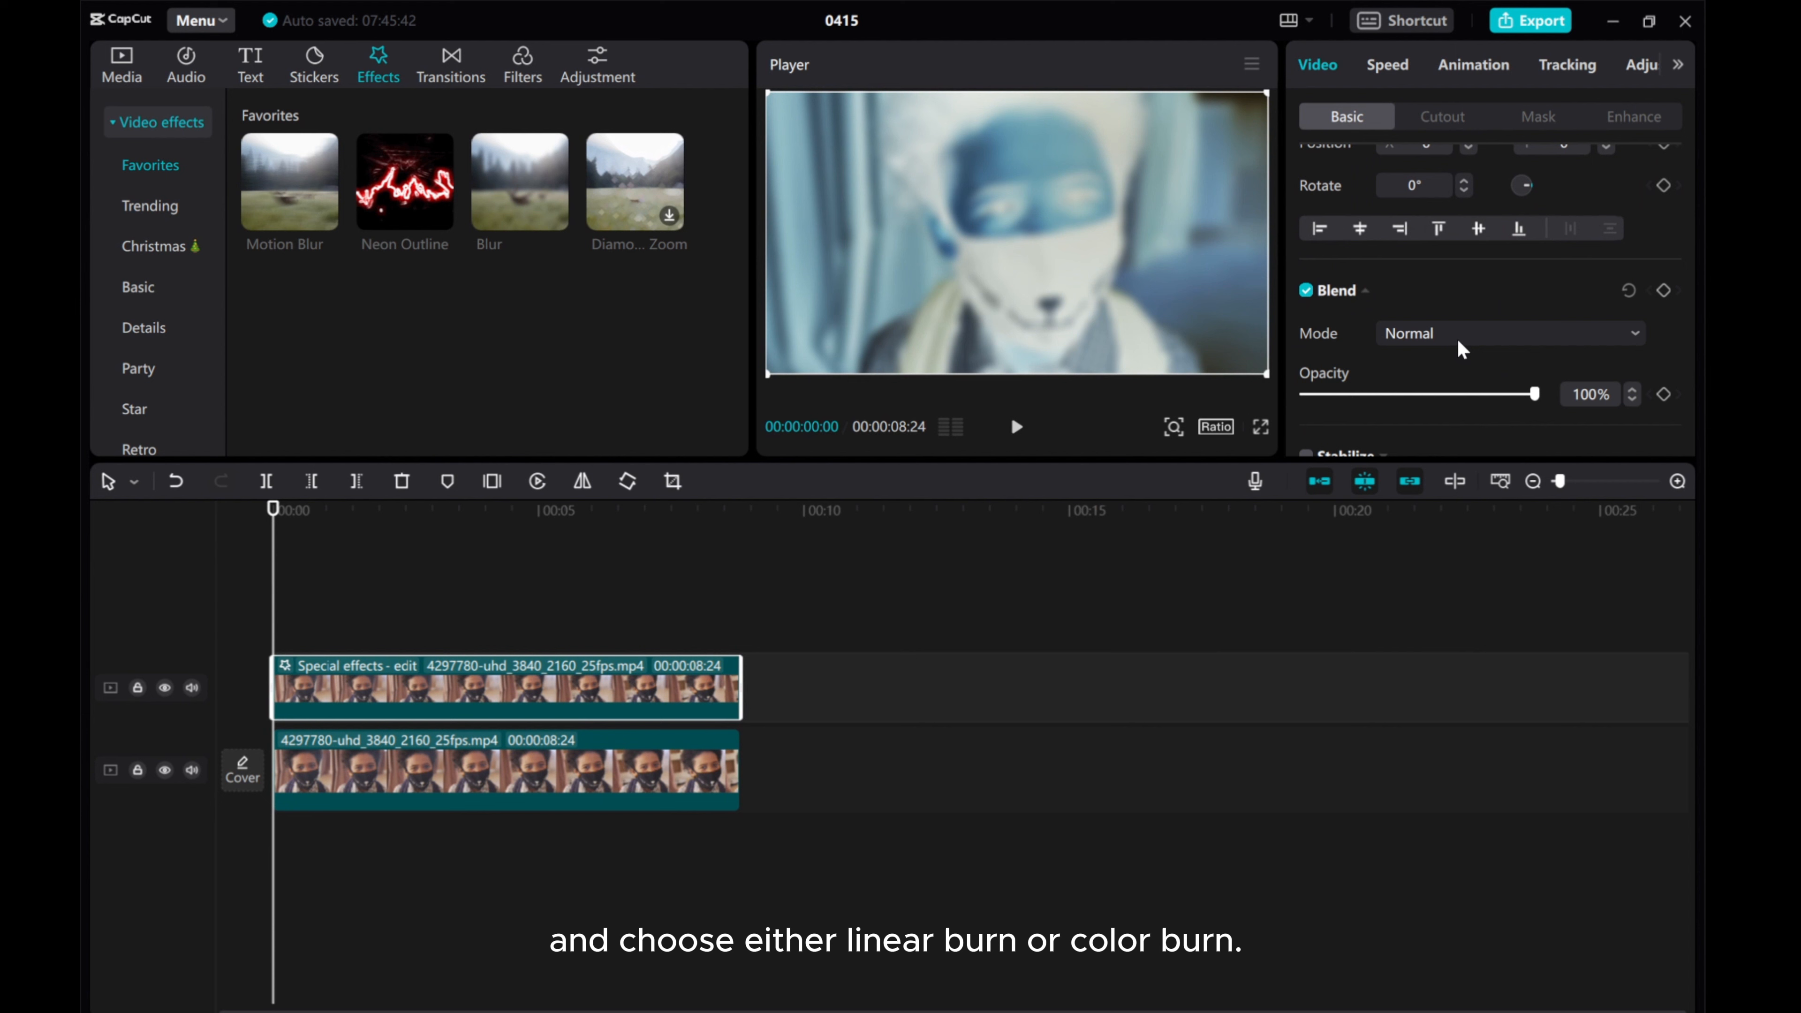
# Try Linear burn, settle on Color burn blend mode and lower opacity to about 19%.
pyautogui.click(1510, 334)
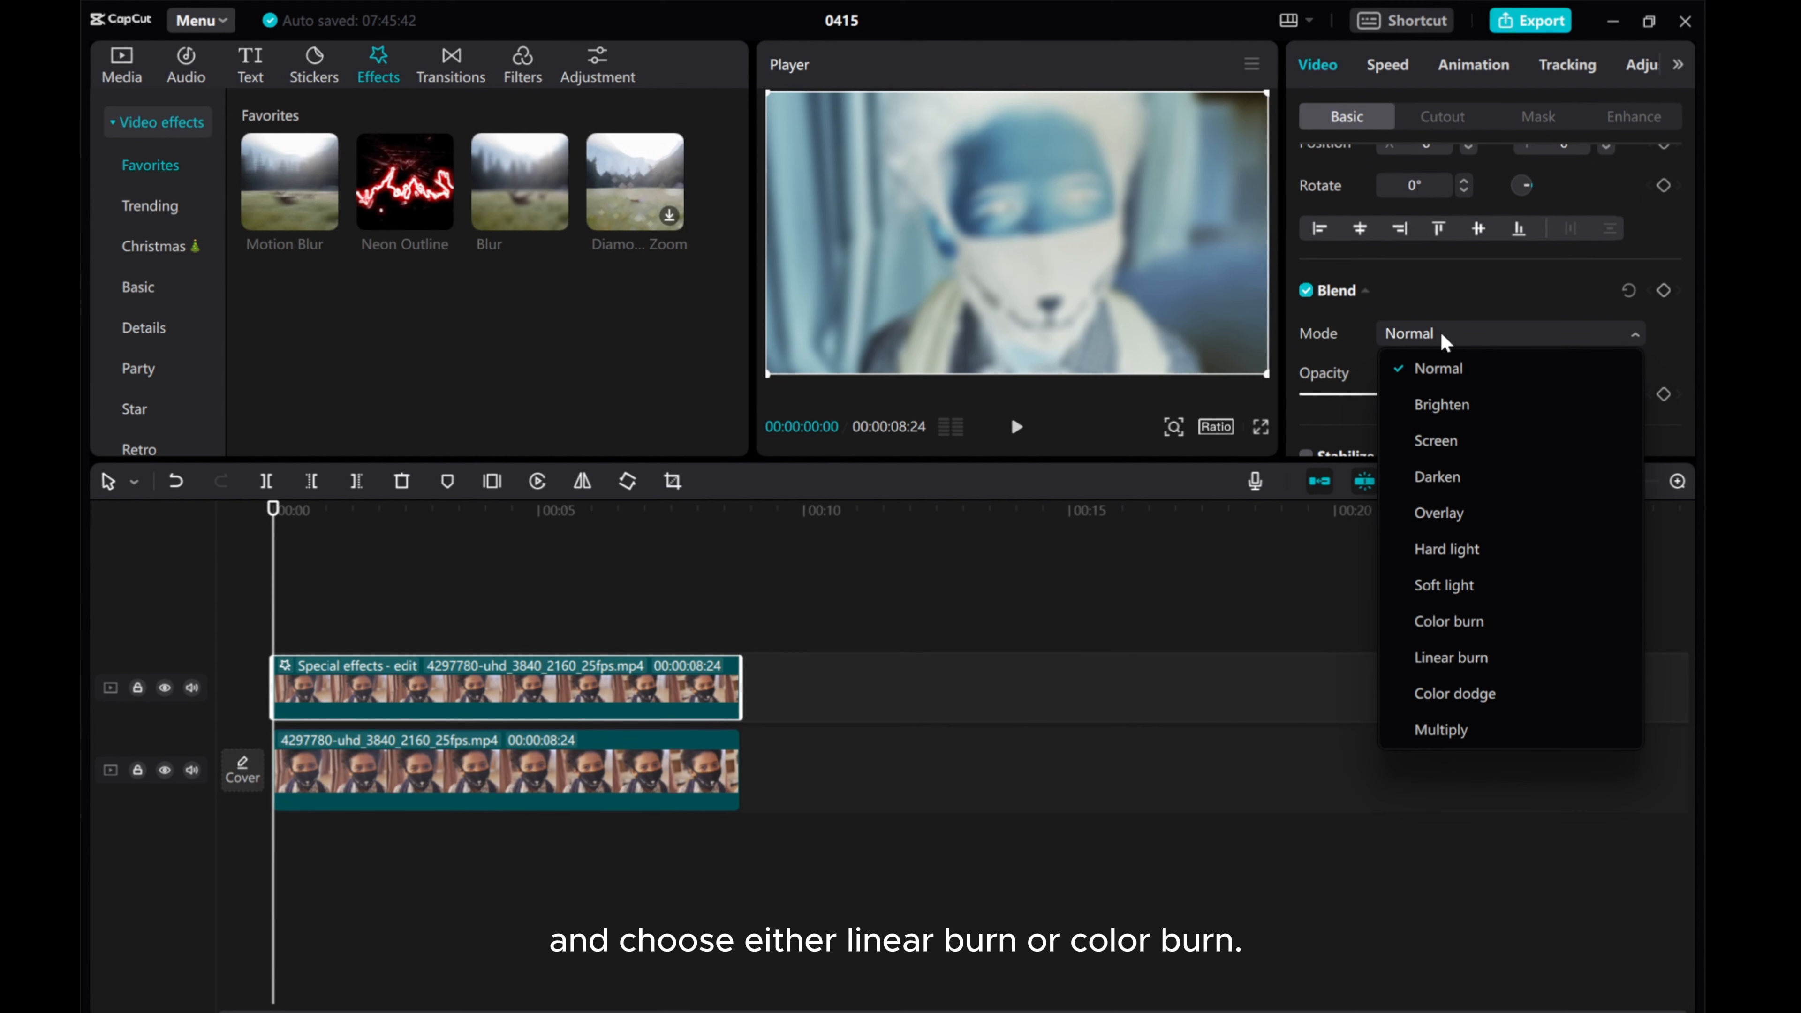
pyautogui.moveTo(1461, 656)
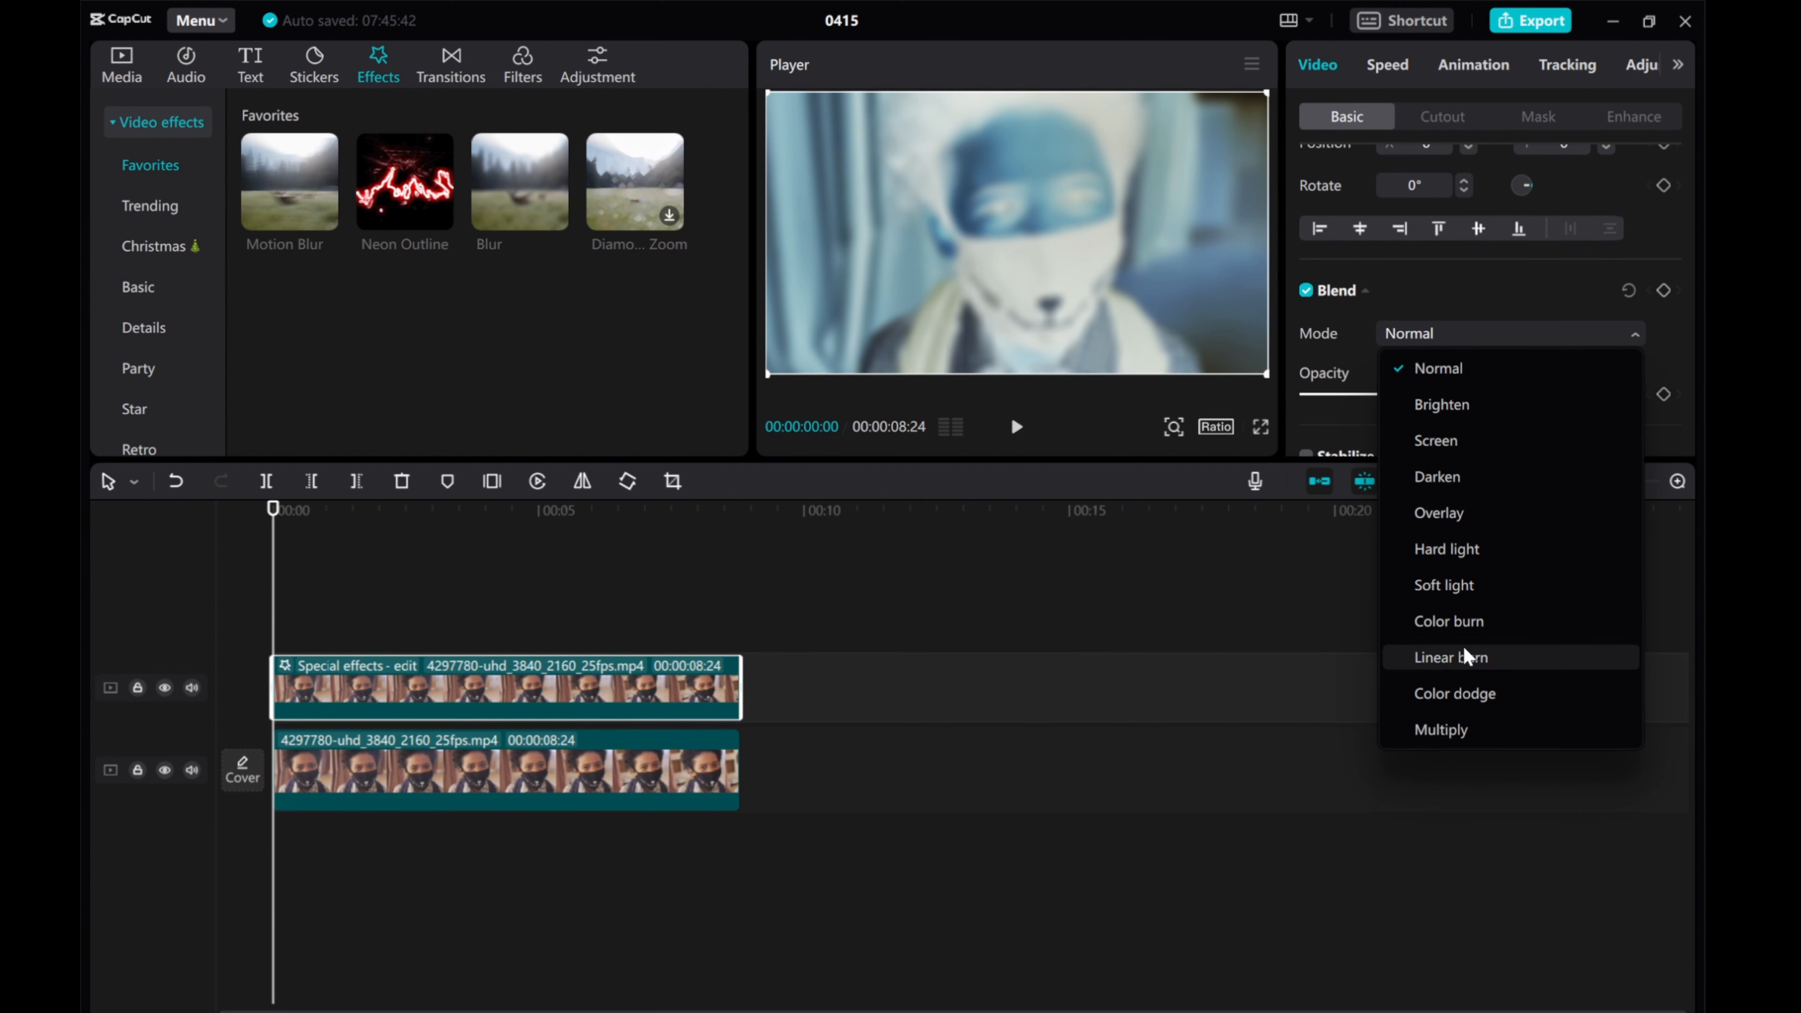
pyautogui.click(1452, 658)
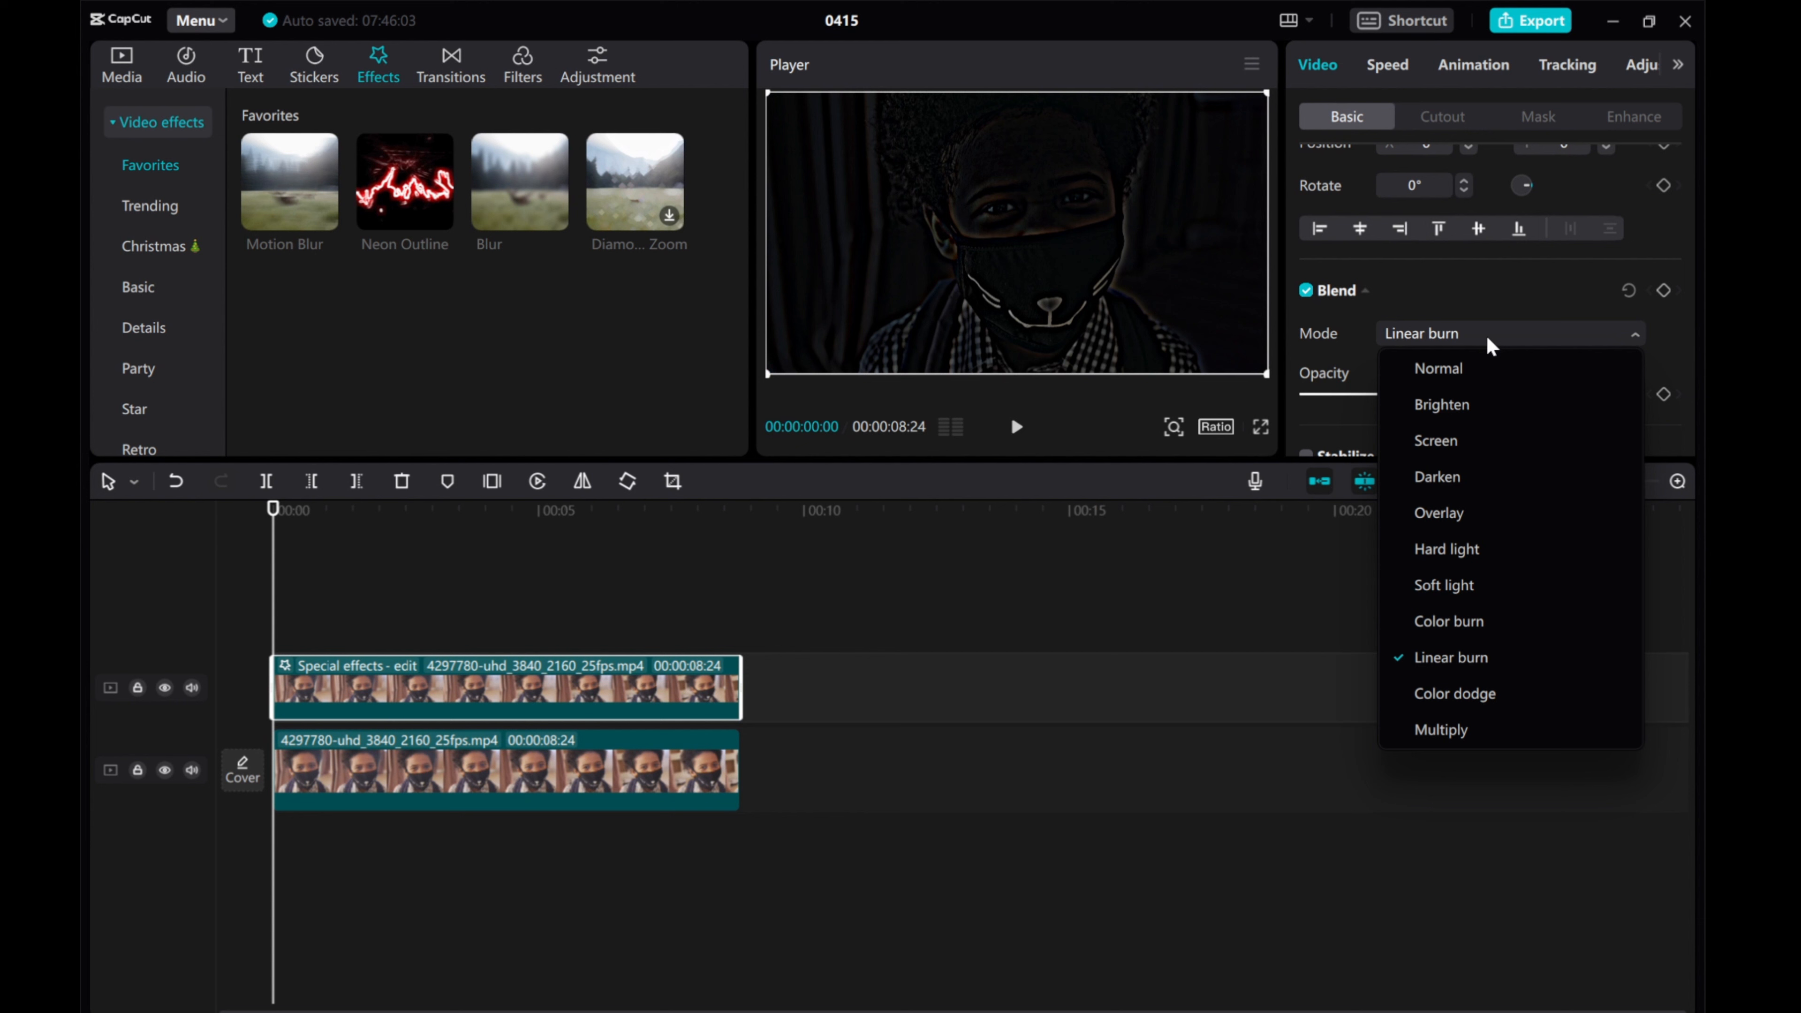
pyautogui.moveTo(1459, 585)
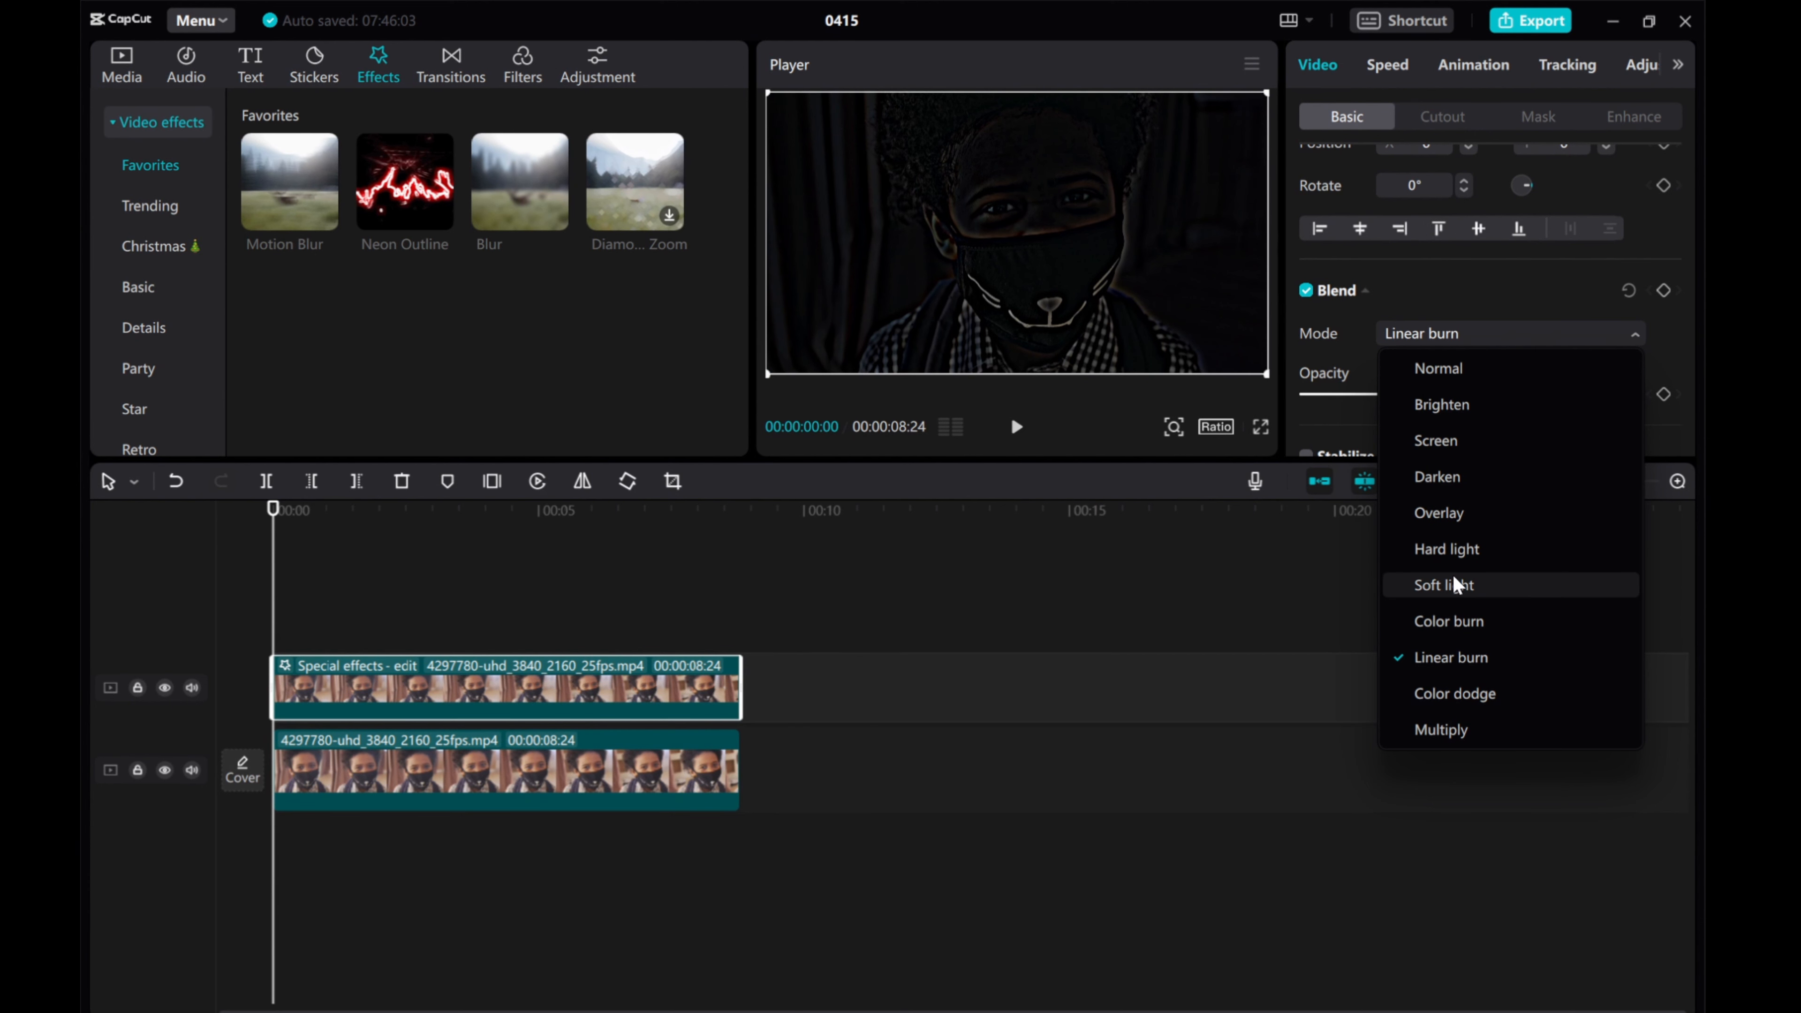
pyautogui.click(1449, 621)
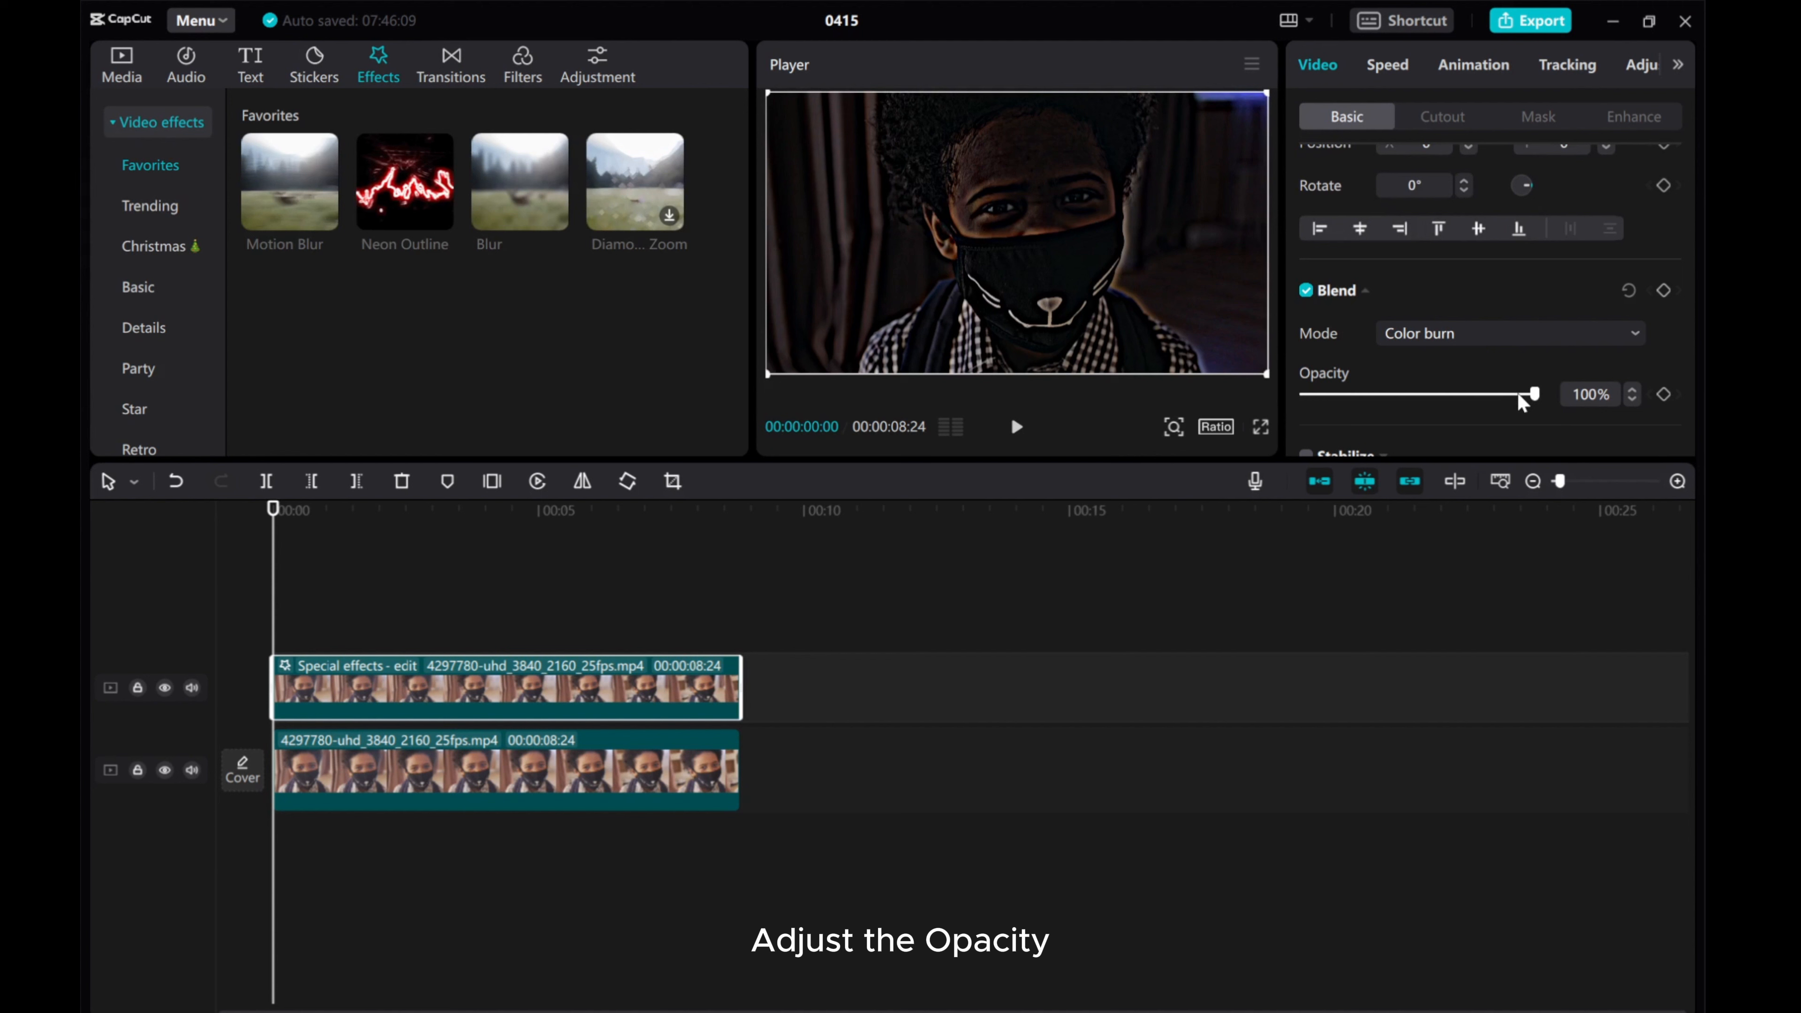
pyautogui.moveTo(1533, 394); pyautogui.dragTo(1367, 394)
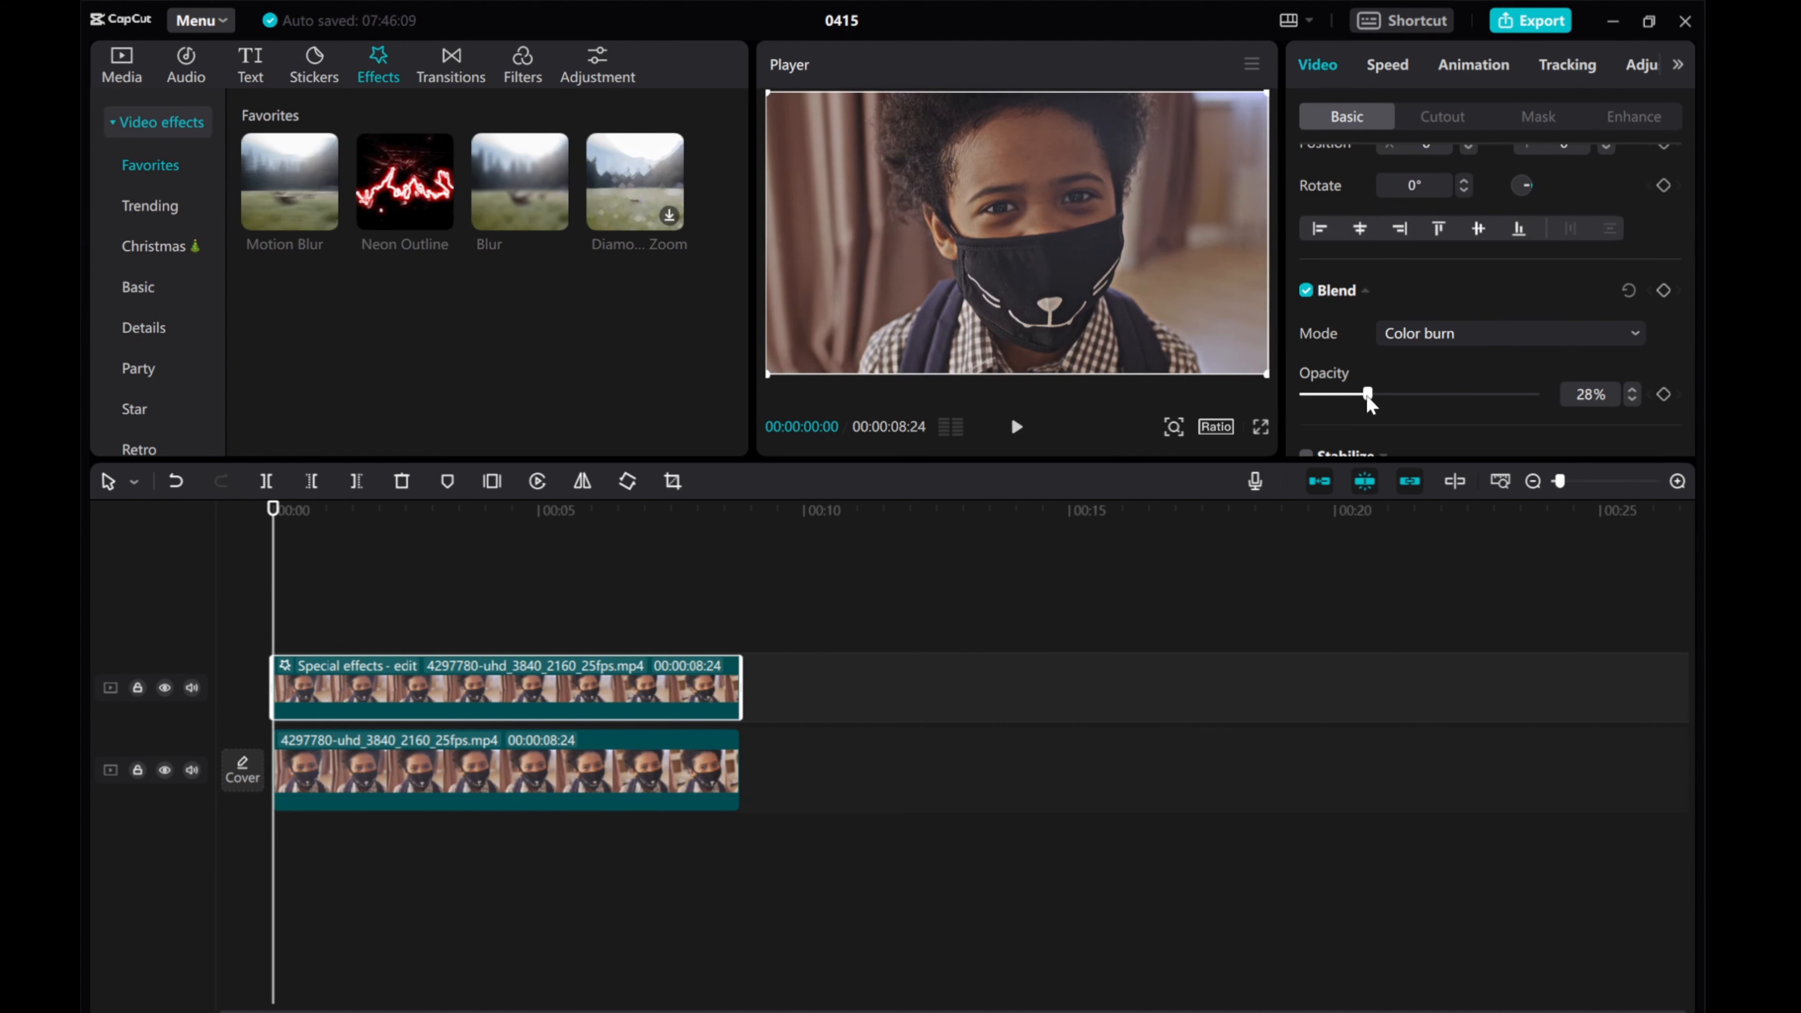
pyautogui.moveTo(1366, 395); pyautogui.dragTo(1347, 395)
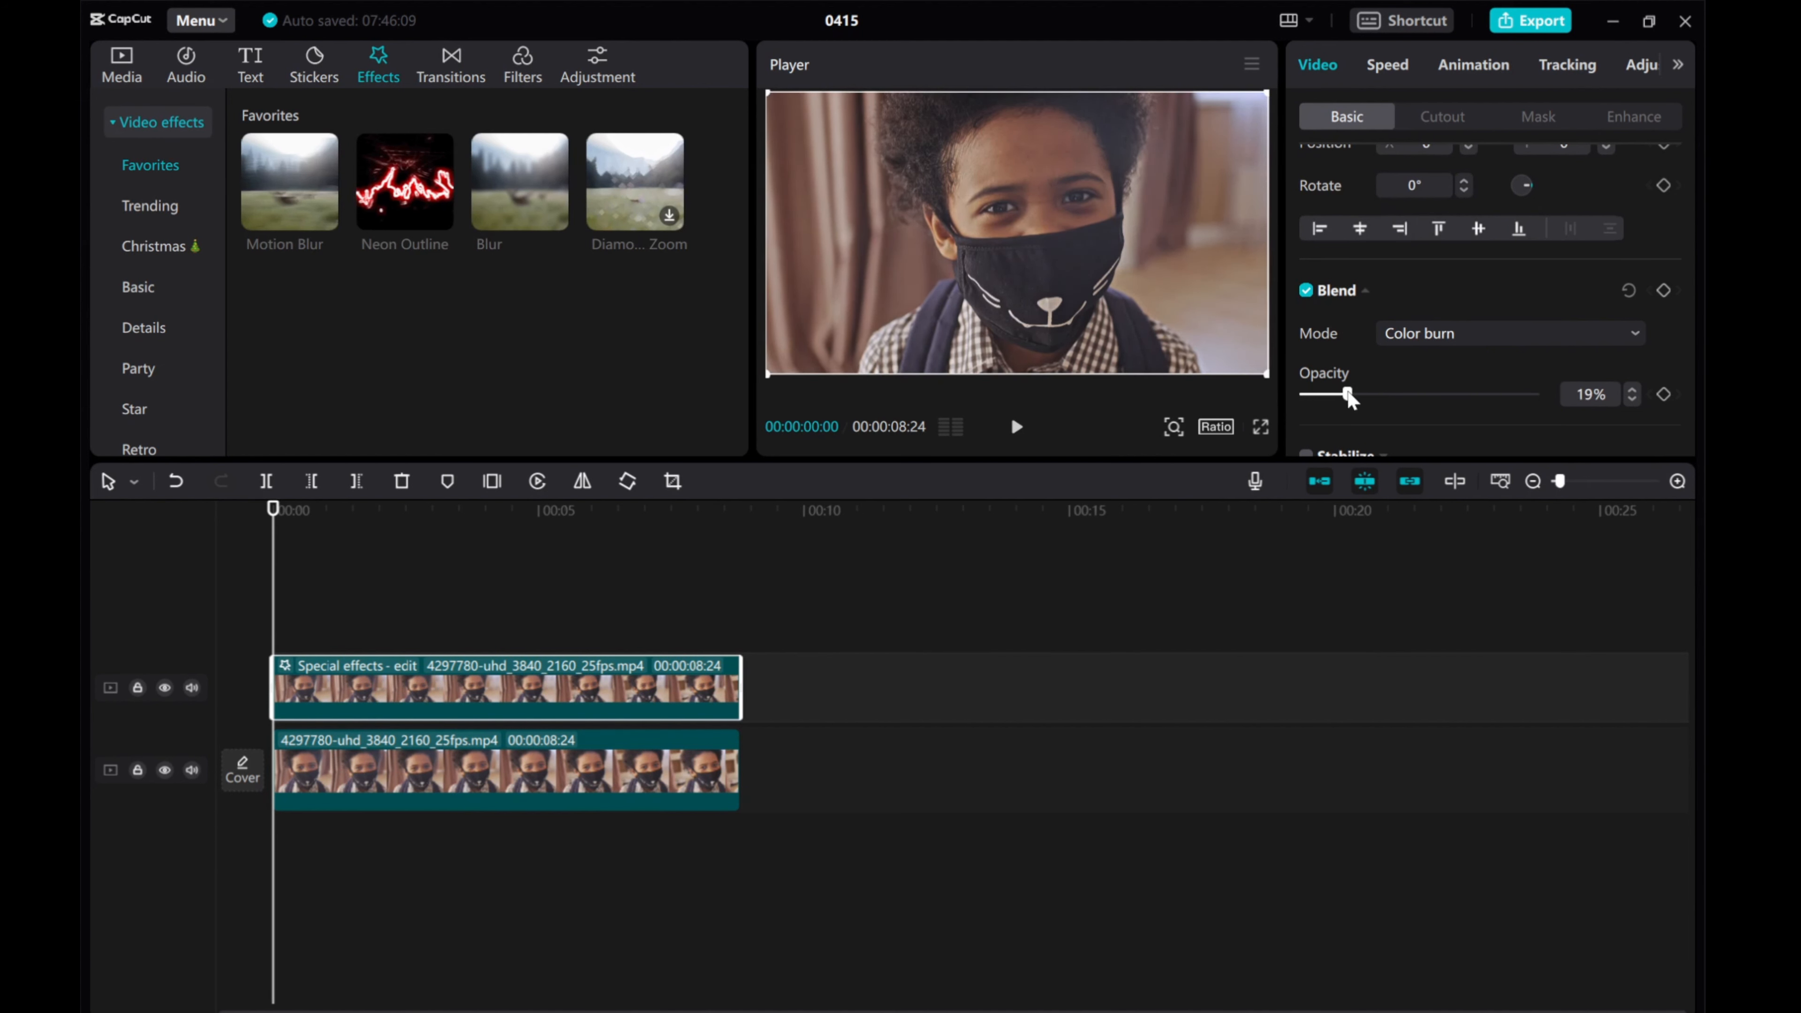
# Re-check Linear burn, keep Color burn and fine-tune the top clip's opacity to 13%.
pyautogui.click(1510, 334)
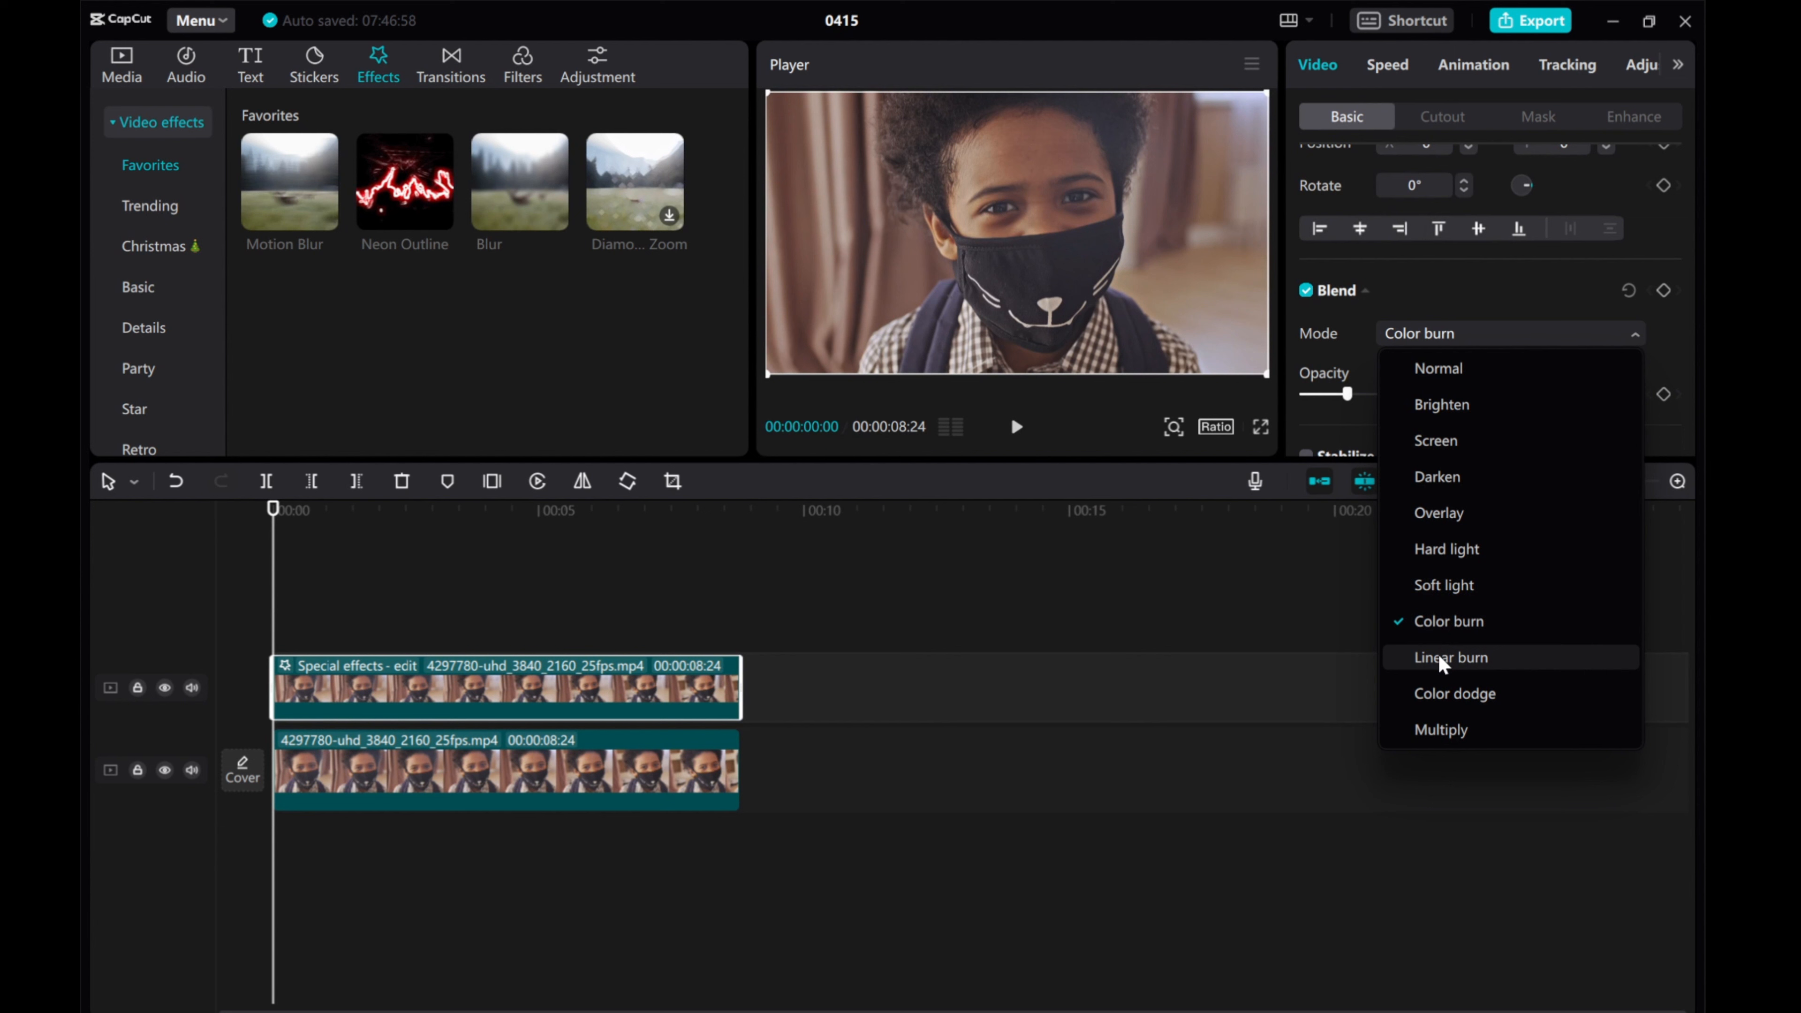
pyautogui.click(1450, 657)
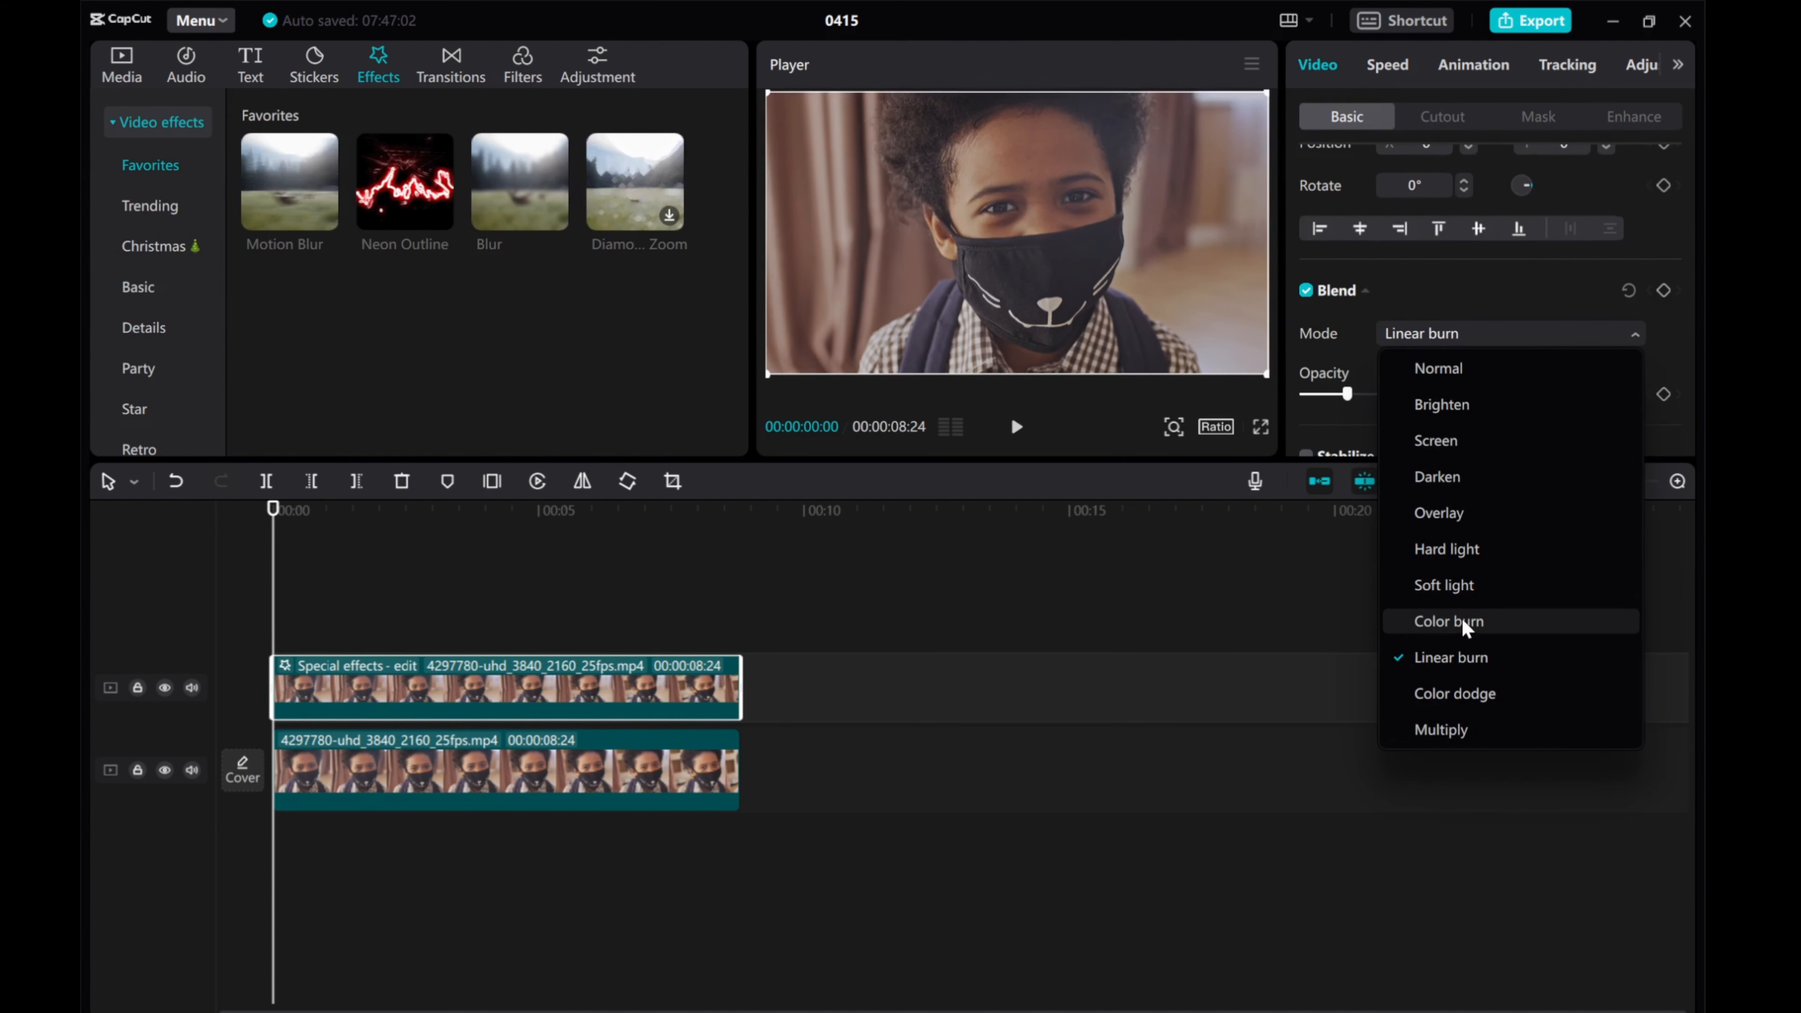
pyautogui.click(1448, 621)
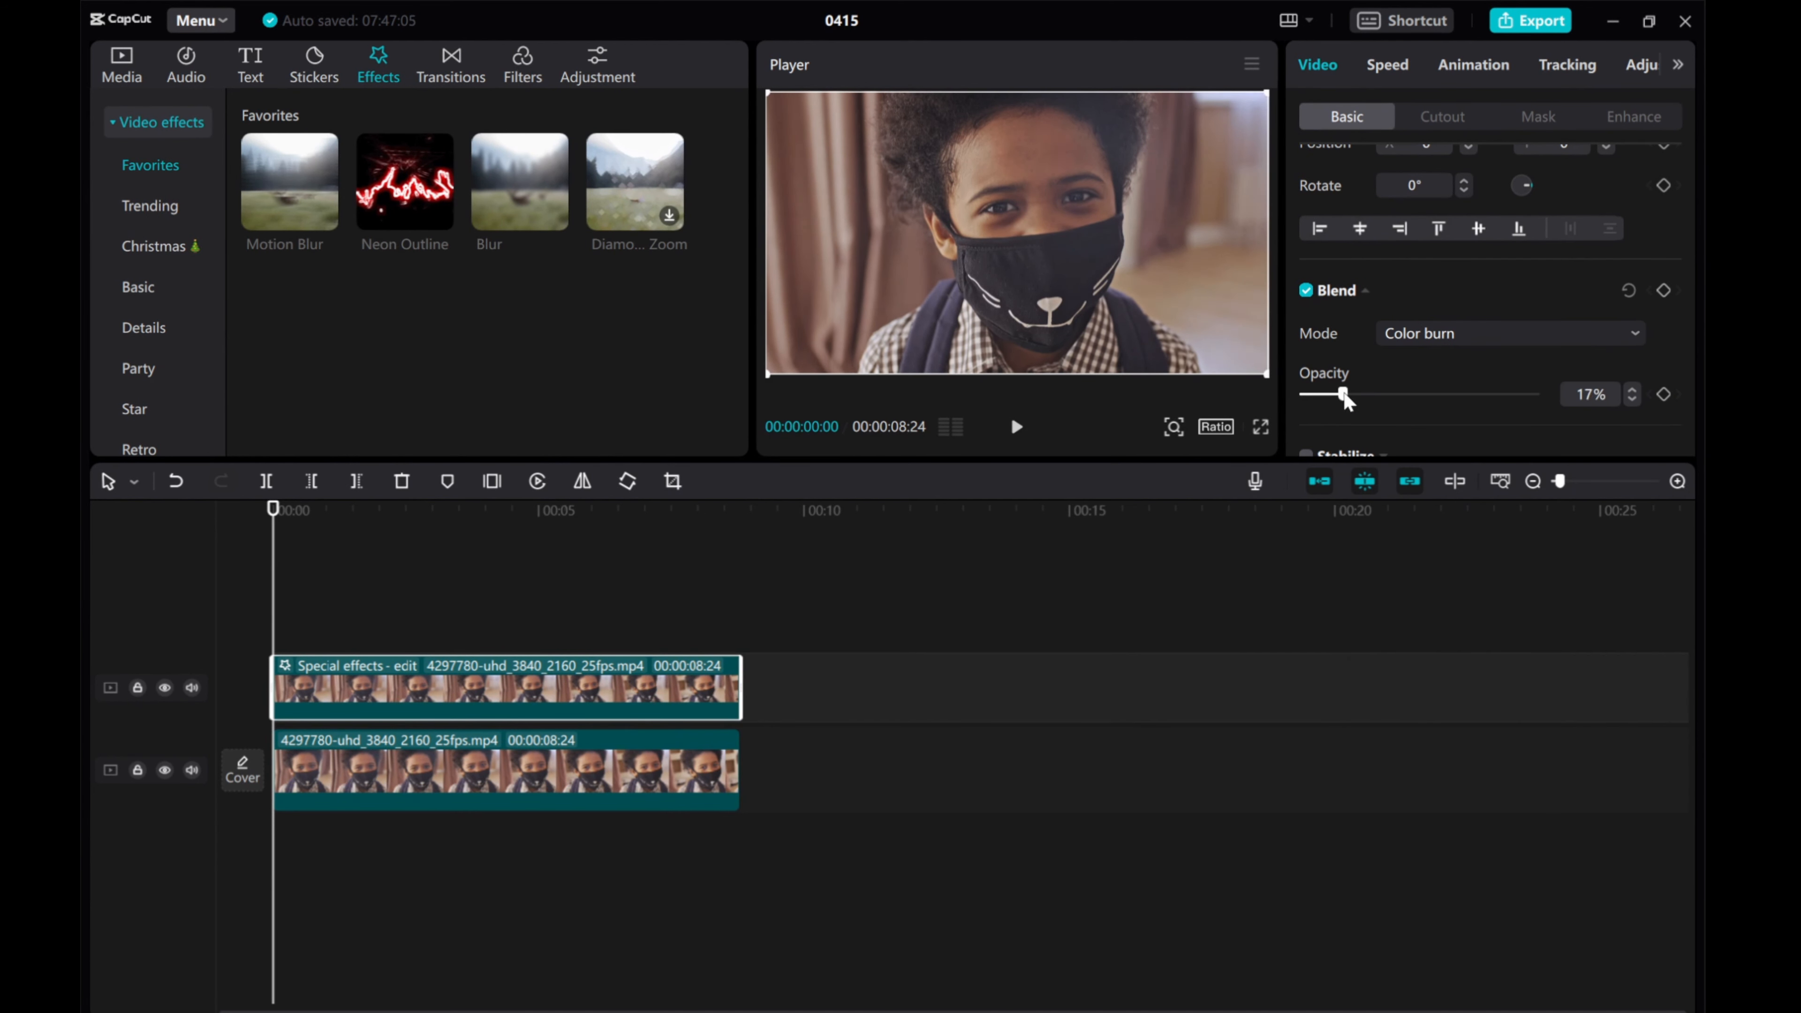
pyautogui.moveTo(1345, 394); pyautogui.dragTo(1310, 394)
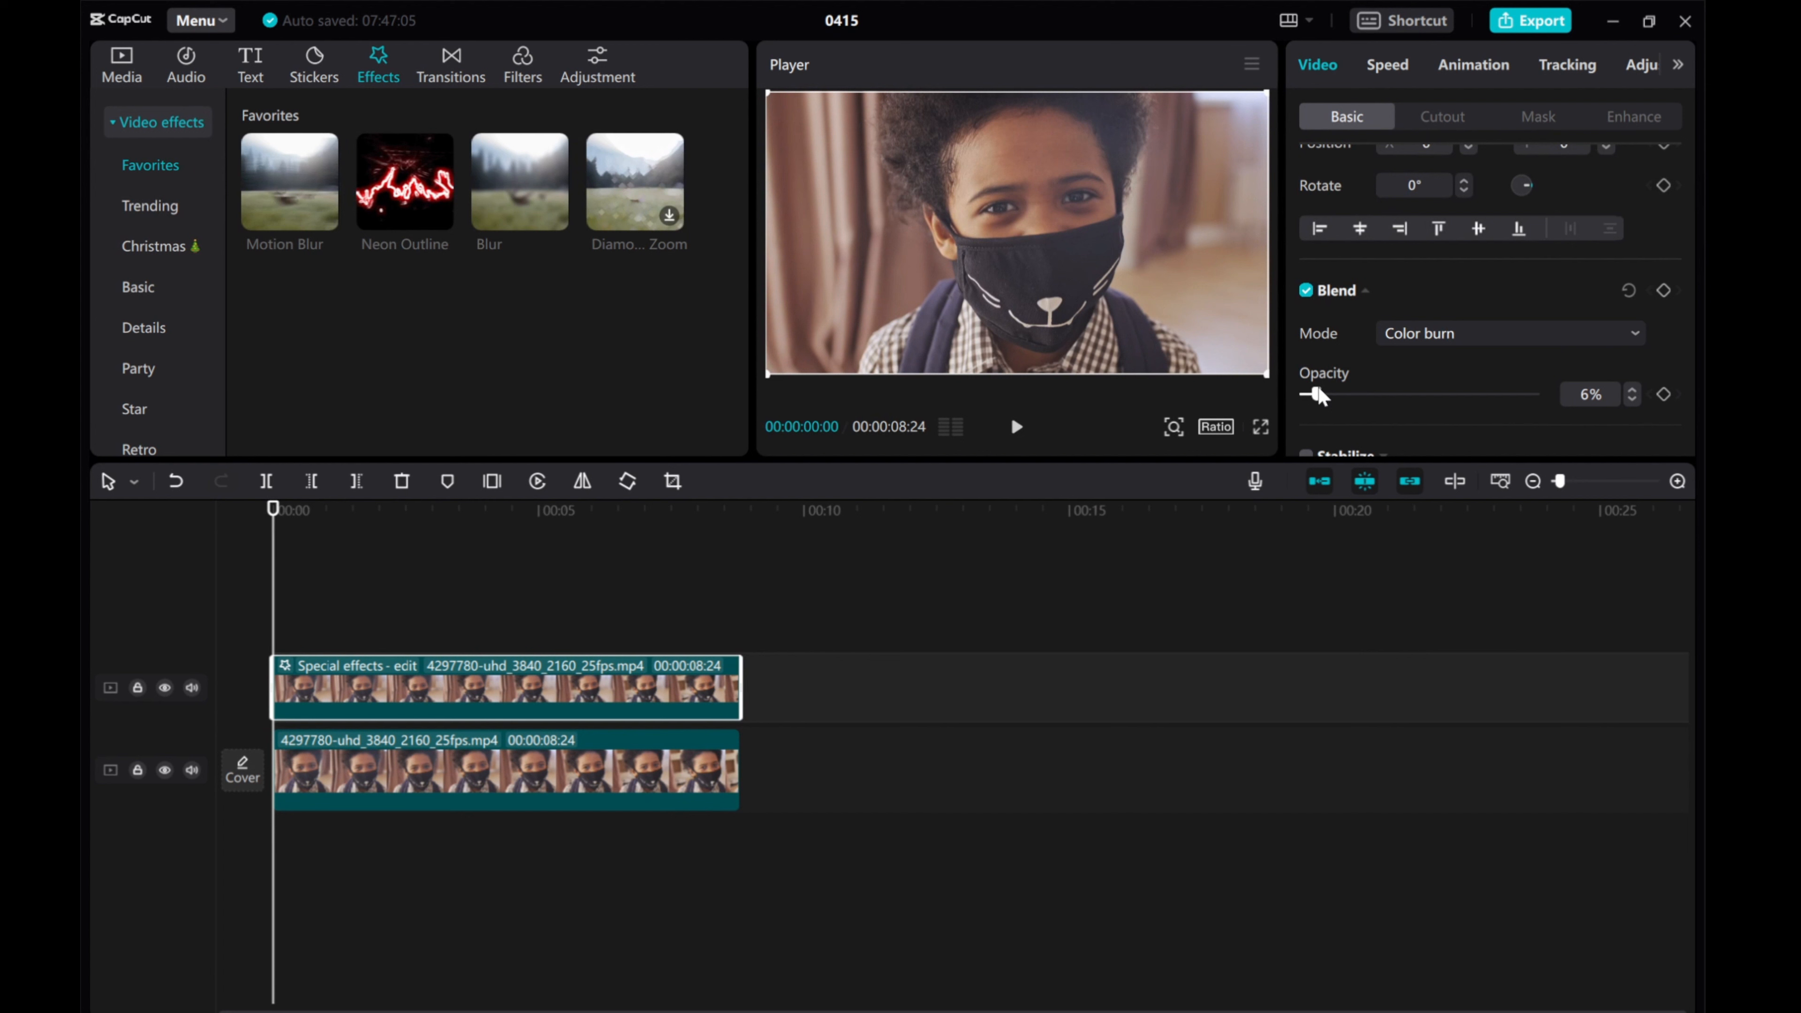
pyautogui.moveTo(1311, 394); pyautogui.dragTo(1335, 394)
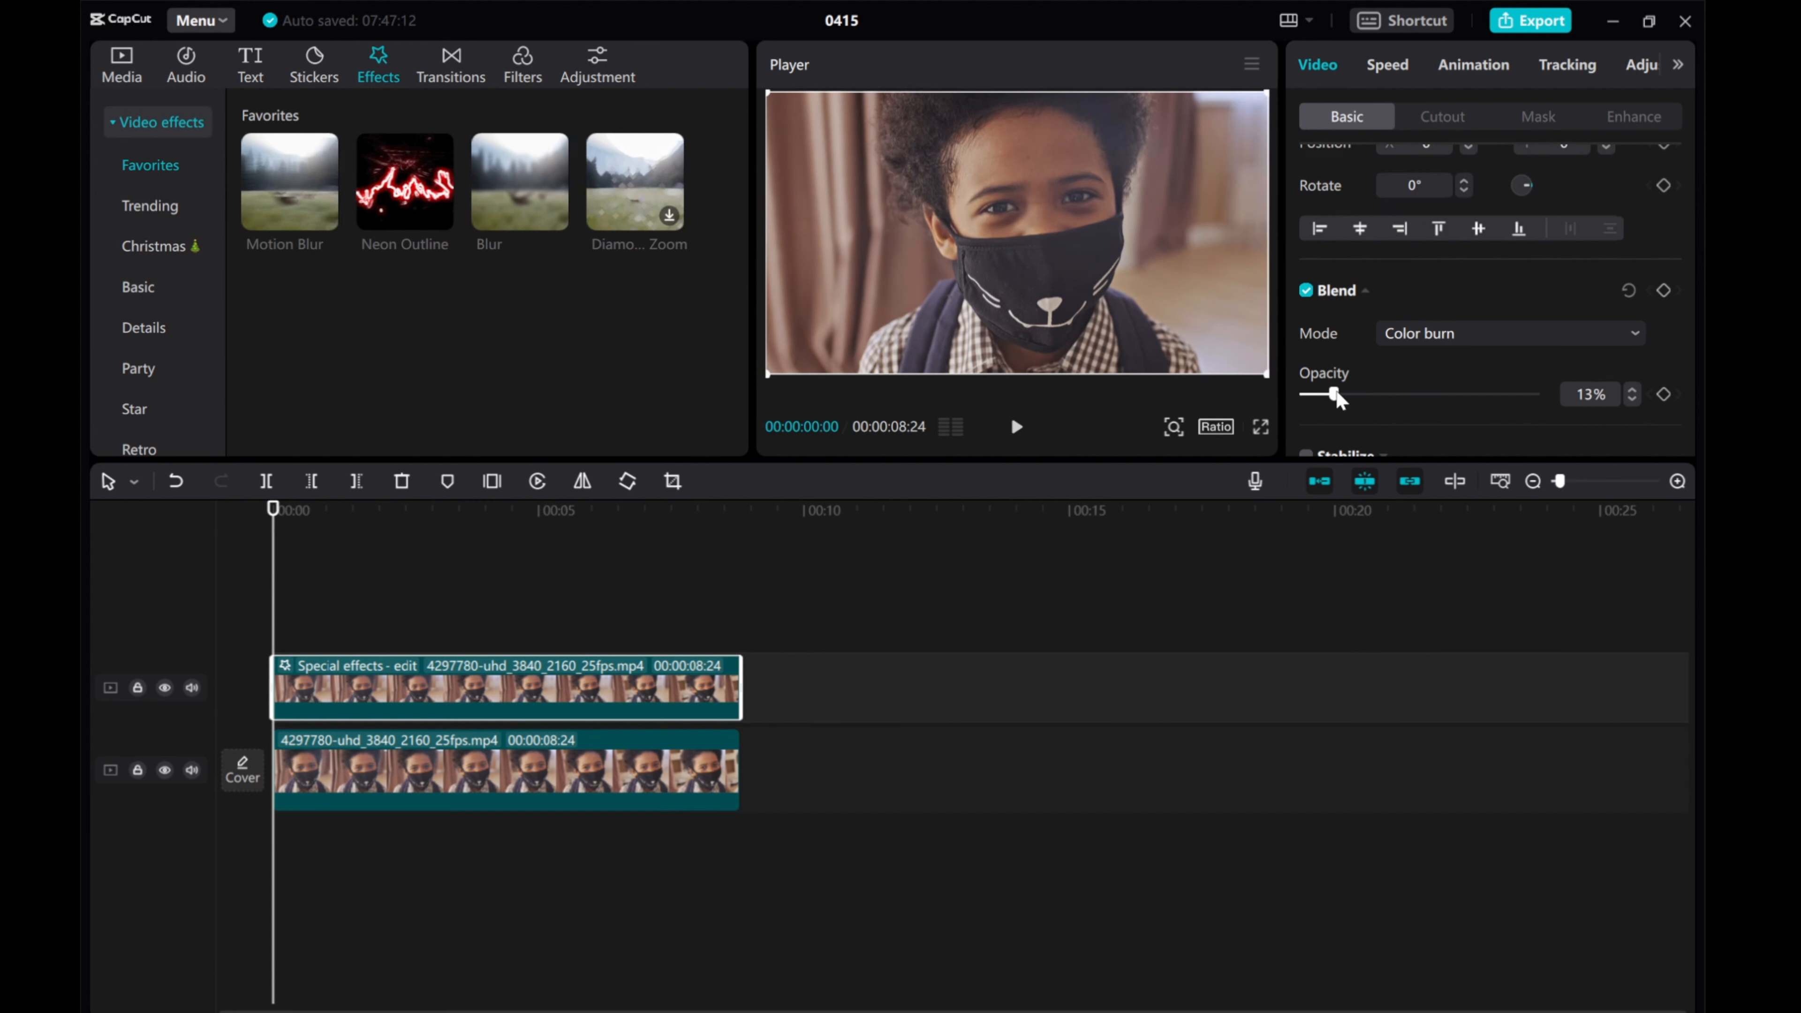
pyautogui.moveTo(860, 610)
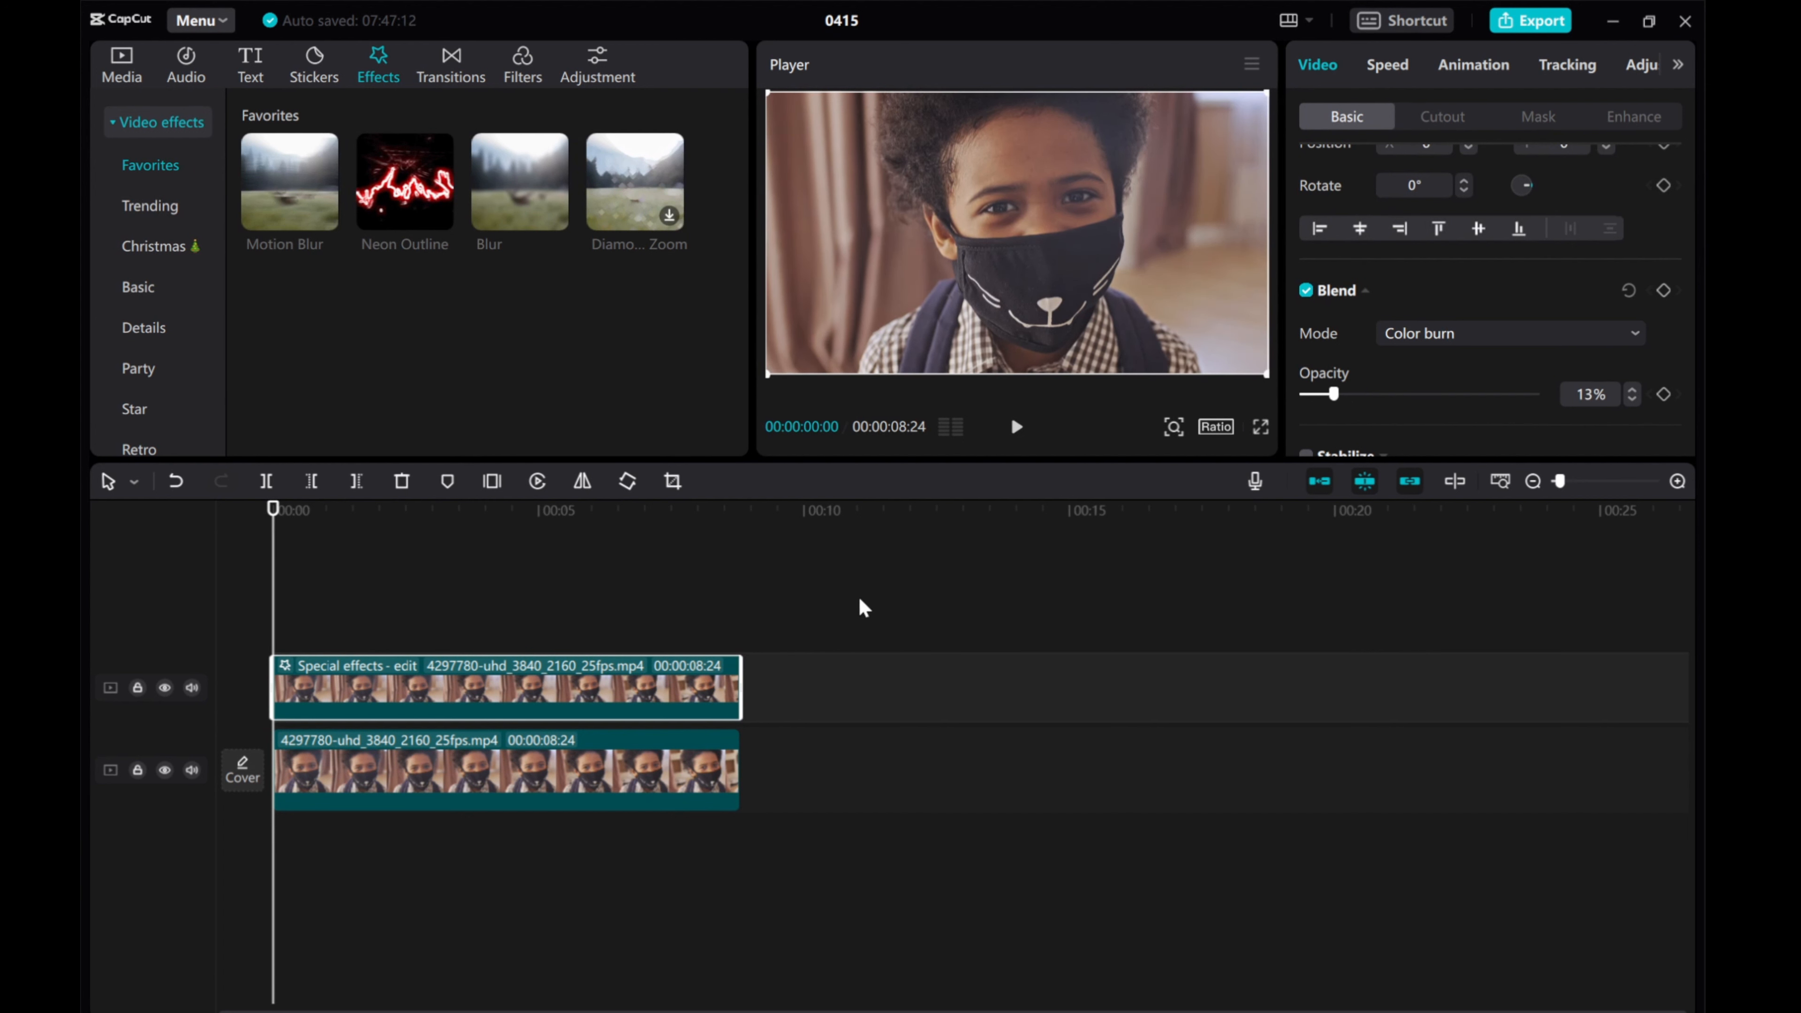
pyautogui.moveTo(90, 162)
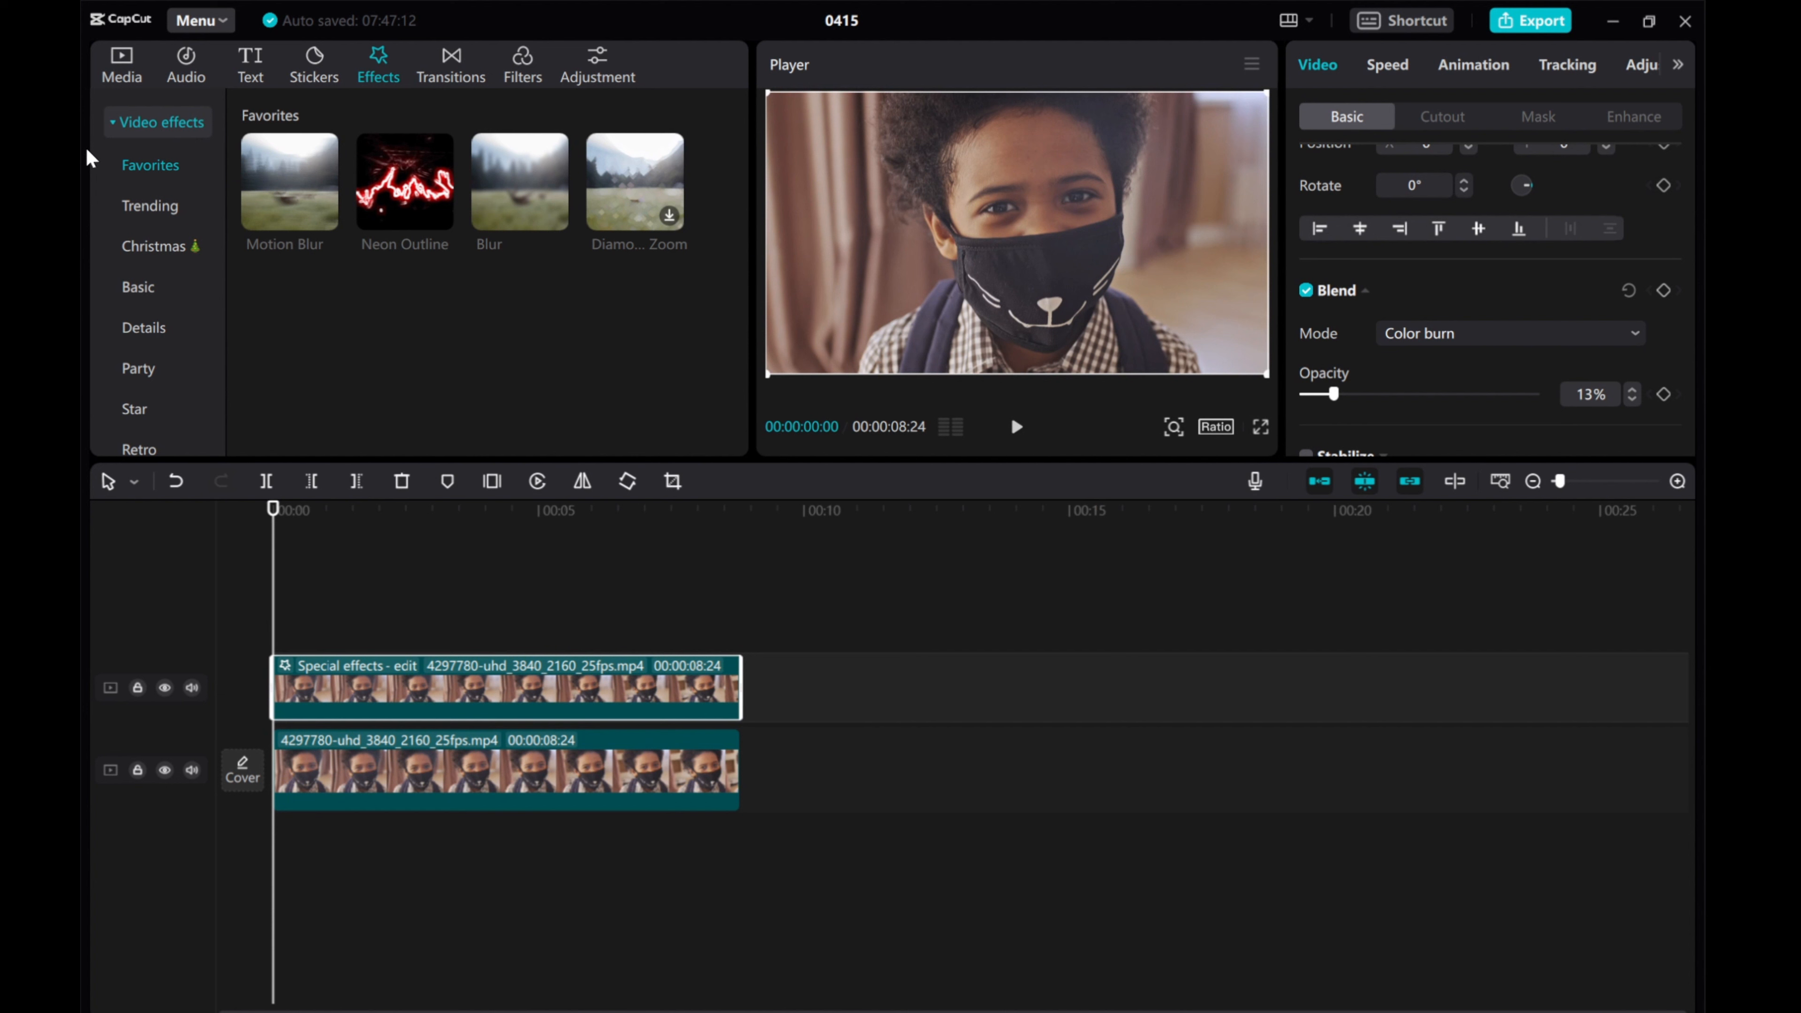
# Add the white Library clip on a new track at 0.5x speed, trimmed to end at 00:00:08:24.
pyautogui.click(122, 61)
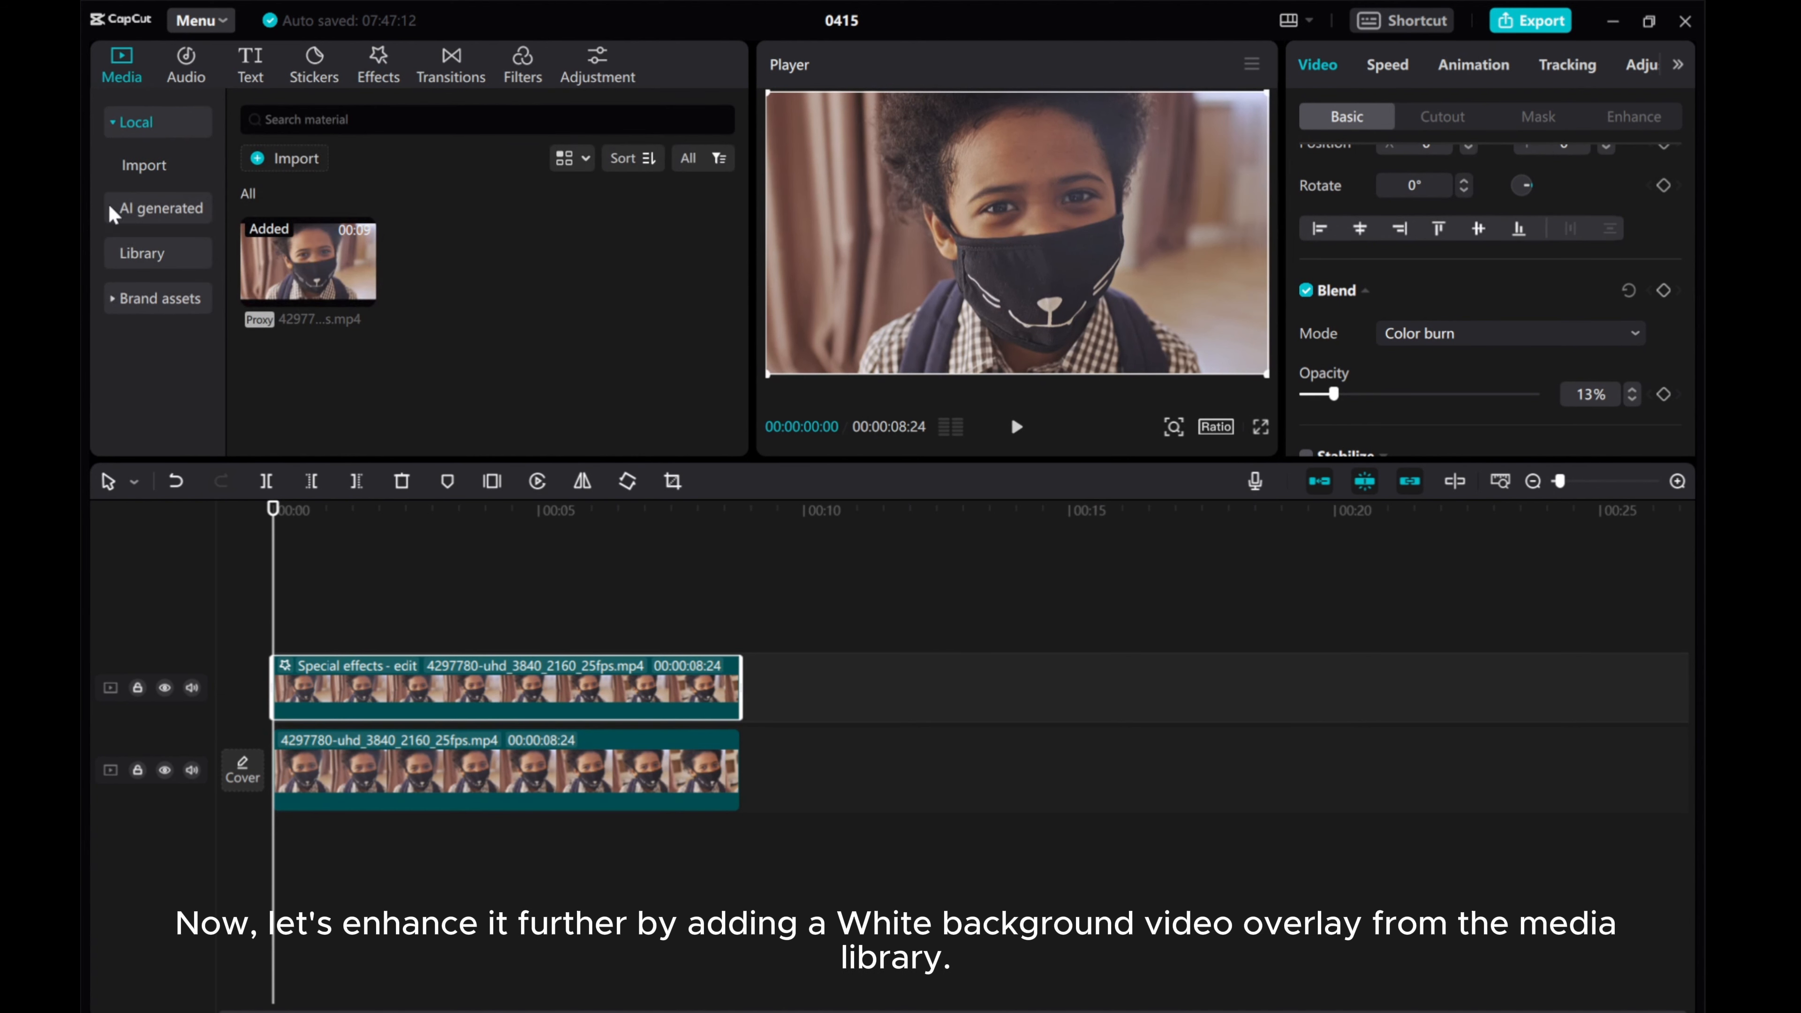
pyautogui.click(142, 254)
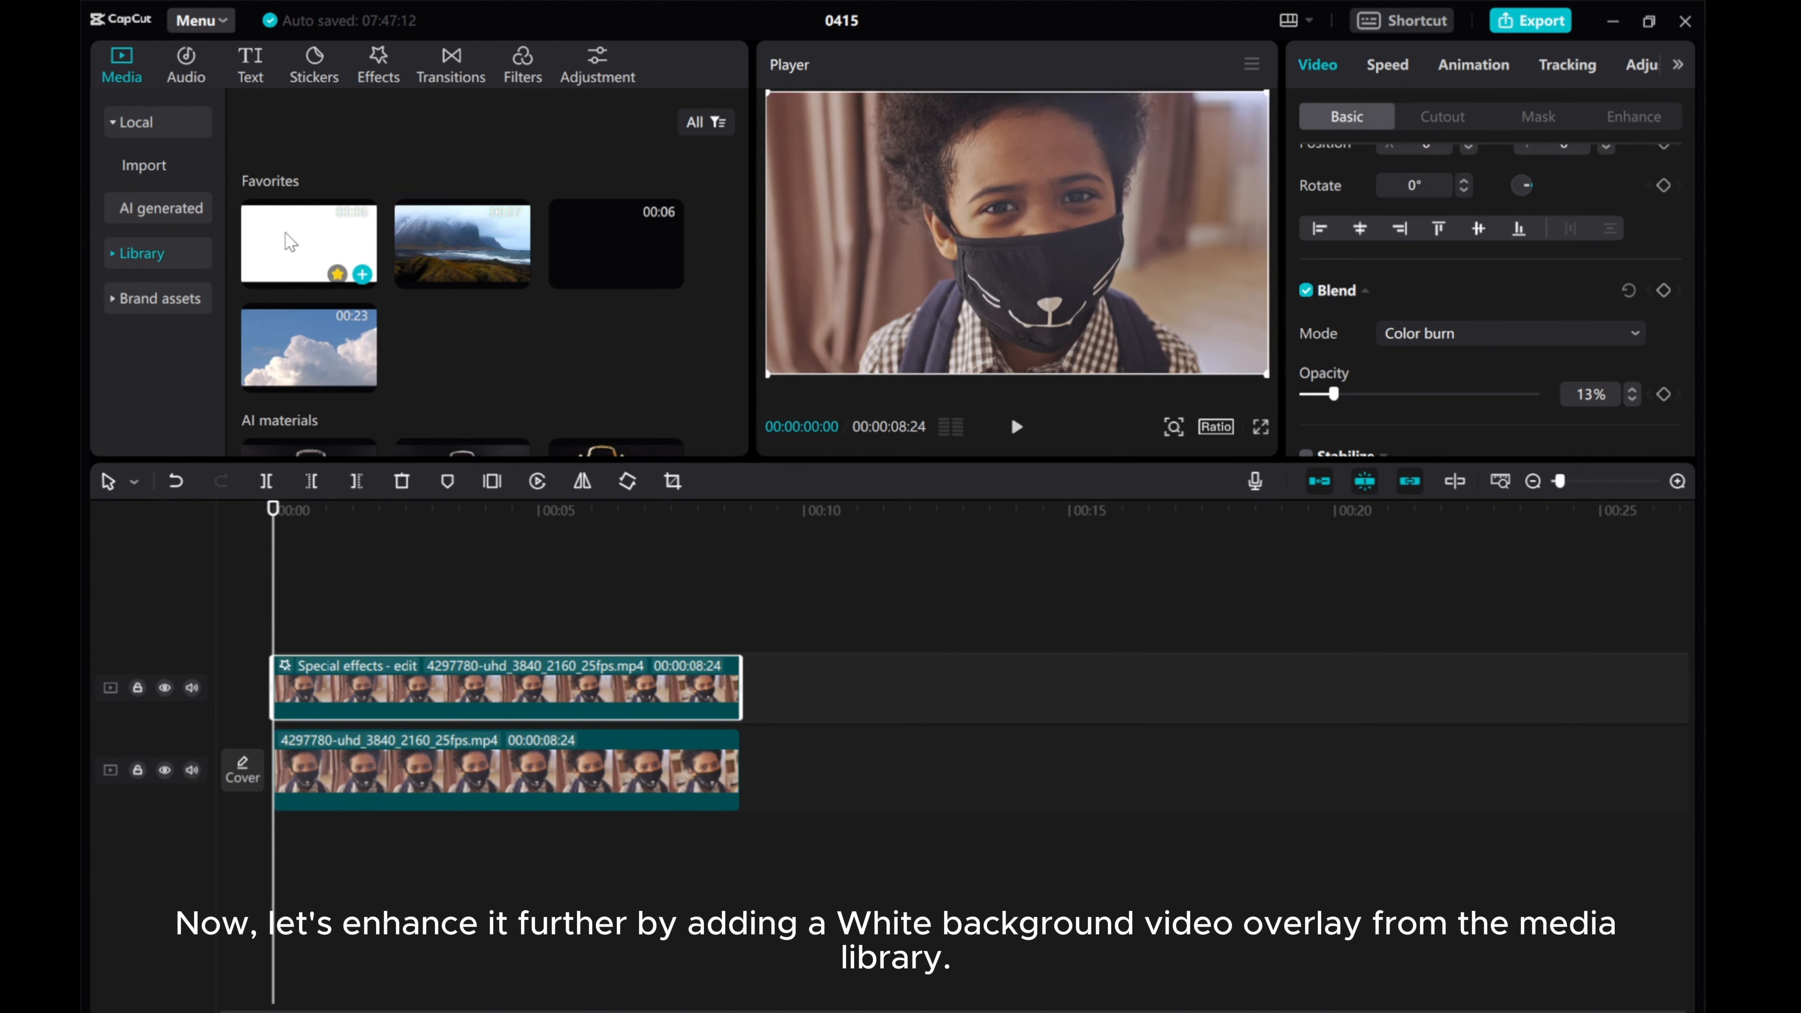
pyautogui.click(362, 274)
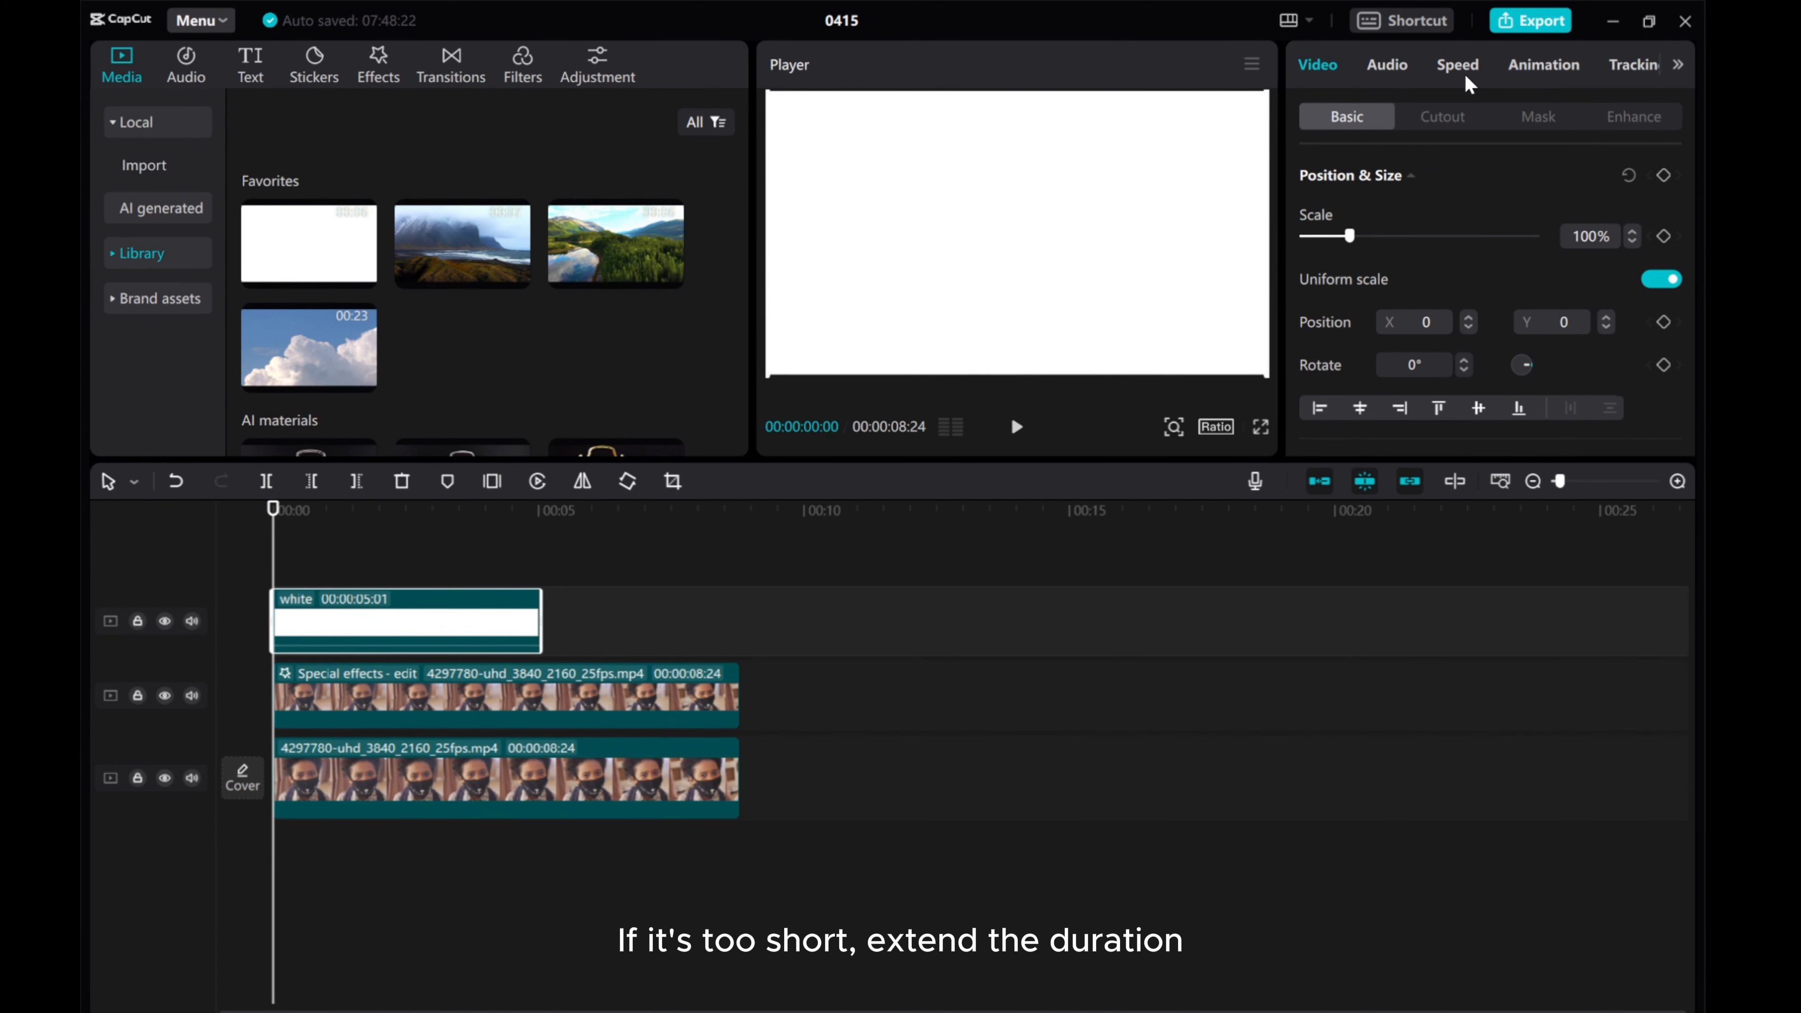
pyautogui.click(1458, 65)
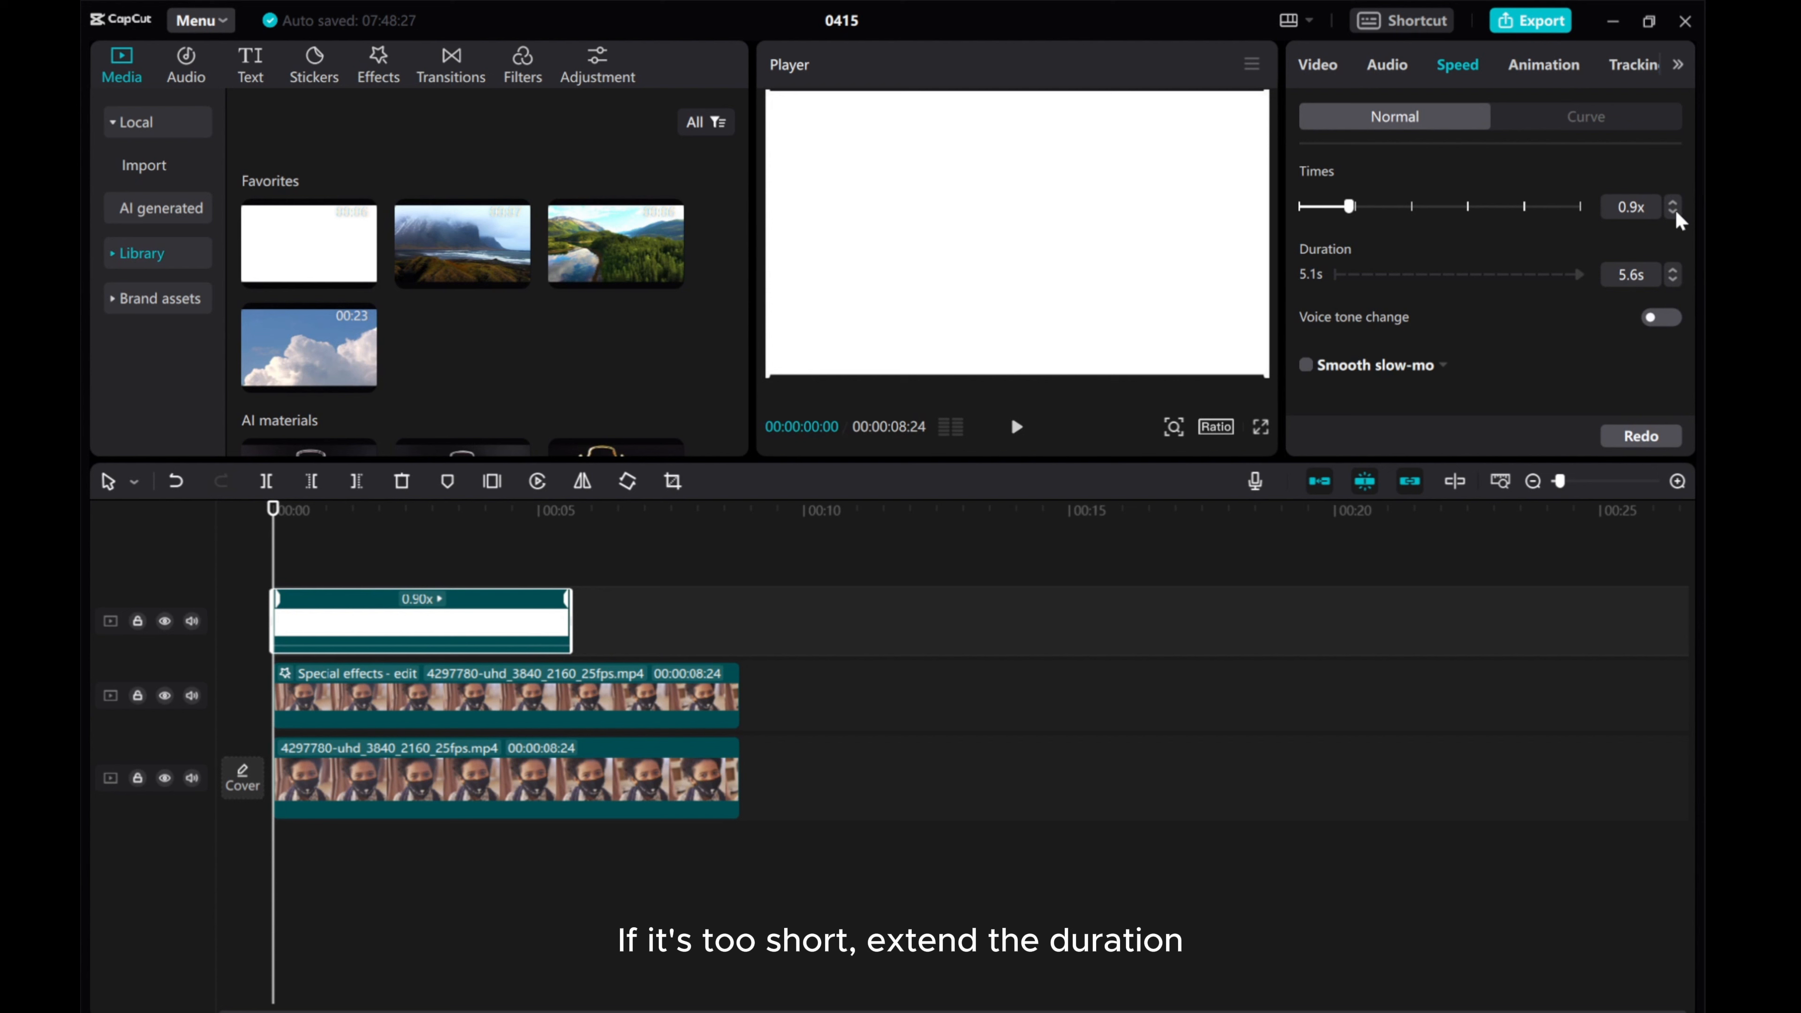
pyautogui.moveTo(1345, 206); pyautogui.dragTo(1320, 207)
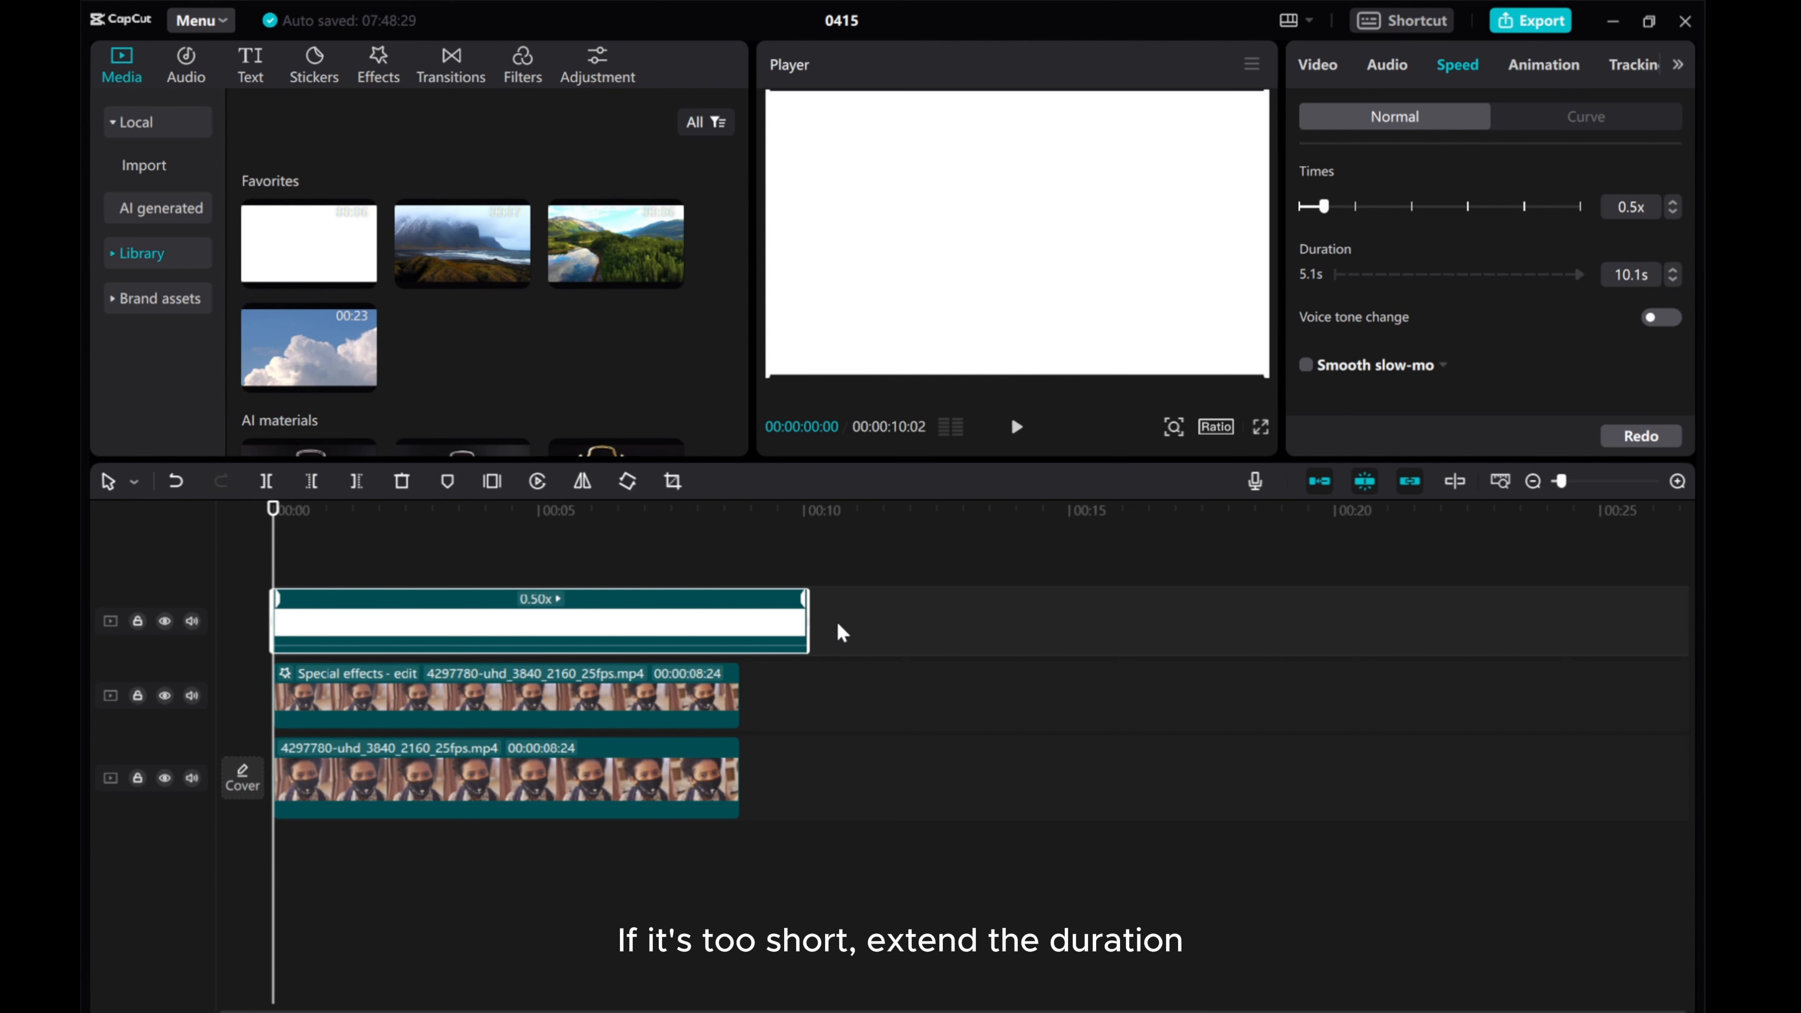
pyautogui.moveTo(807, 620); pyautogui.dragTo(741, 620)
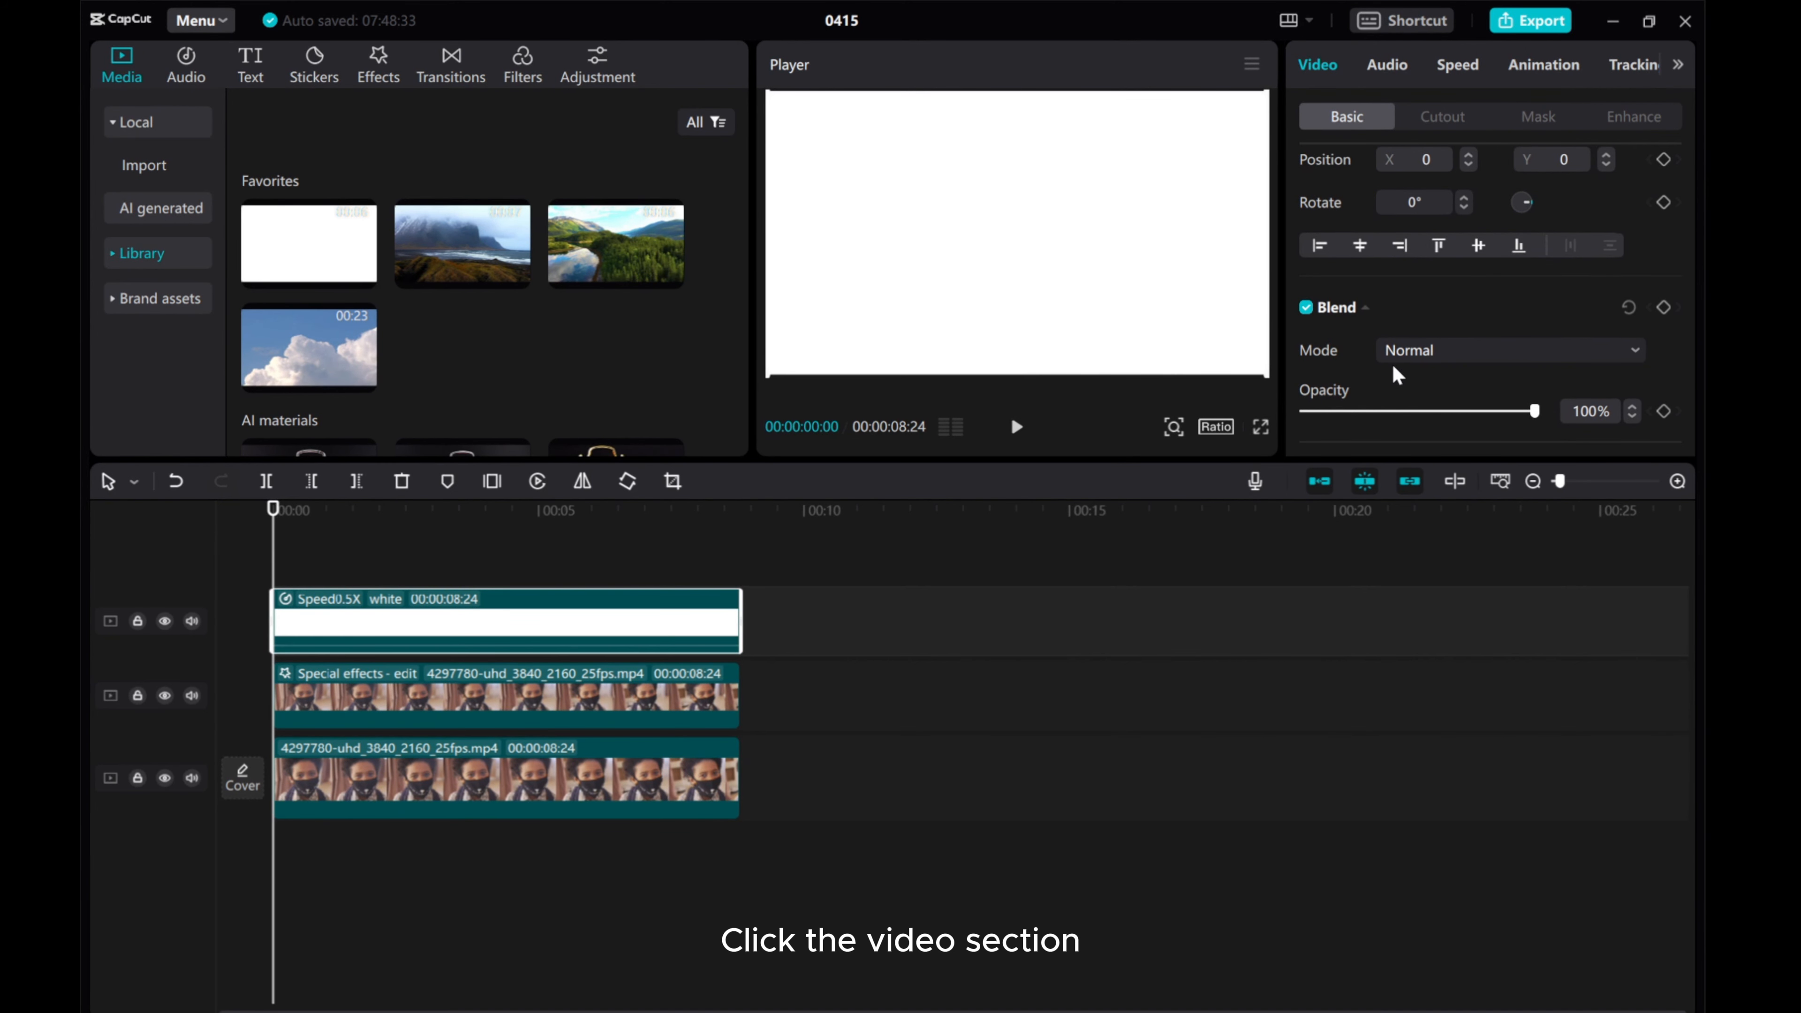
# Blend the white clip as Overlay at 52% opacity.
pyautogui.click(1510, 351)
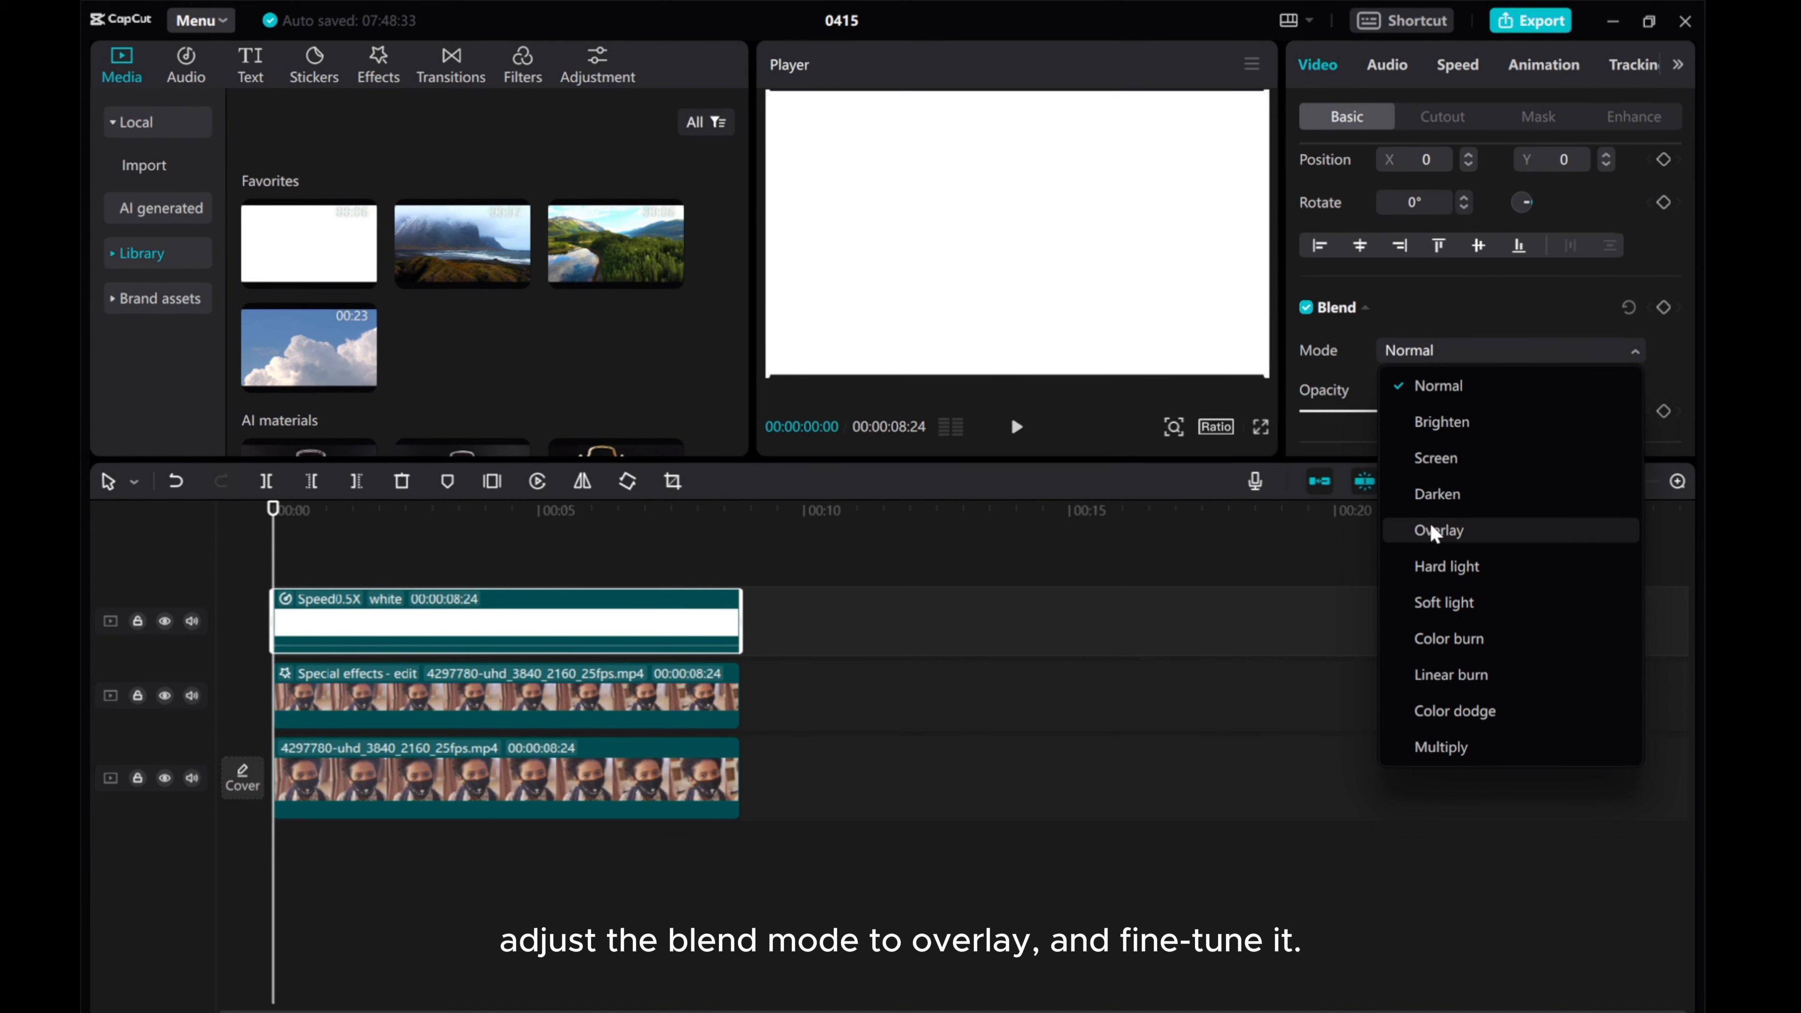
pyautogui.click(1439, 530)
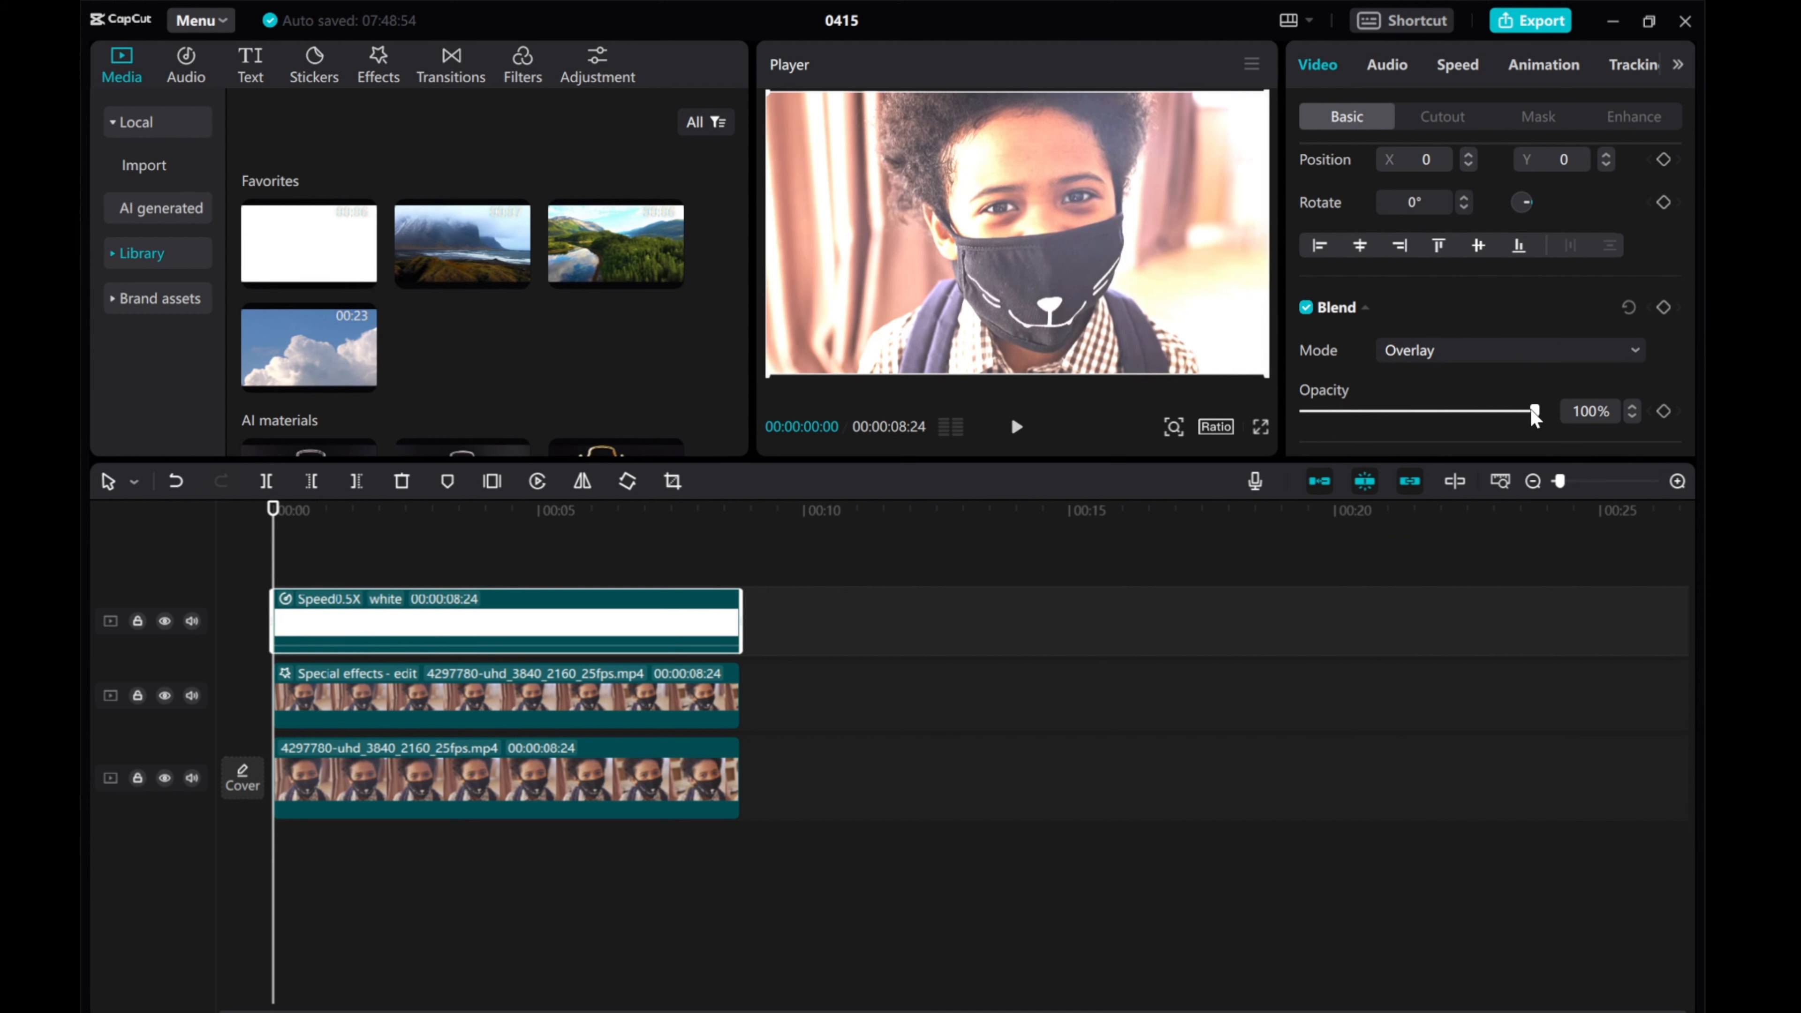
pyautogui.moveTo(1534, 411); pyautogui.dragTo(1429, 411)
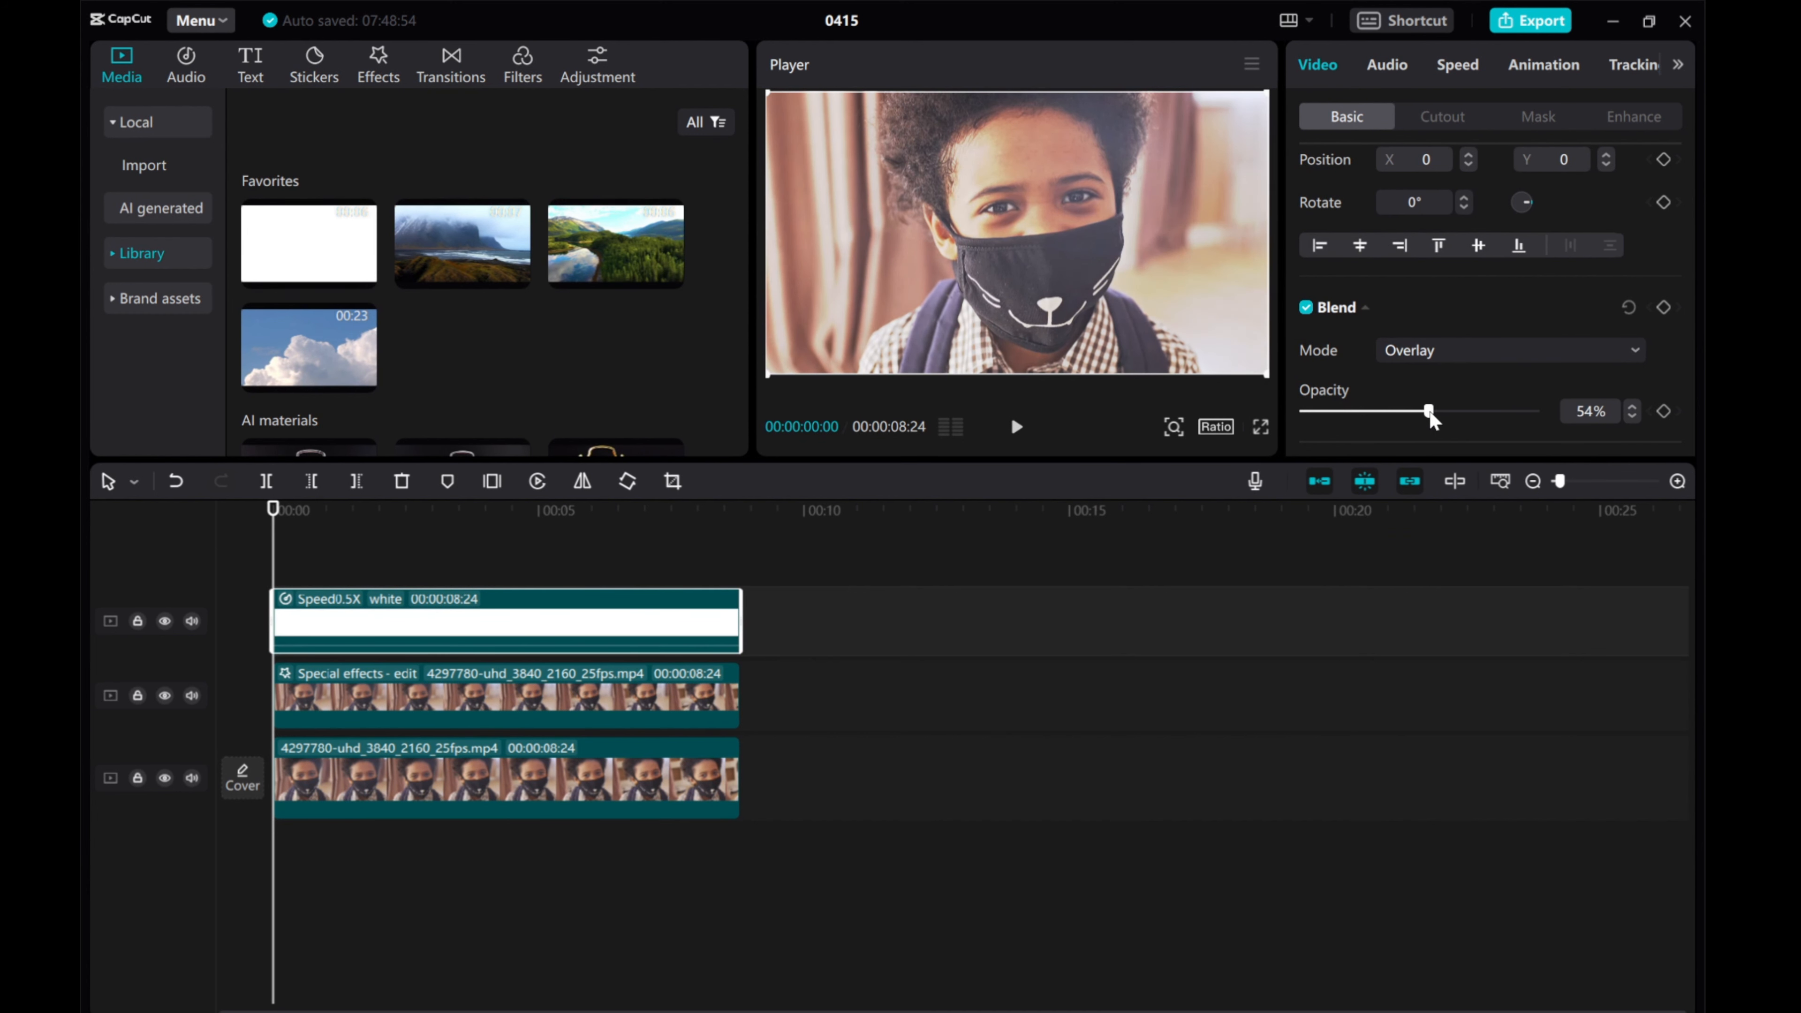
pyautogui.moveTo(1427, 411); pyautogui.dragTo(1423, 411)
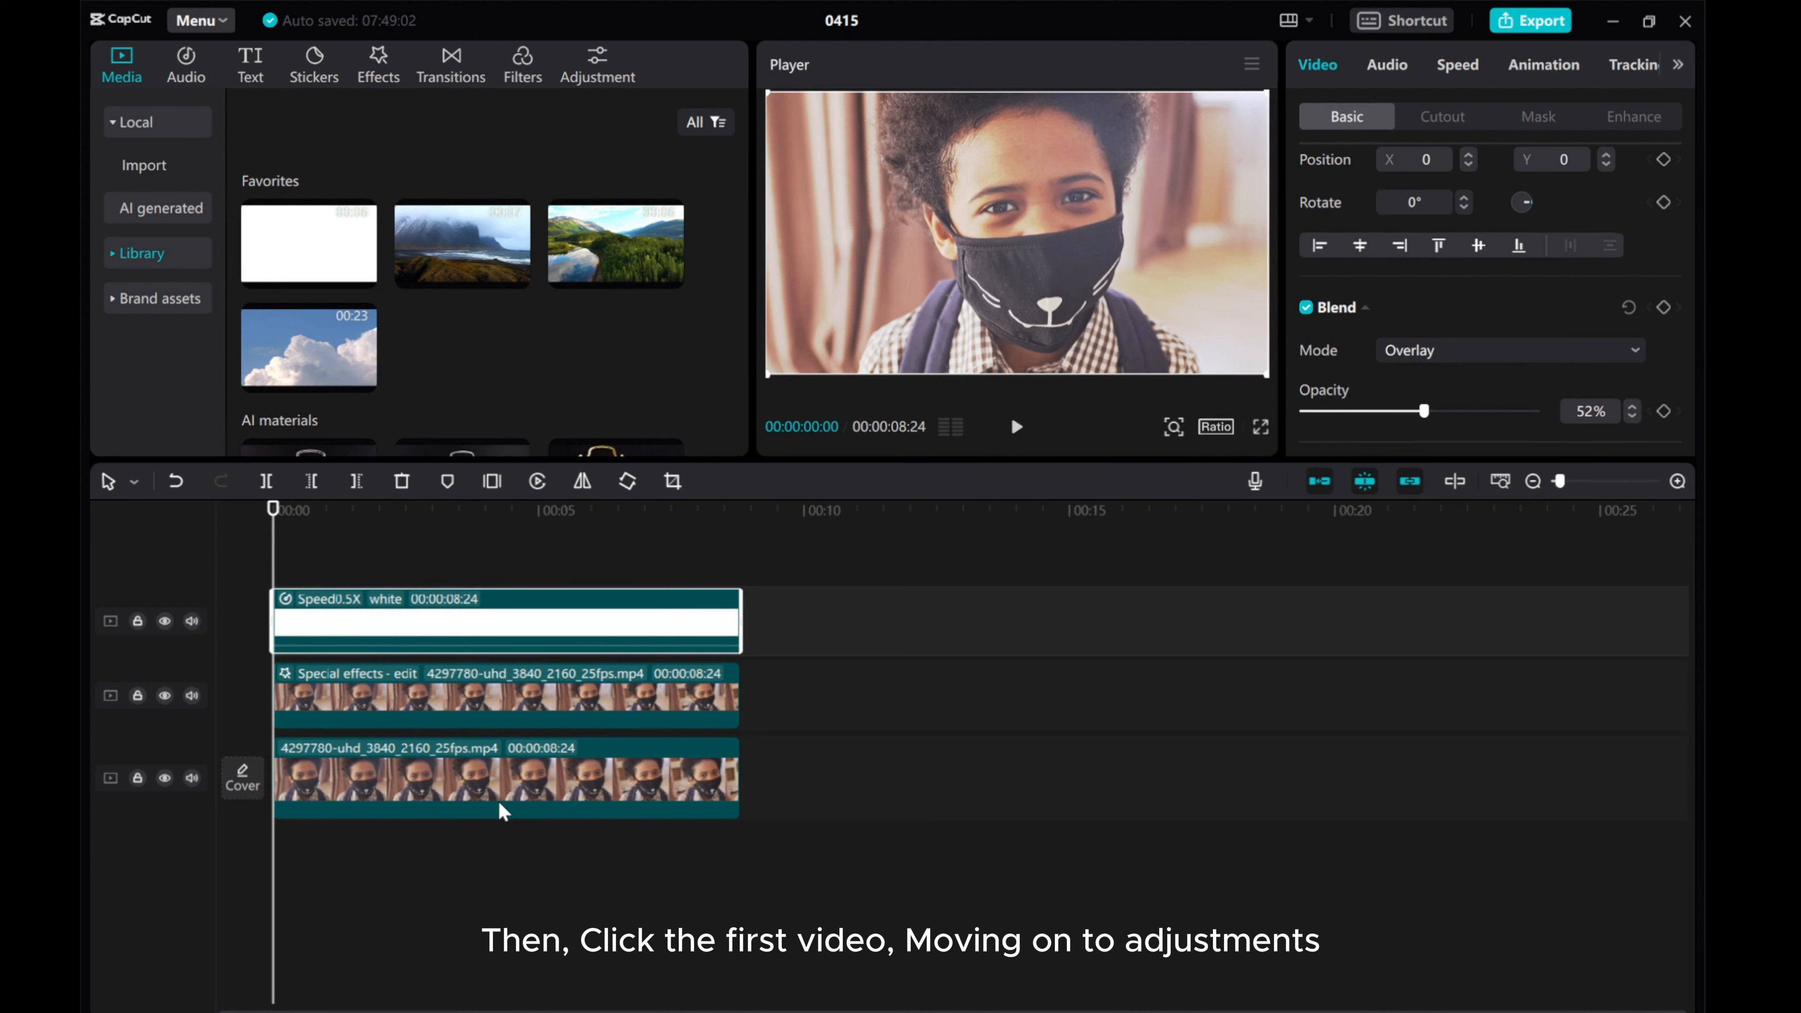
# On the base clip set Saturation -9, Brightness -3 and Contrast 13.
pyautogui.click(503, 785)
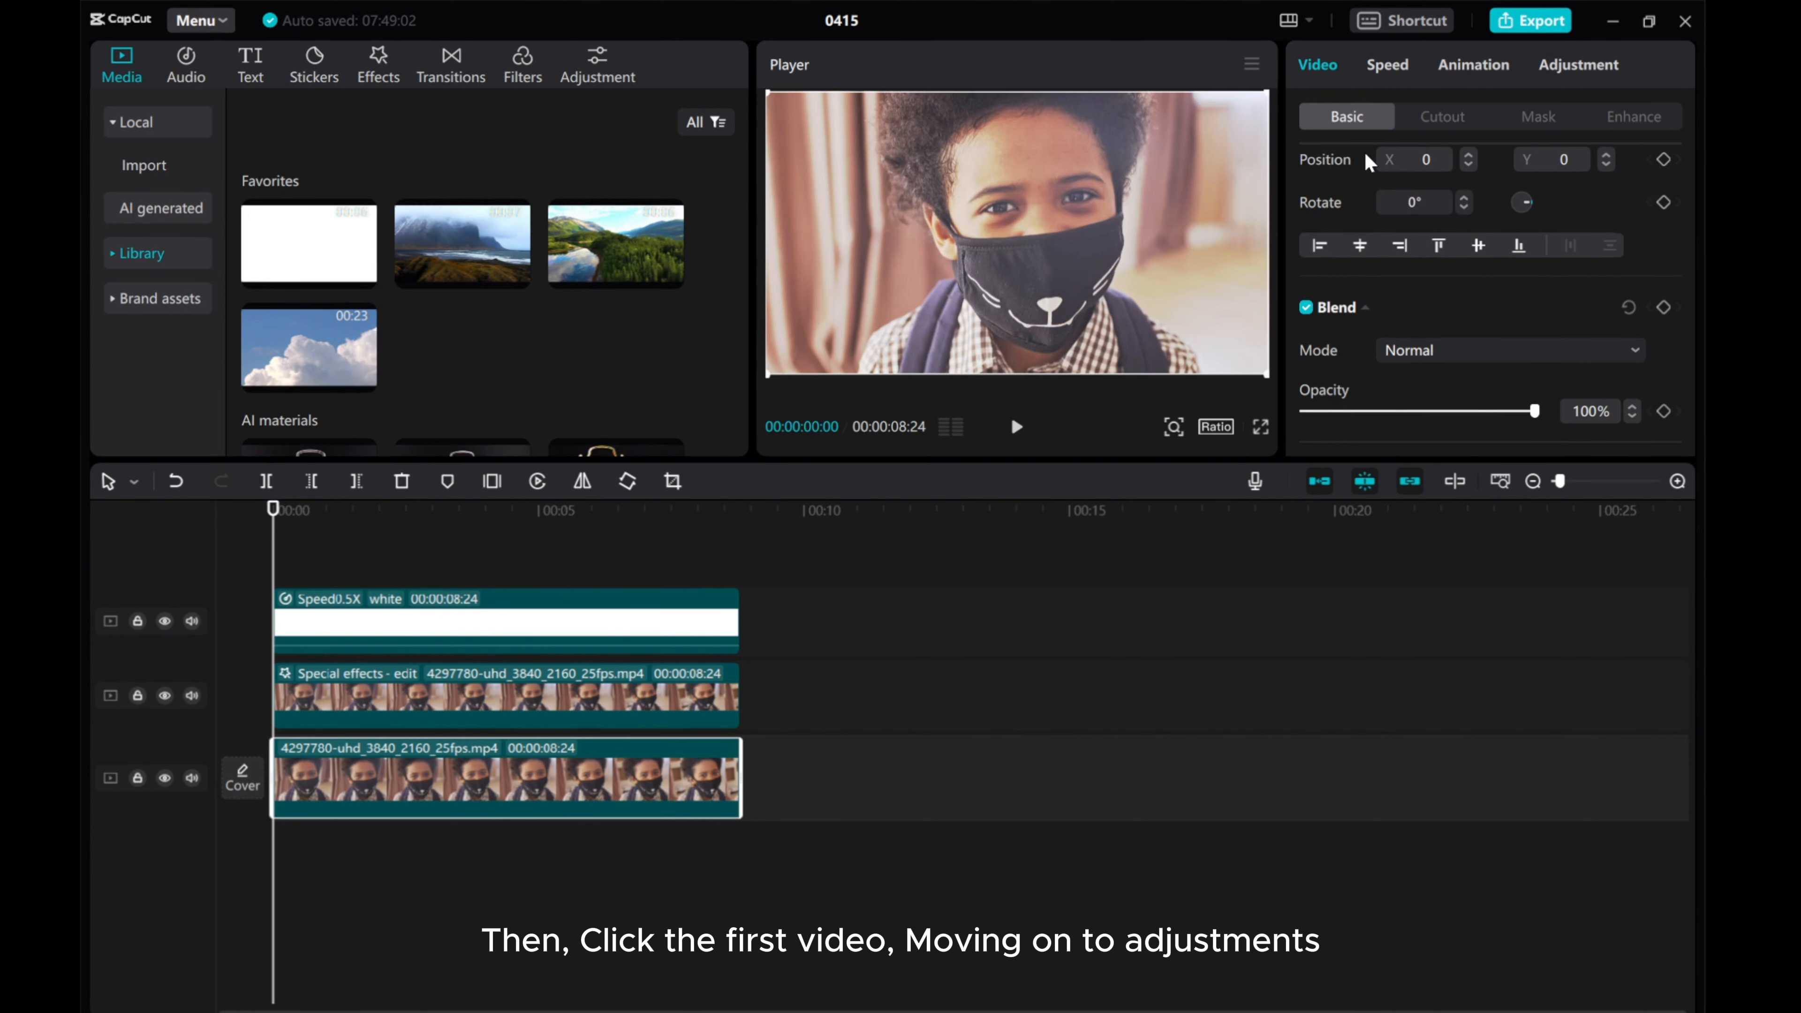
pyautogui.click(1578, 65)
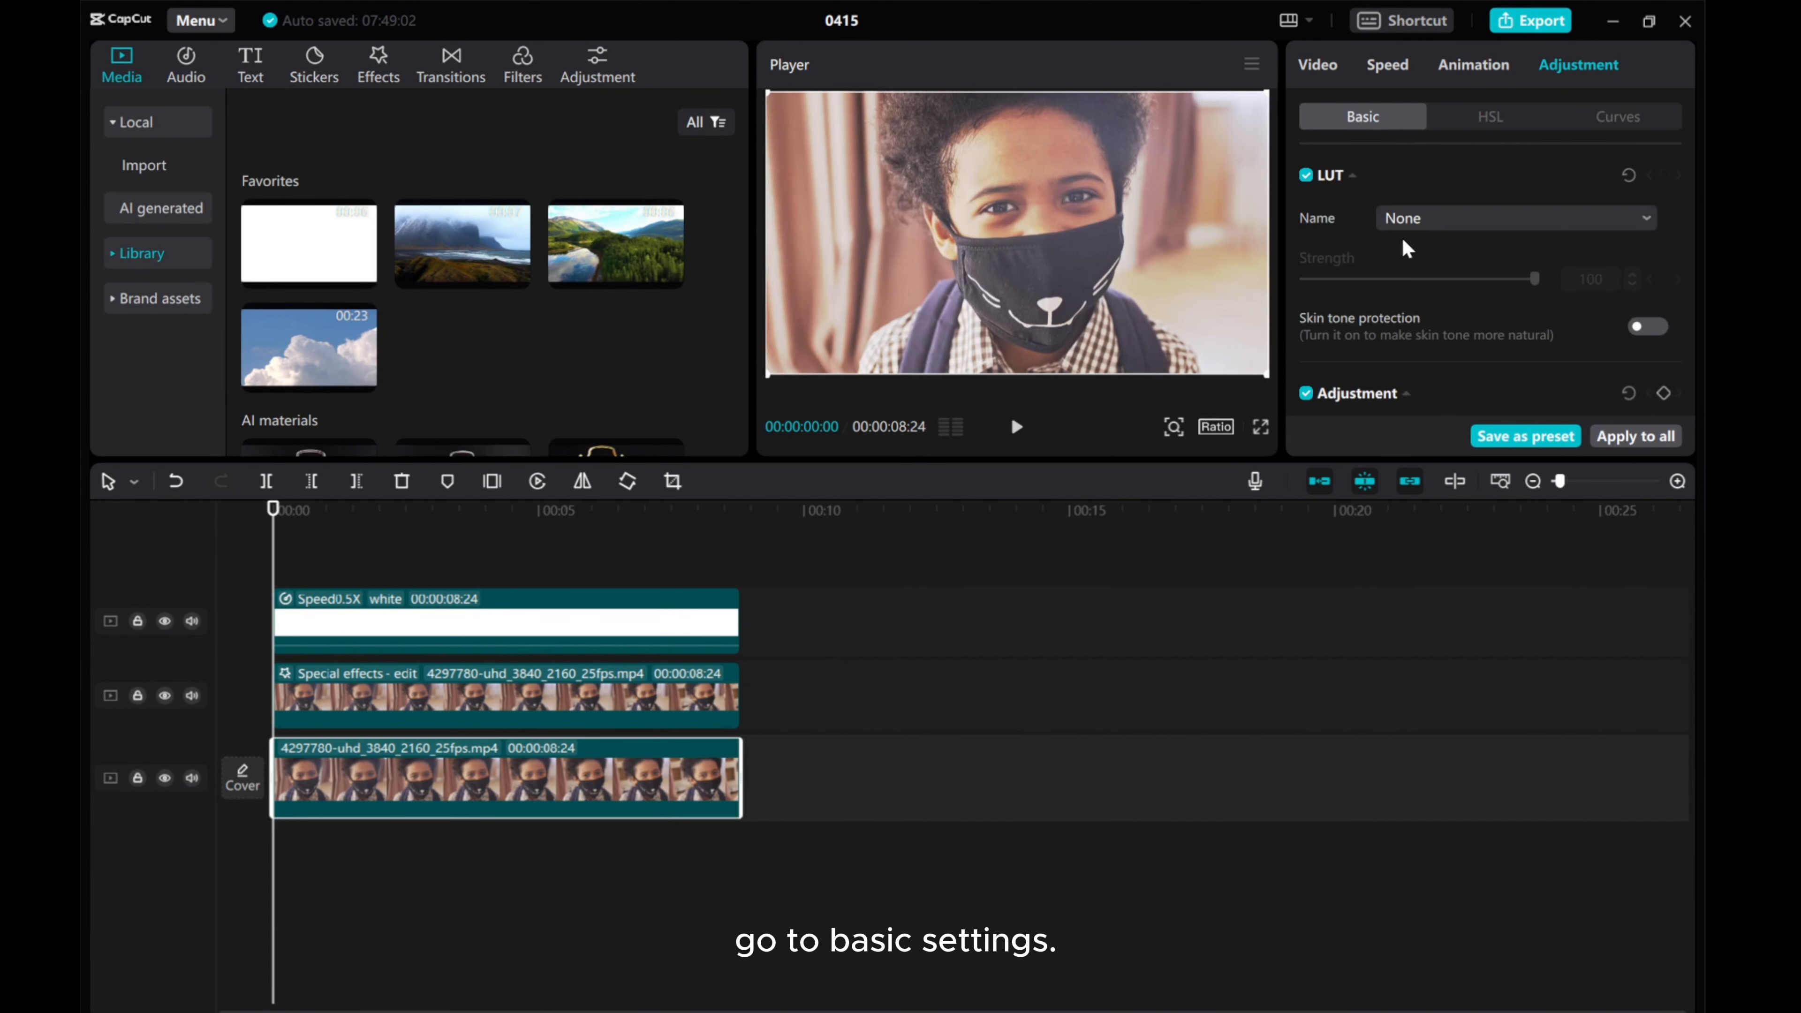
pyautogui.scroll(-3)
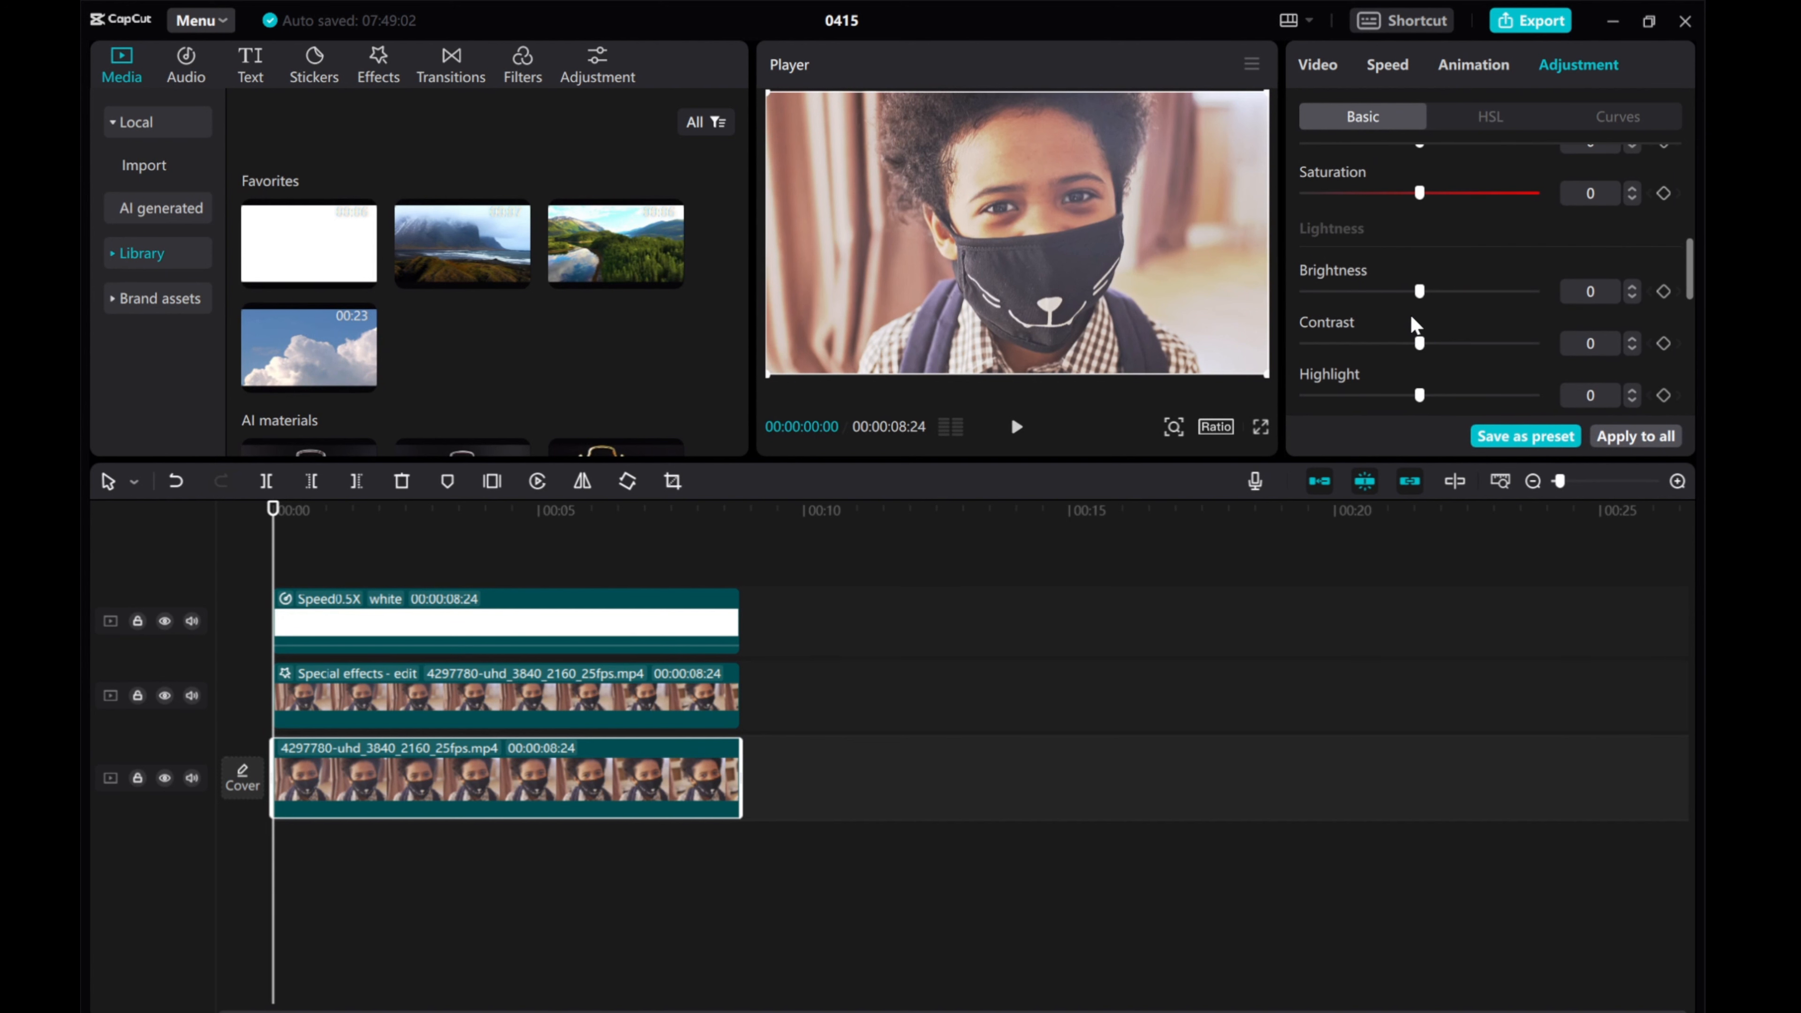
pyautogui.moveTo(1421, 193); pyautogui.dragTo(1395, 193)
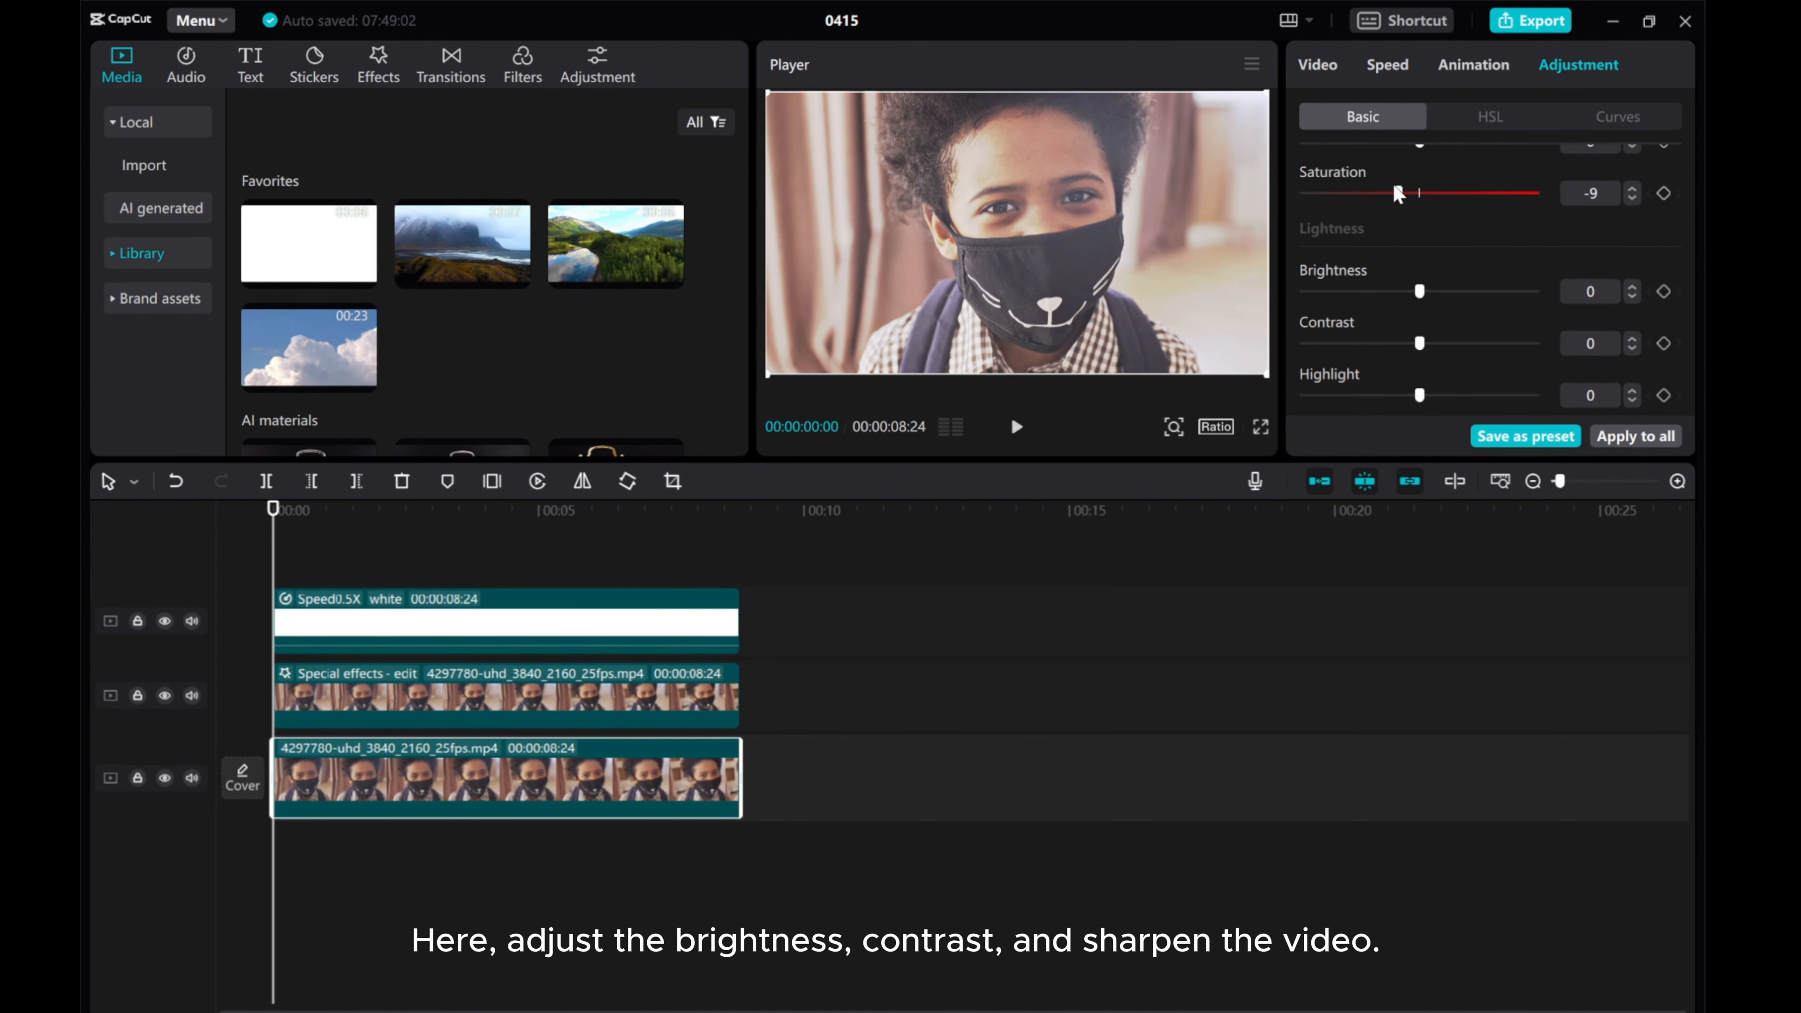
pyautogui.moveTo(1390, 291); pyautogui.dragTo(1439, 291)
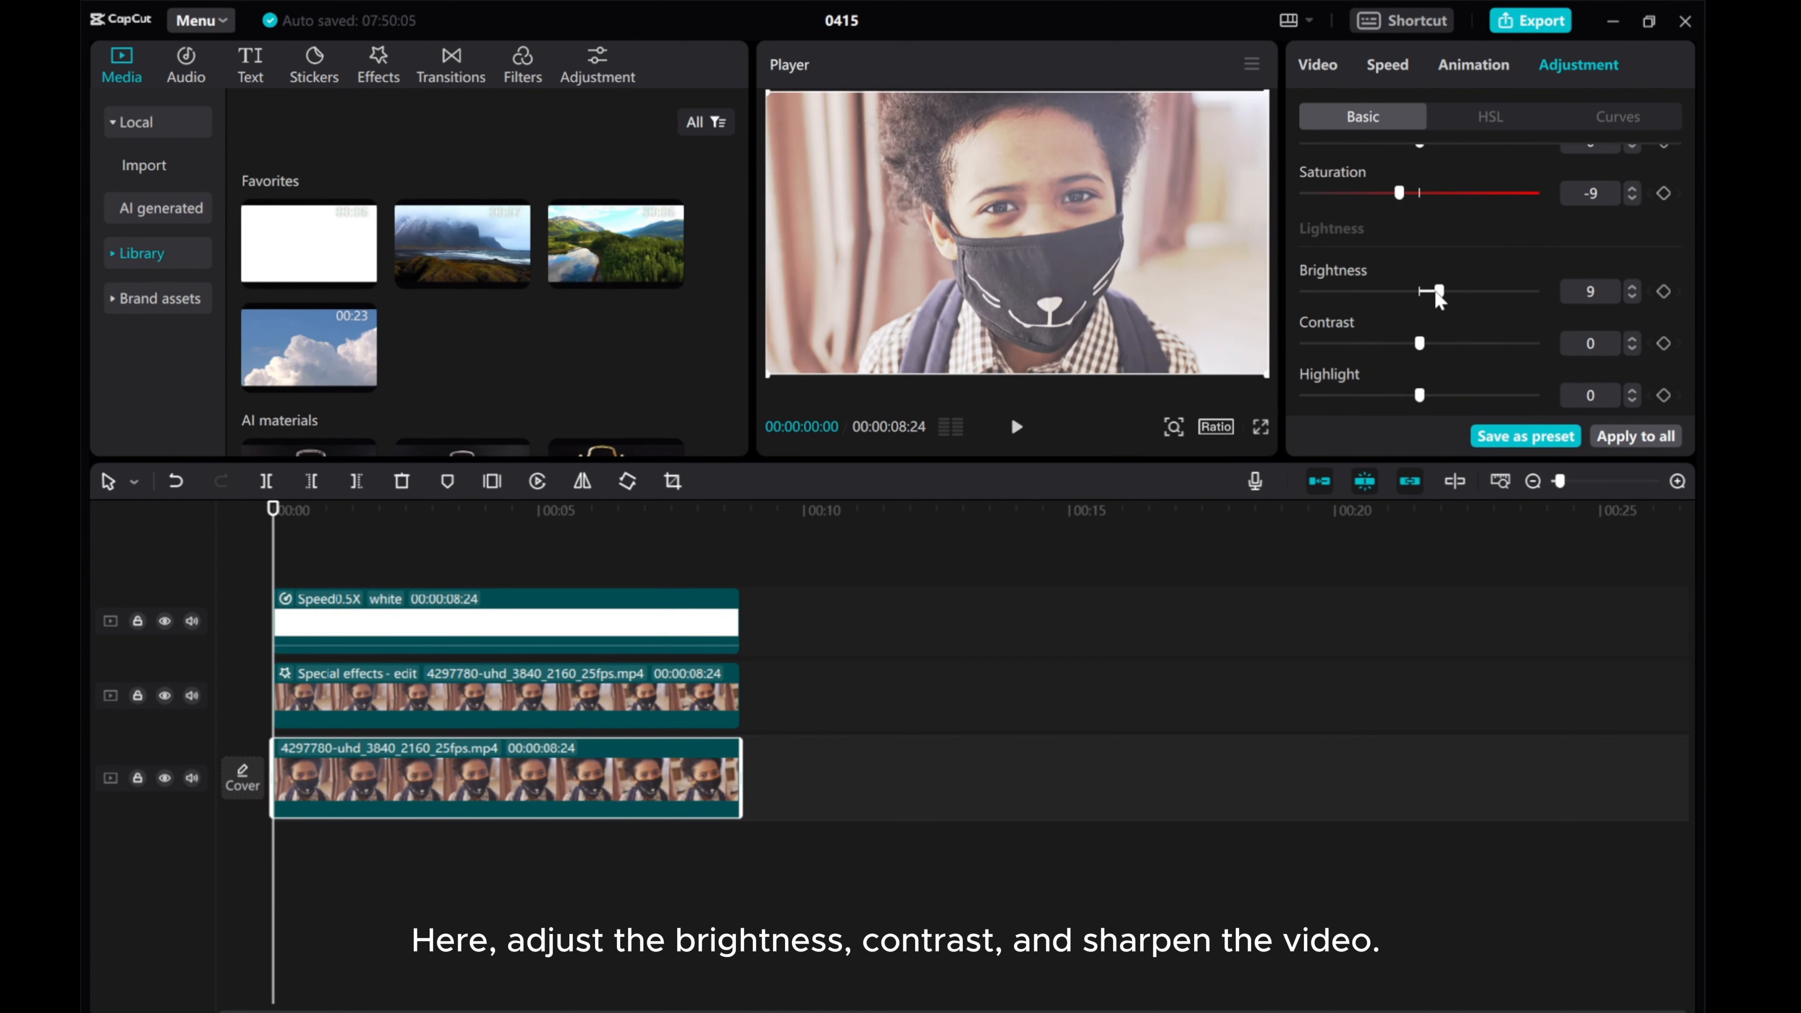
pyautogui.moveTo(1437, 292); pyautogui.dragTo(1414, 291)
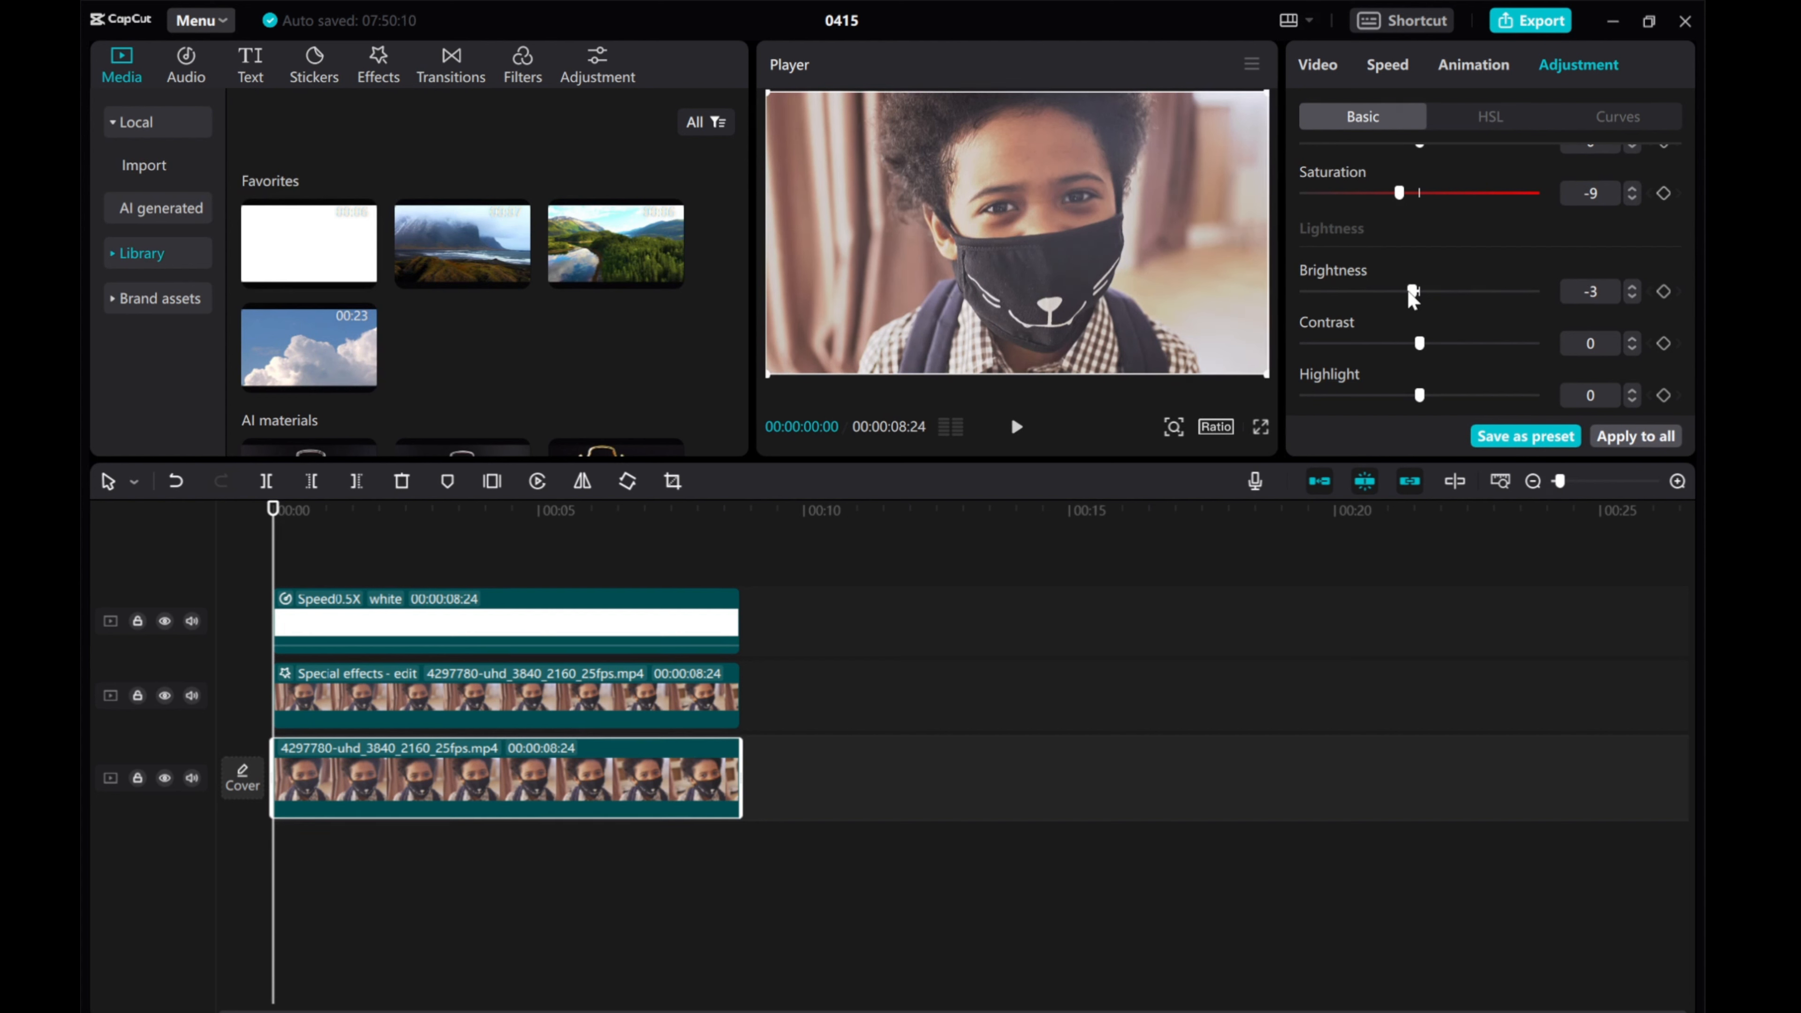
pyautogui.moveTo(1418, 342); pyautogui.dragTo(1448, 342)
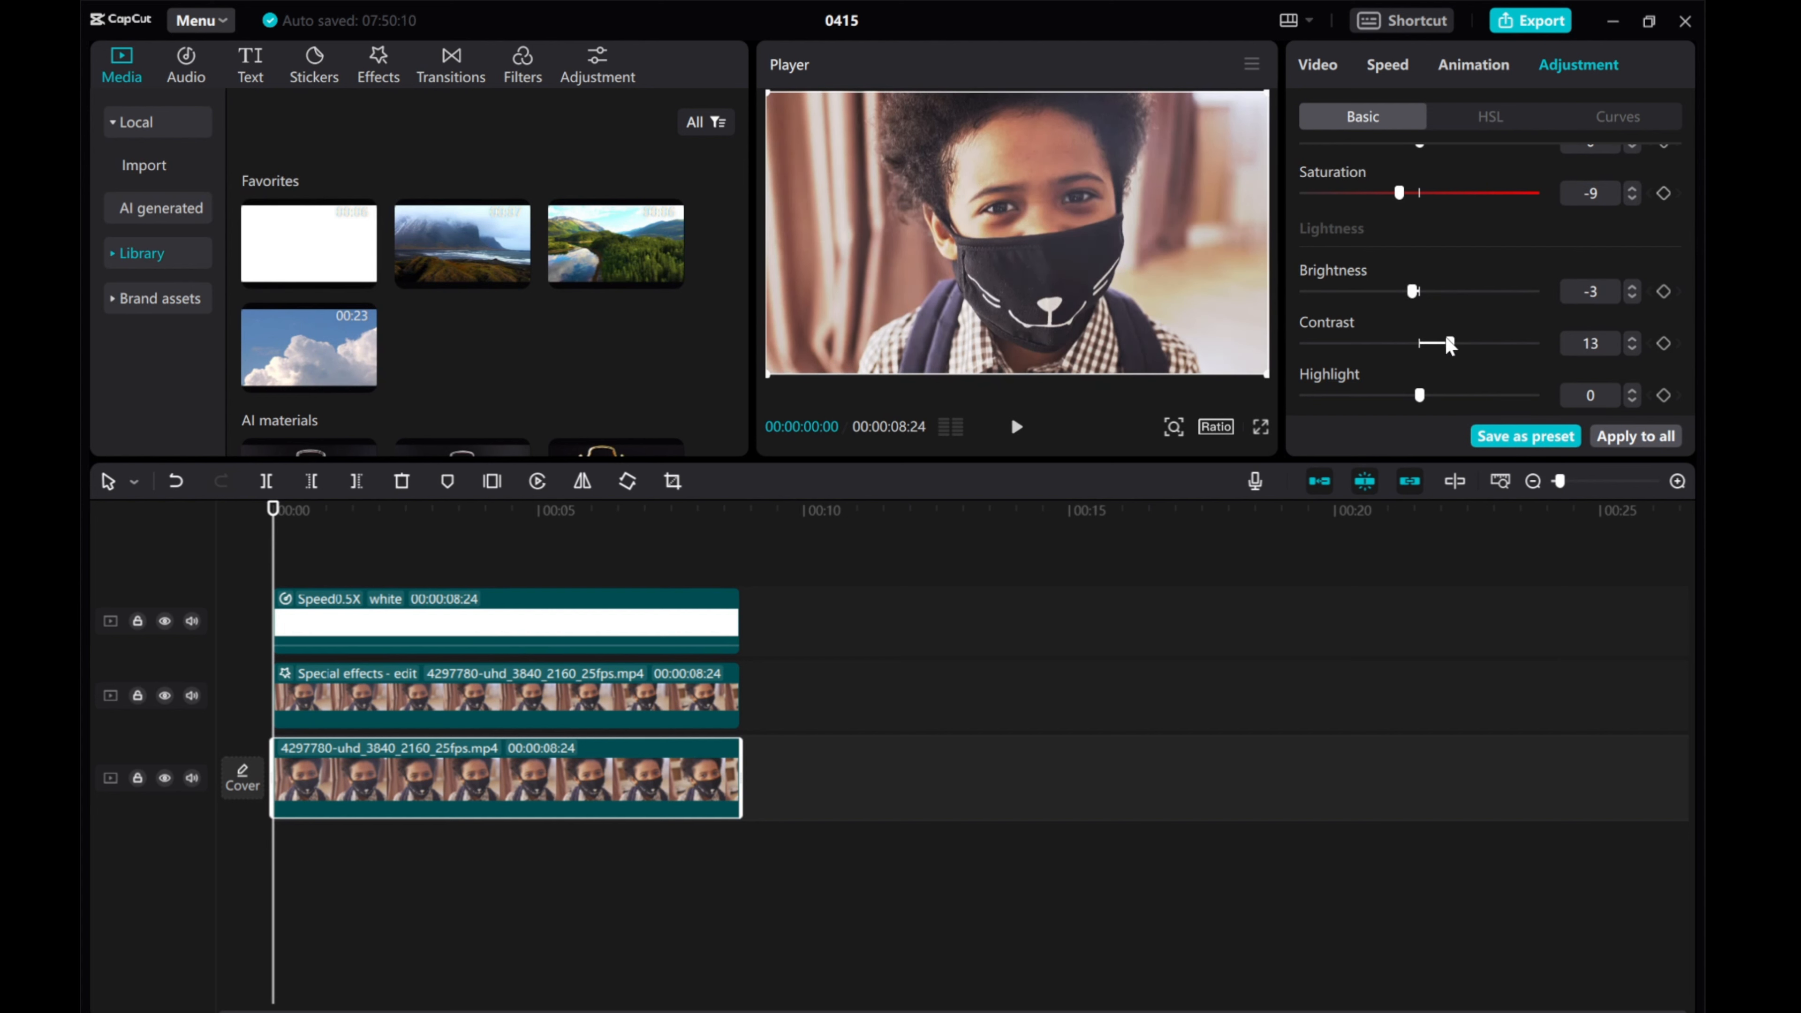
# Set Shadow 4 and Sharpen 44 on the base clip.
pyautogui.scroll(-3)
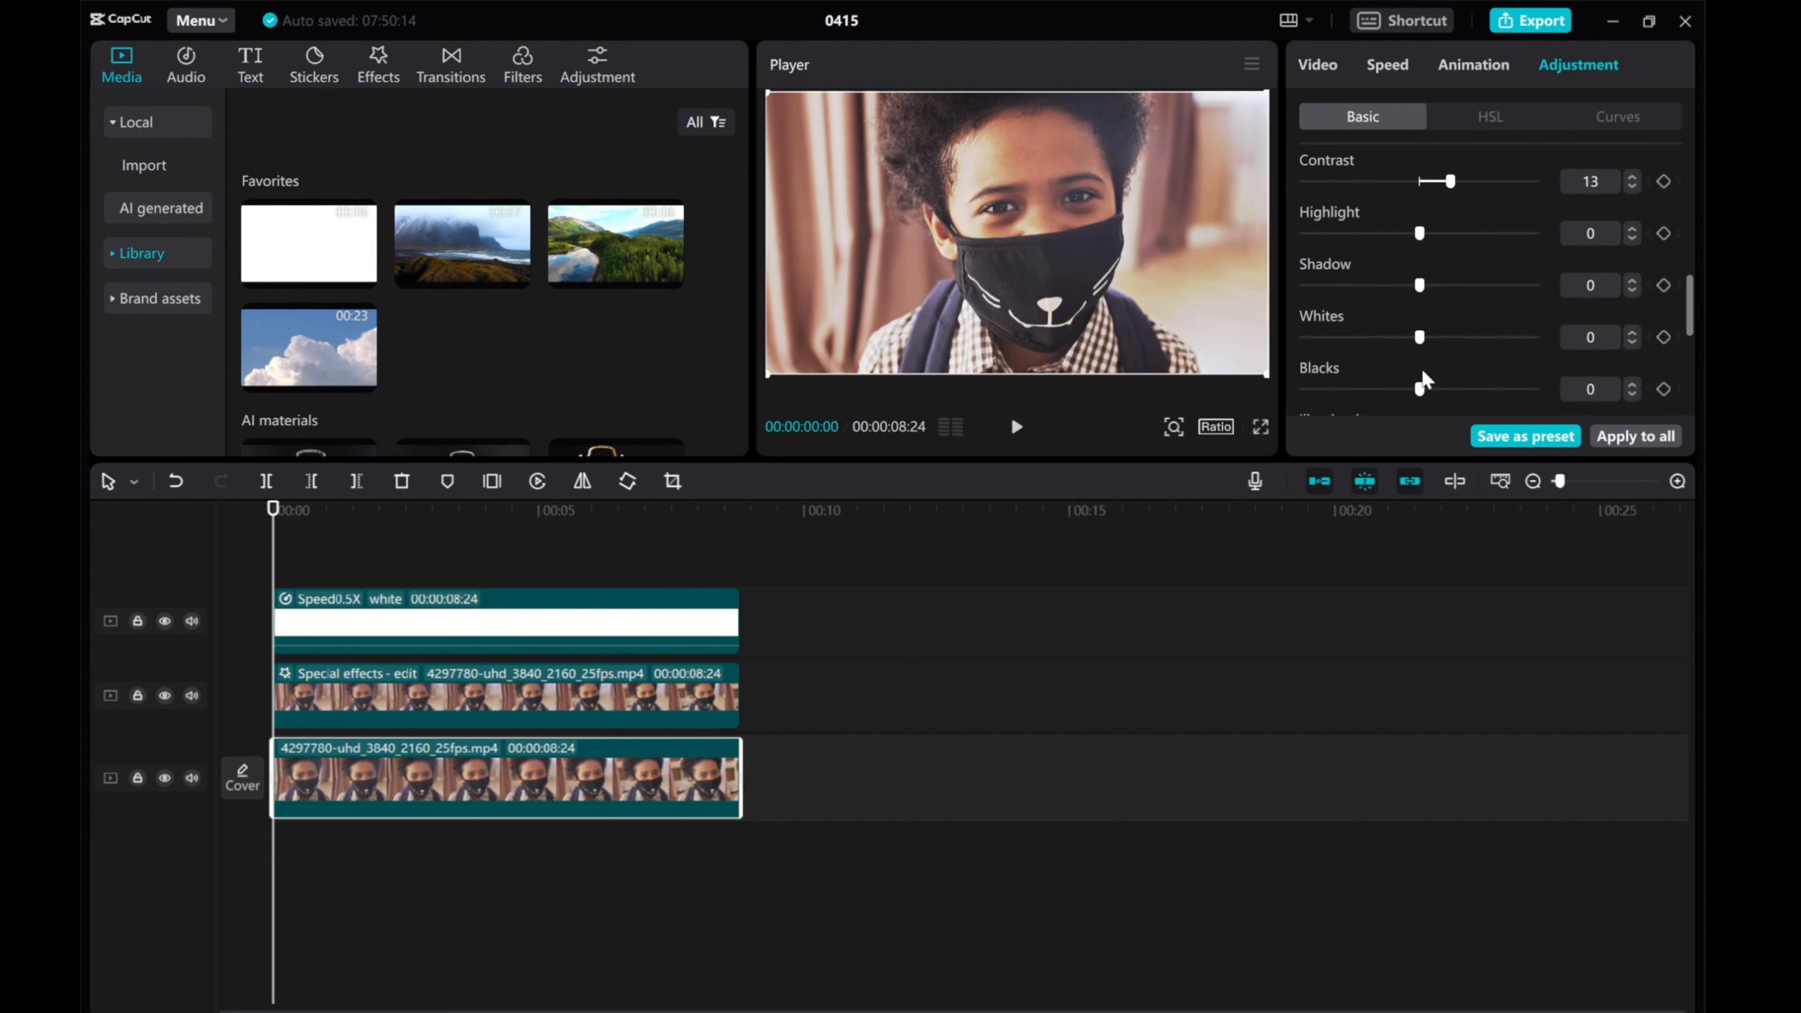
pyautogui.moveTo(1418, 285); pyautogui.dragTo(1433, 286)
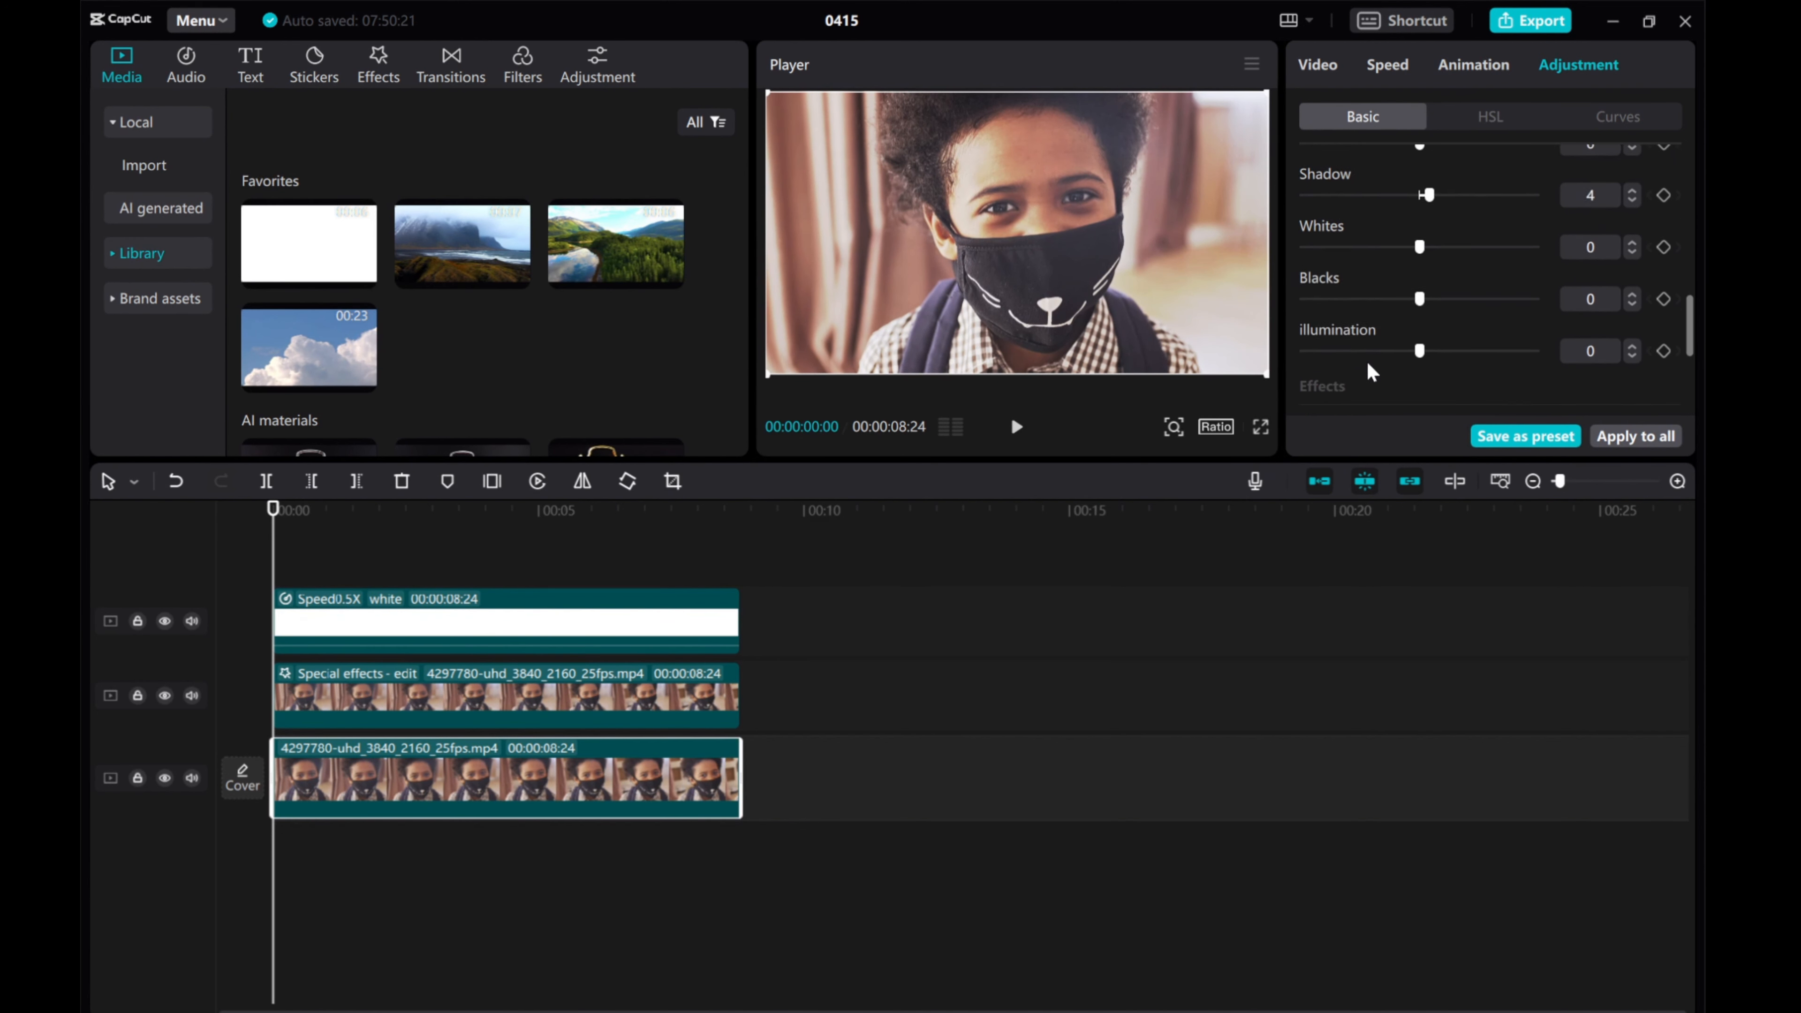
pyautogui.moveTo(1419, 293); pyautogui.dragTo(1407, 296)
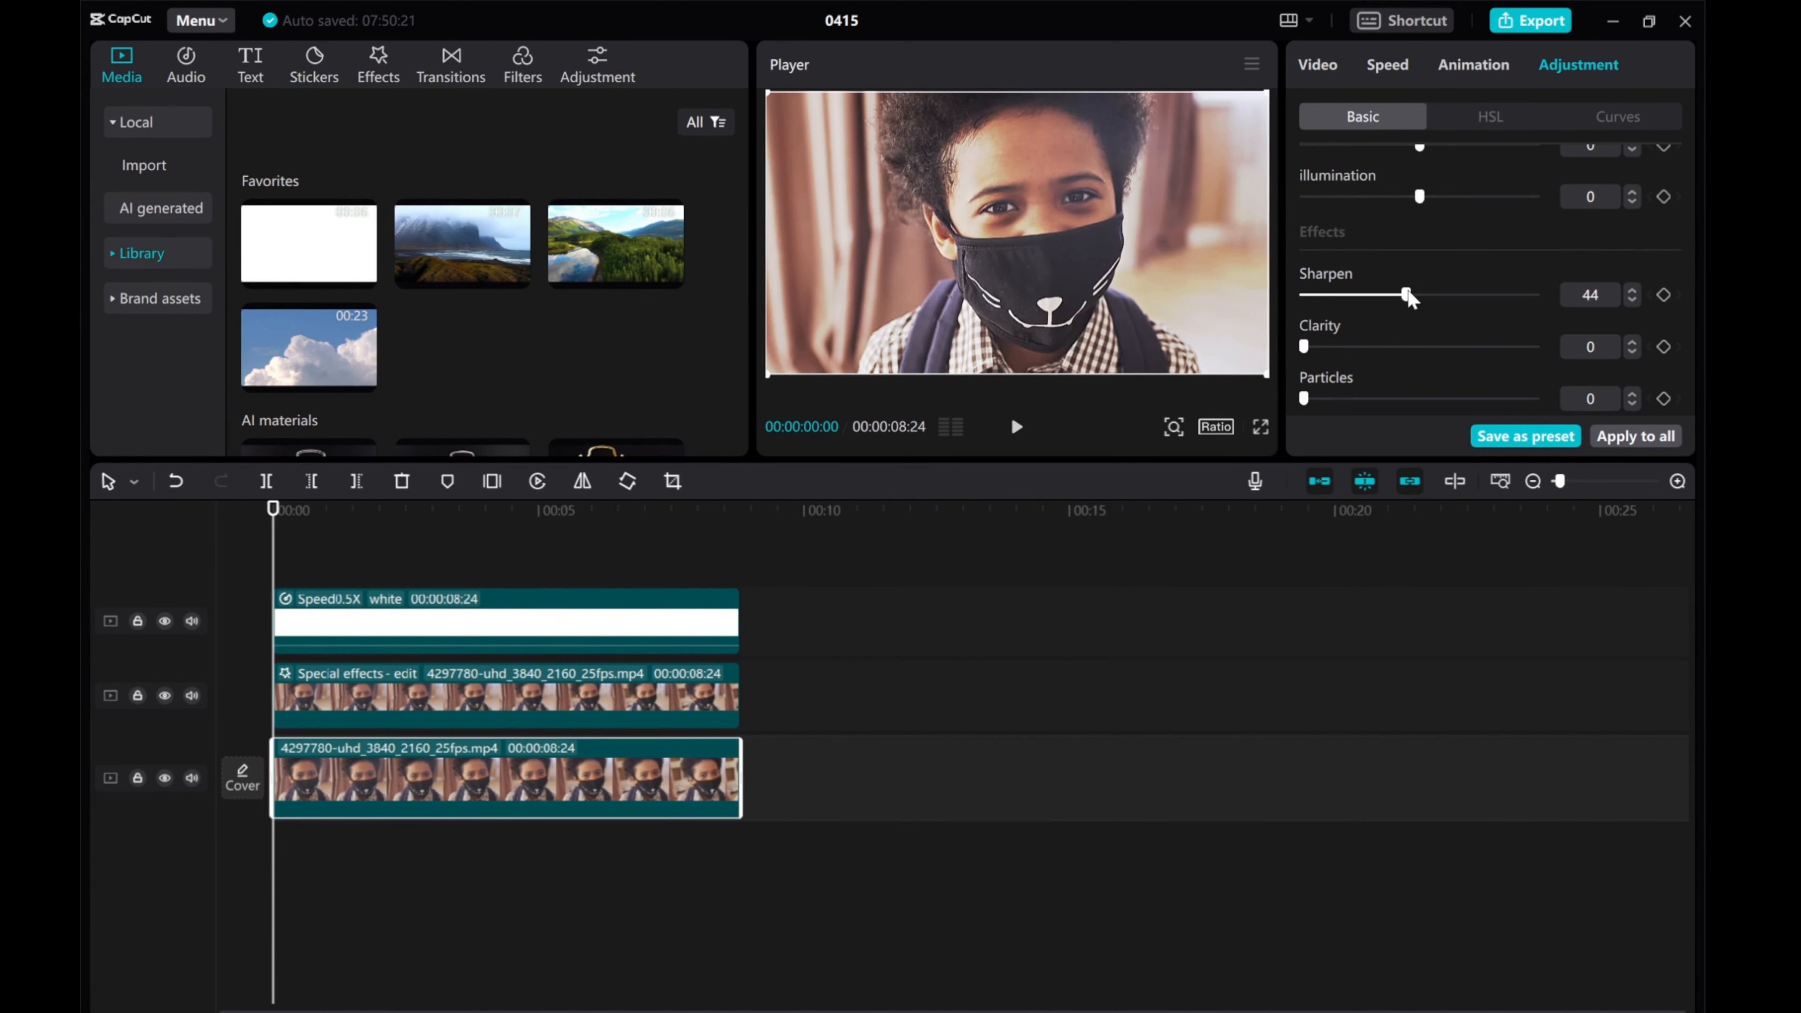
pyautogui.moveTo(1409, 295); pyautogui.dragTo(1451, 295)
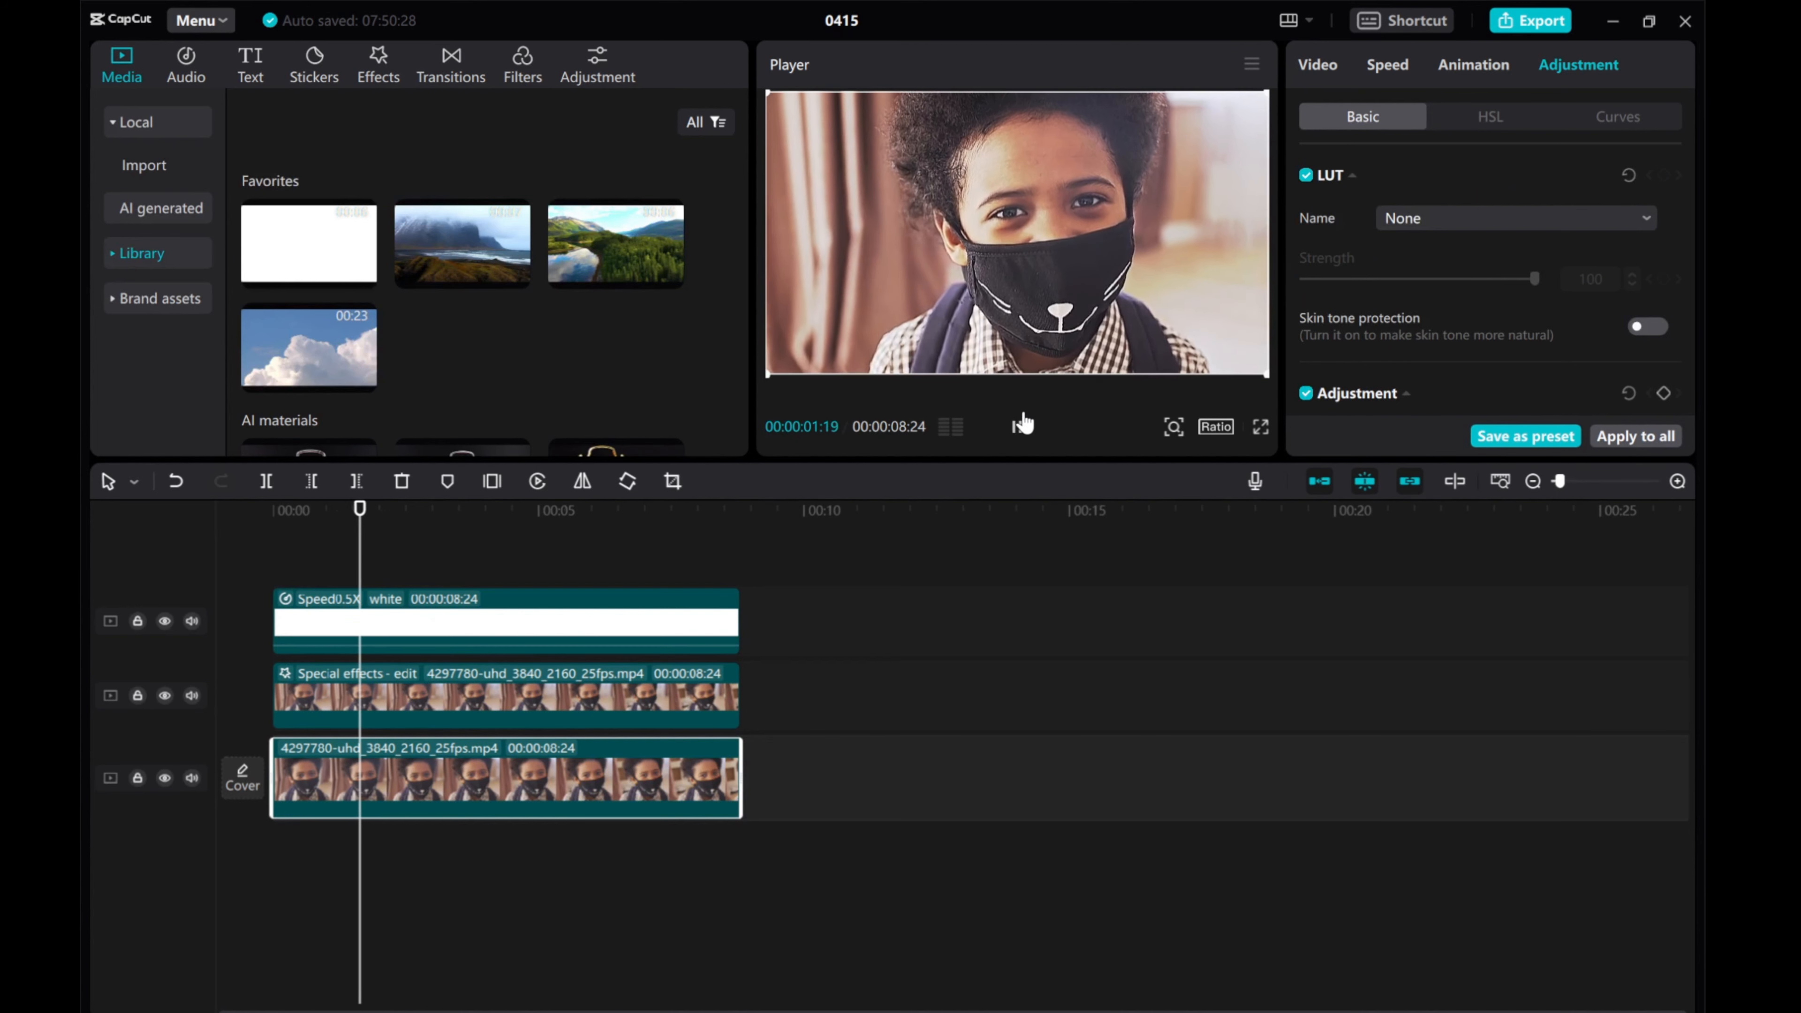
pyautogui.click(518, 511)
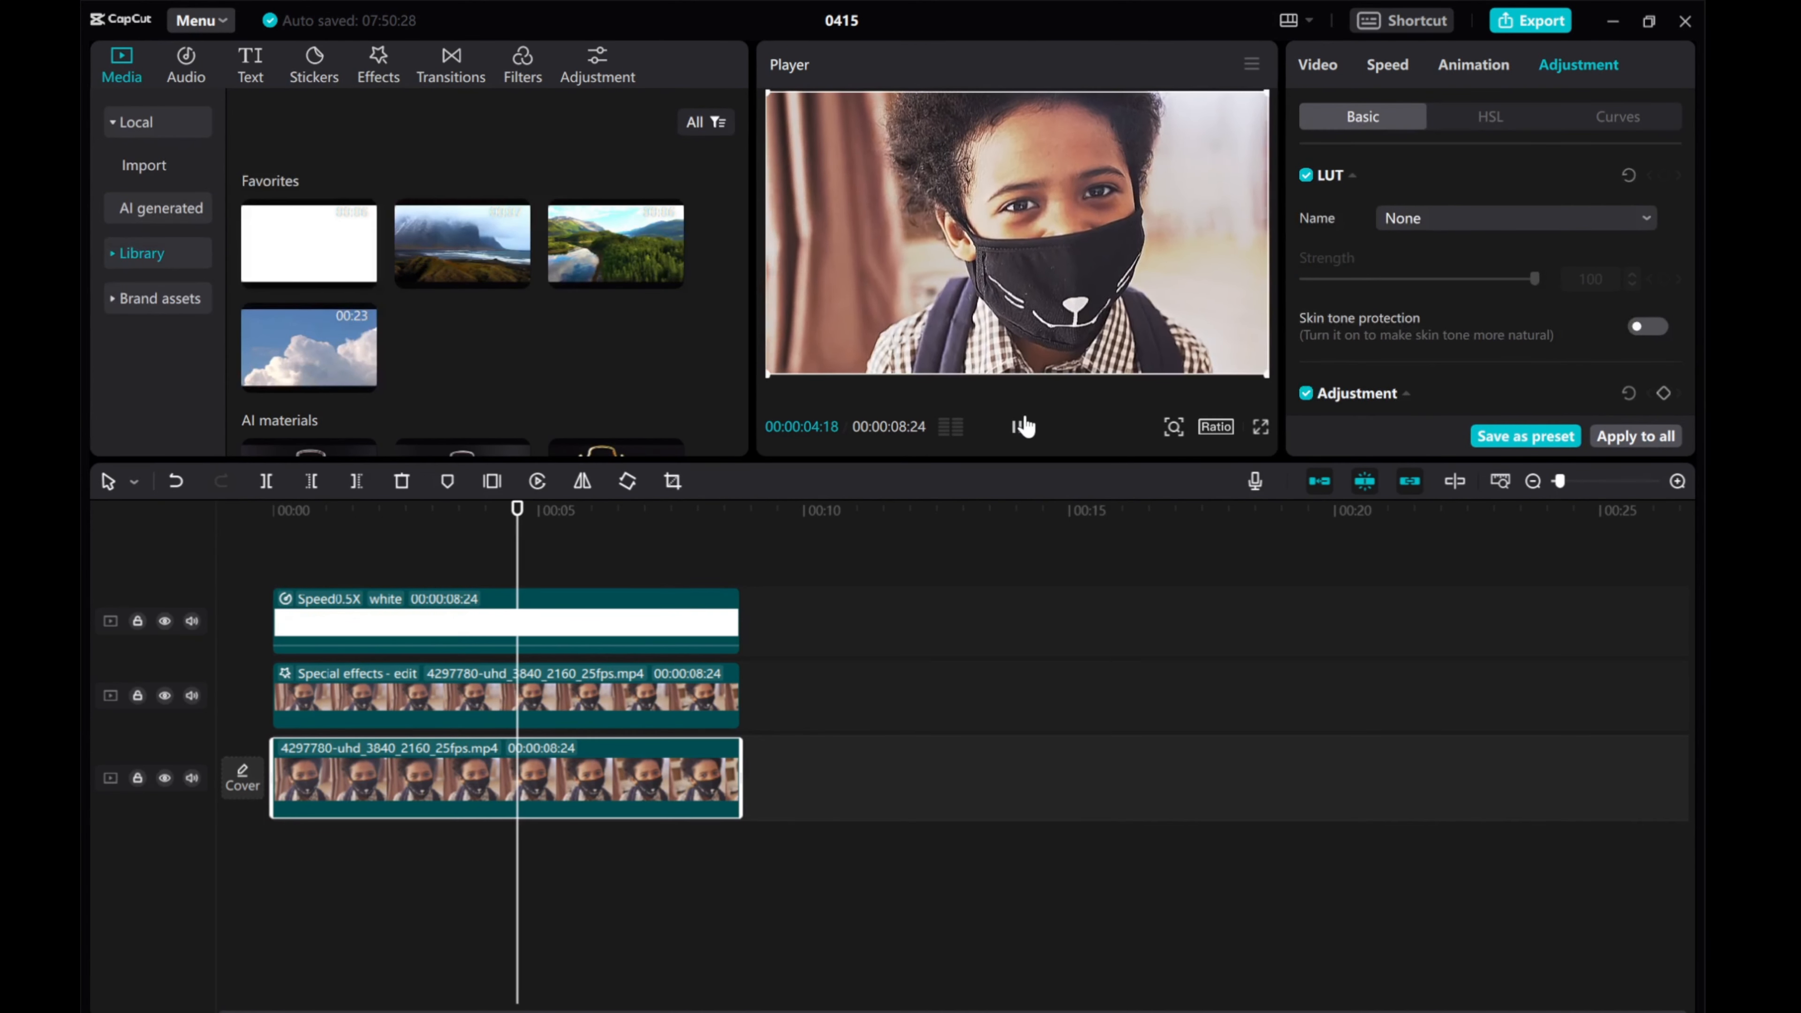
pyautogui.click(676, 509)
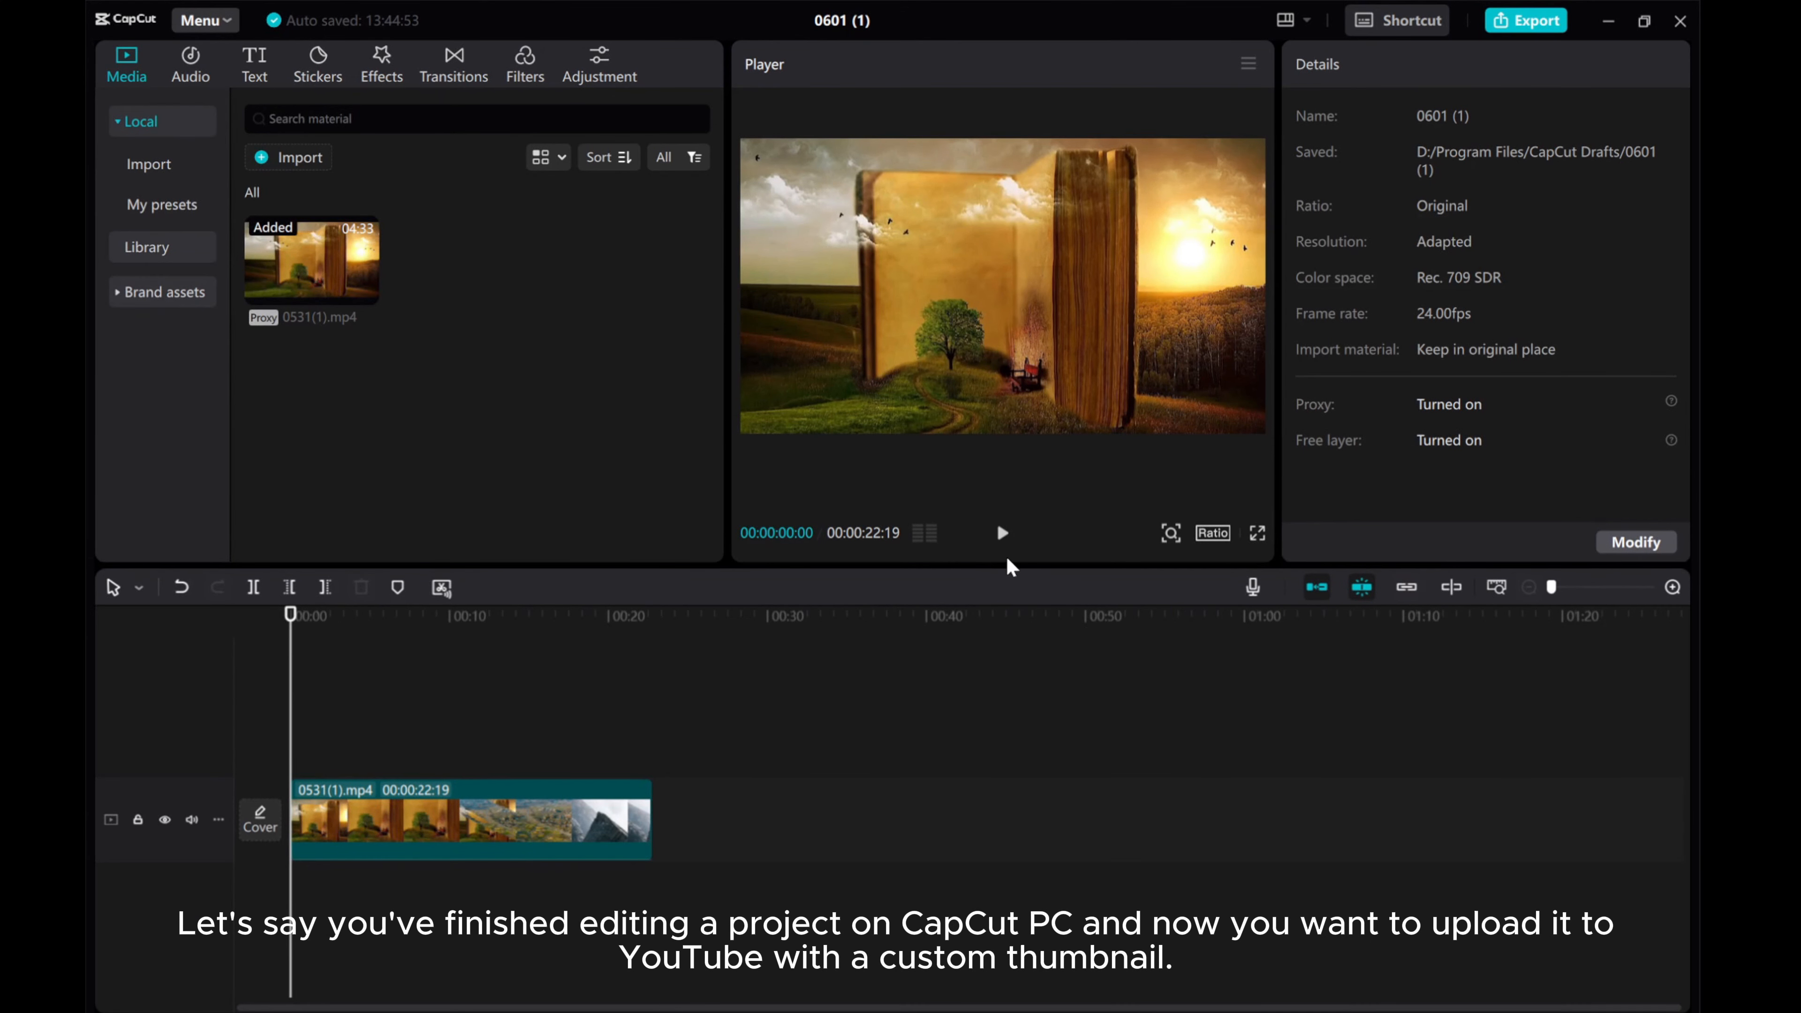
# Play the finished open-book project, then start its Cover design editor.
pyautogui.click(1001, 534)
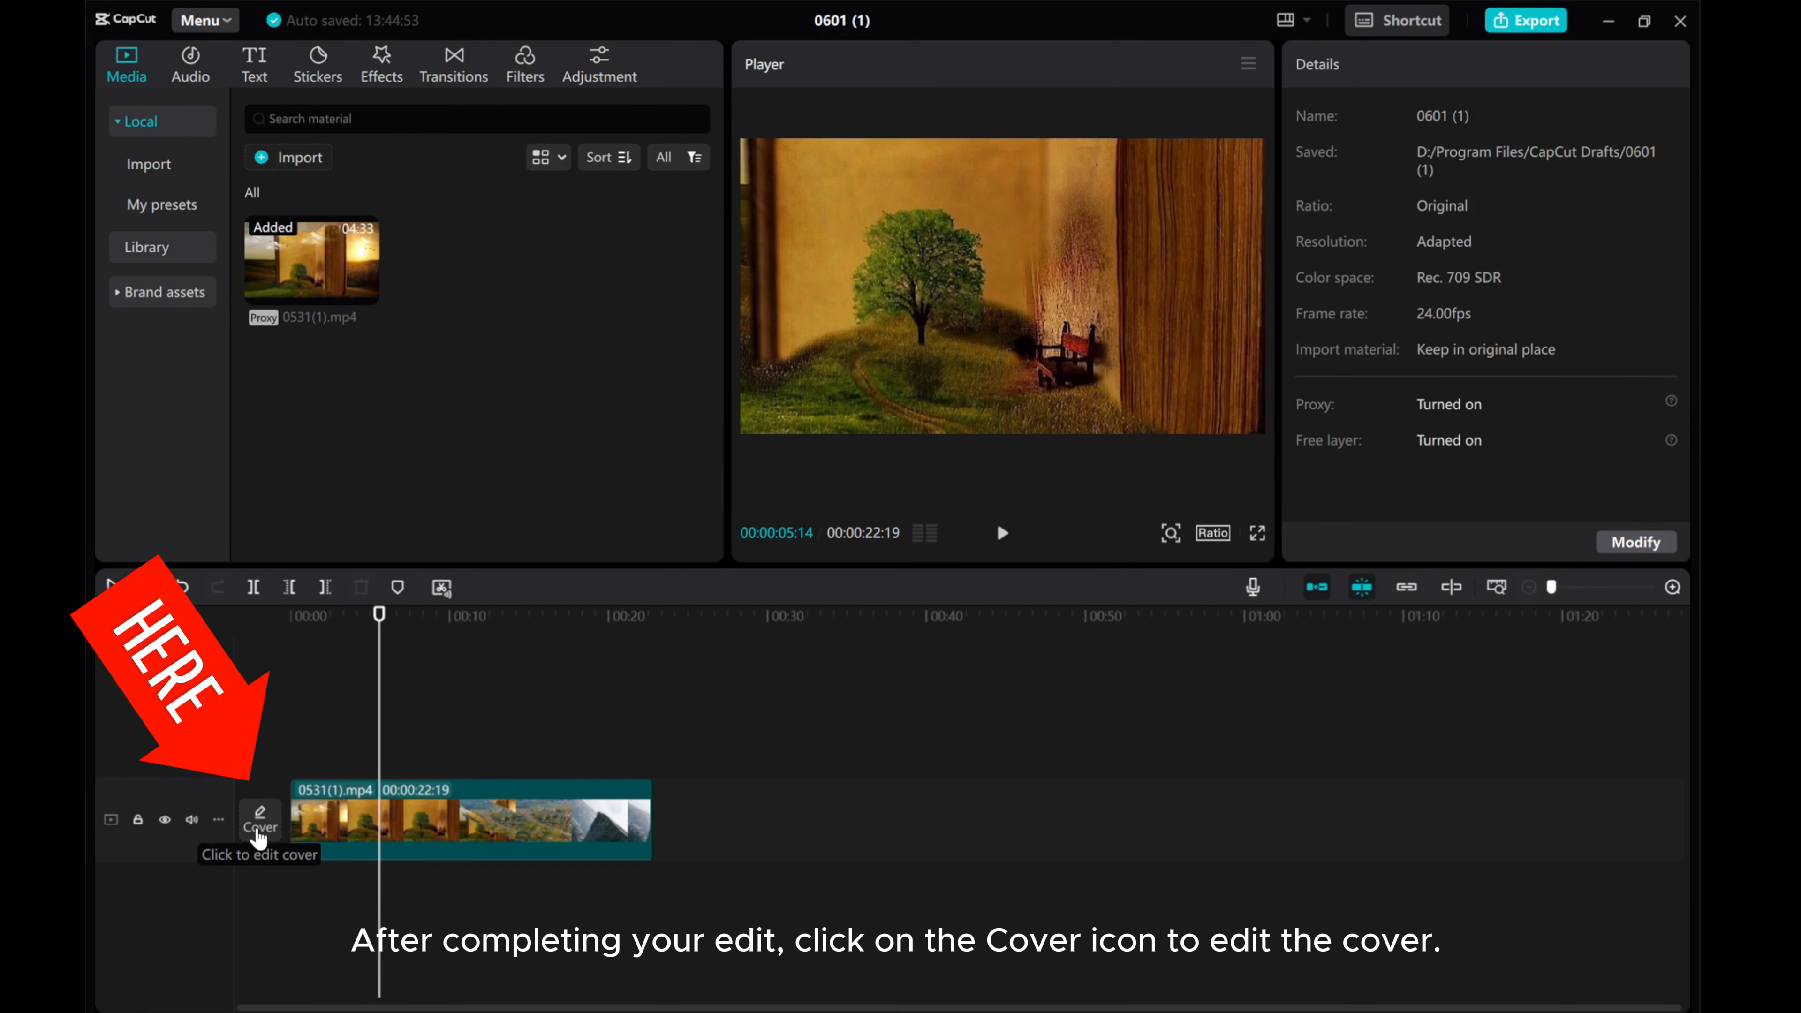
pyautogui.click(260, 825)
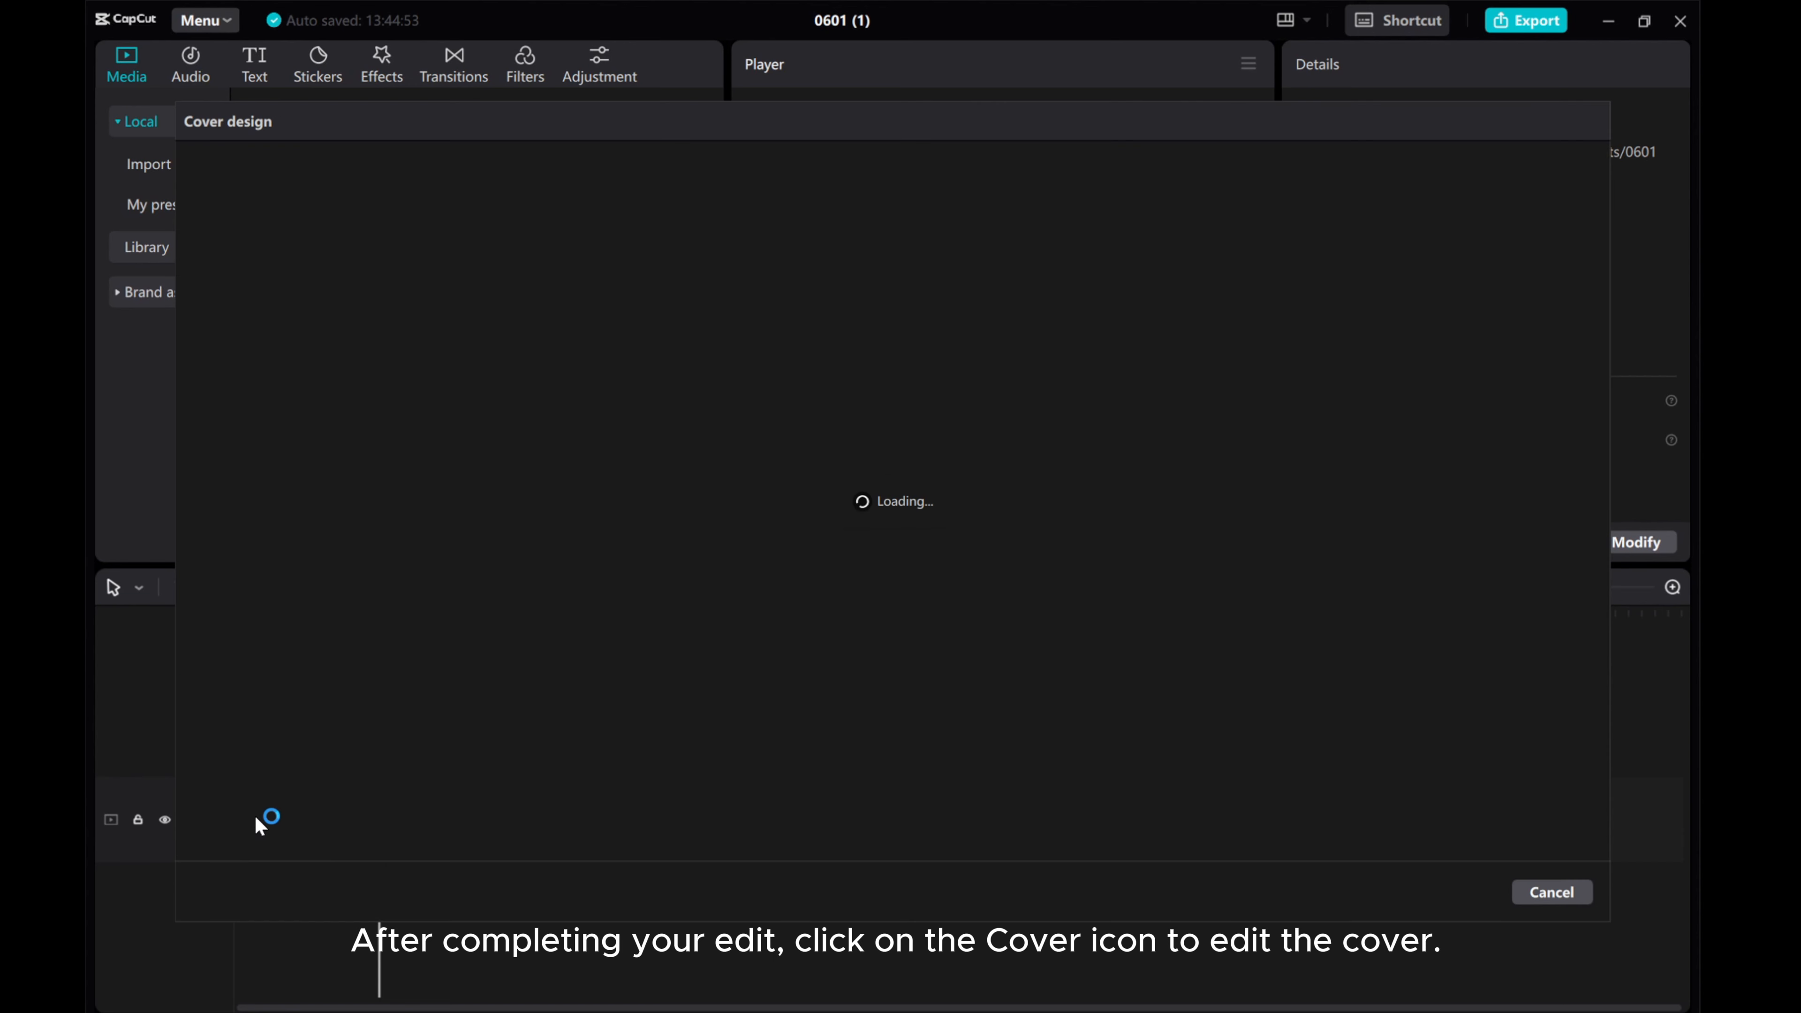
pyautogui.moveTo(259, 833)
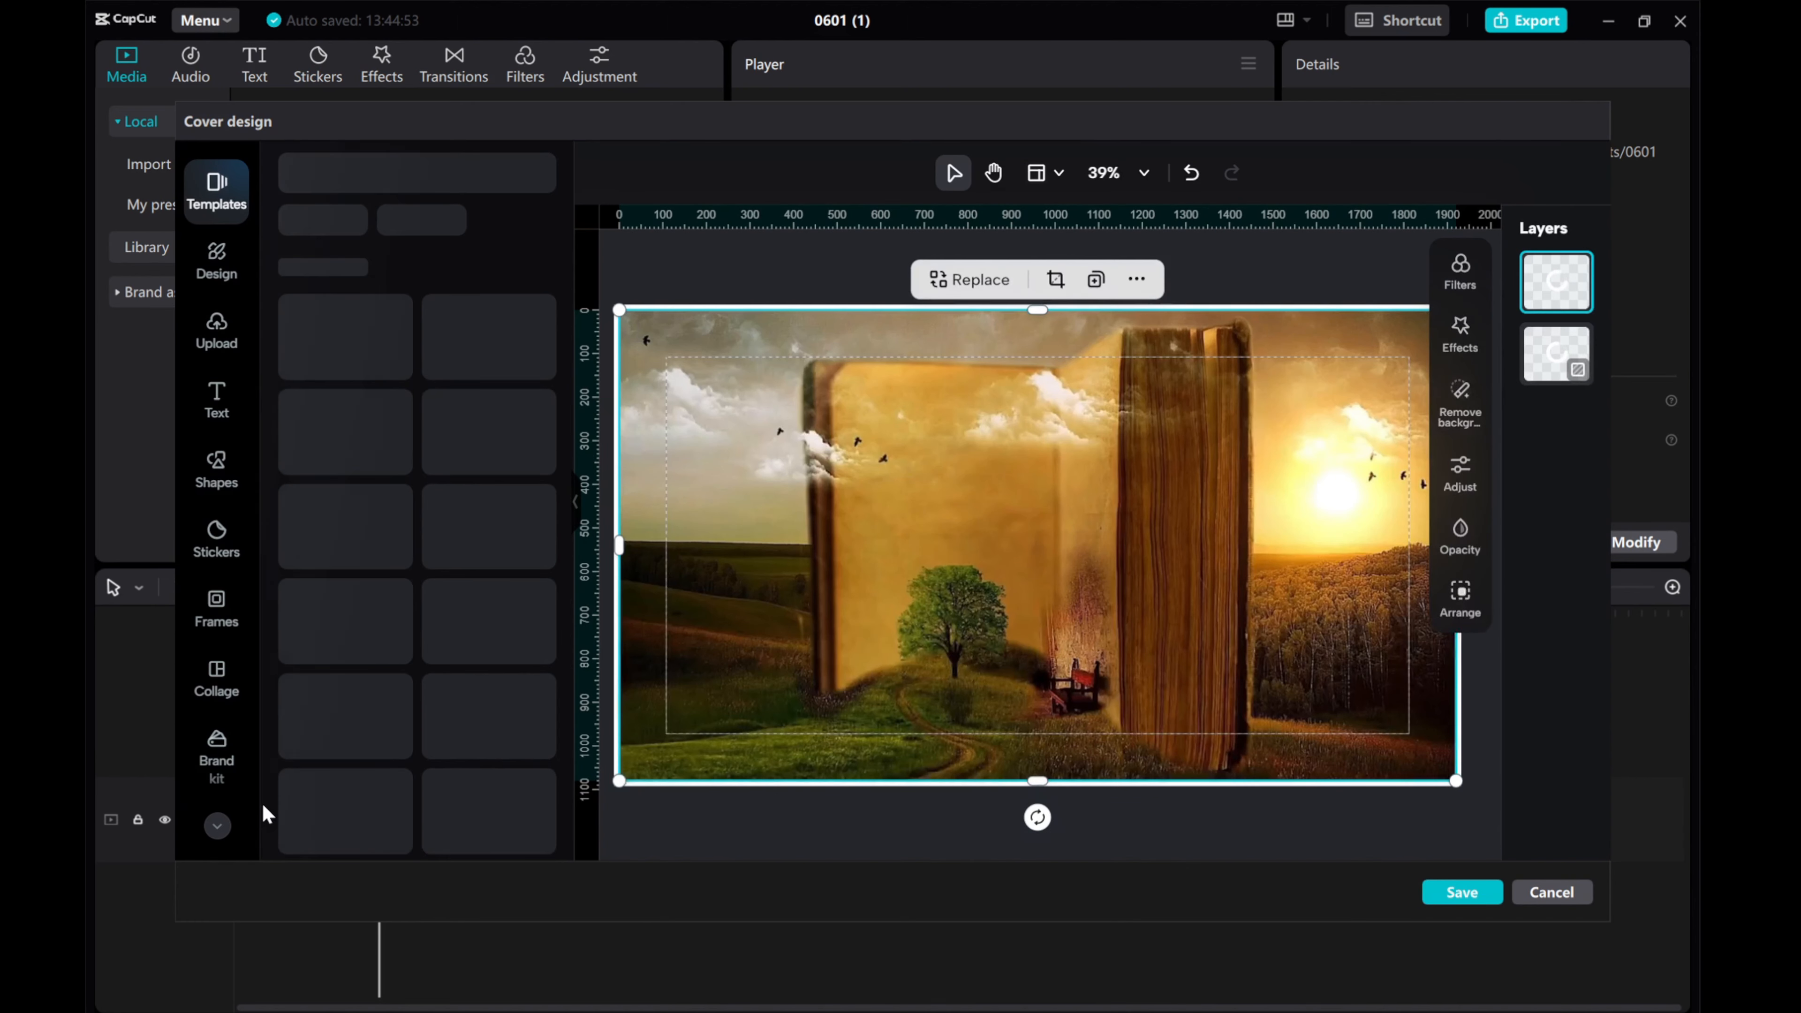
# Replace the cover background with the rocky cliff frame selected from the video.
pyautogui.click(970, 280)
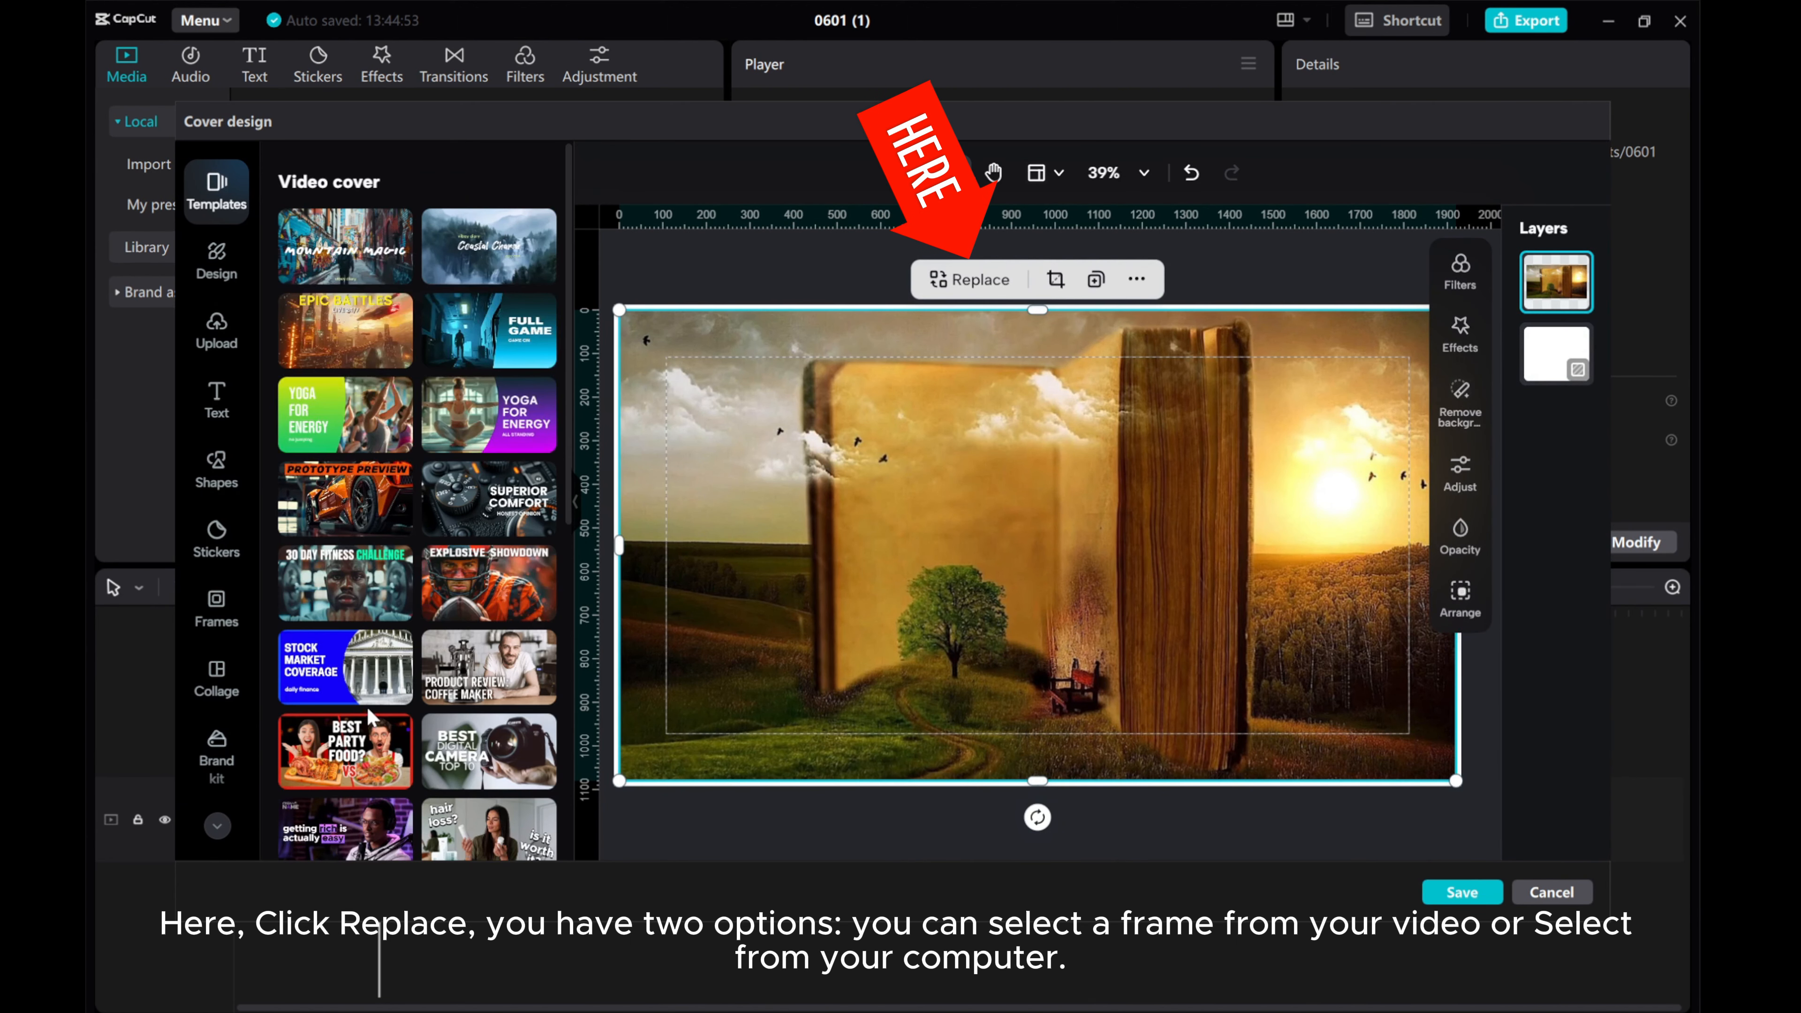
pyautogui.click(976, 279)
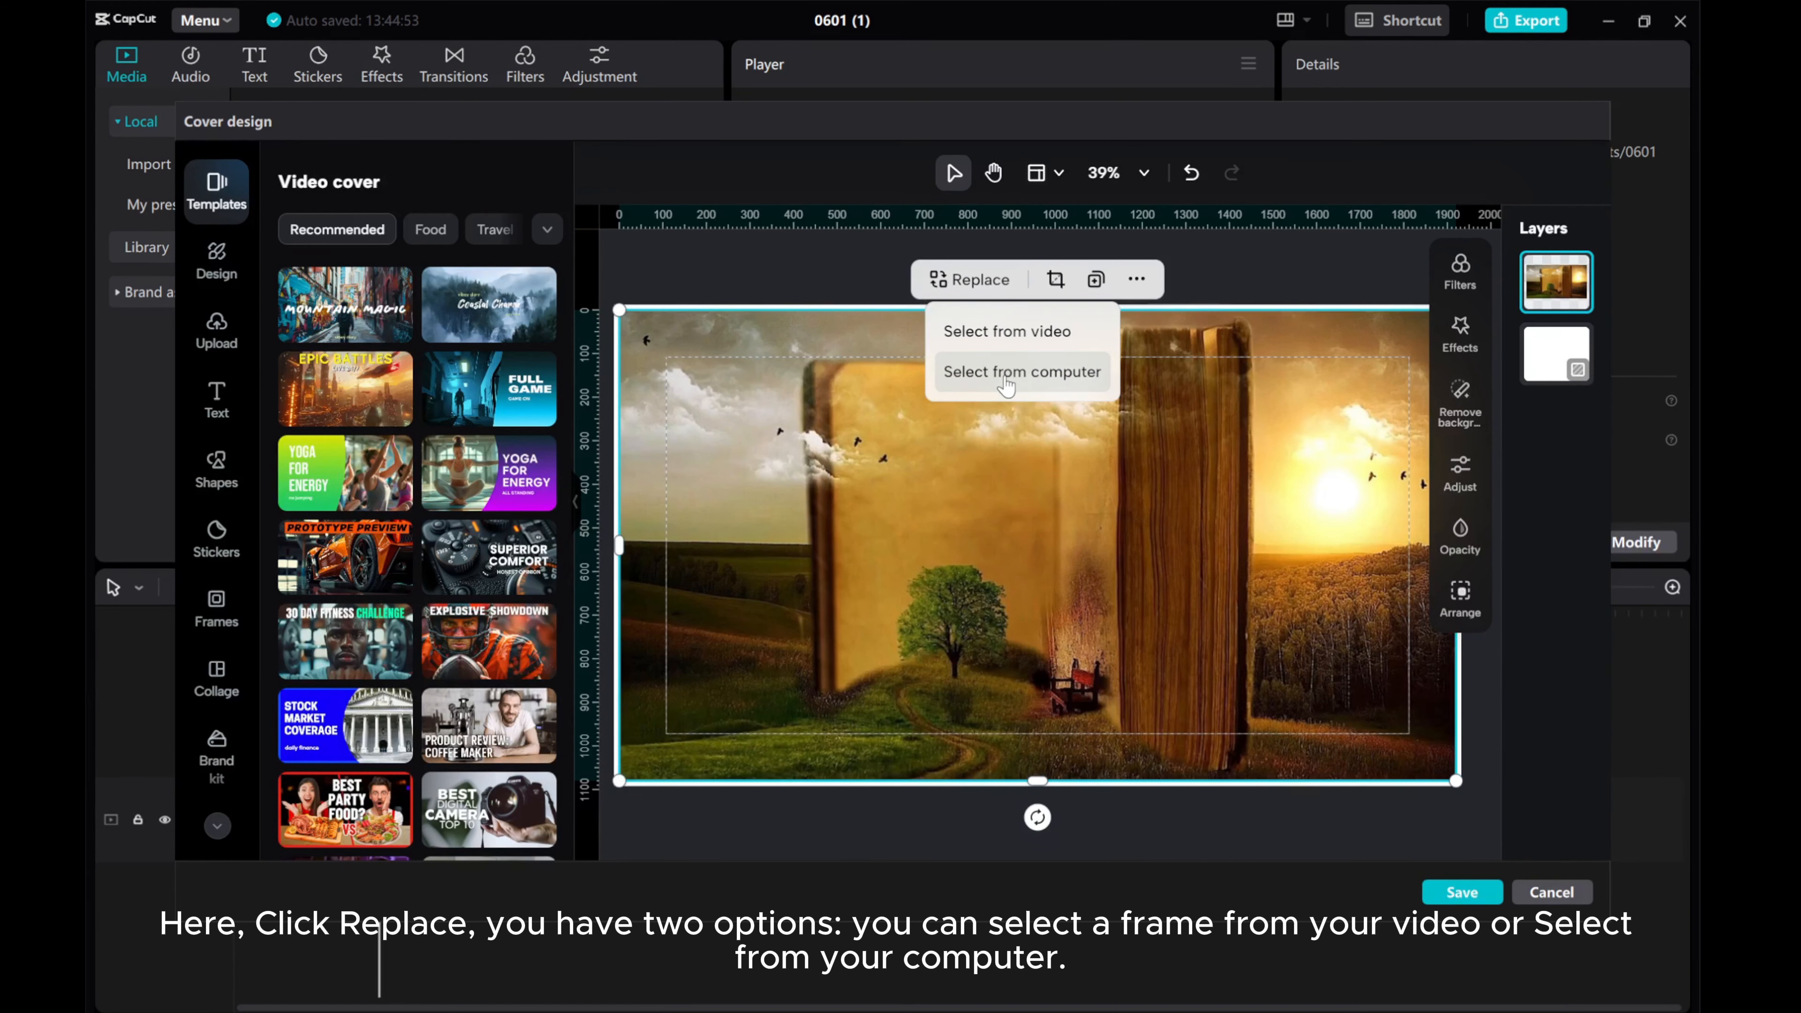
pyautogui.click(1008, 332)
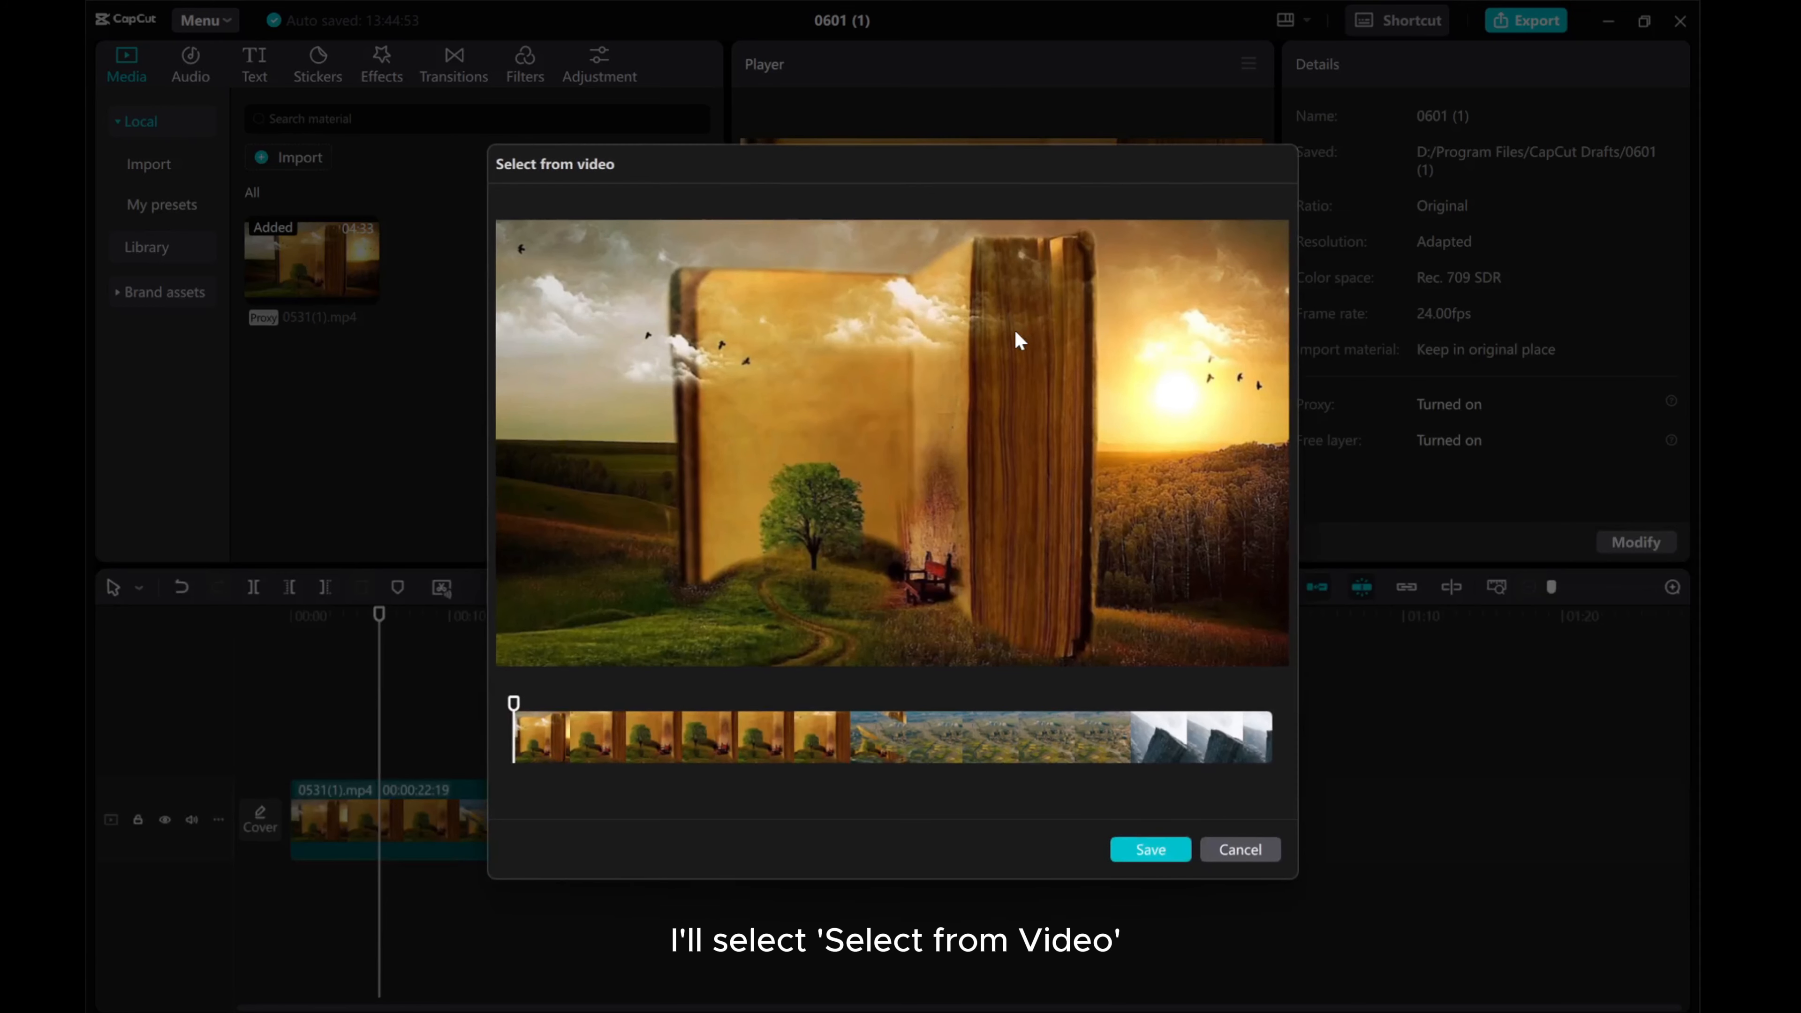
pyautogui.moveTo(534, 715)
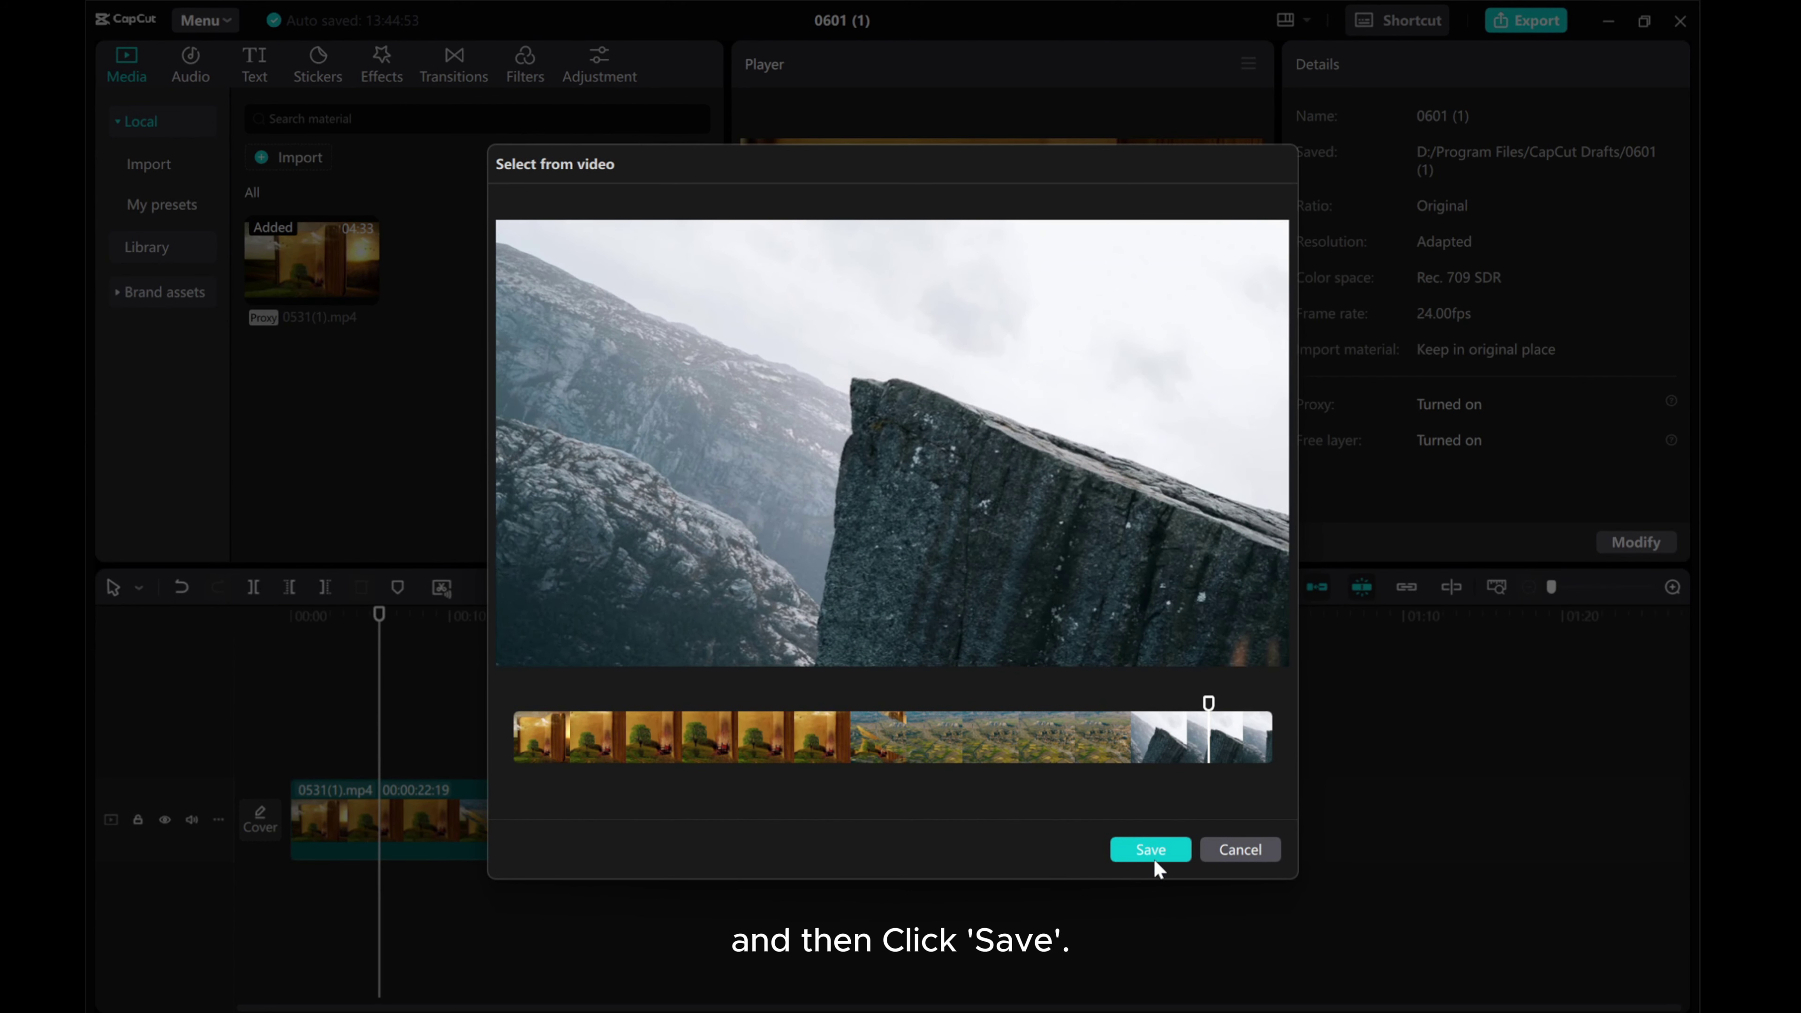
pyautogui.click(1151, 849)
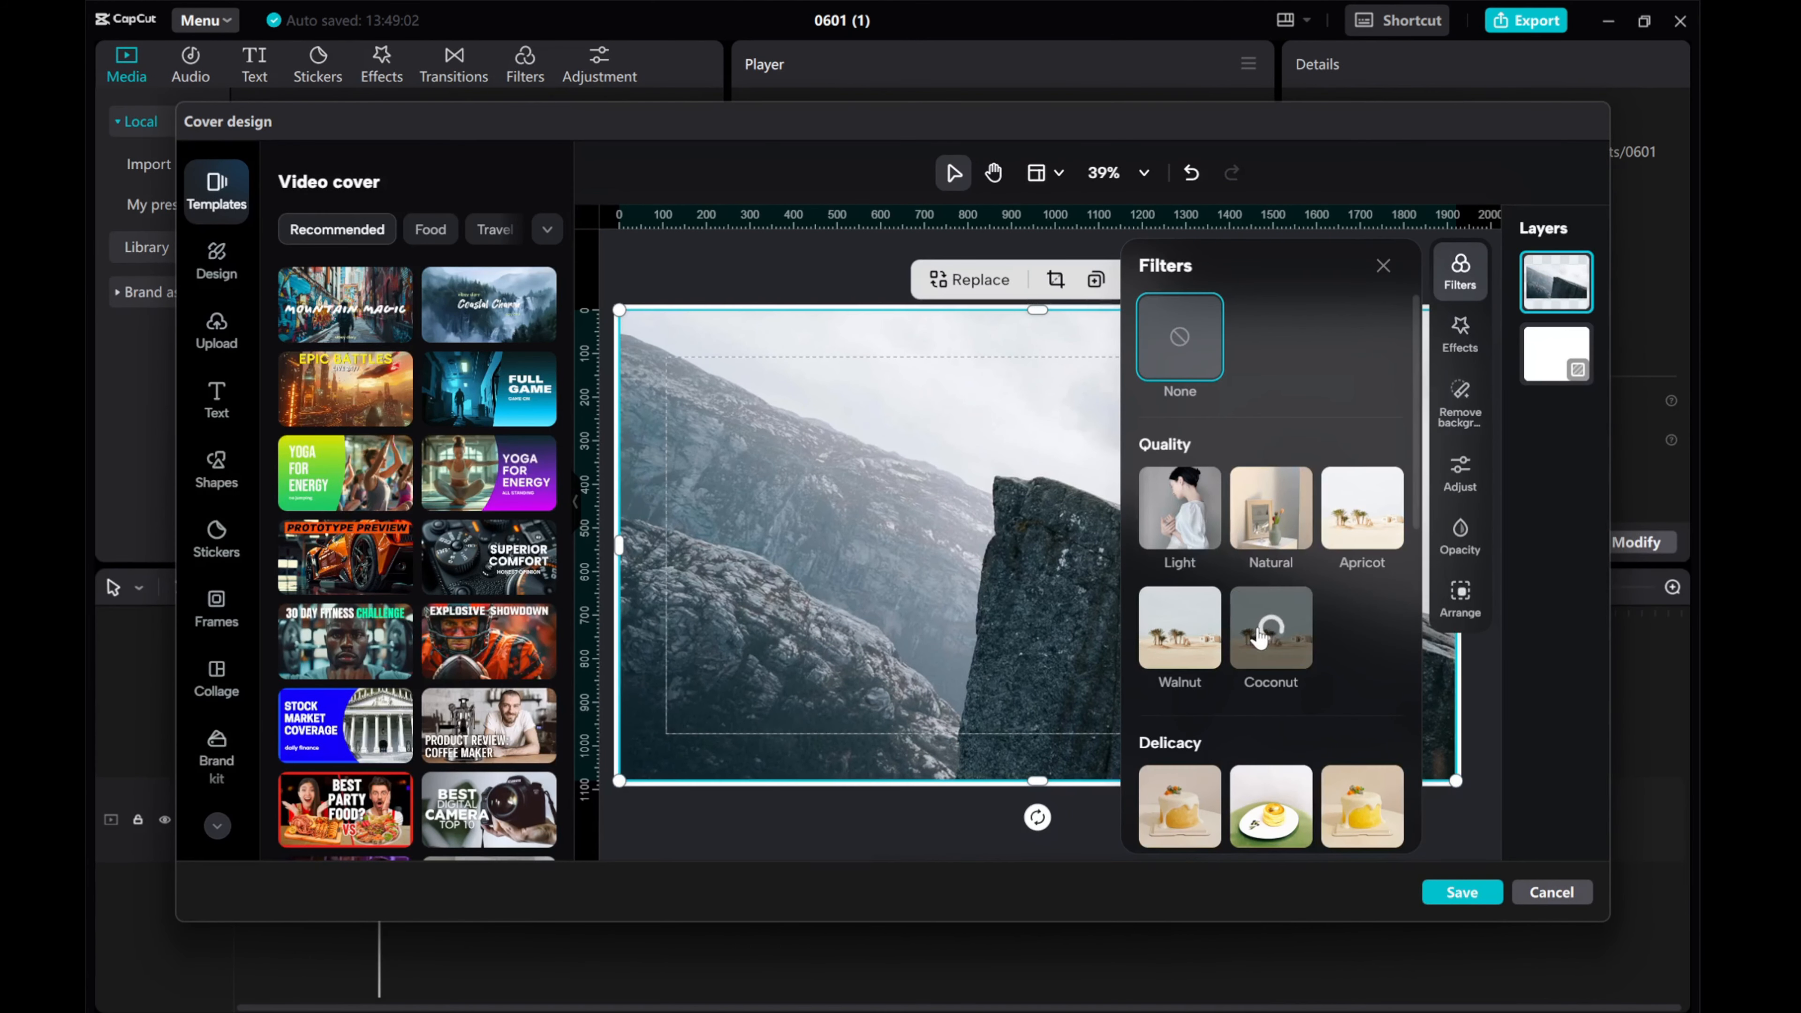
# Sample Coconut, Swiss and La La Land filters, keep Fast Furious on the cliff cover, and close Filters.
pyautogui.click(1270, 626)
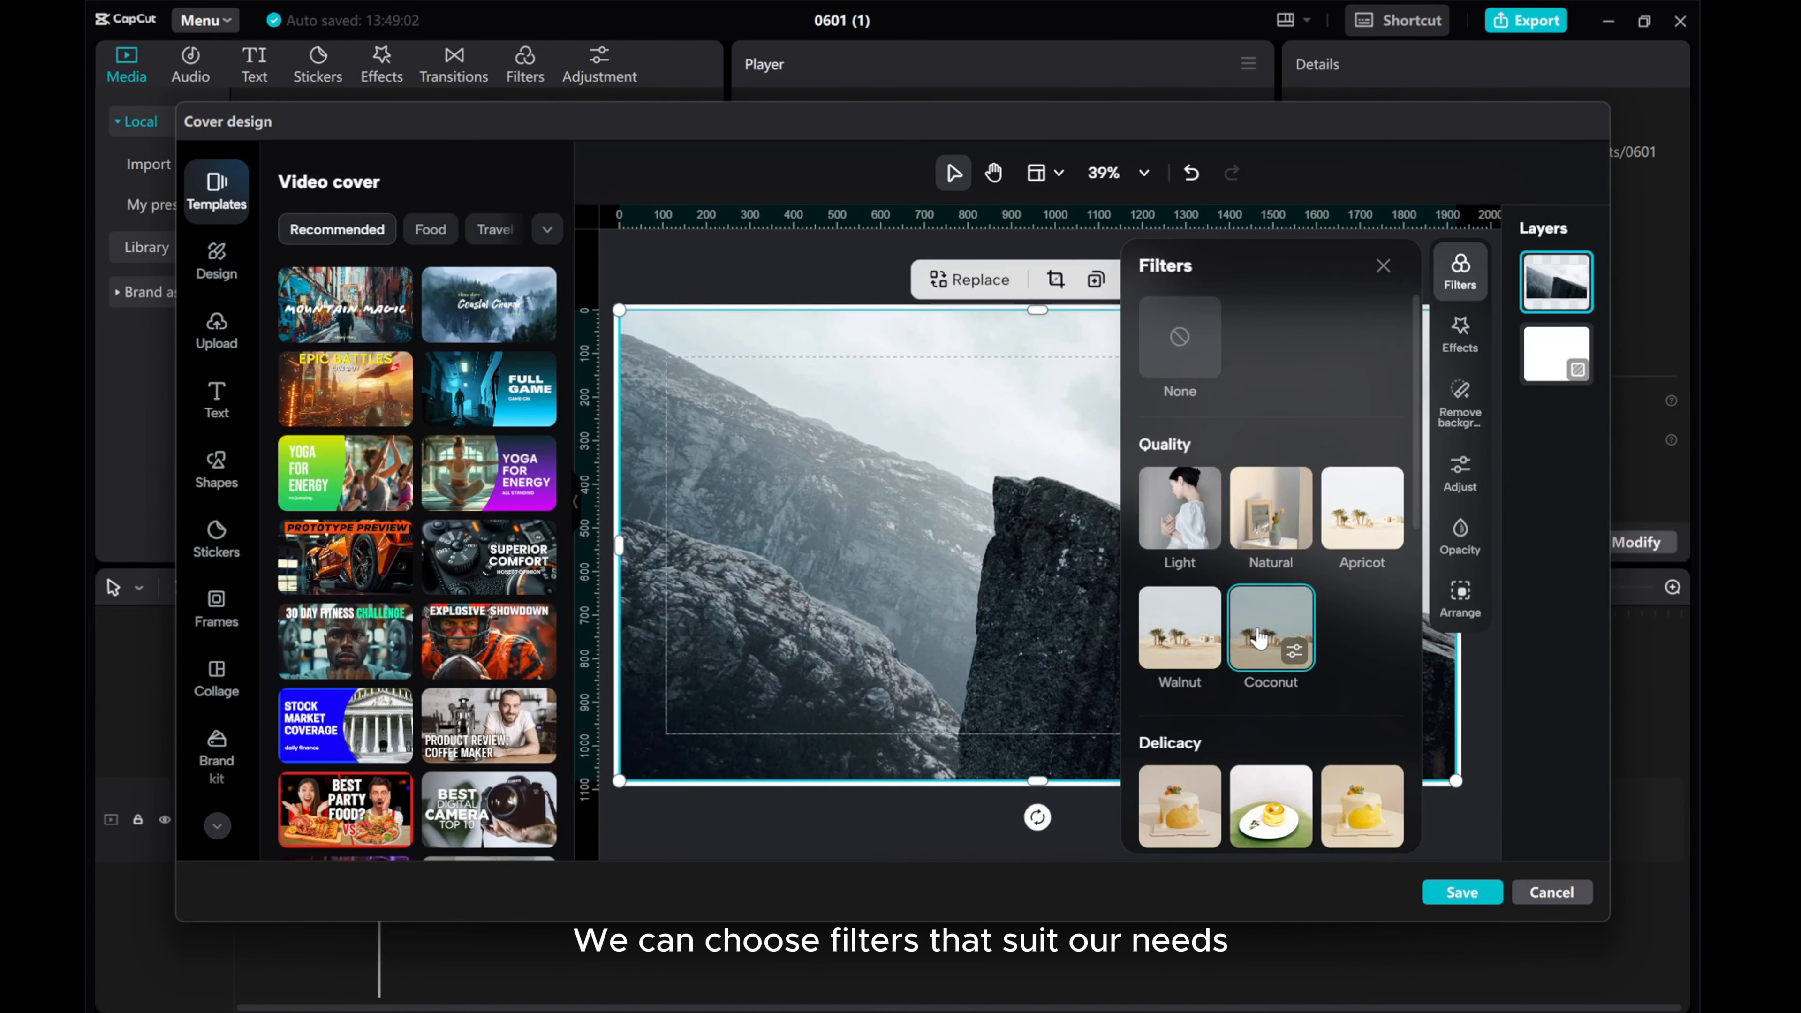
pyautogui.scroll(-3)
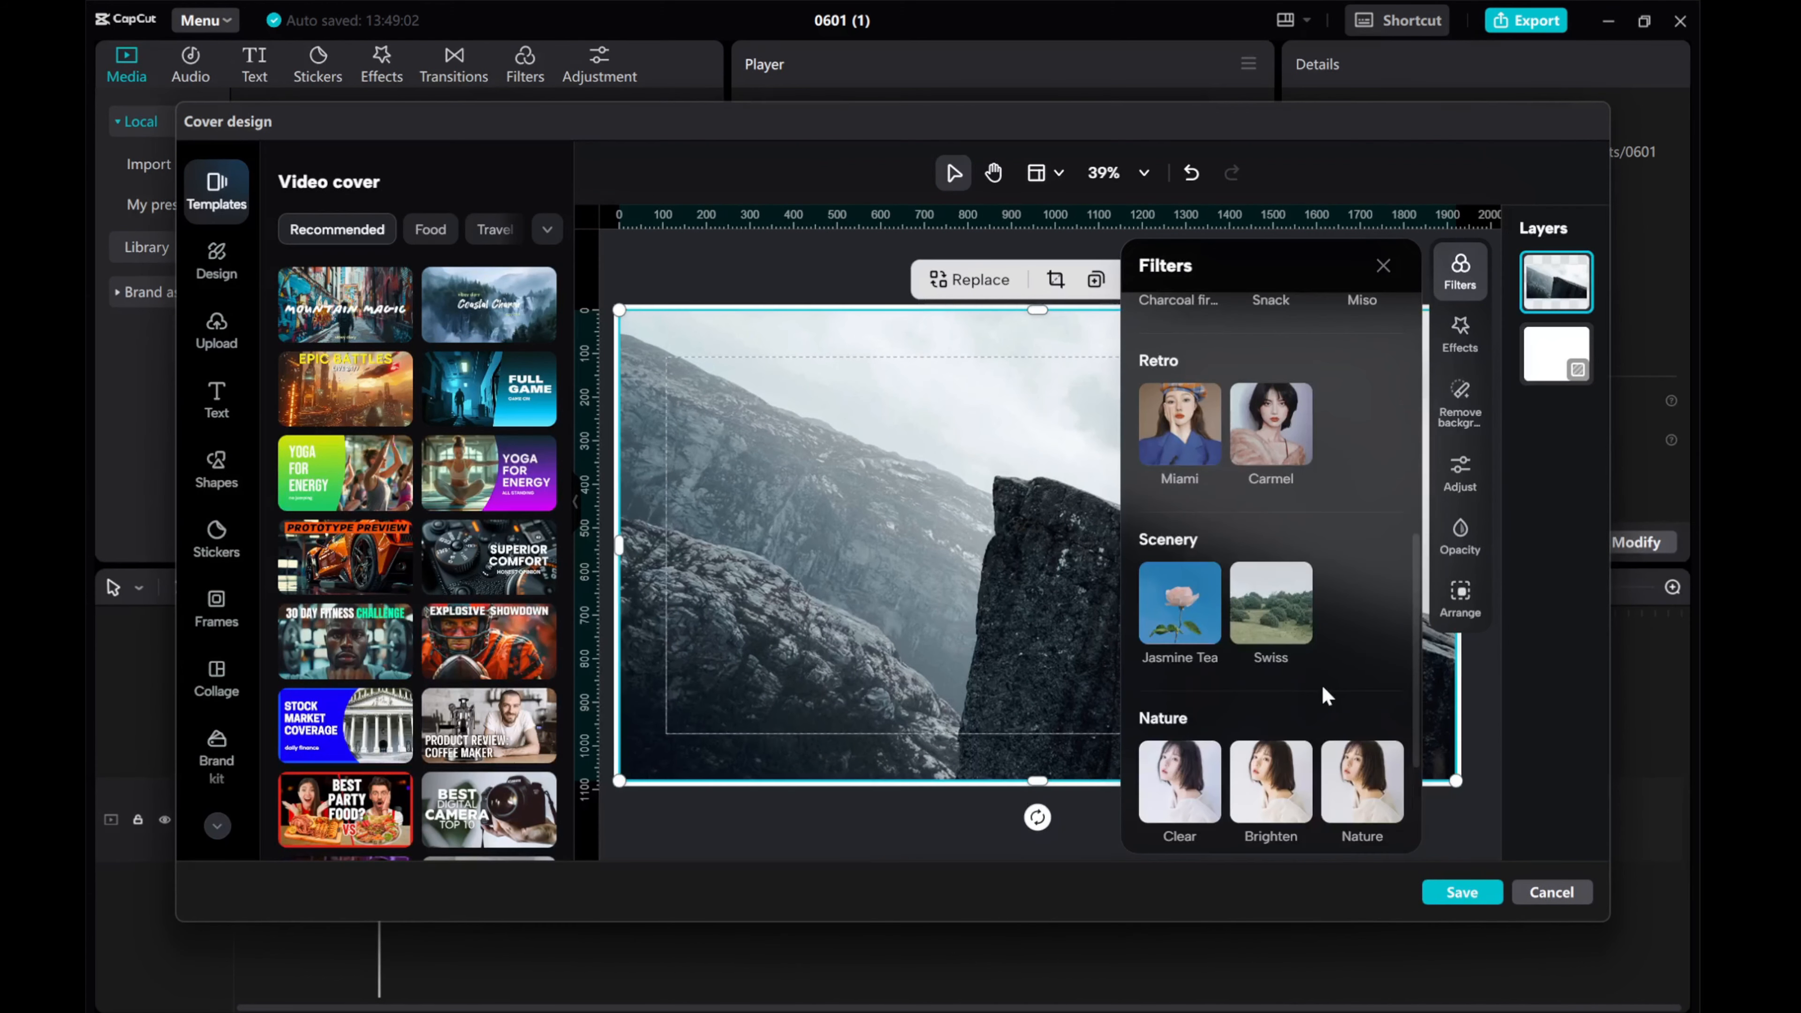
pyautogui.click(1271, 605)
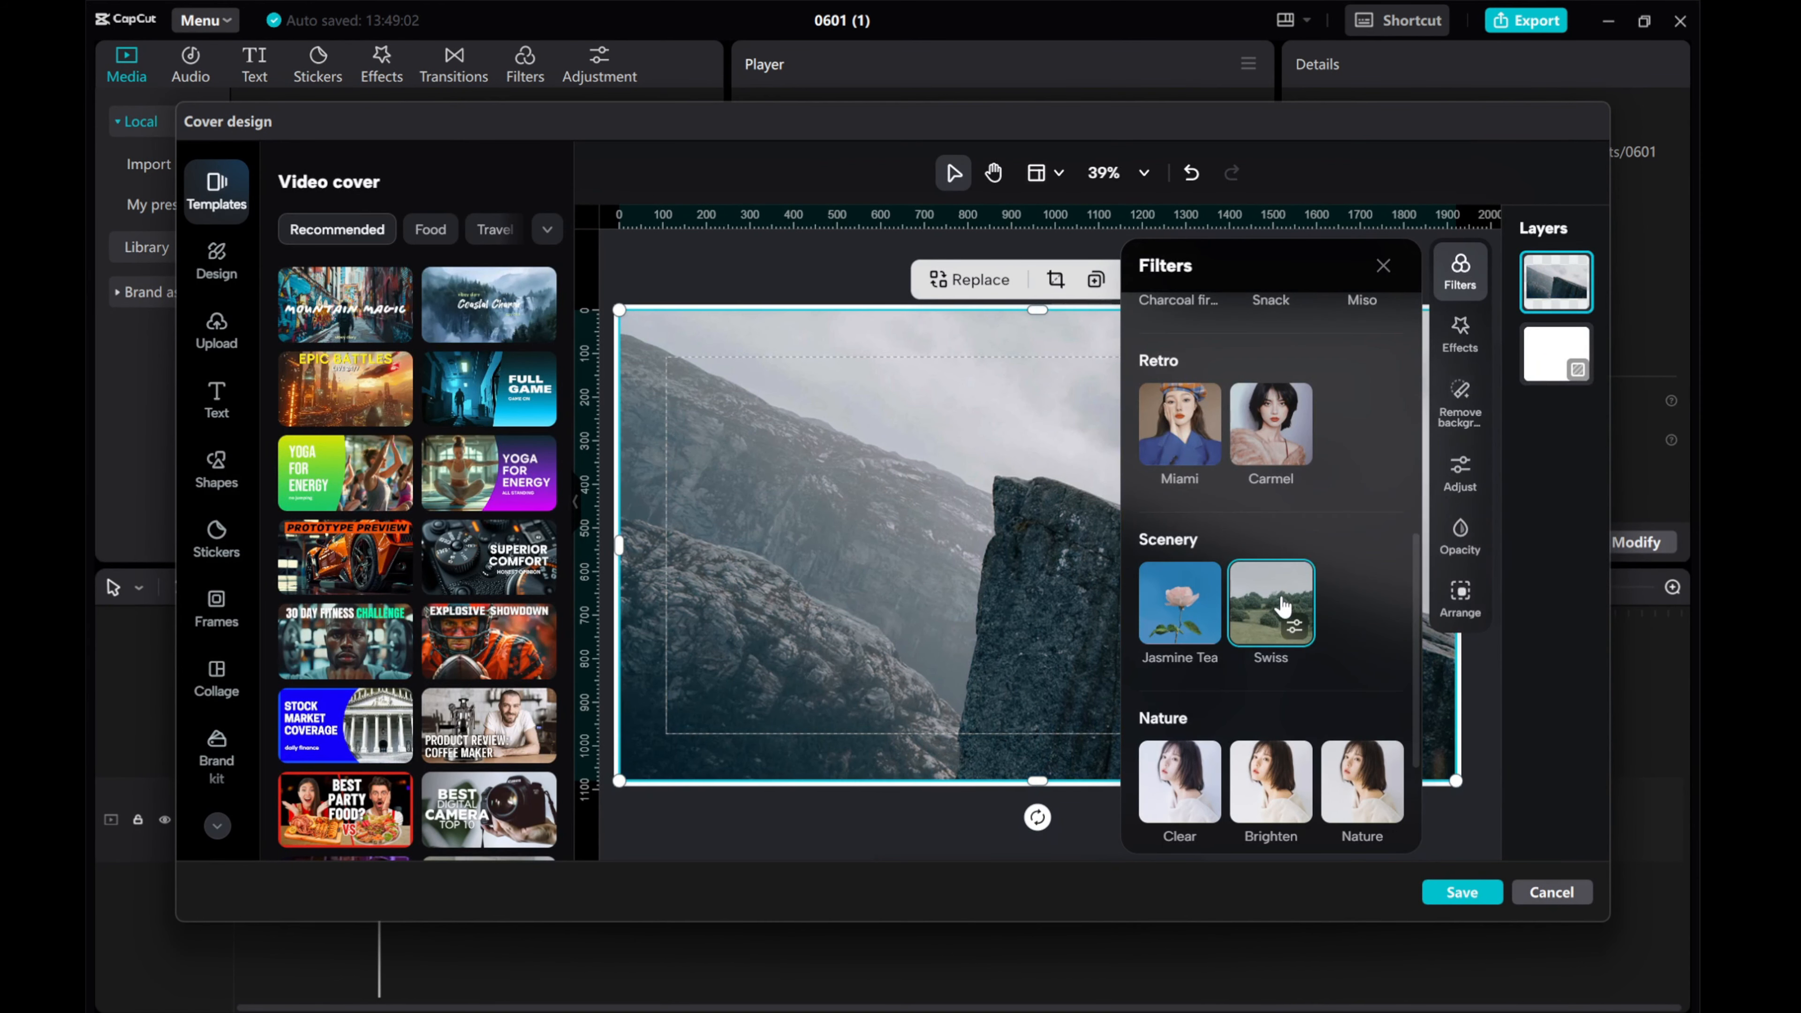
pyautogui.scroll(-3)
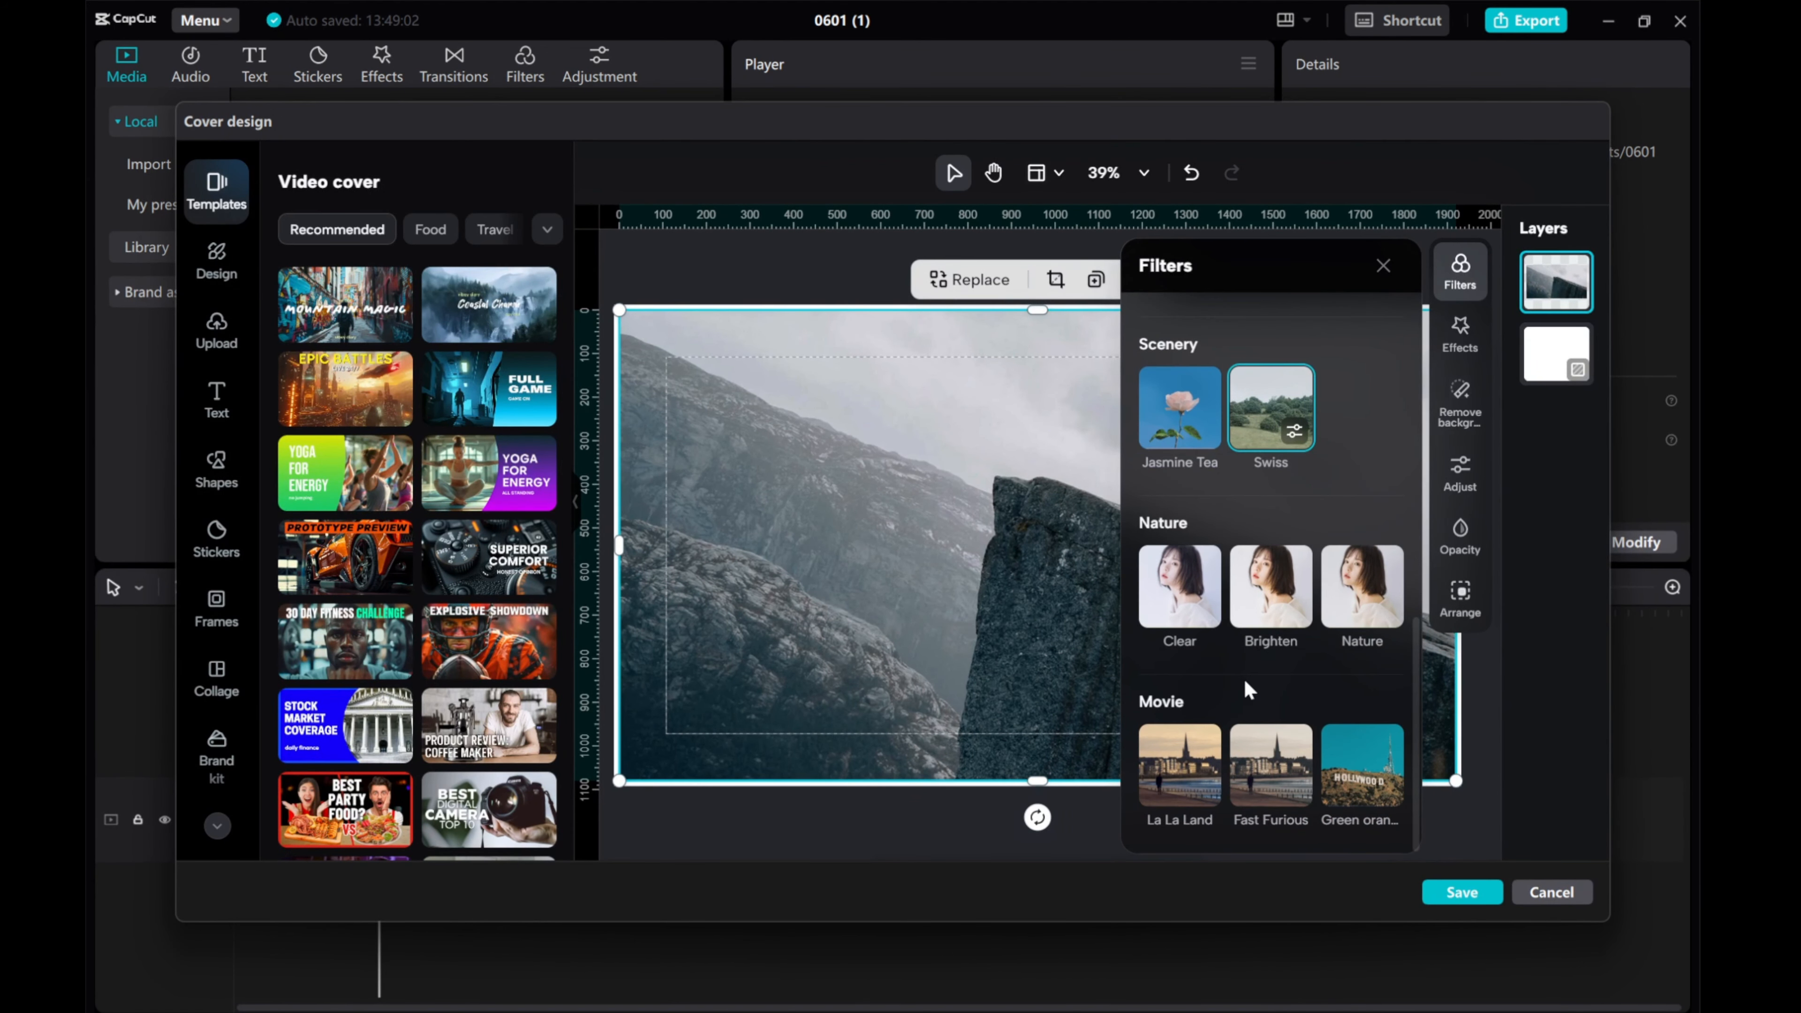
pyautogui.click(1180, 765)
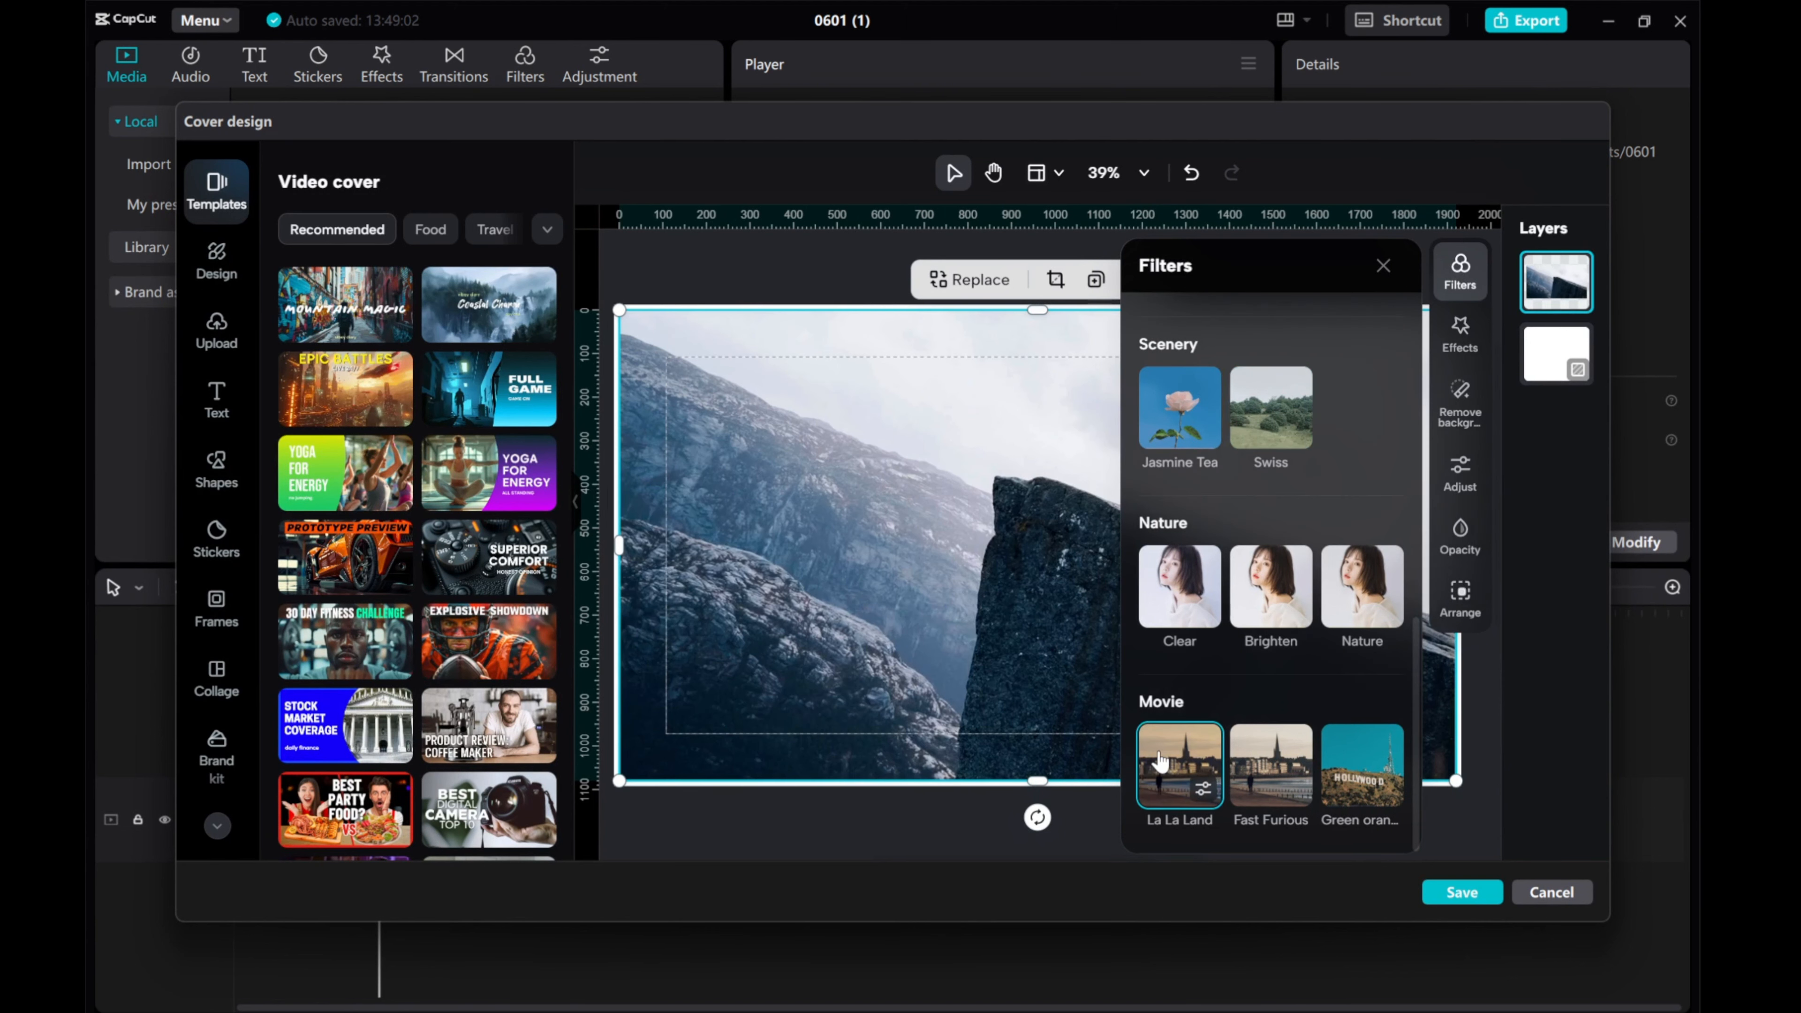
pyautogui.click(1270, 765)
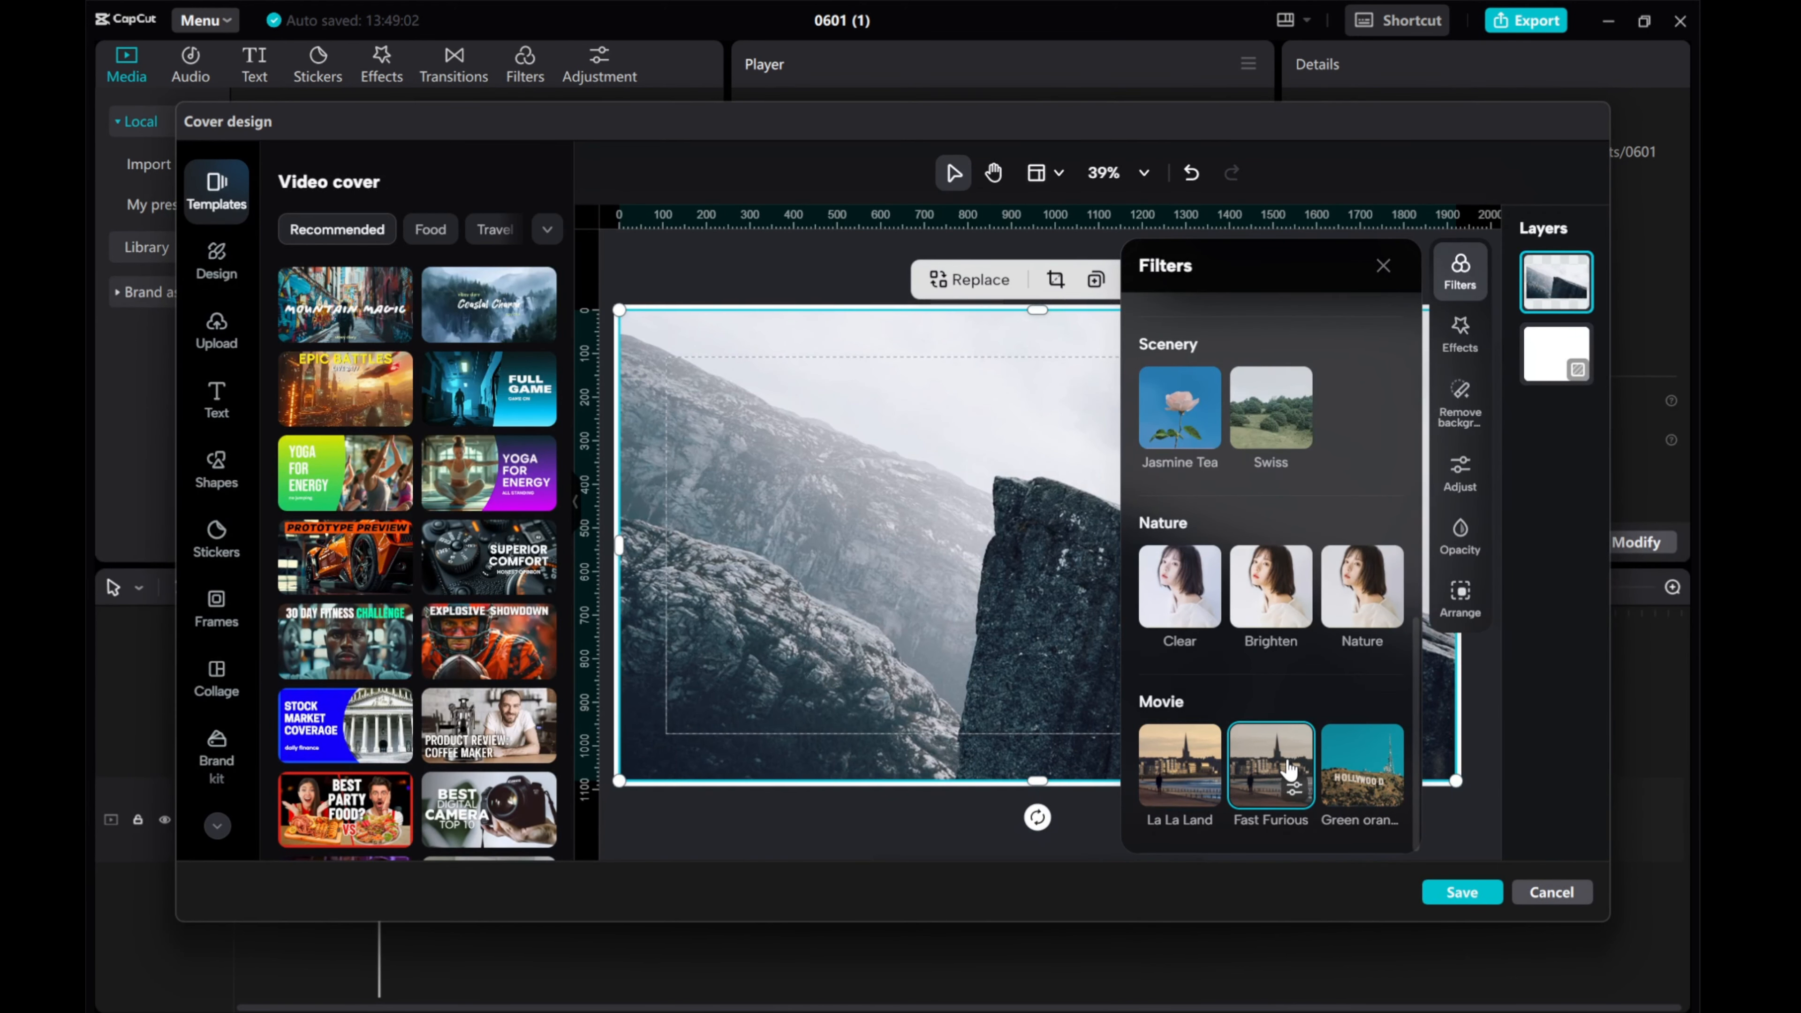
pyautogui.click(1382, 266)
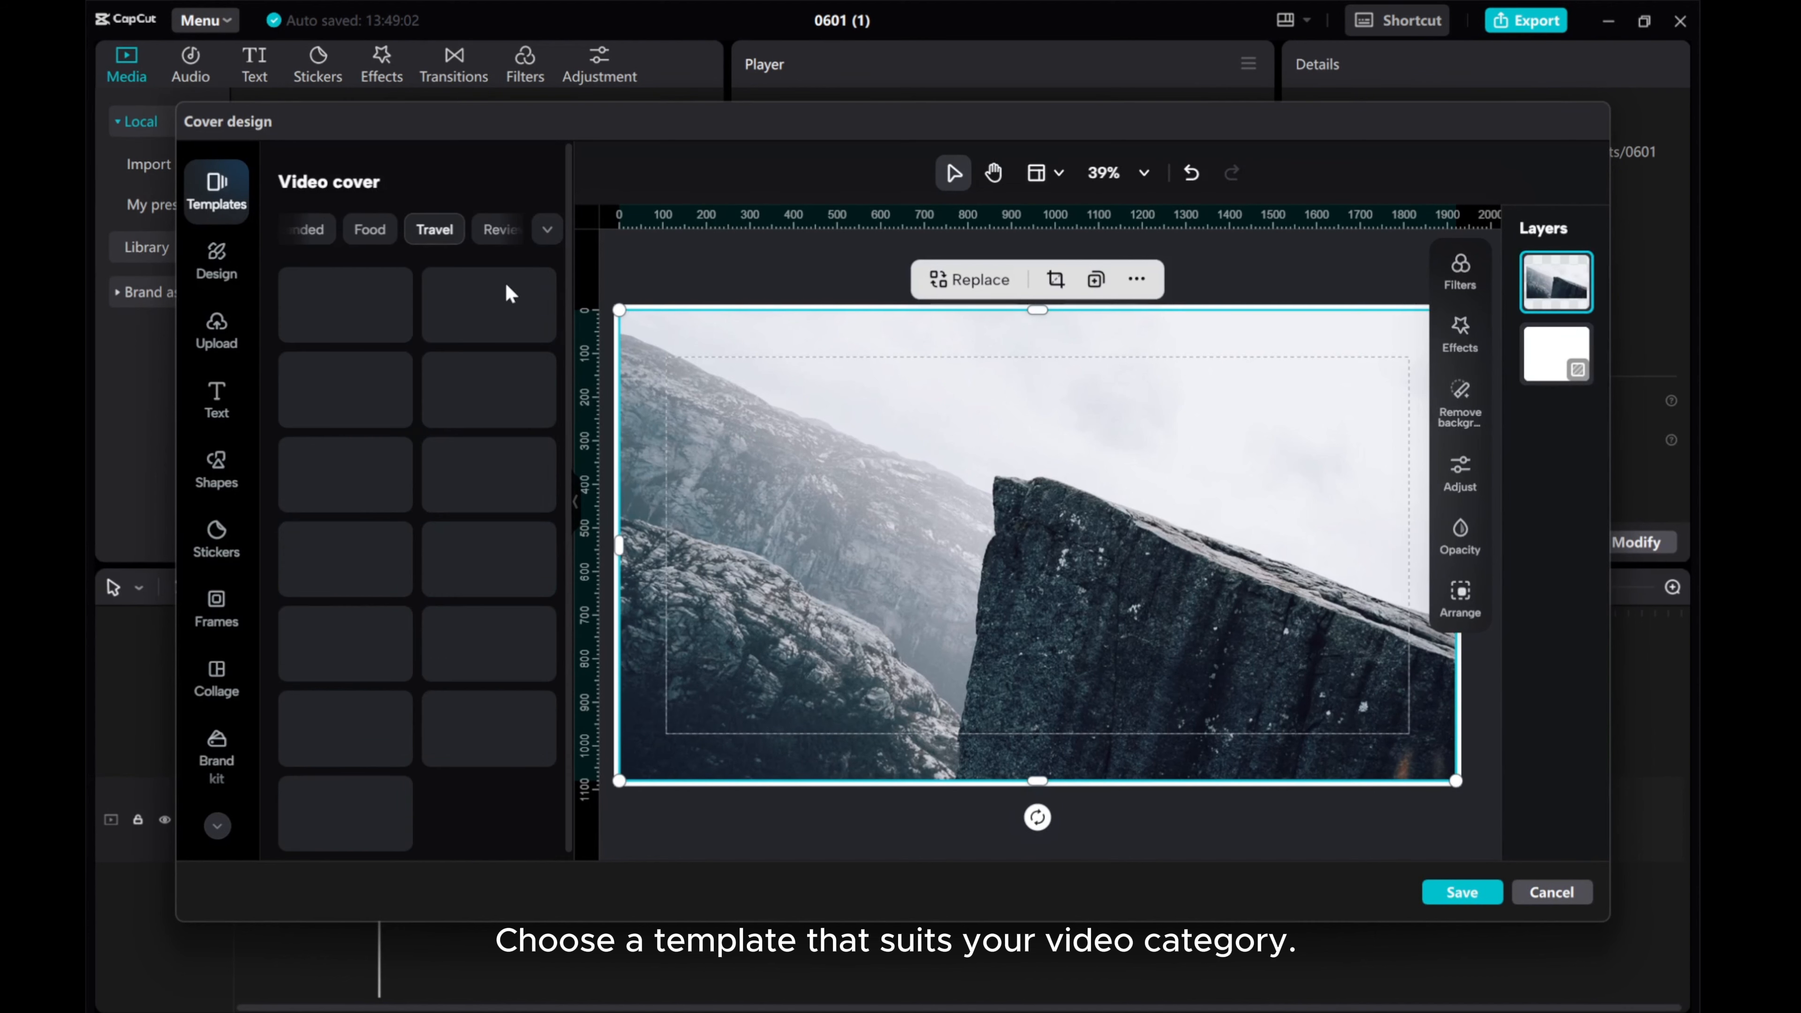
# Browse the Travel templates and apply 'Enchanting Forest Retreat' over the cliff photo.
pyautogui.click(433, 229)
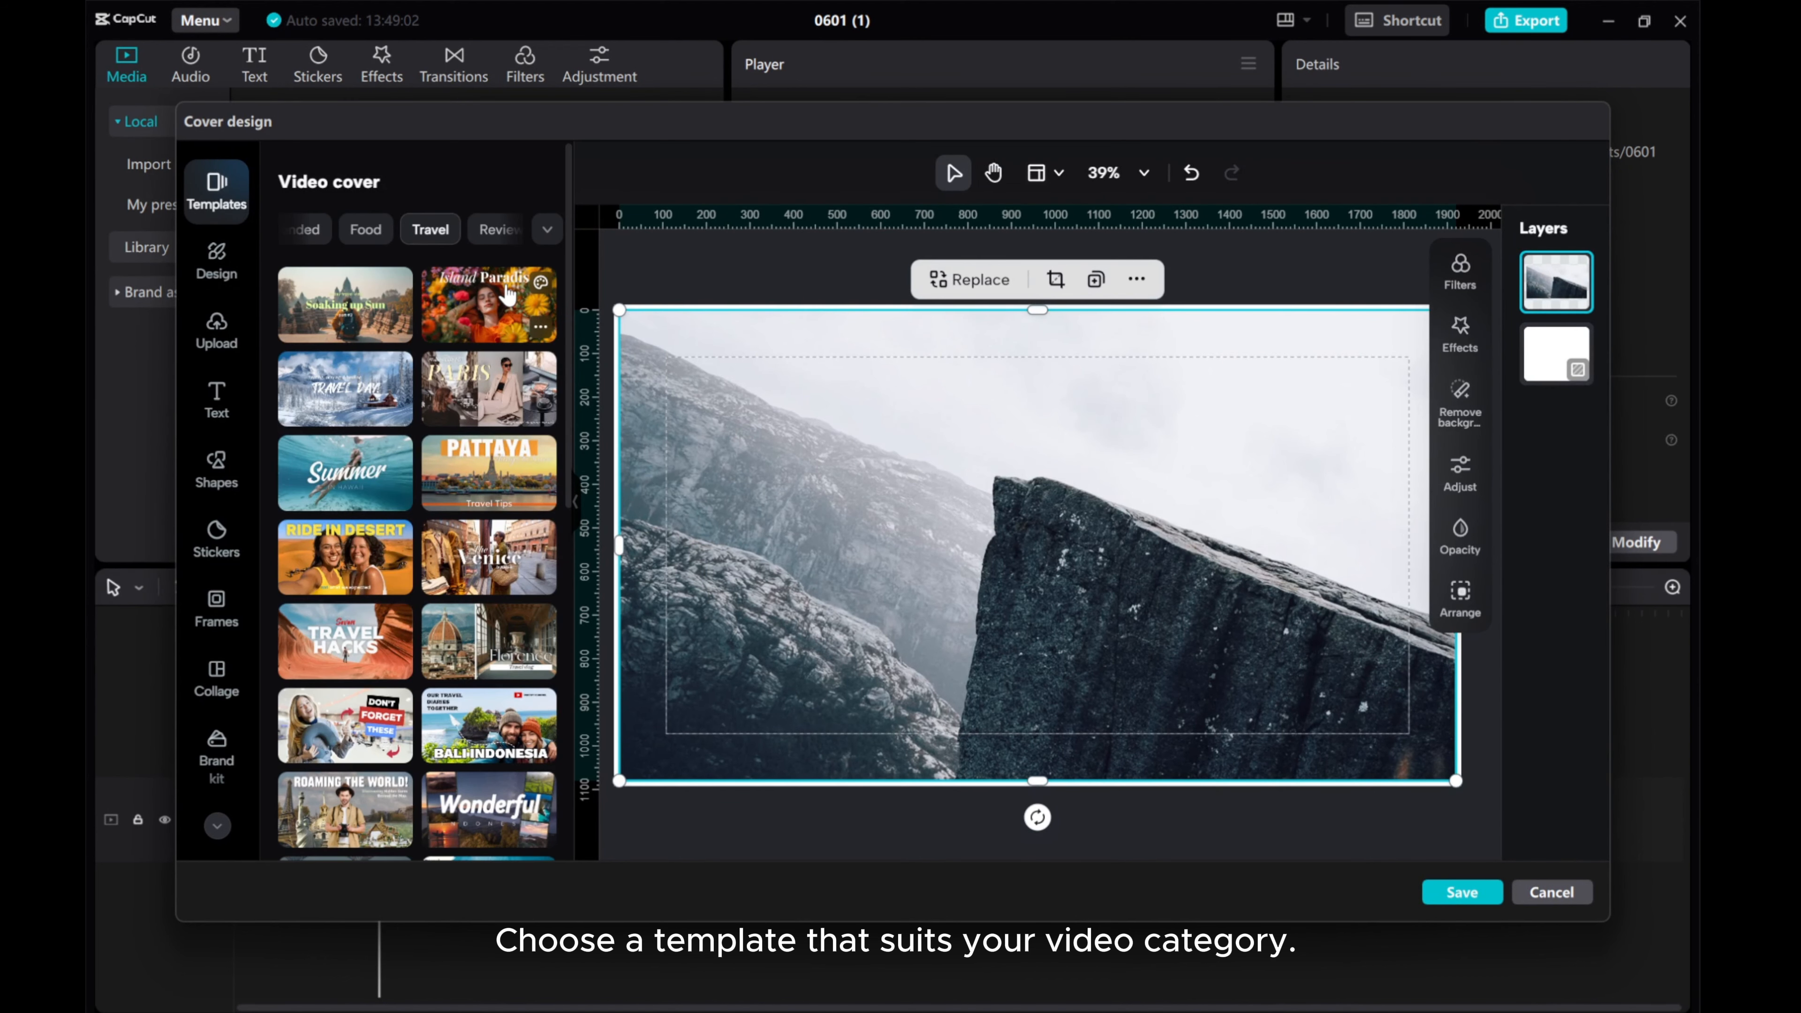
pyautogui.scroll(-3)
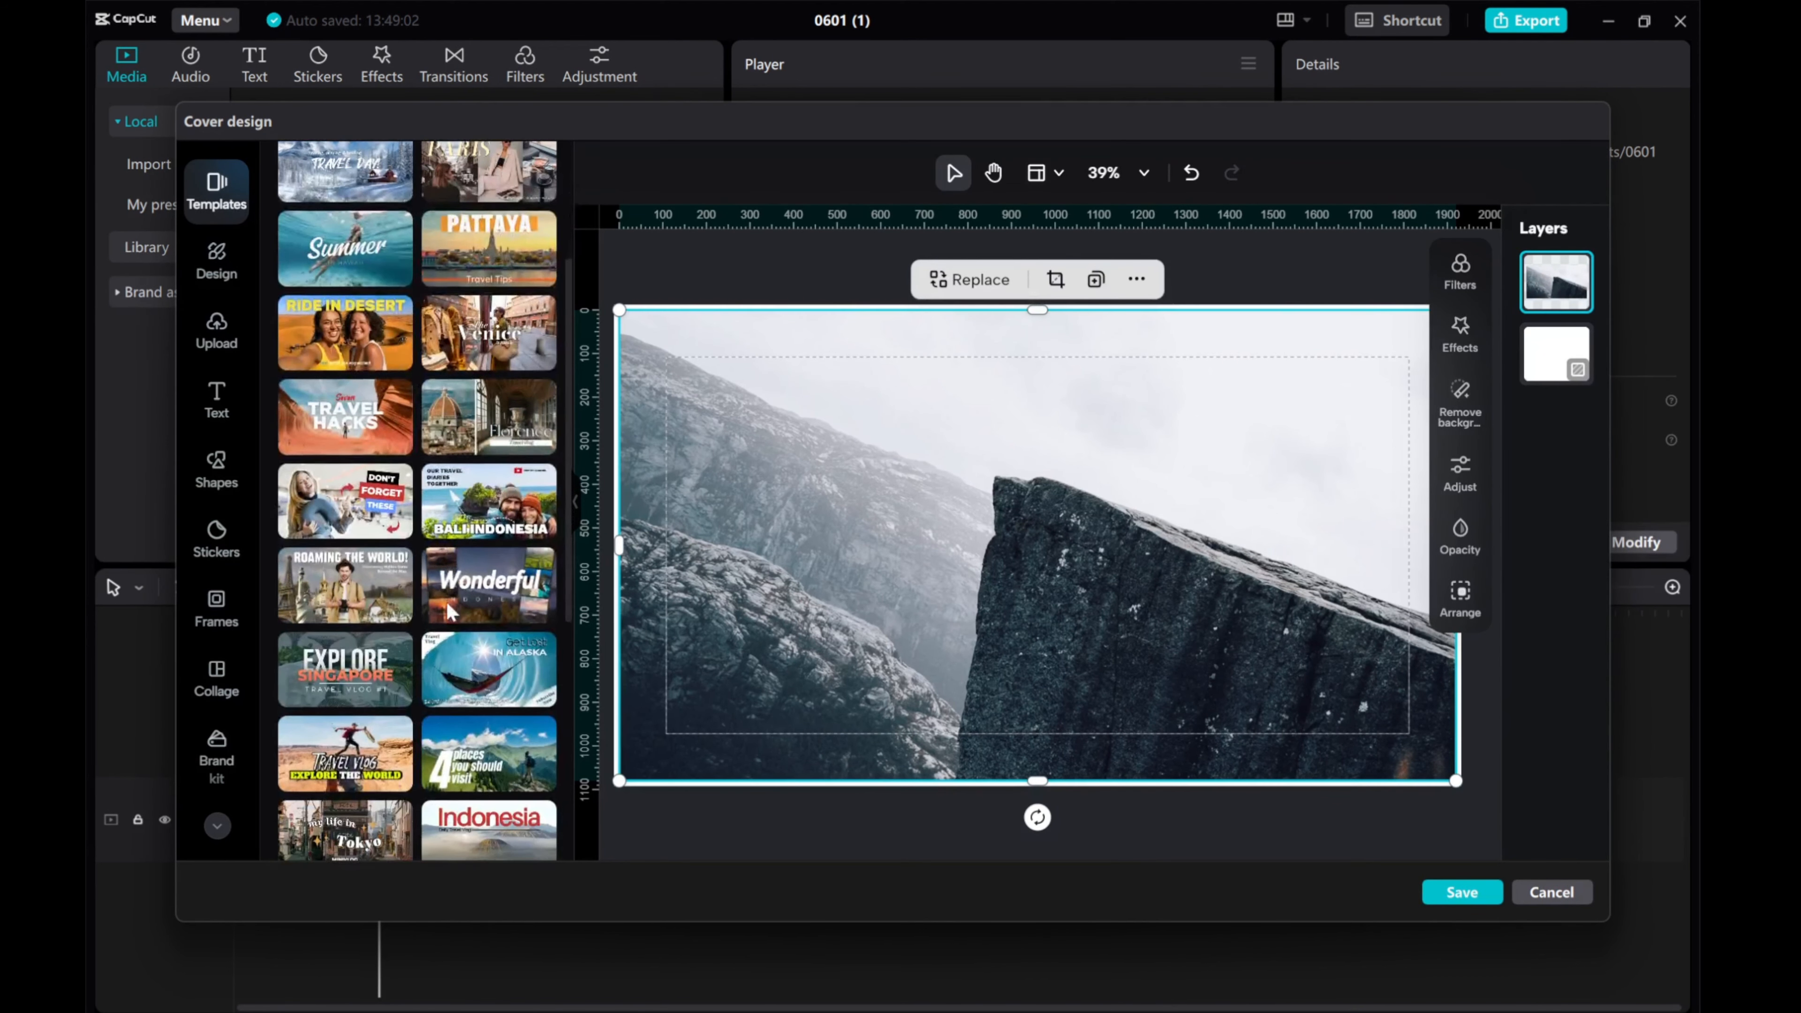
pyautogui.scroll(-3)
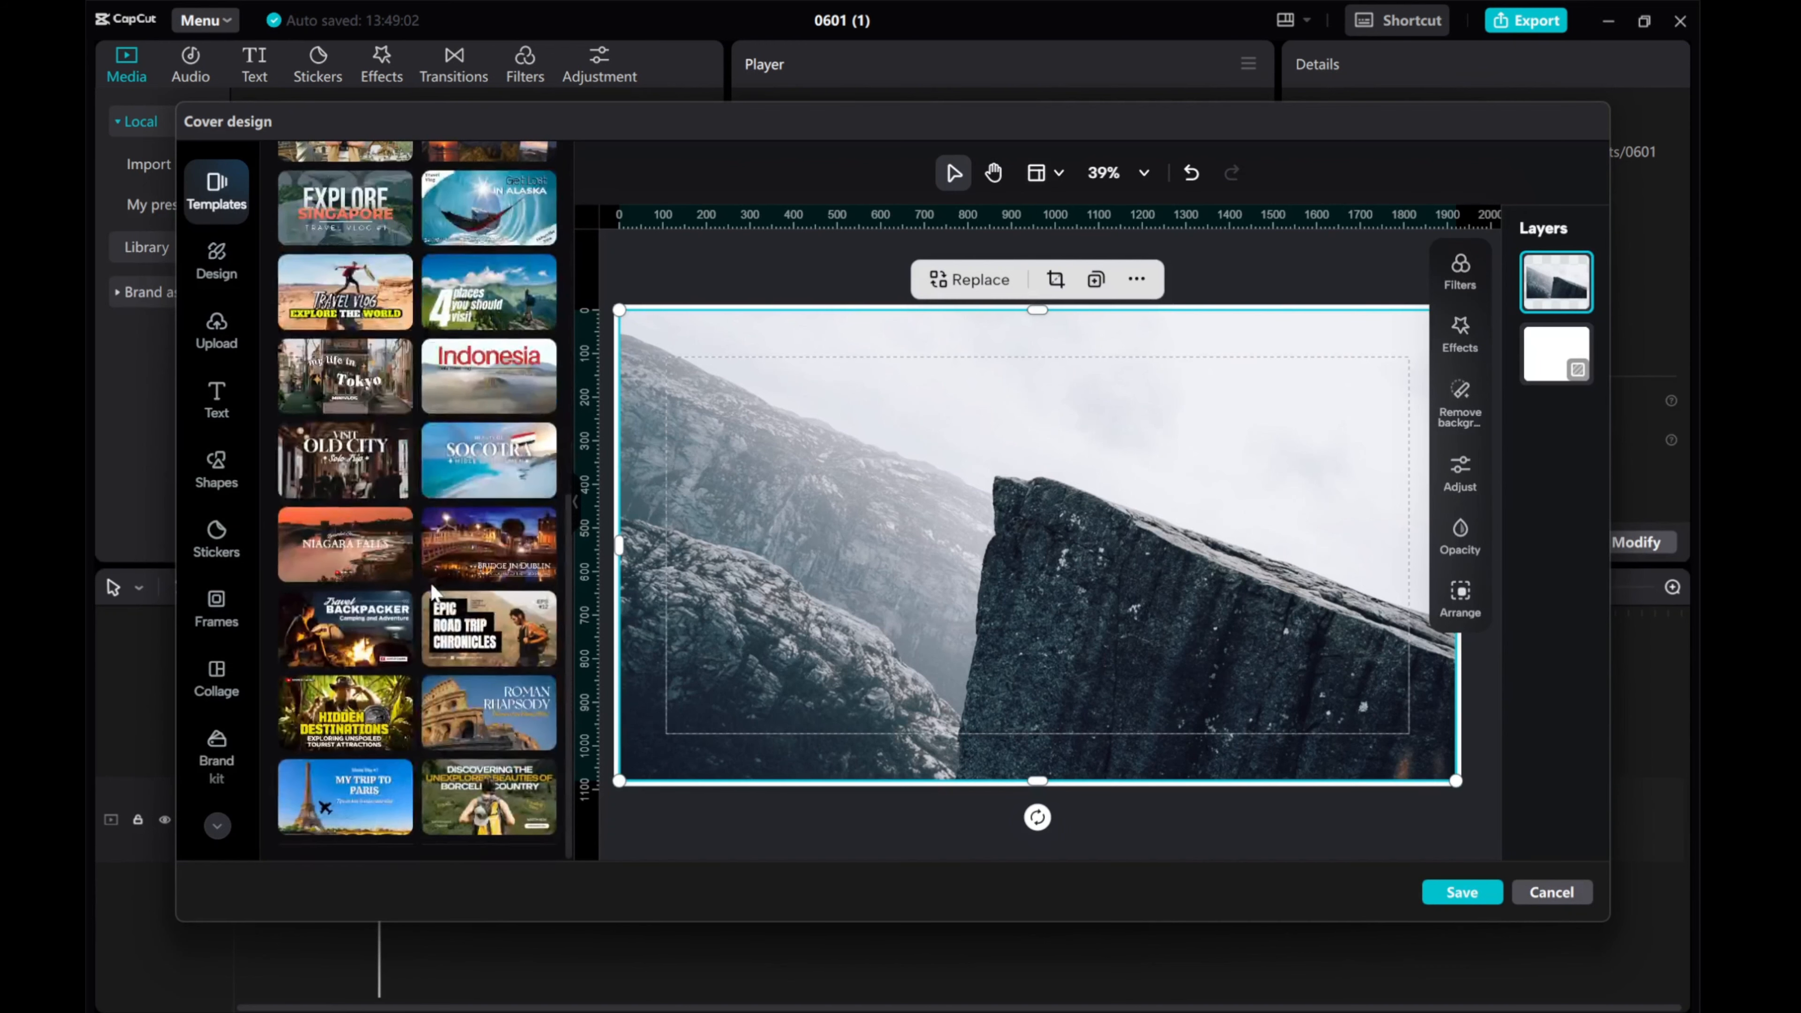
pyautogui.scroll(-3)
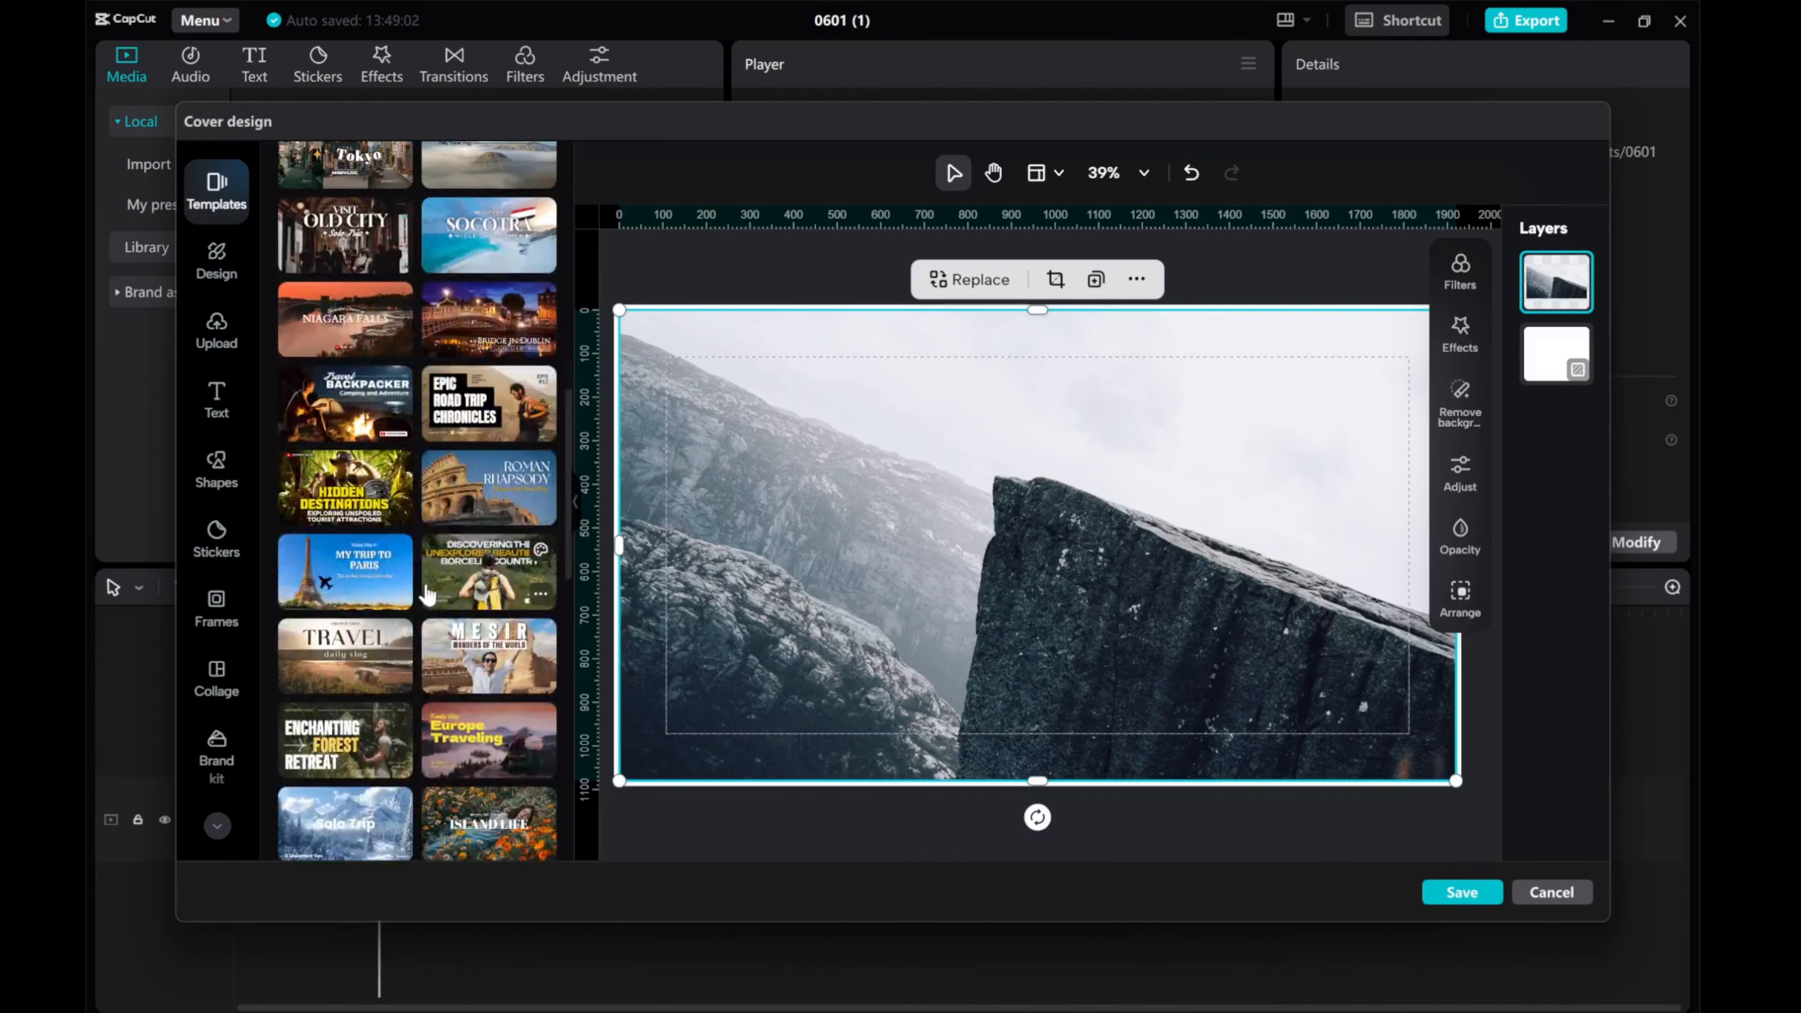
pyautogui.scroll(-3)
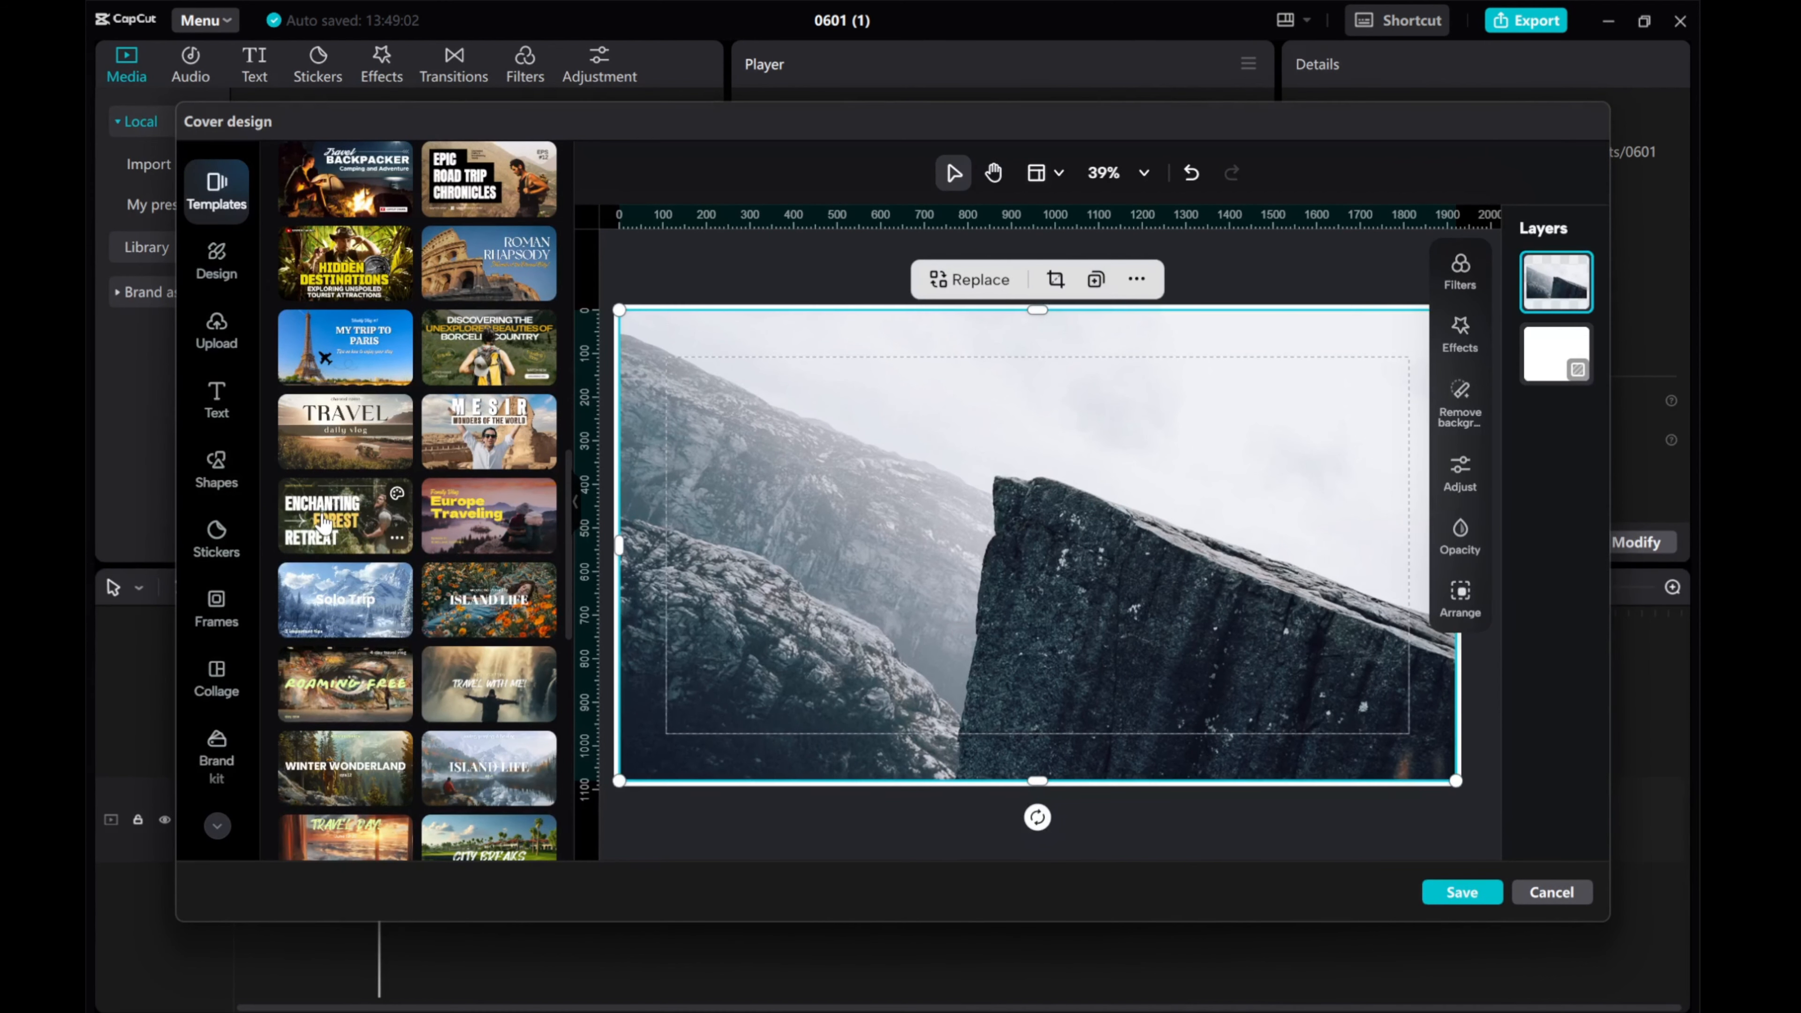
pyautogui.click(325, 523)
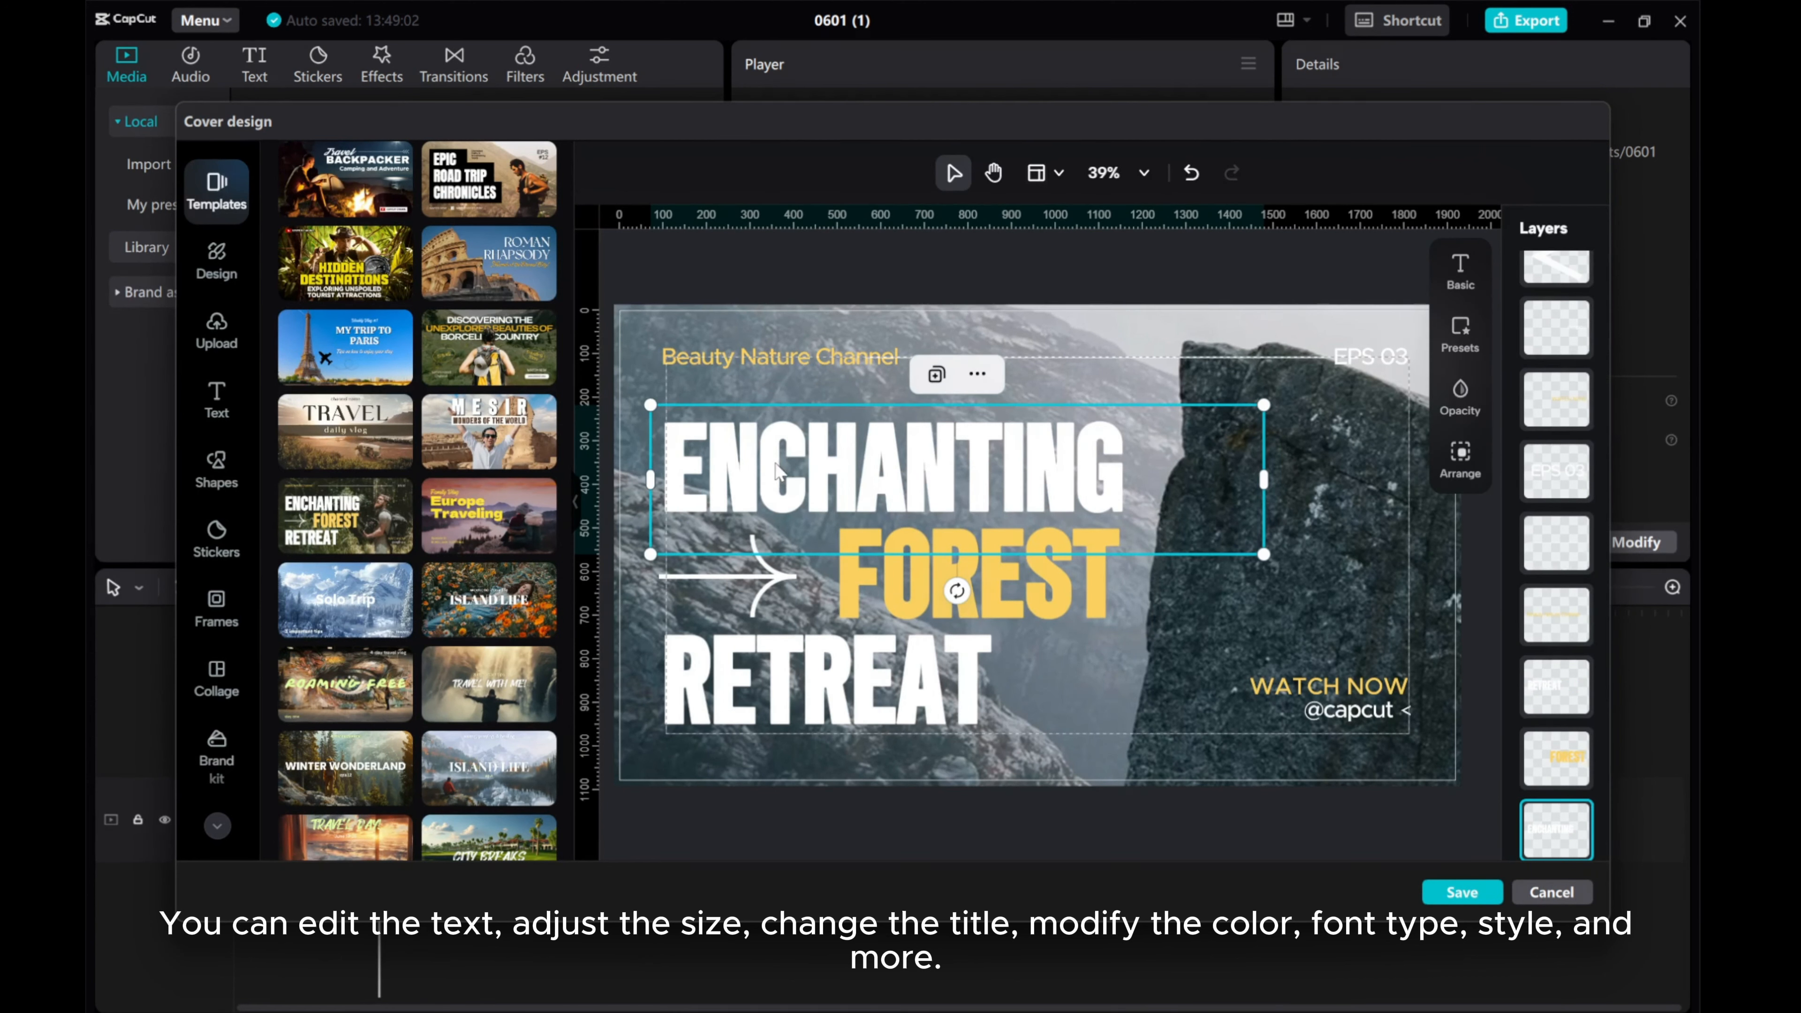
# Replace the headline words ENCHANTING, FOREST, RETREAT with YOUTUBE, VIDEO, THUMBNAIL.
pyautogui.rightClick(779, 475)
pyautogui.write('YOUTUBE')
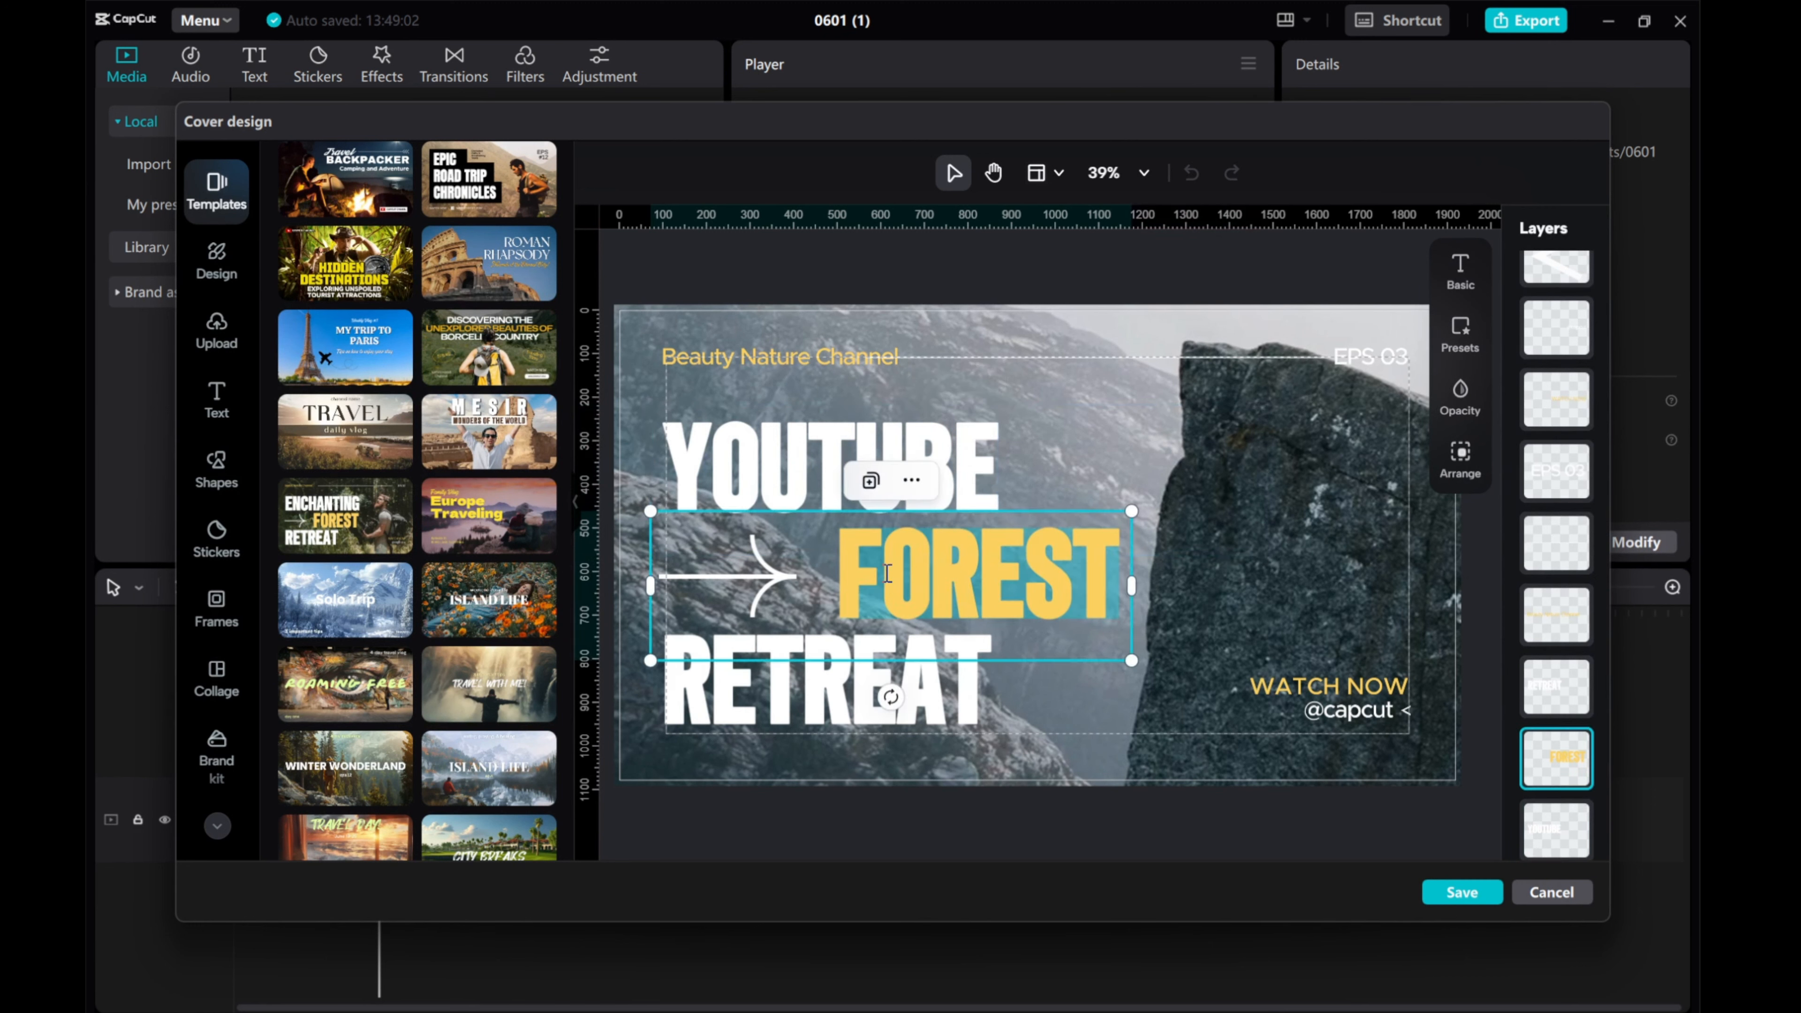
pyautogui.write('VIDEO')
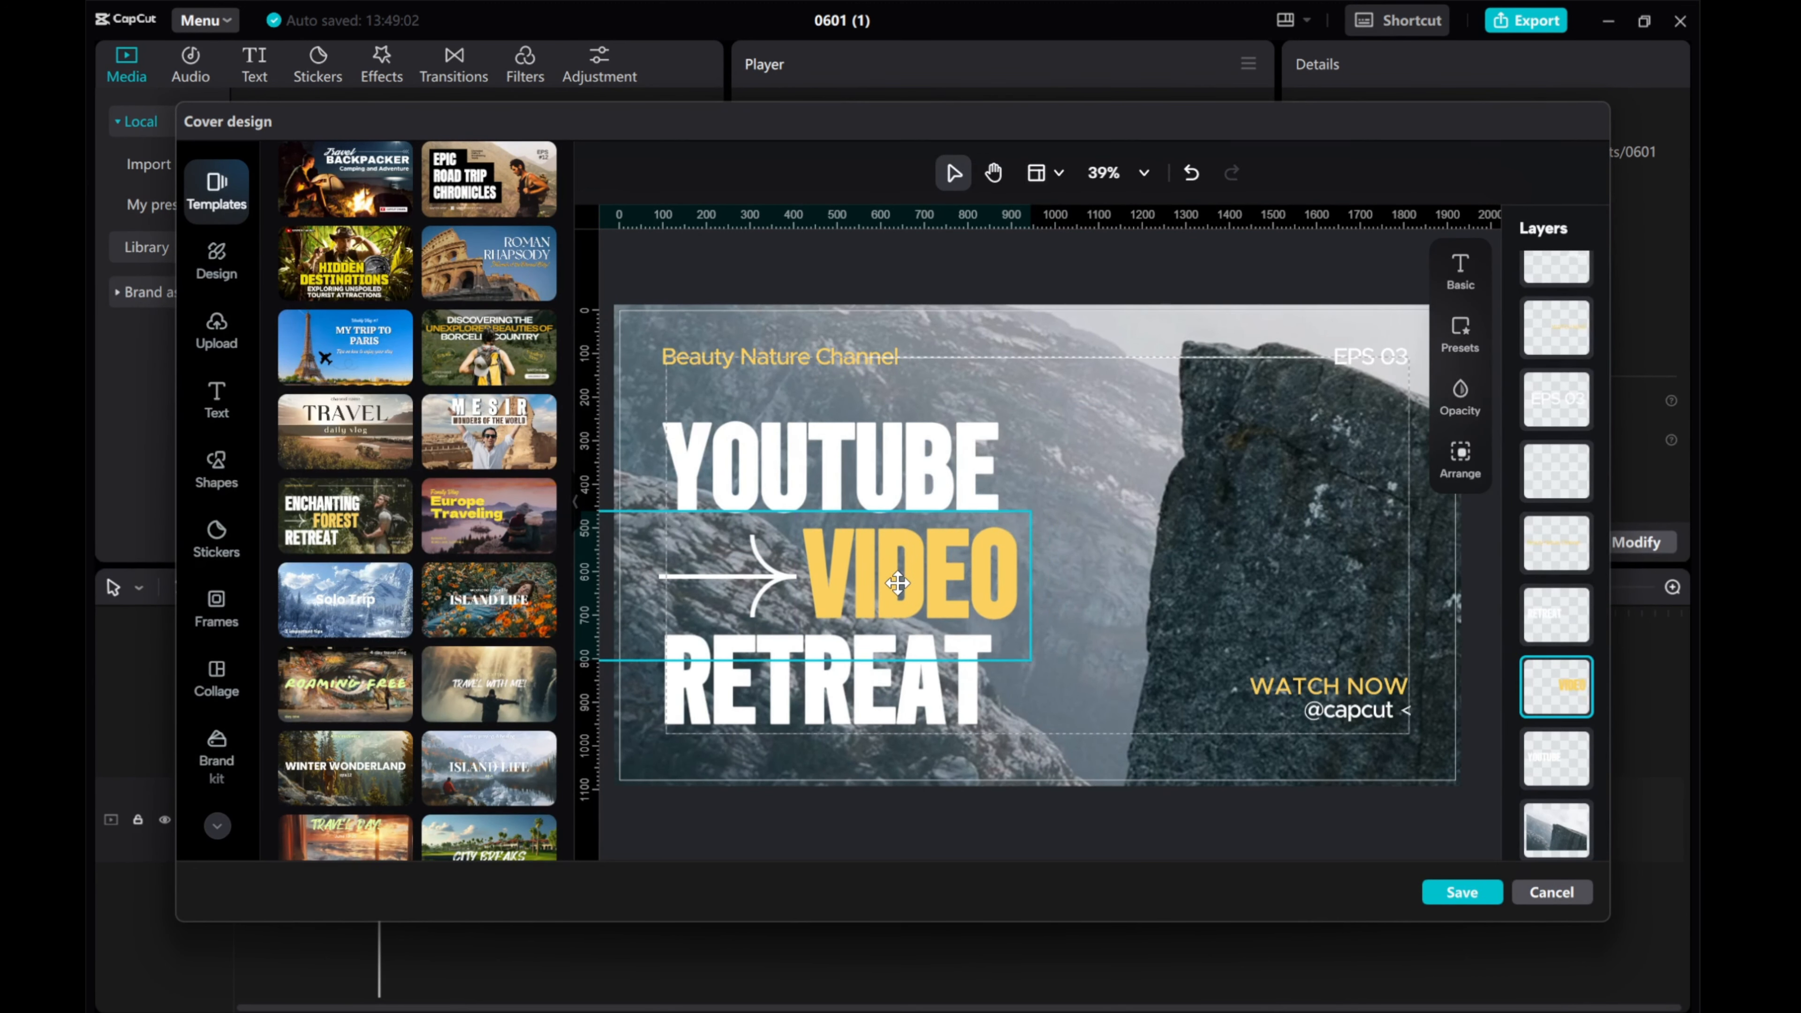
pyautogui.click(896, 581)
pyautogui.write('THUMBNAIL')
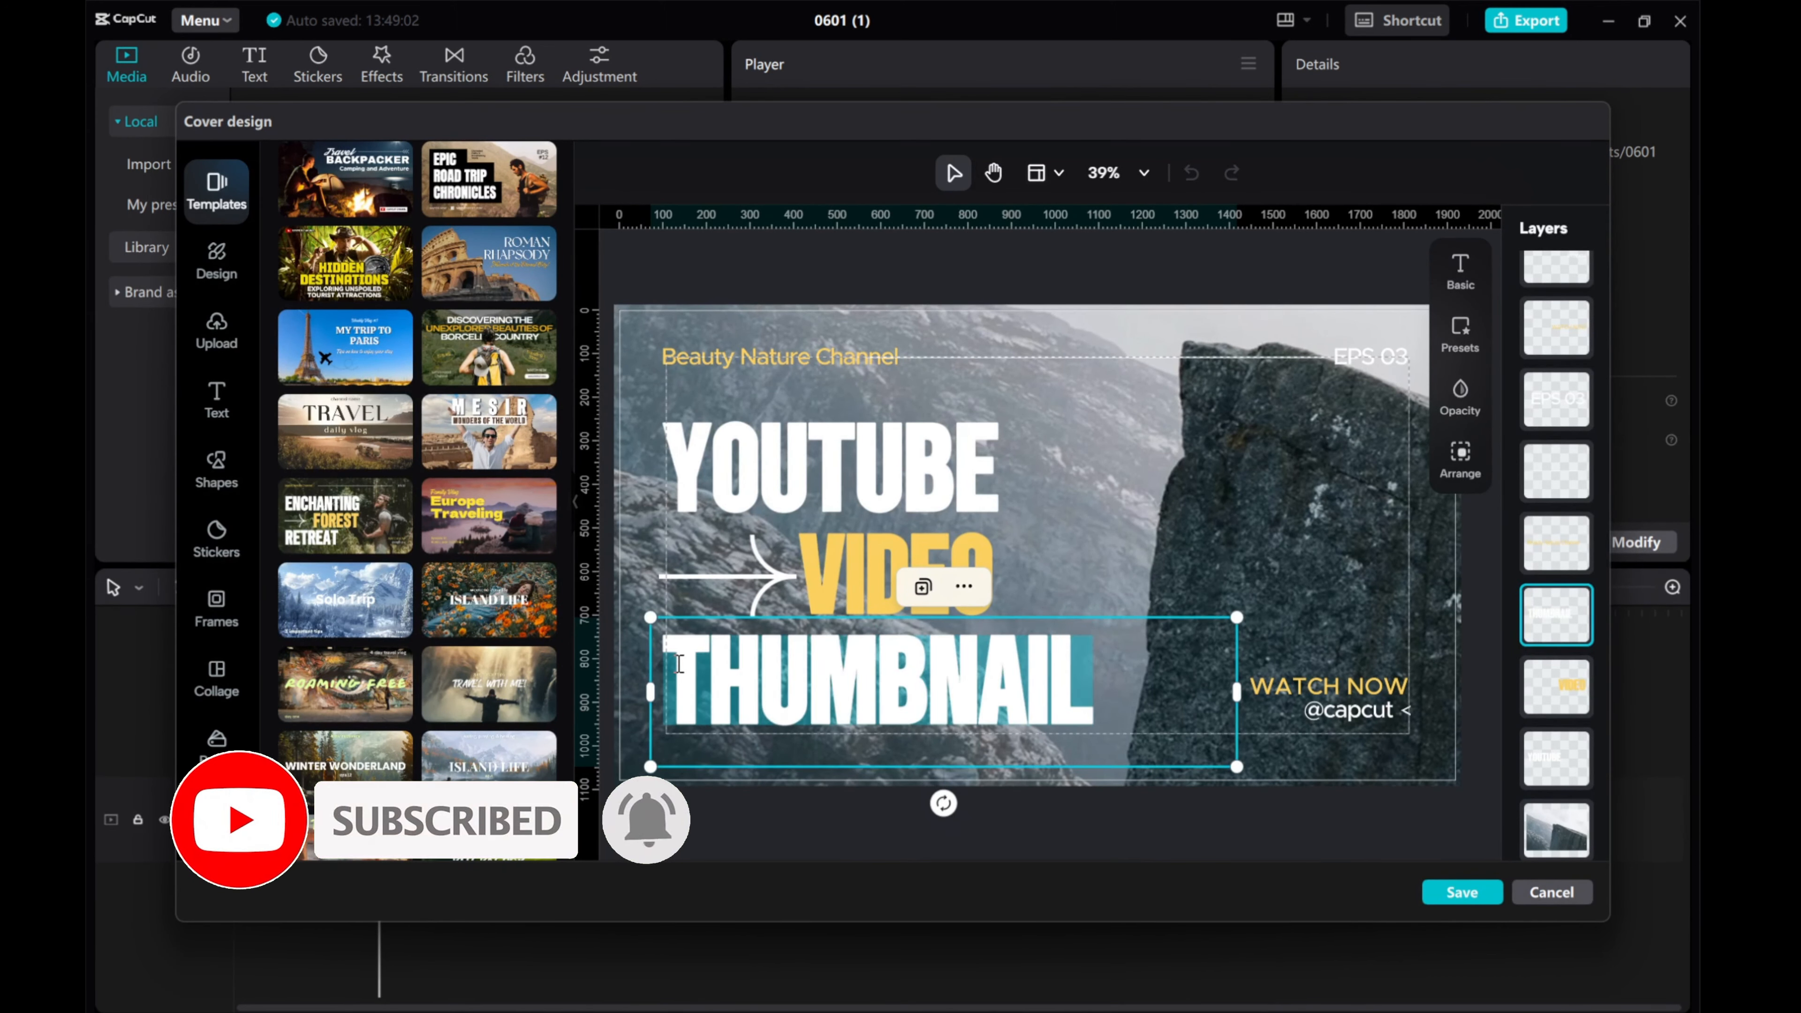
# Try opacity and preset styles, settling on the blue outlined preset for THUMBNAIL.
pyautogui.click(1460, 272)
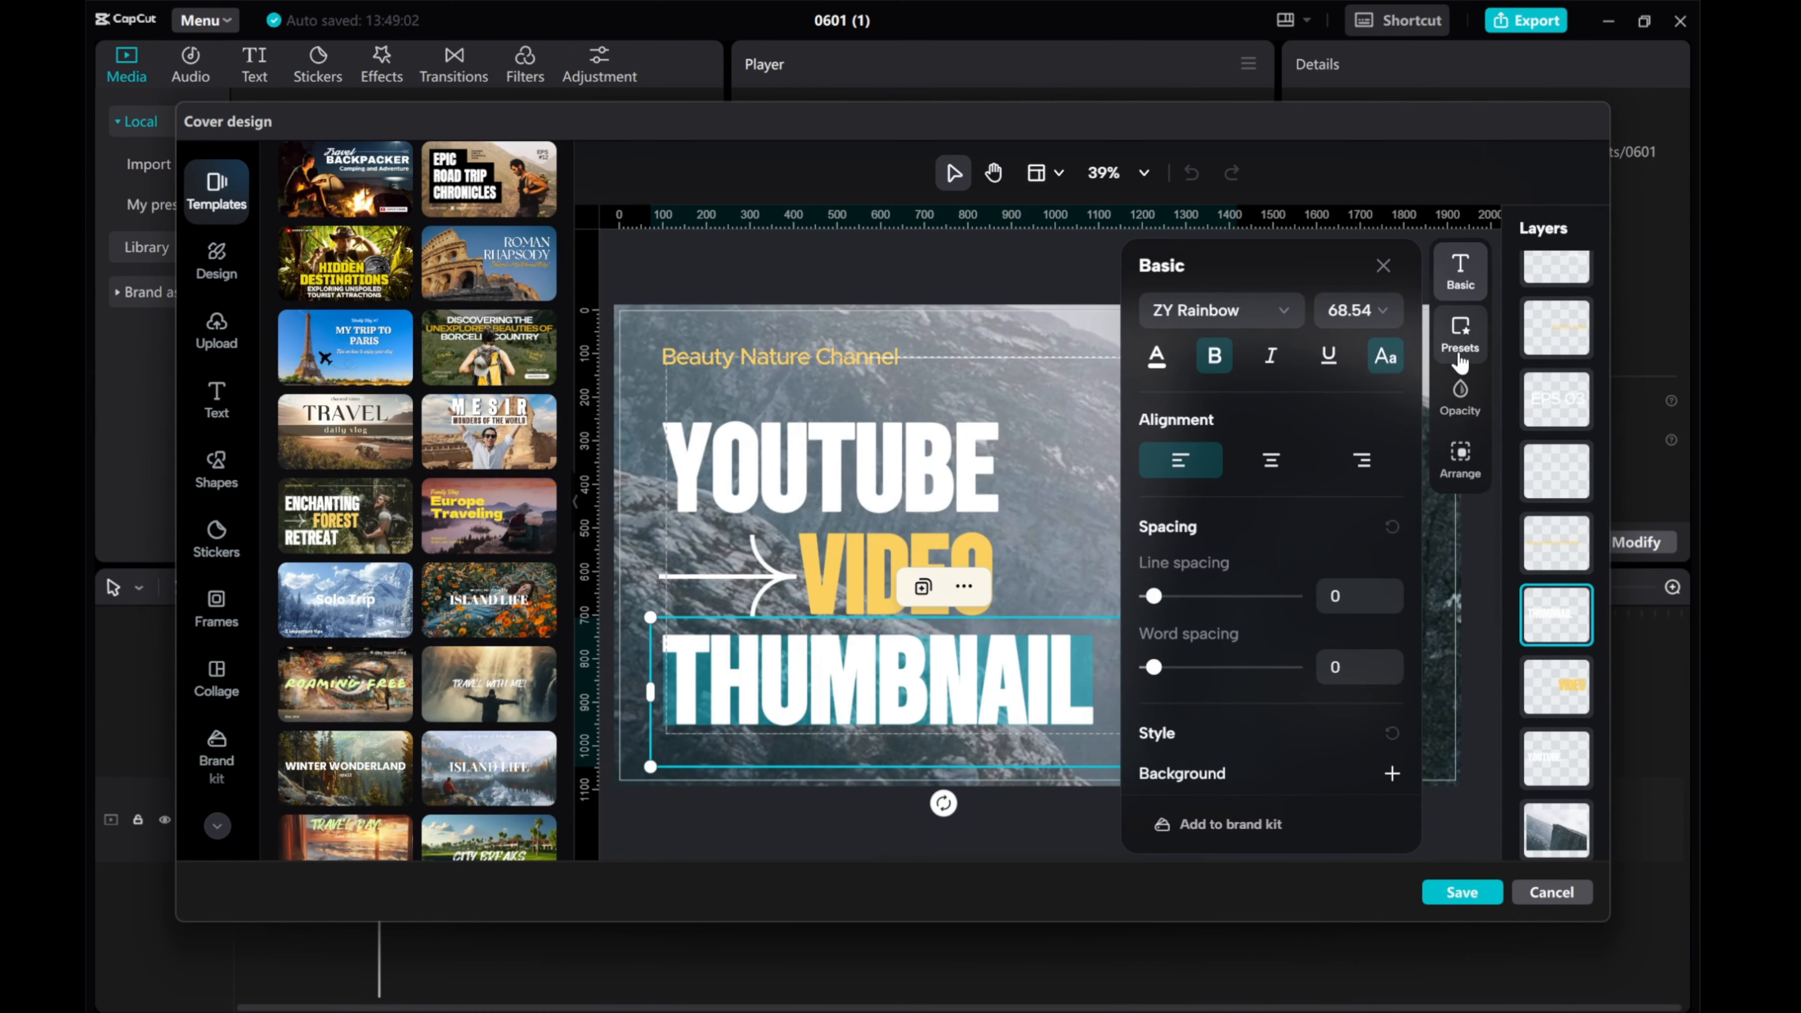
pyautogui.click(1459, 398)
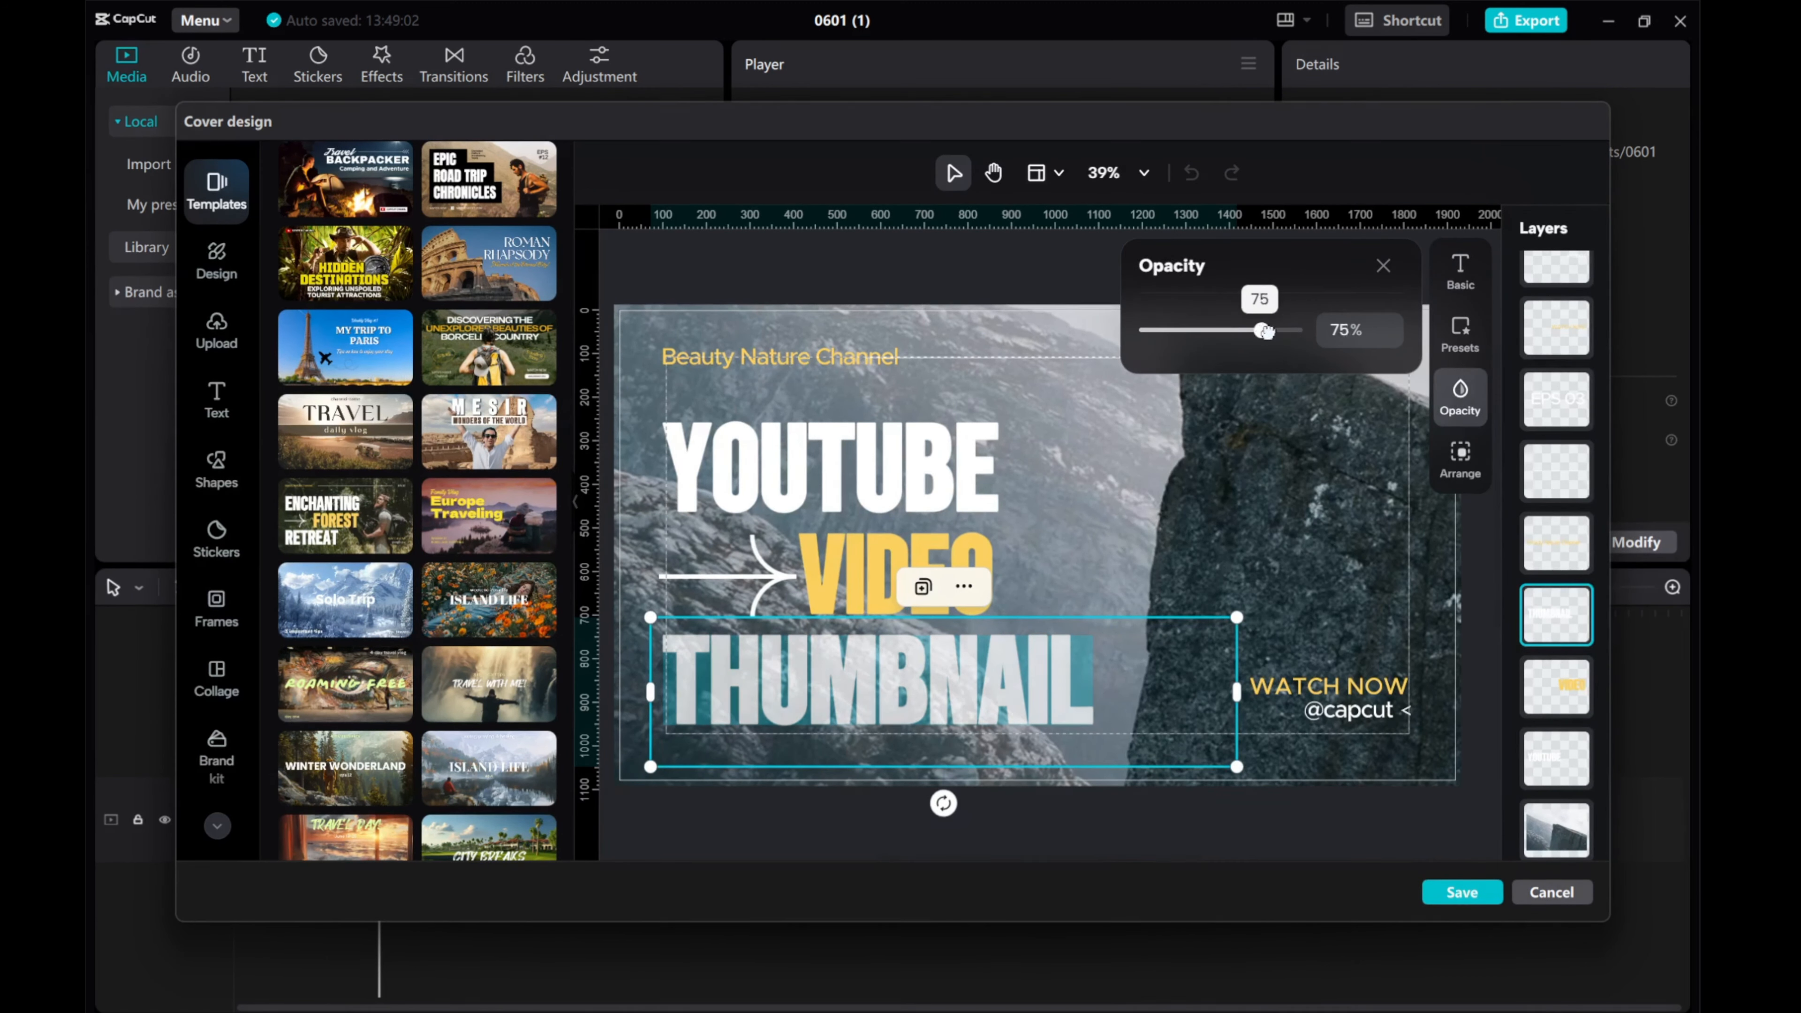
pyautogui.click(1383, 267)
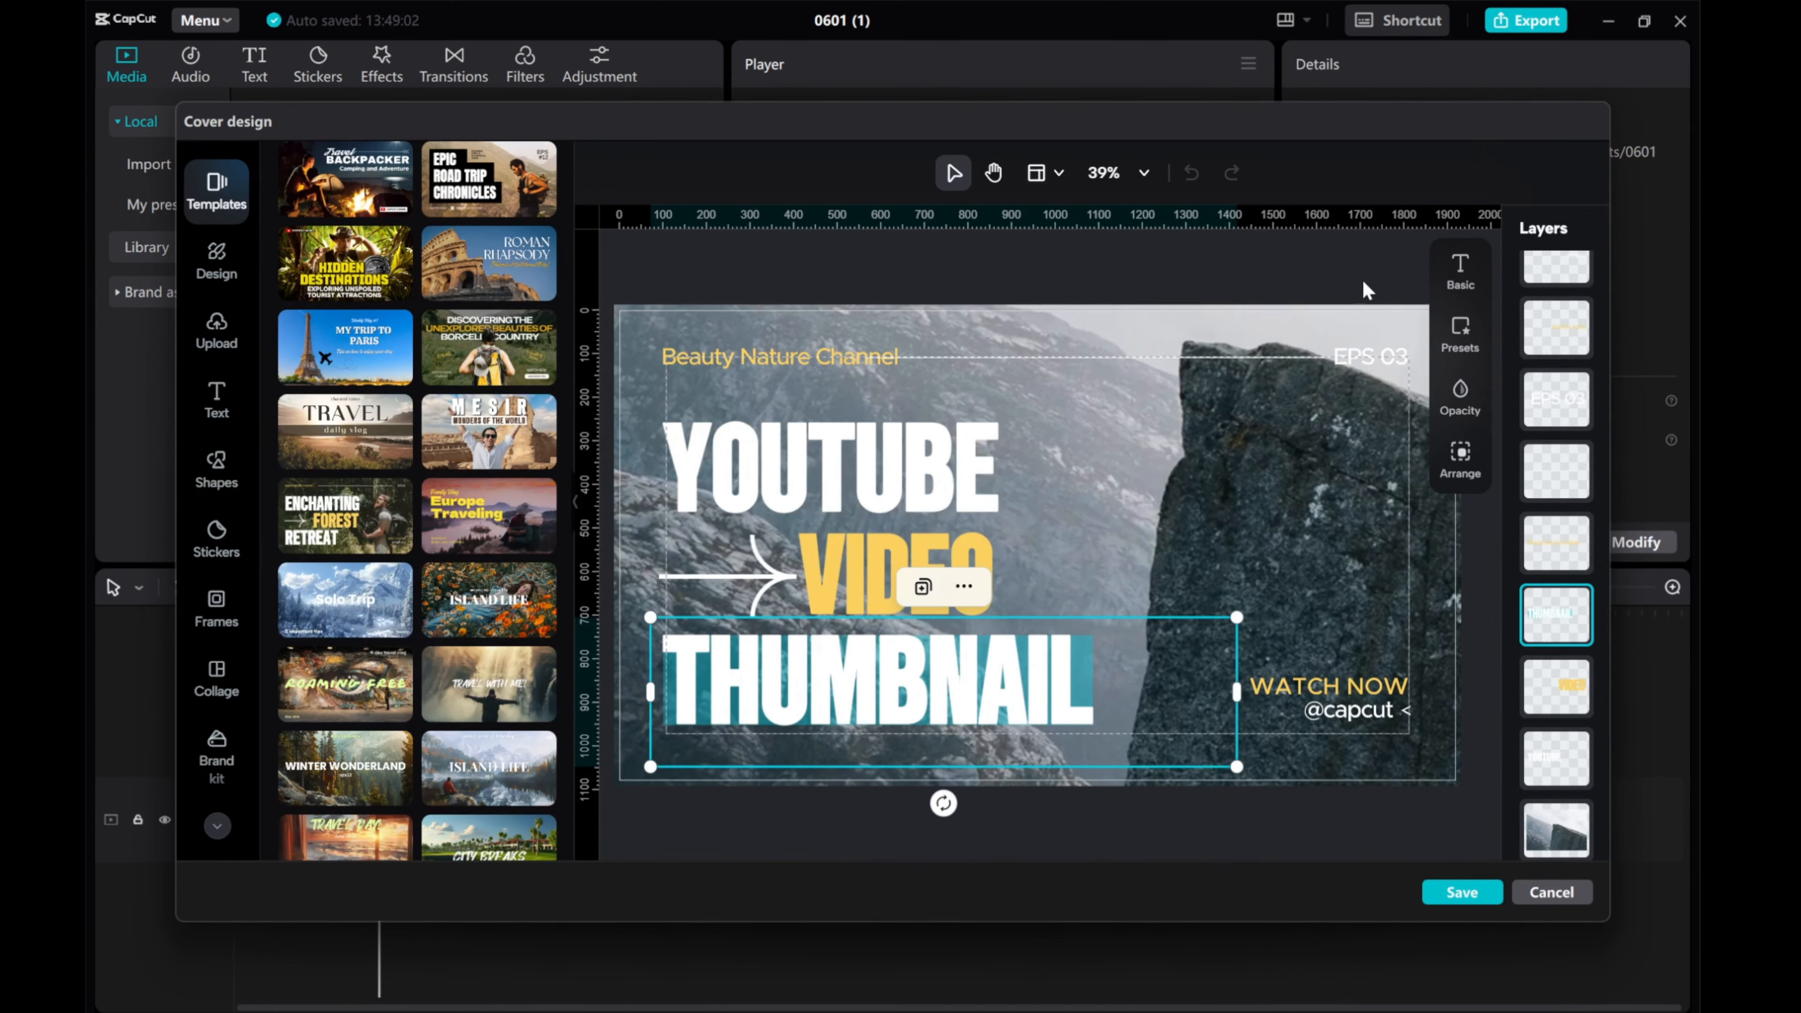
pyautogui.click(1459, 334)
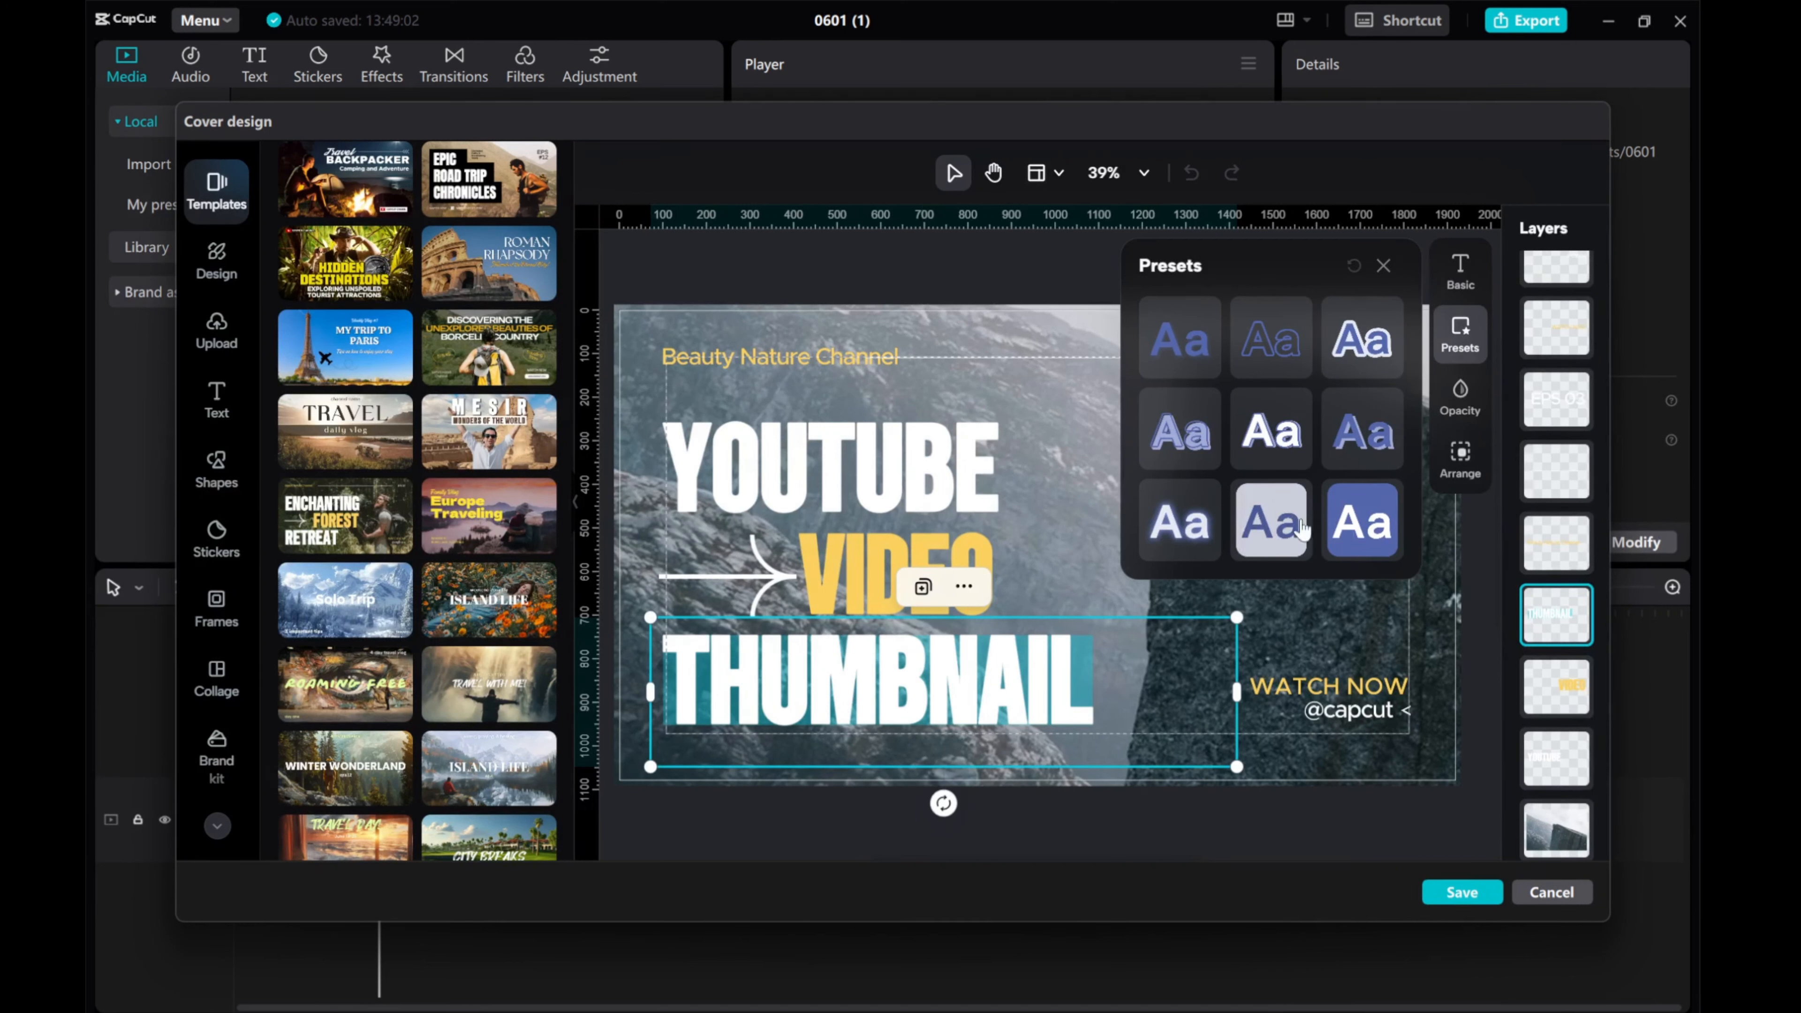
pyautogui.click(1269, 522)
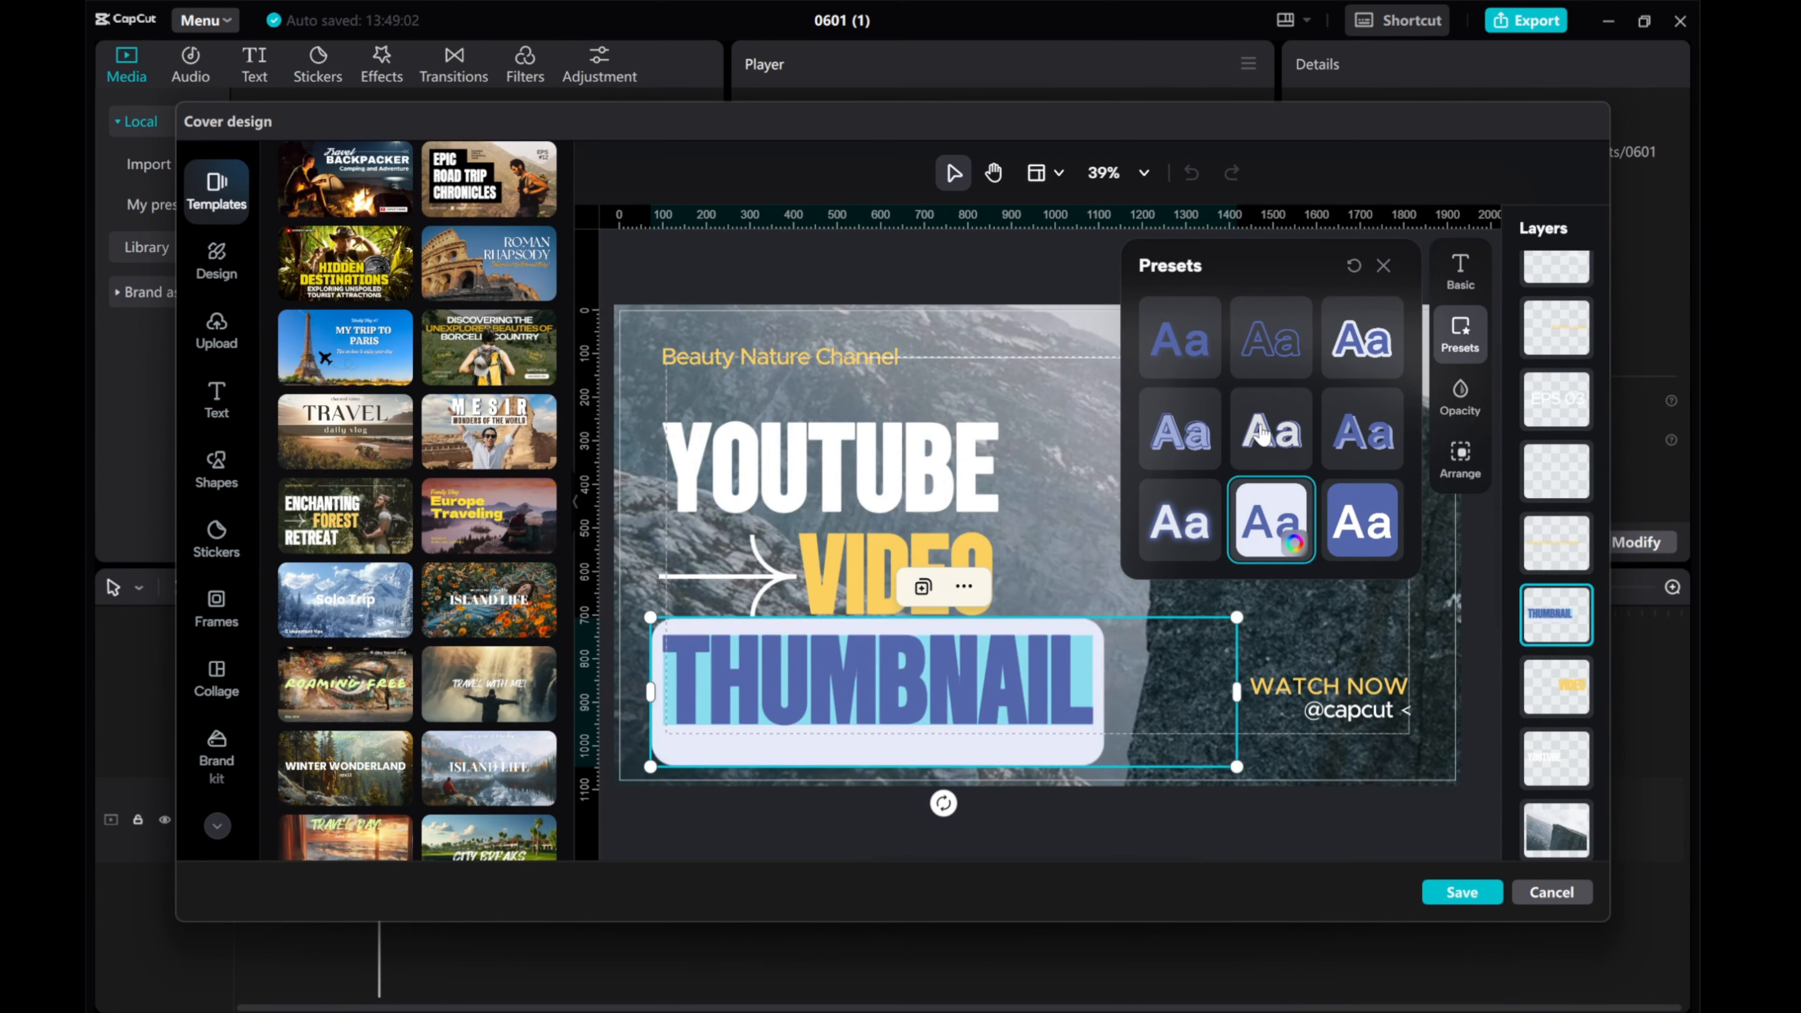
pyautogui.click(1362, 338)
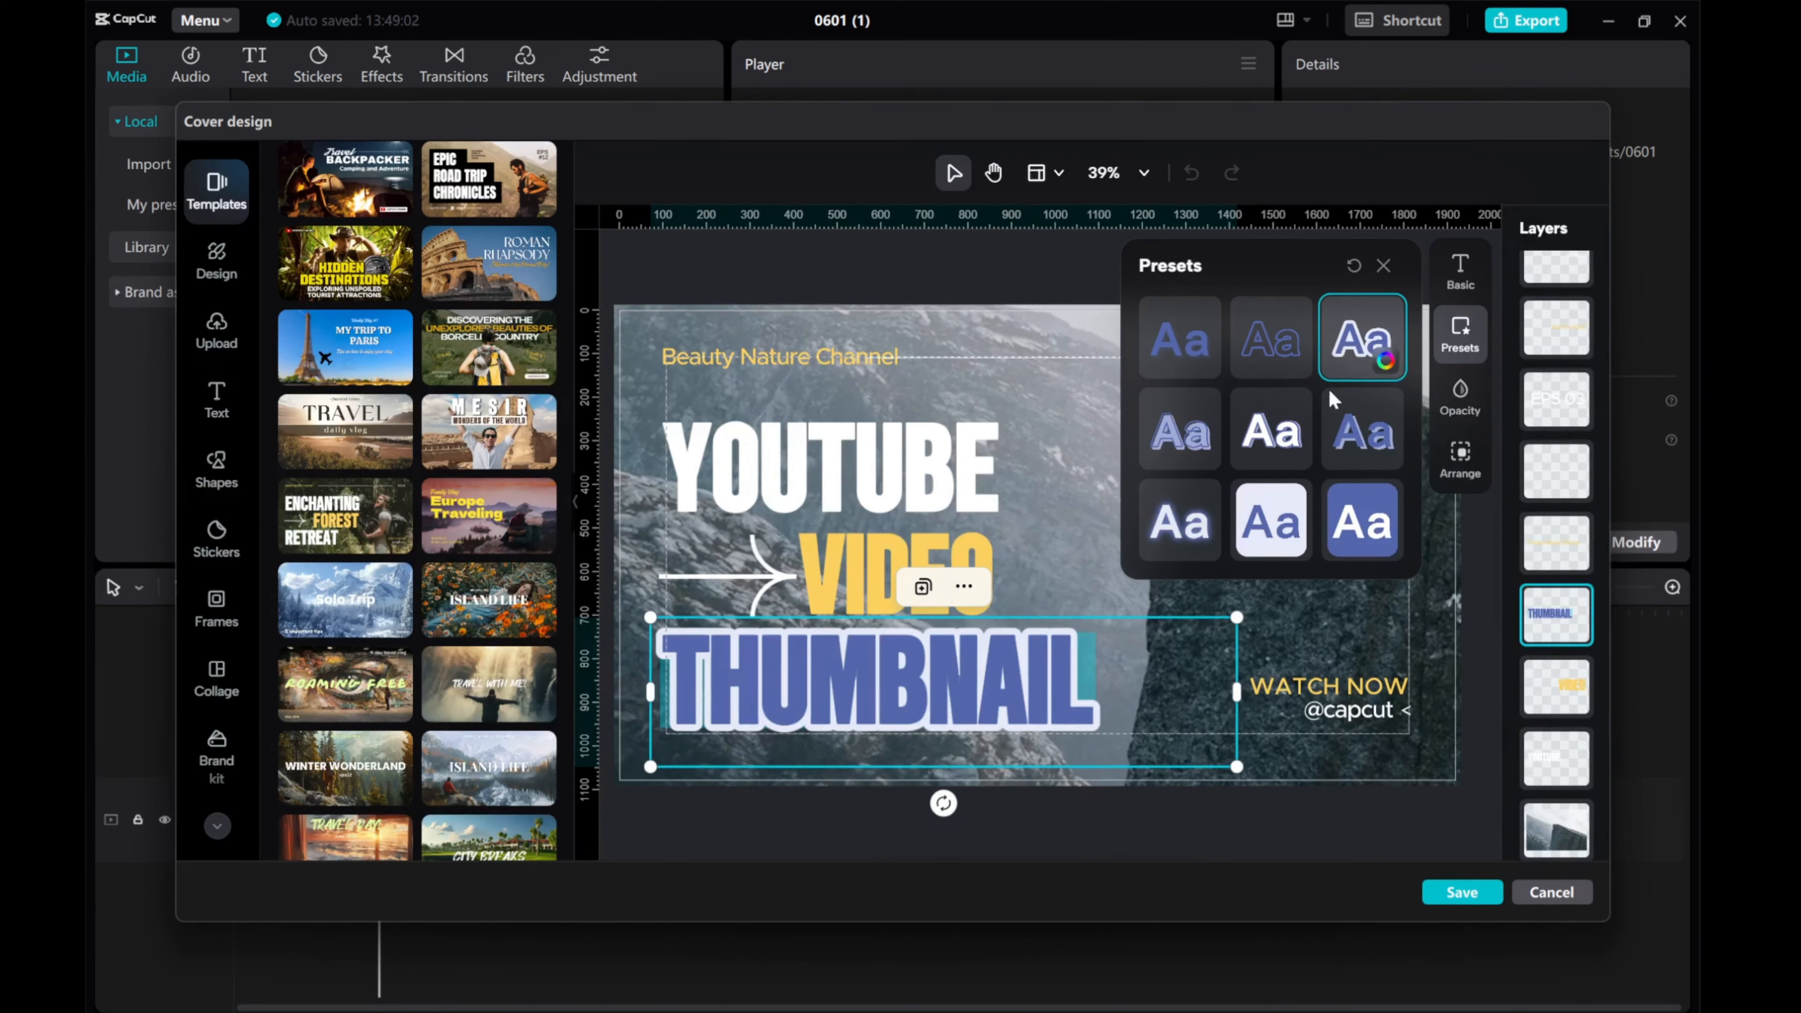
# Adjust the THUMBNAIL line's basic text colour to orange.
pyautogui.click(1461, 270)
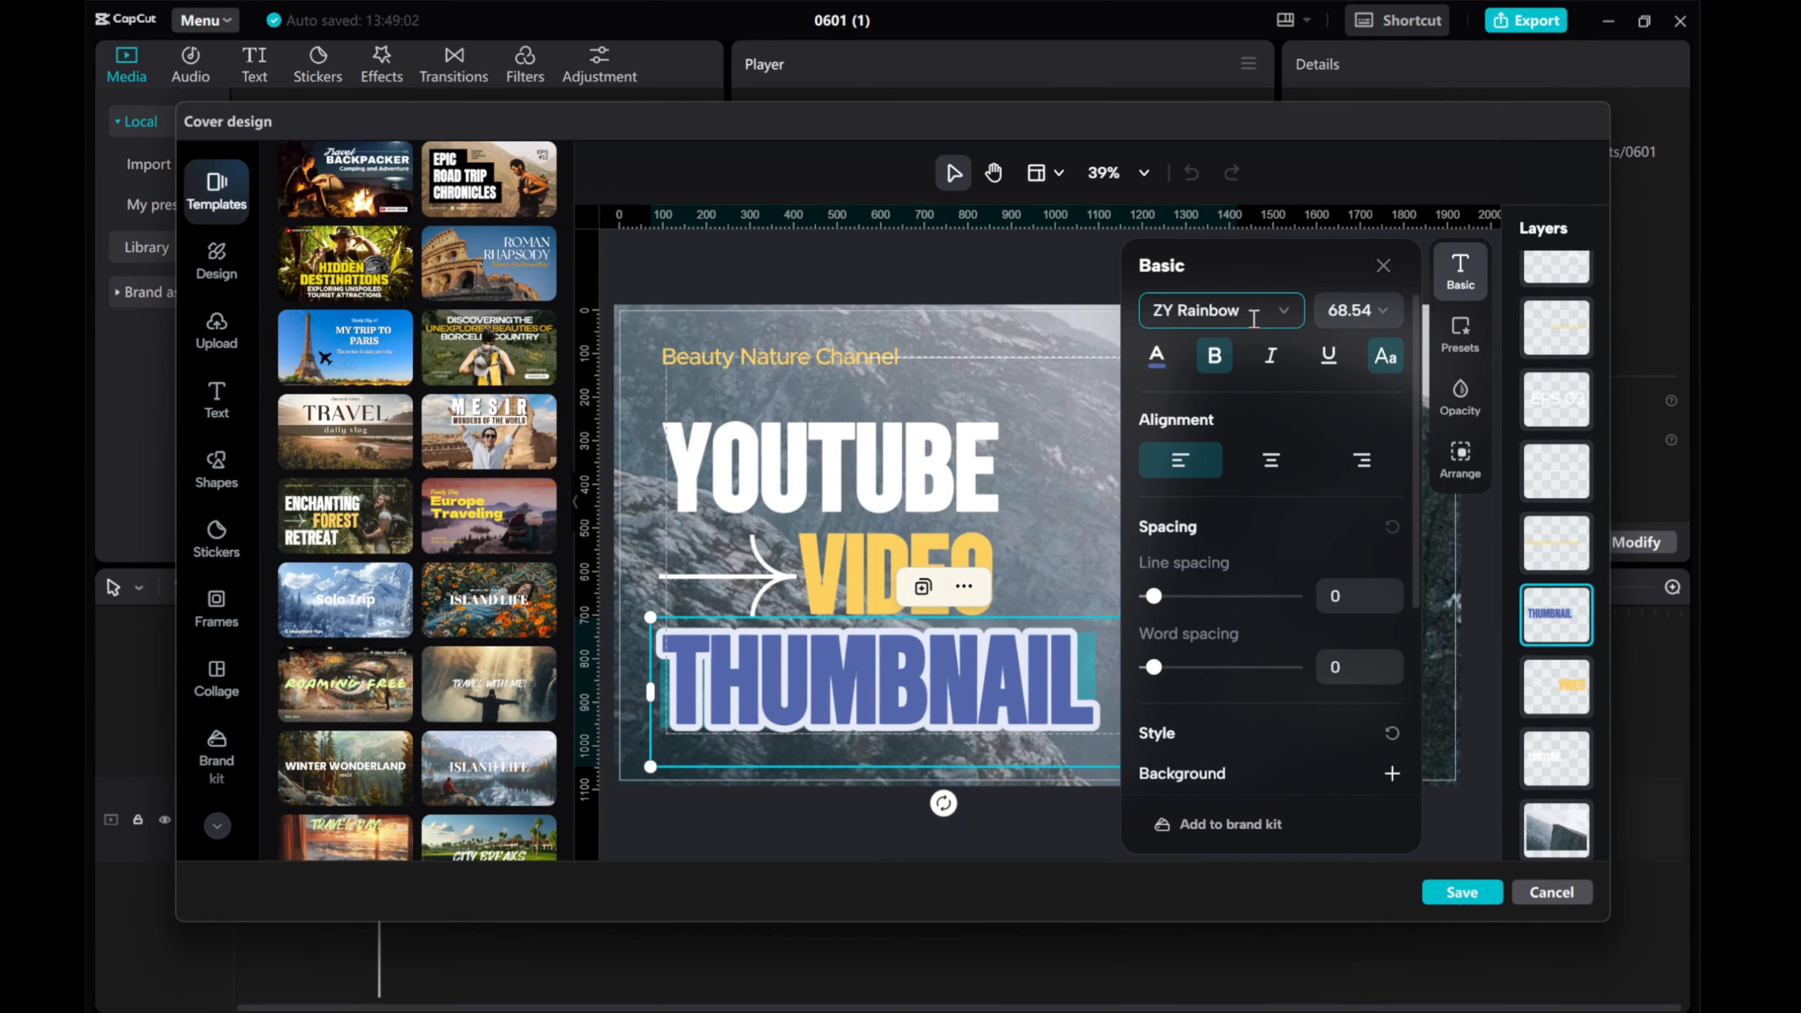
pyautogui.scroll(-3)
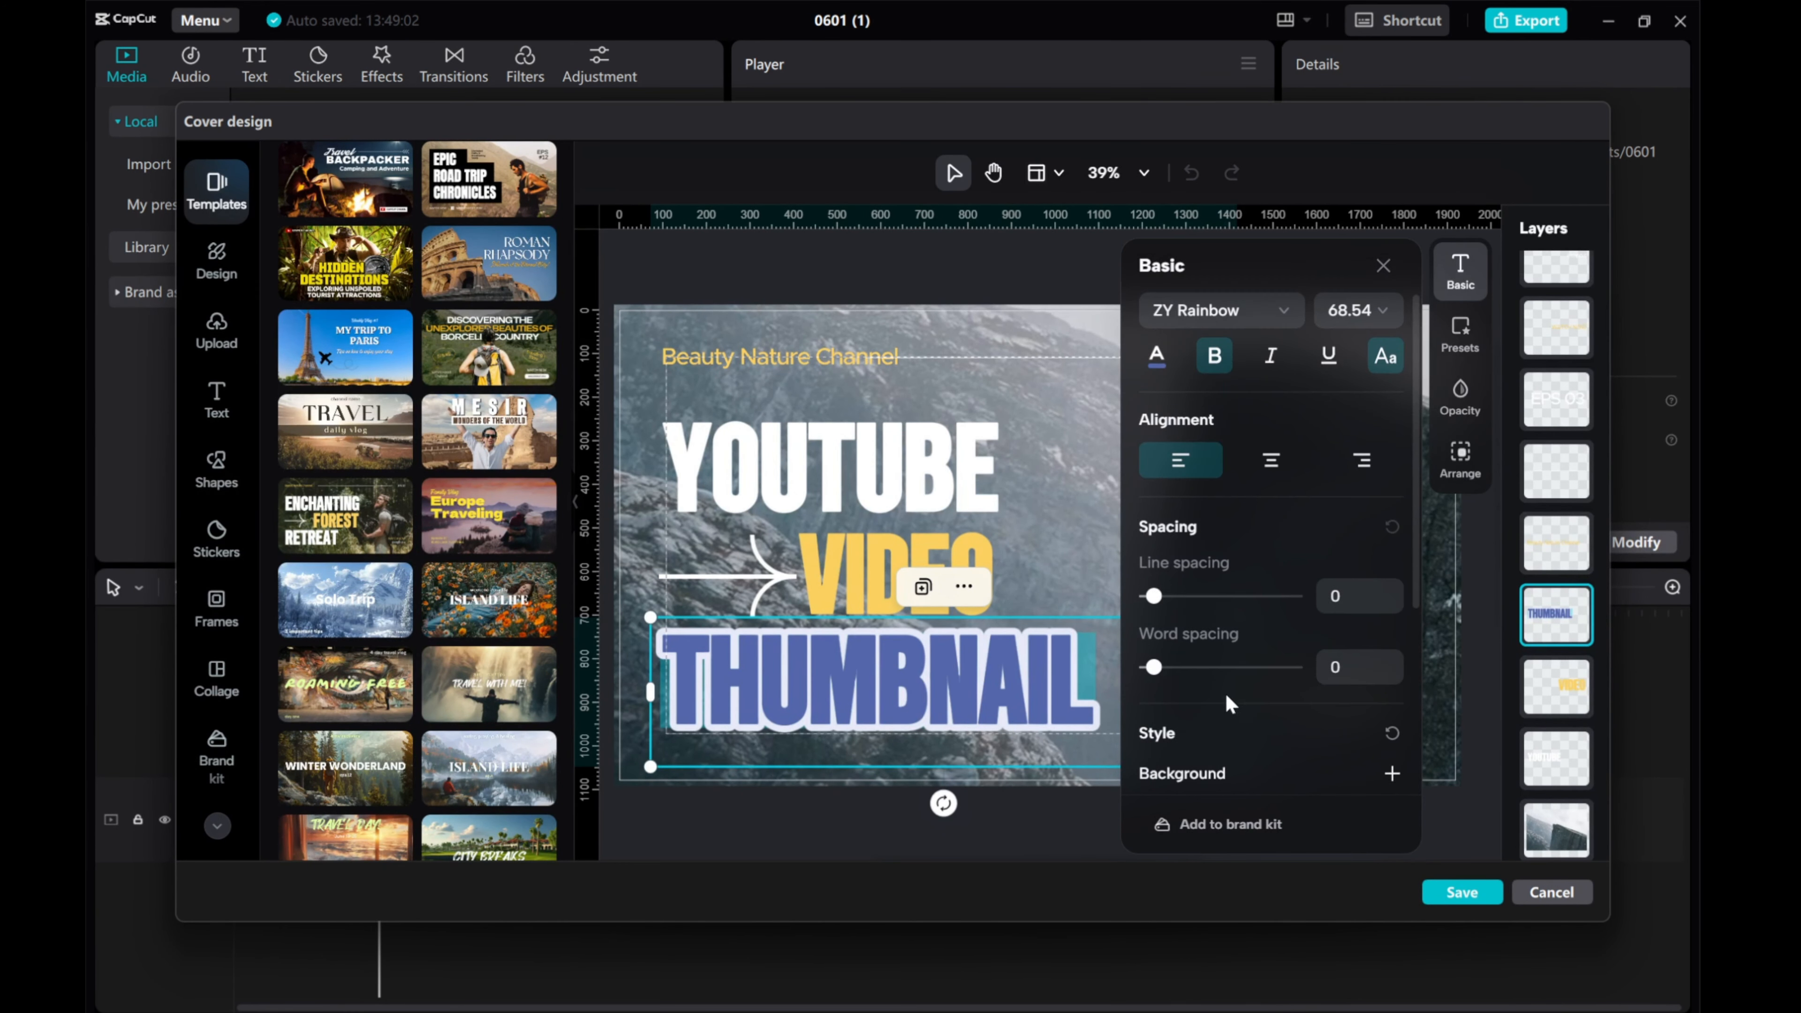
pyautogui.click(1156, 356)
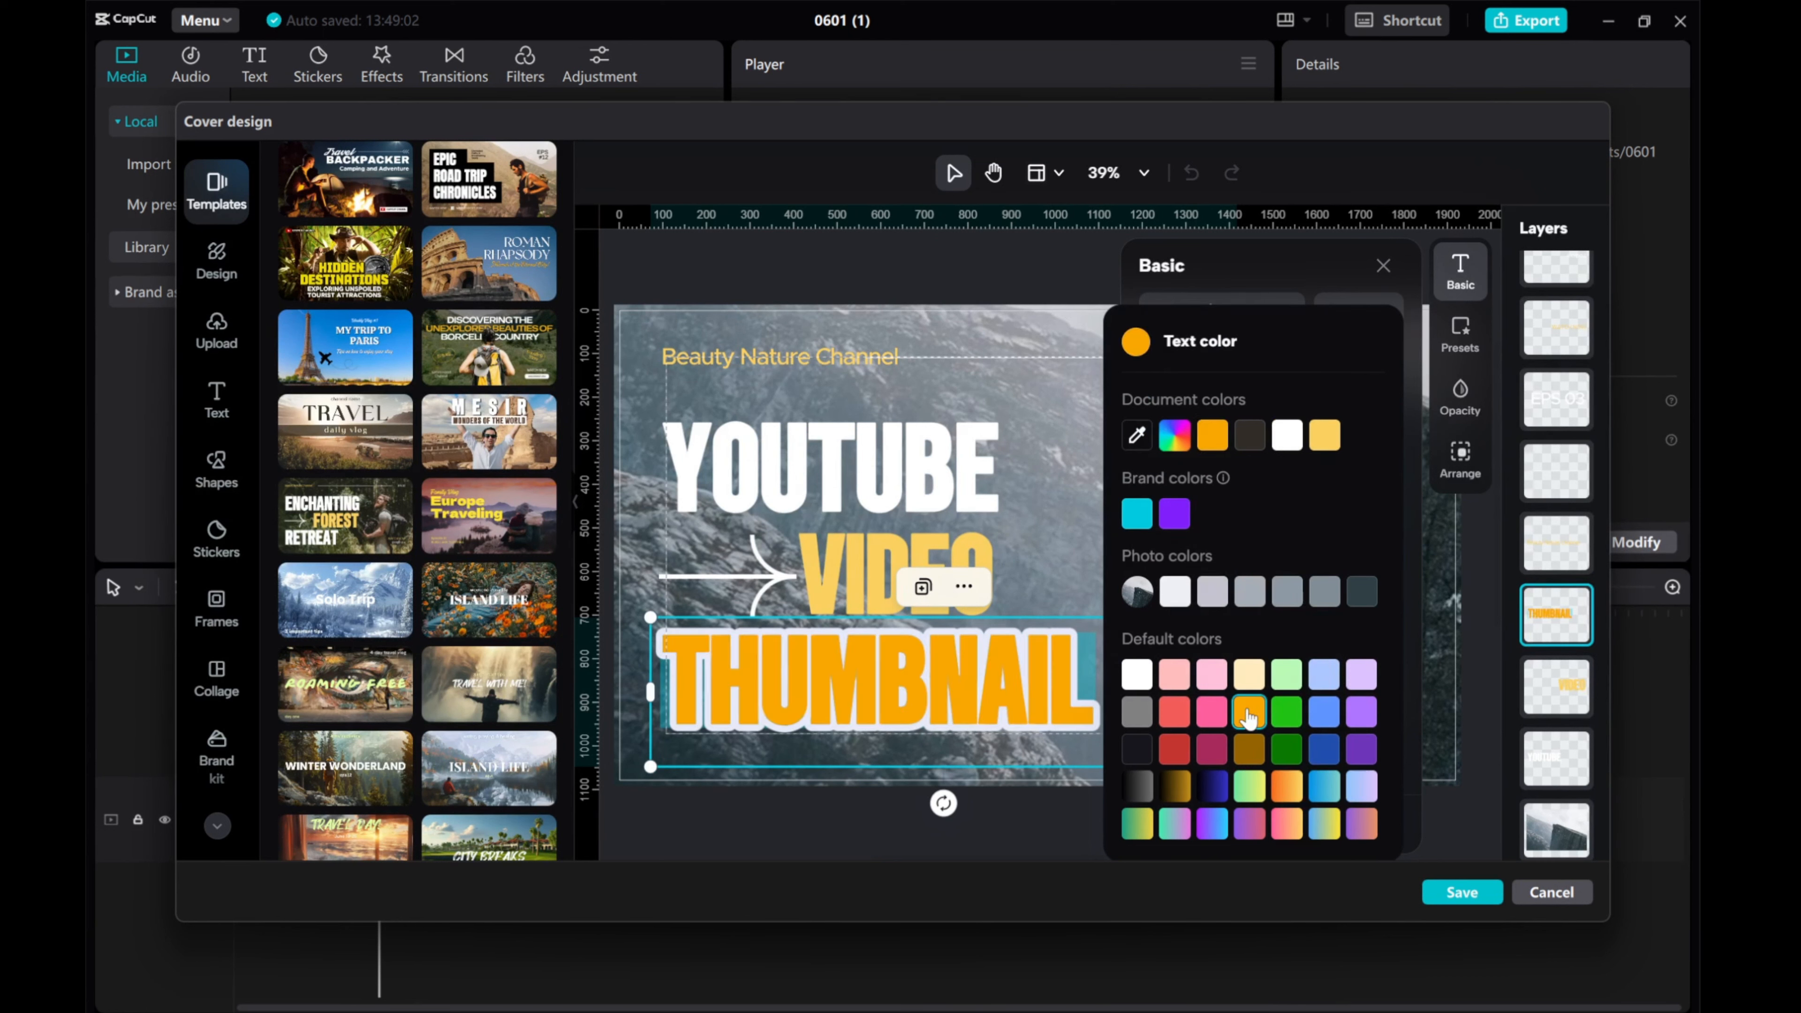
pyautogui.click(1382, 265)
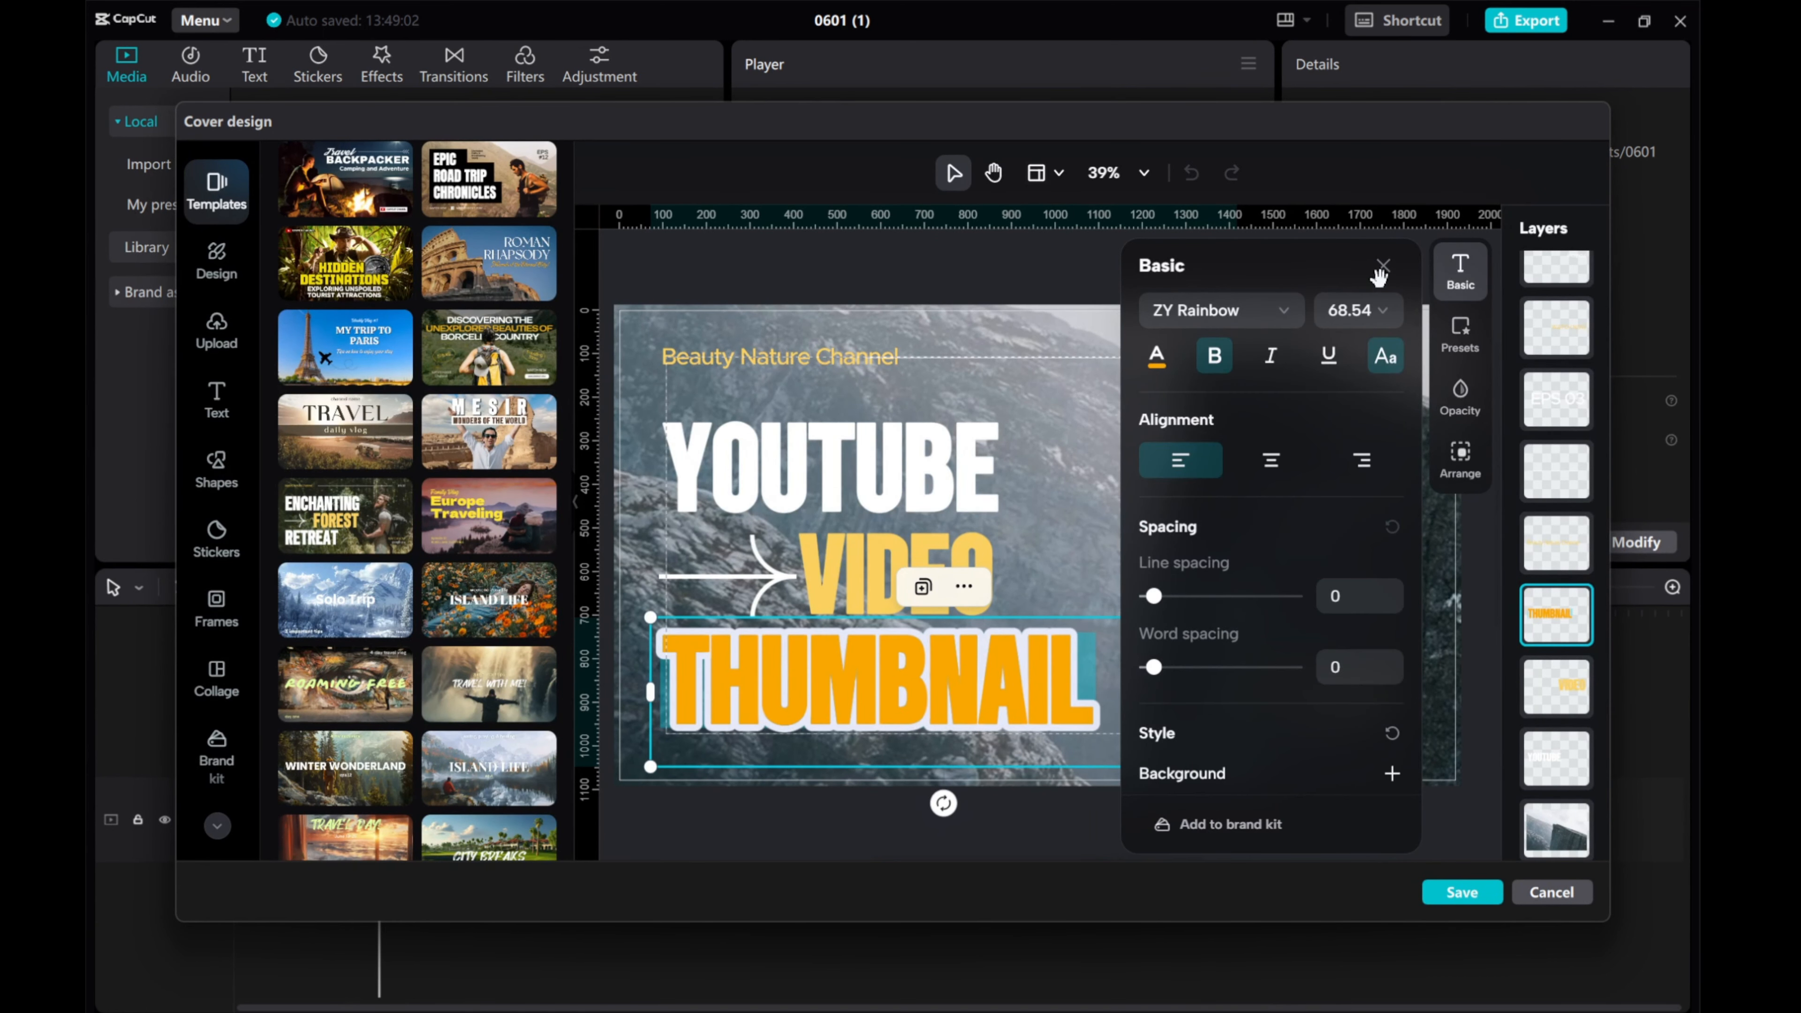
pyautogui.click(1383, 264)
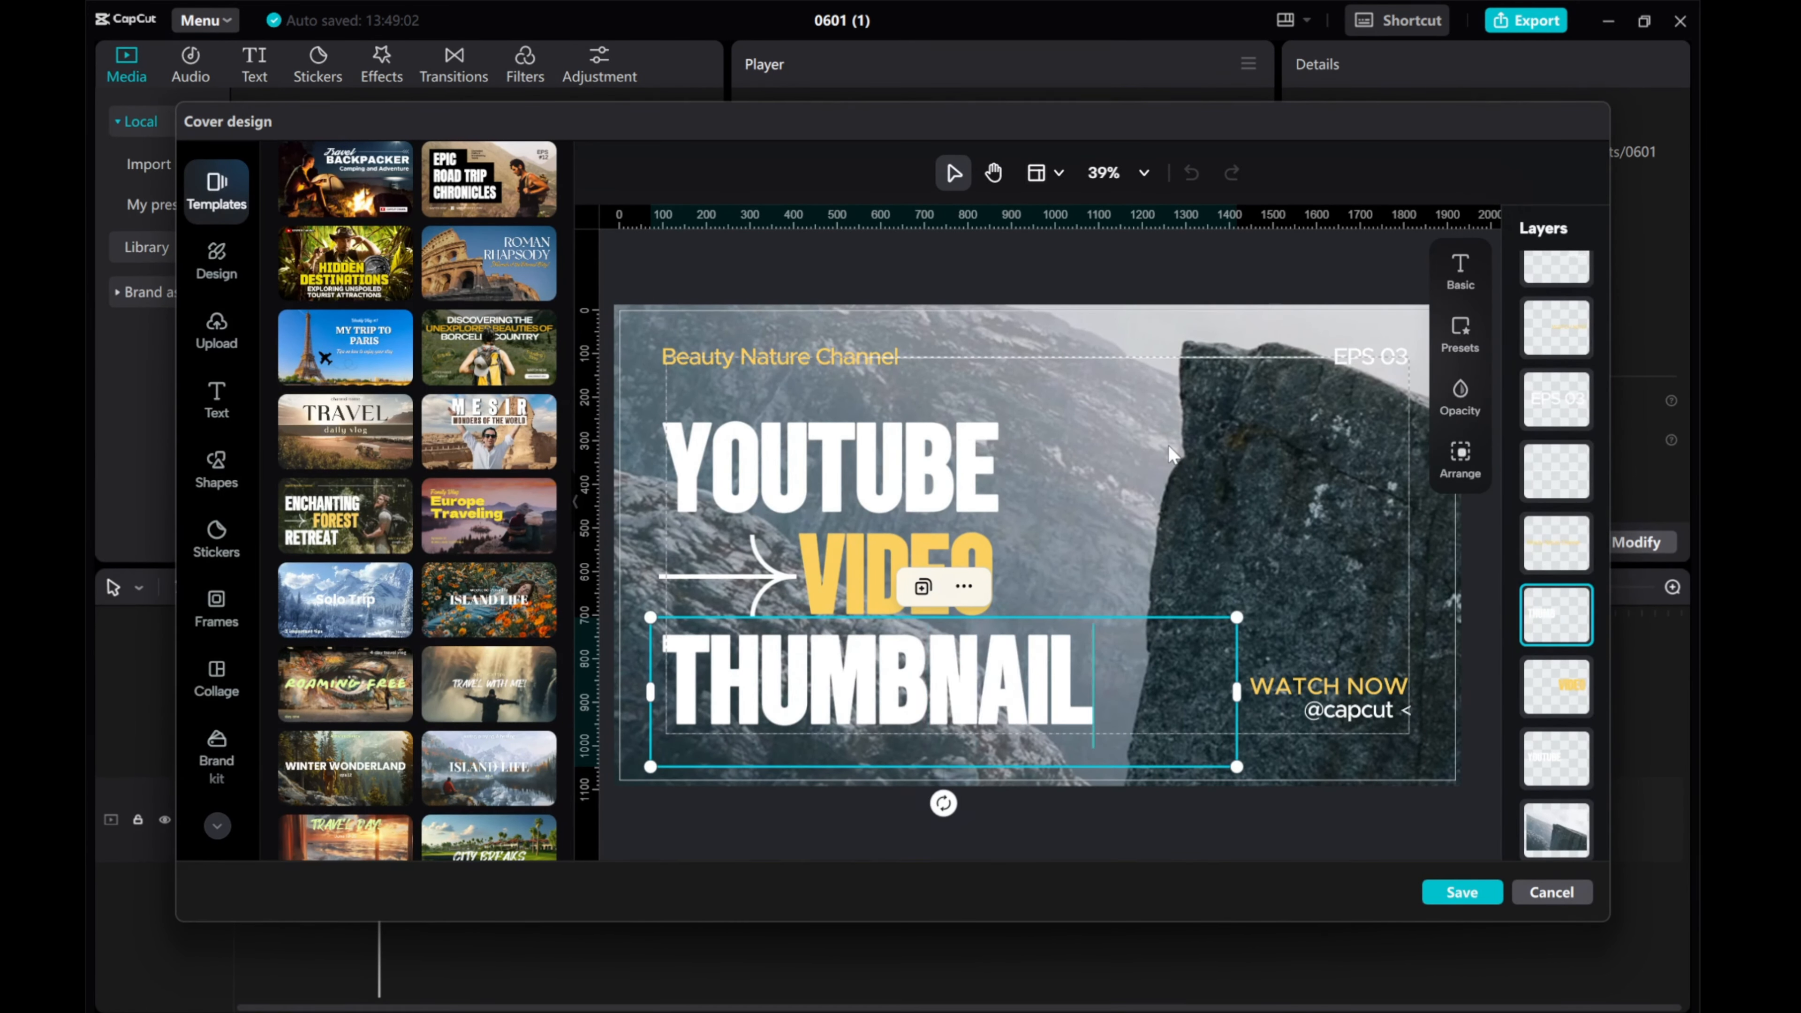
pyautogui.click(1461, 336)
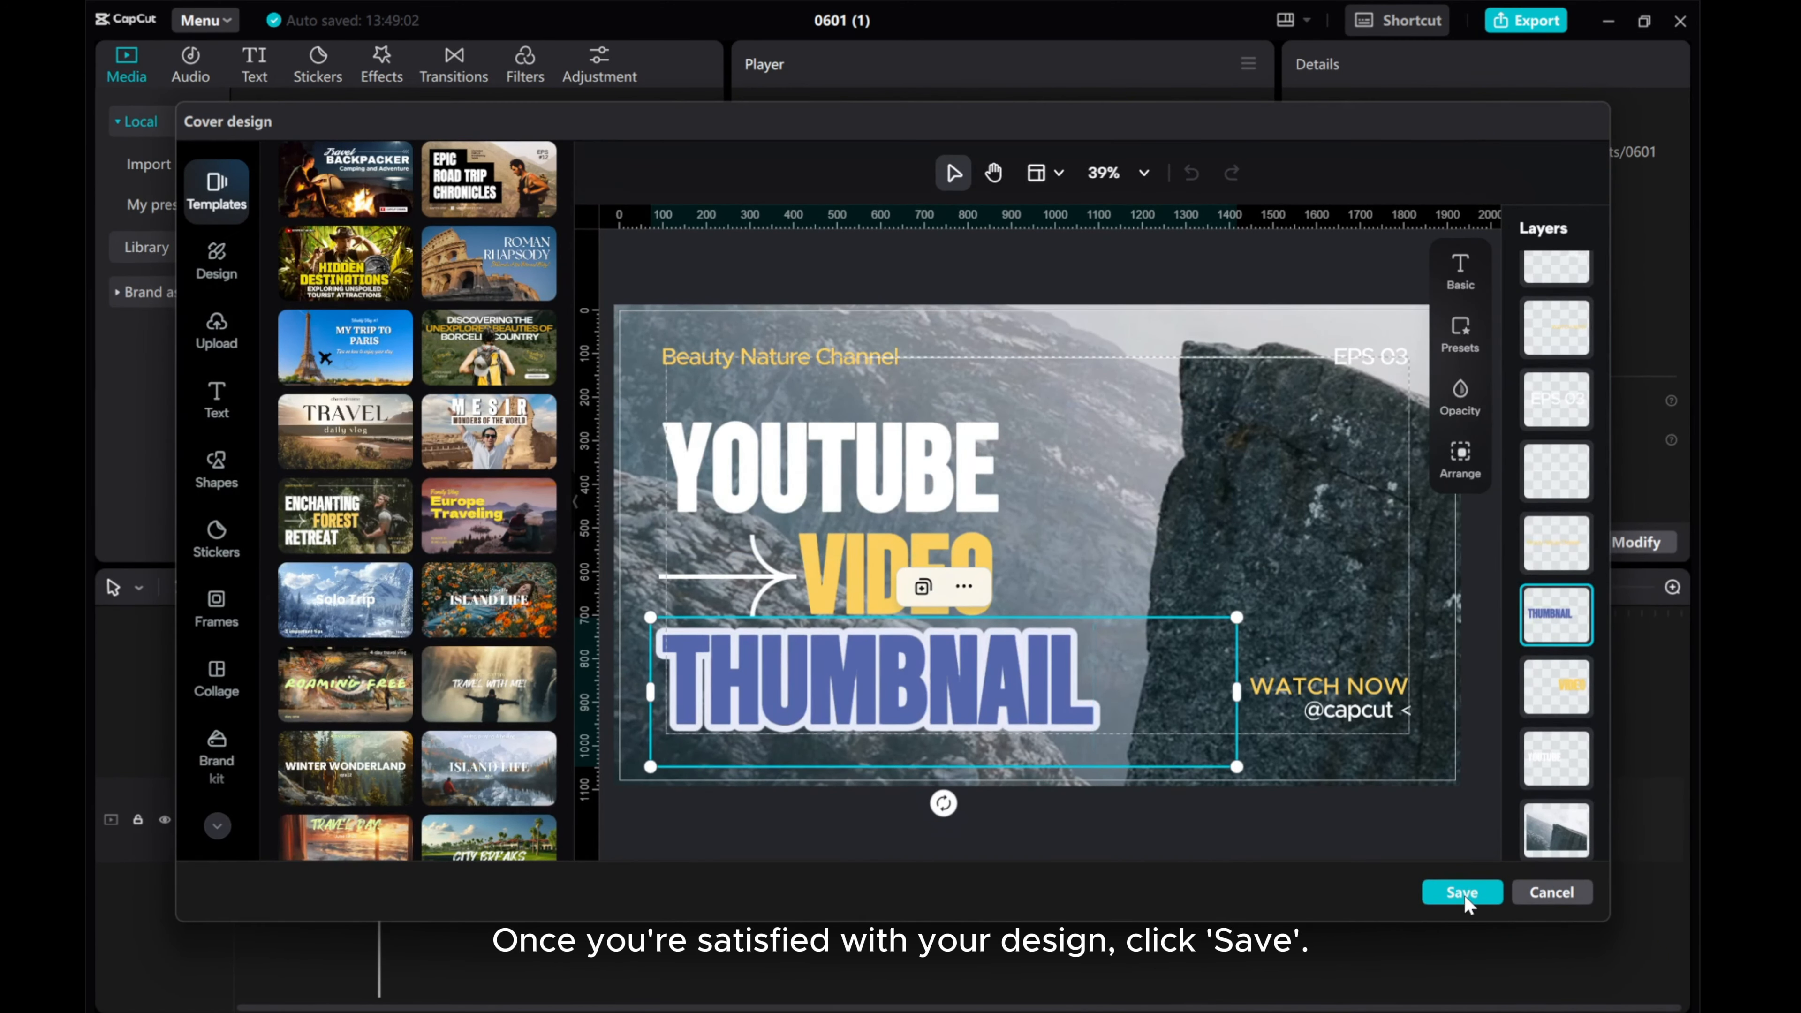
# Save the finished cover to the video's timeline.
pyautogui.click(1464, 892)
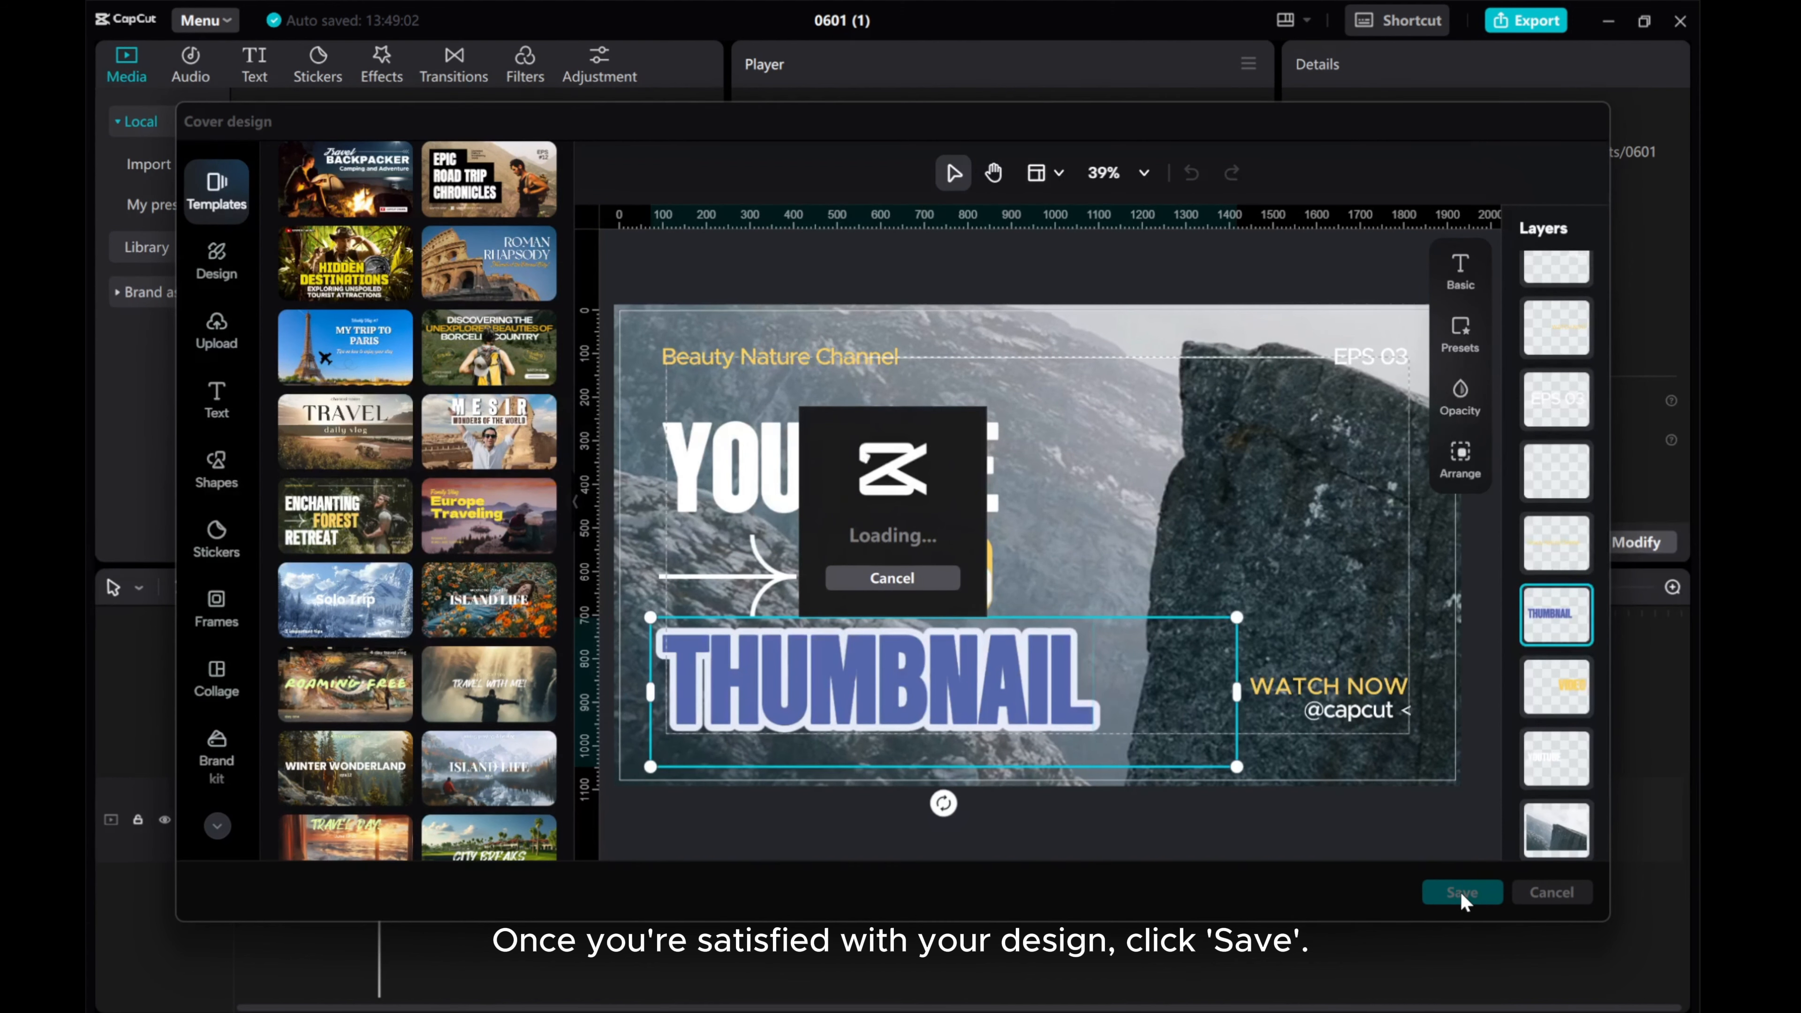
pyautogui.click(1463, 892)
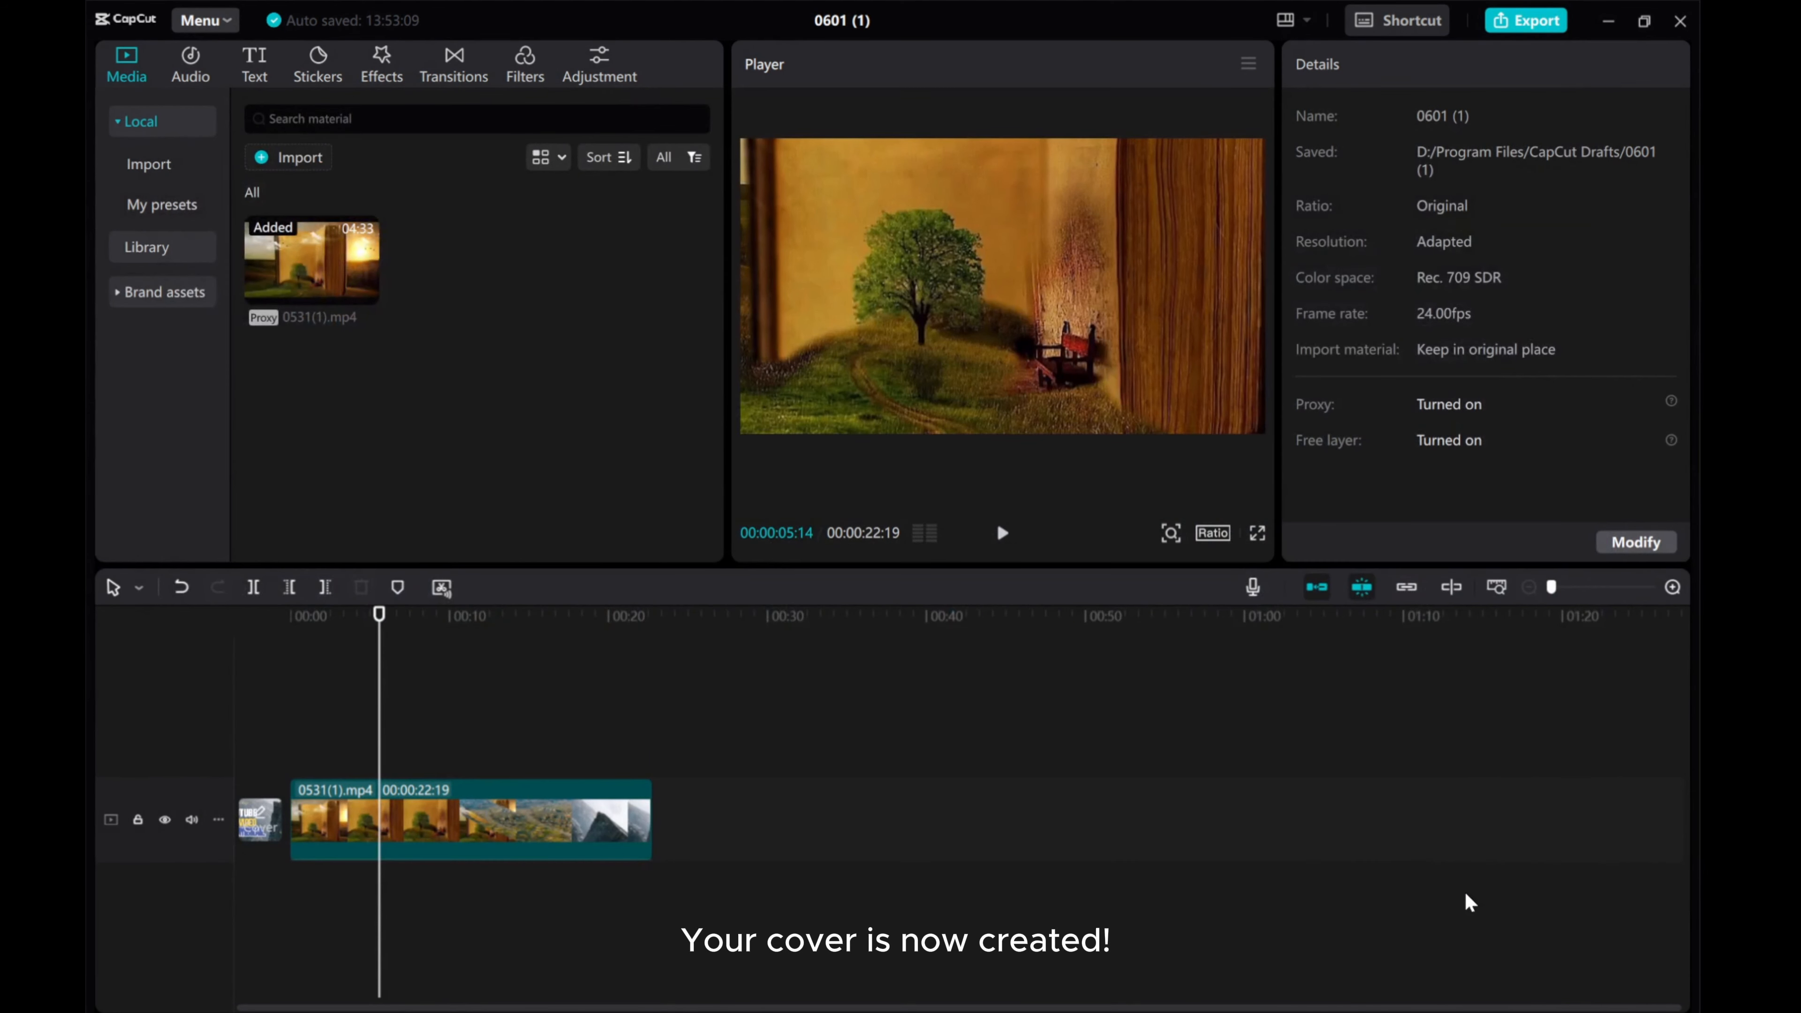